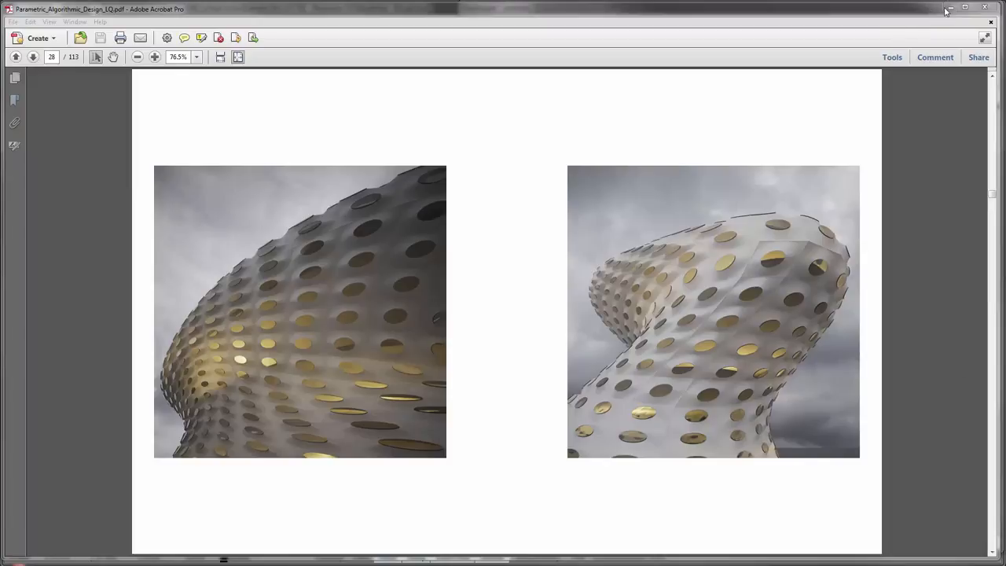
mouse_move(949, 10)
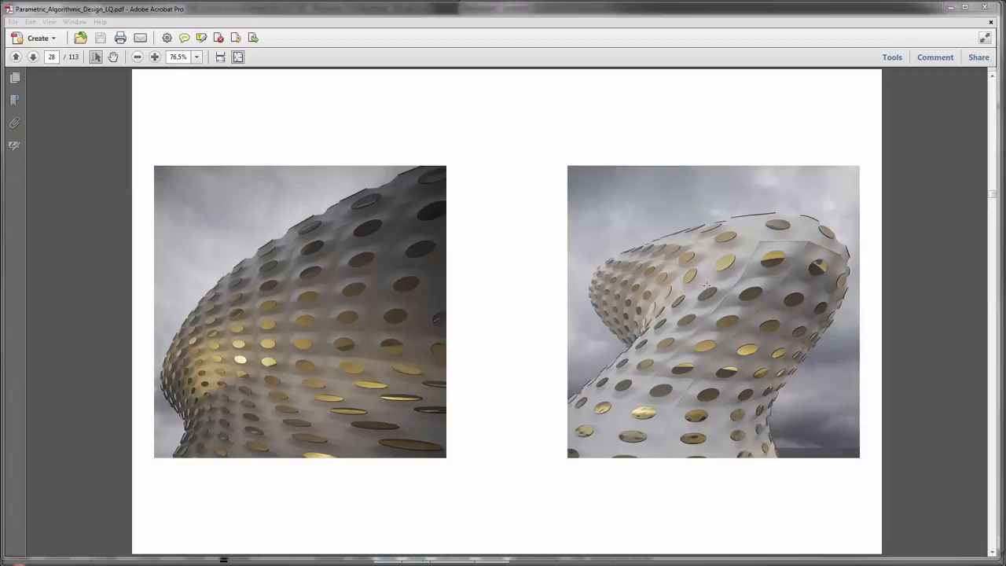
mouse_move(677, 338)
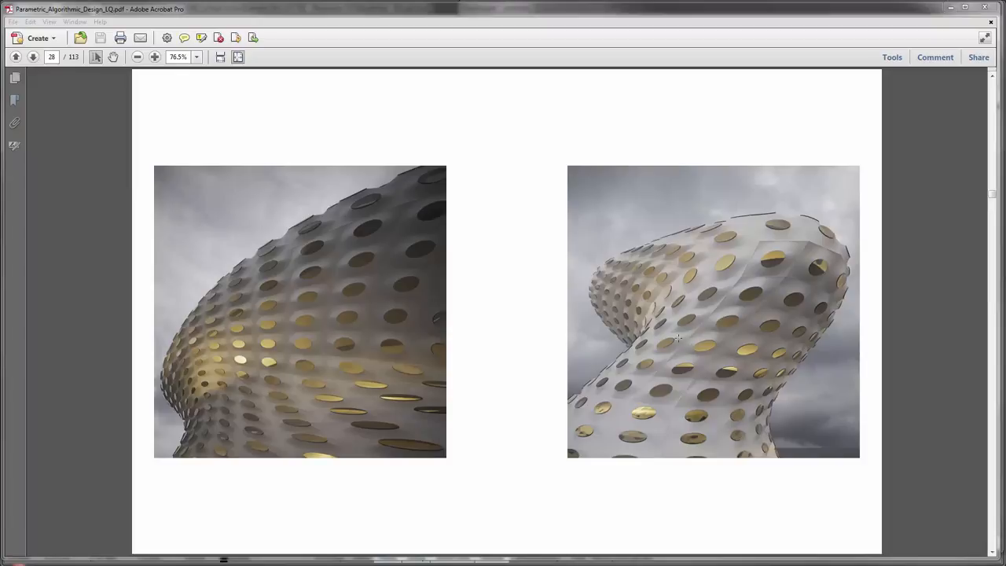
mouse_move(699, 348)
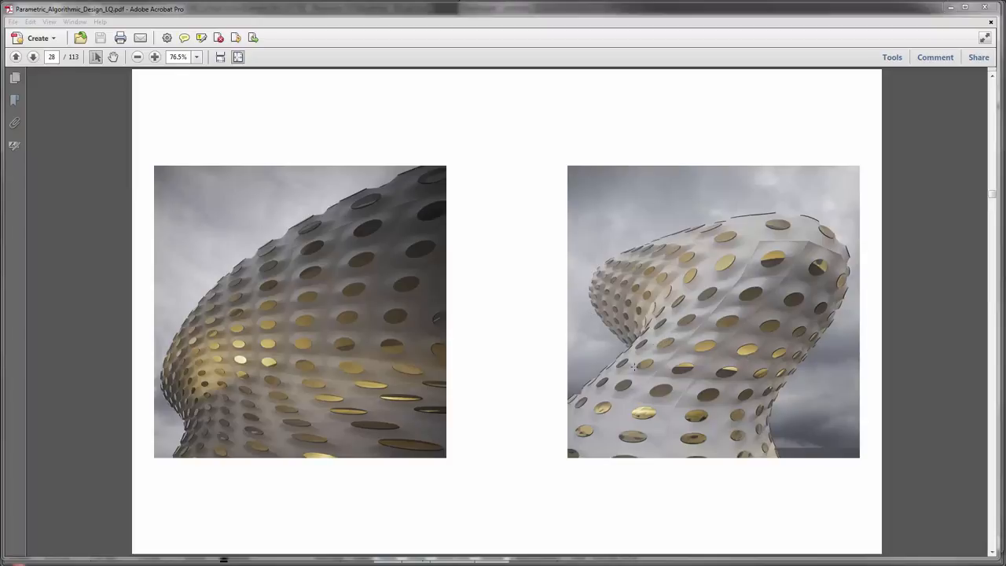
mouse_move(691, 314)
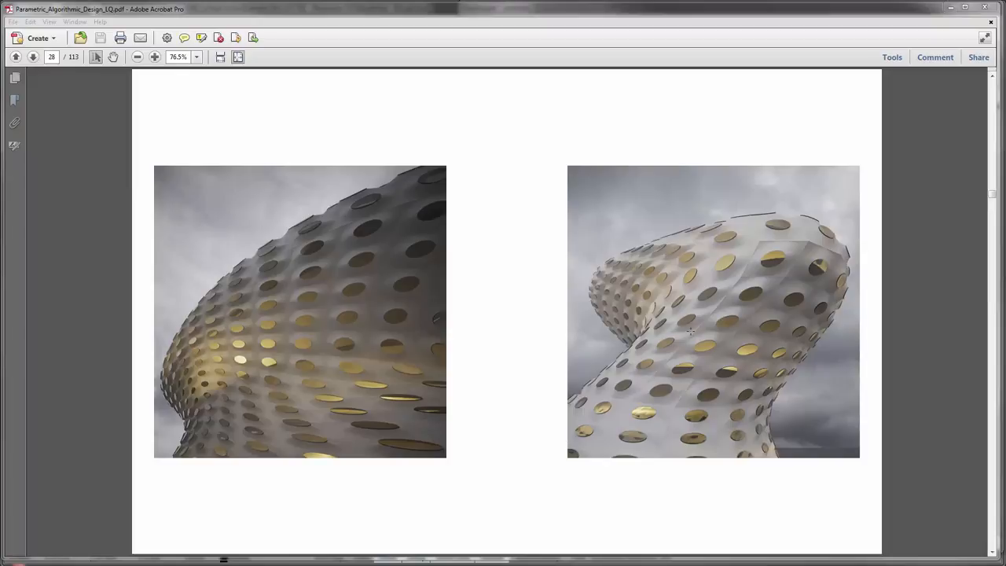
mouse_move(954, 9)
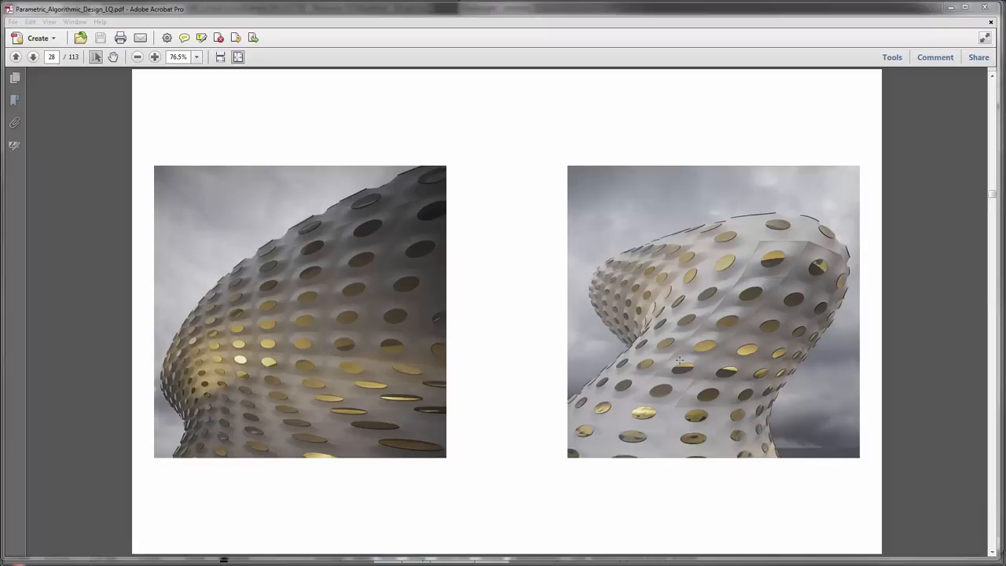
mouse_move(738, 282)
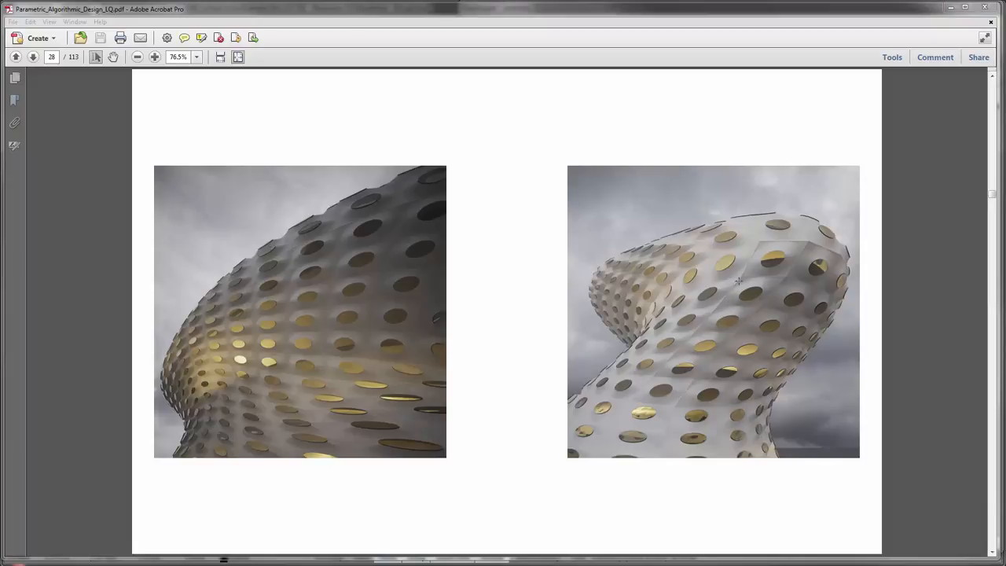
mouse_move(717, 304)
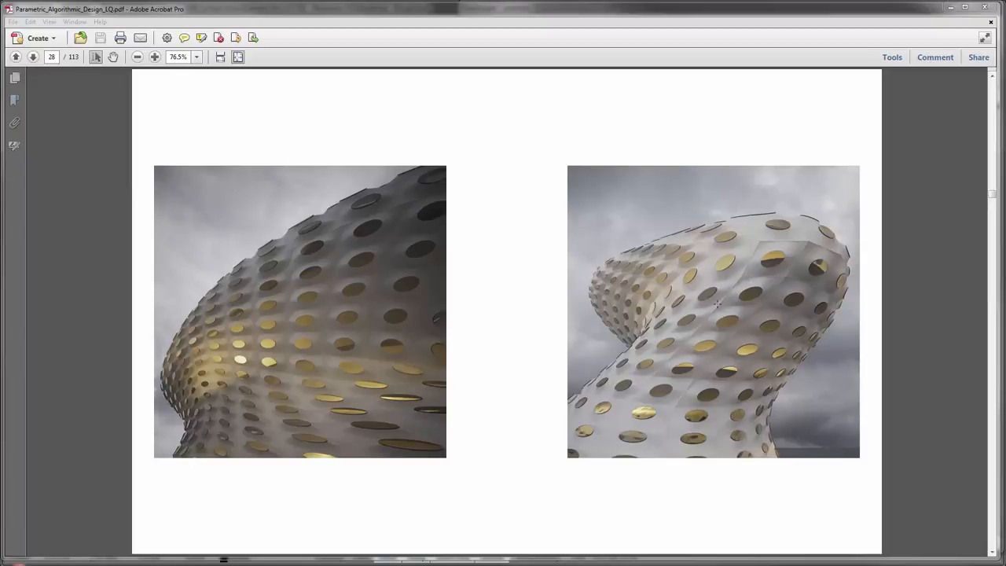
mouse_move(758, 300)
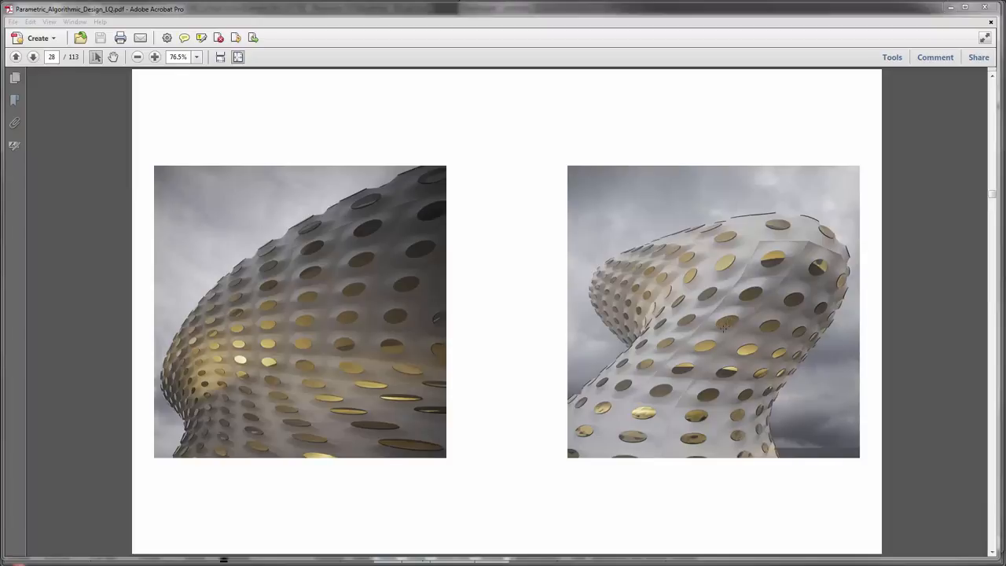
mouse_move(698, 252)
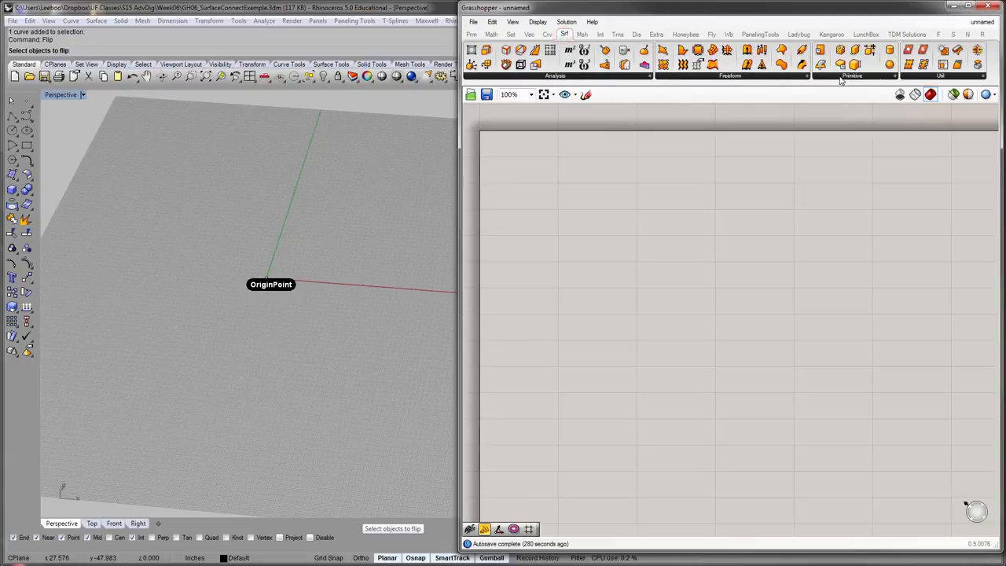
- Place a Cylinder component from Surface > Primitive on the canvas
left_click(853, 75)
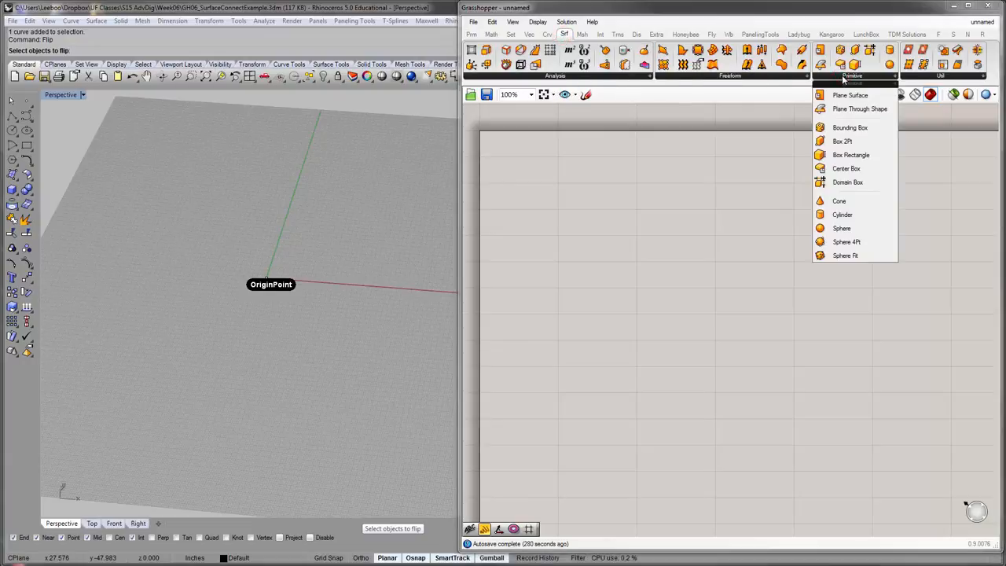
left_click(850, 95)
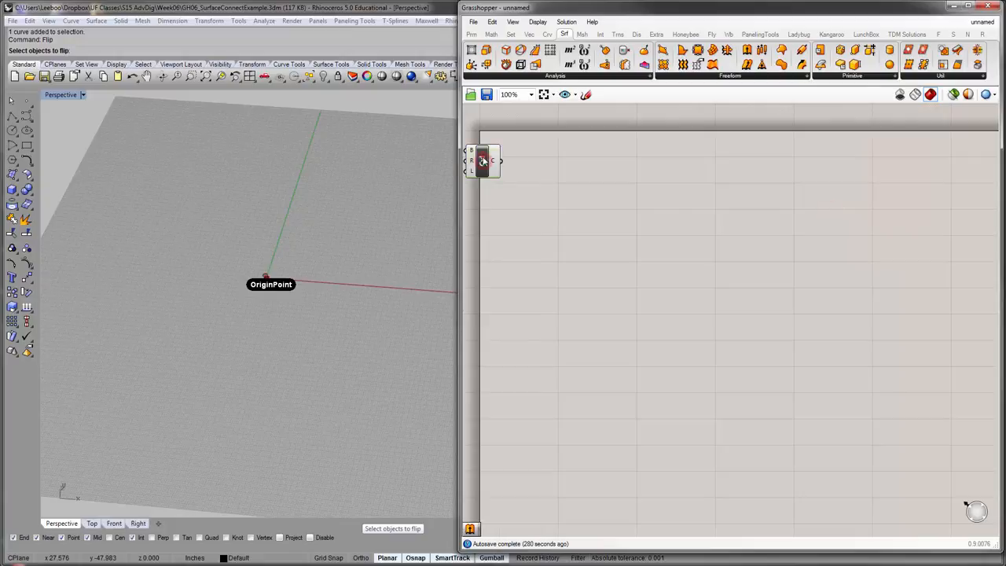
left_click_drag(482, 161, 595, 175)
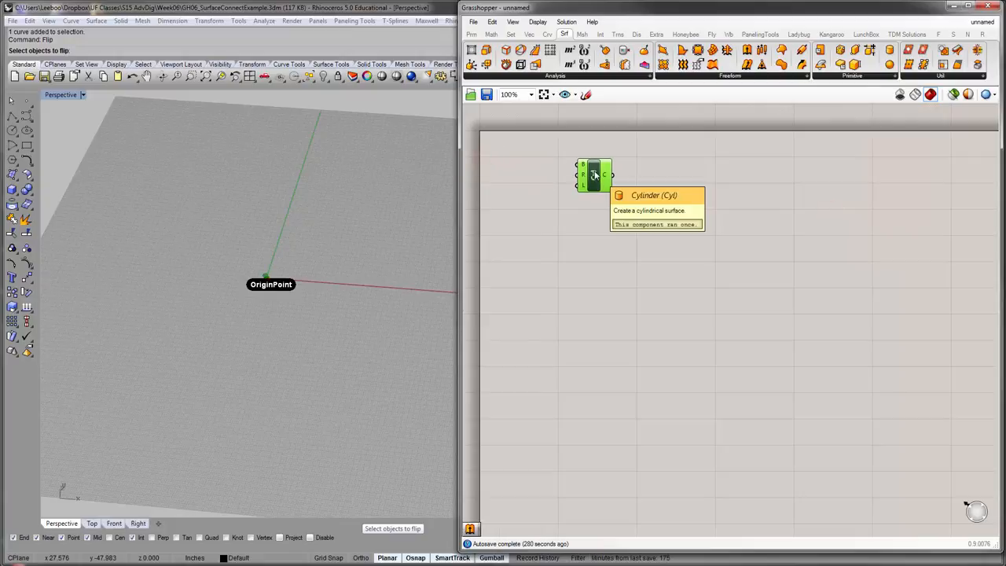
left_click_drag(593, 174, 639, 187)
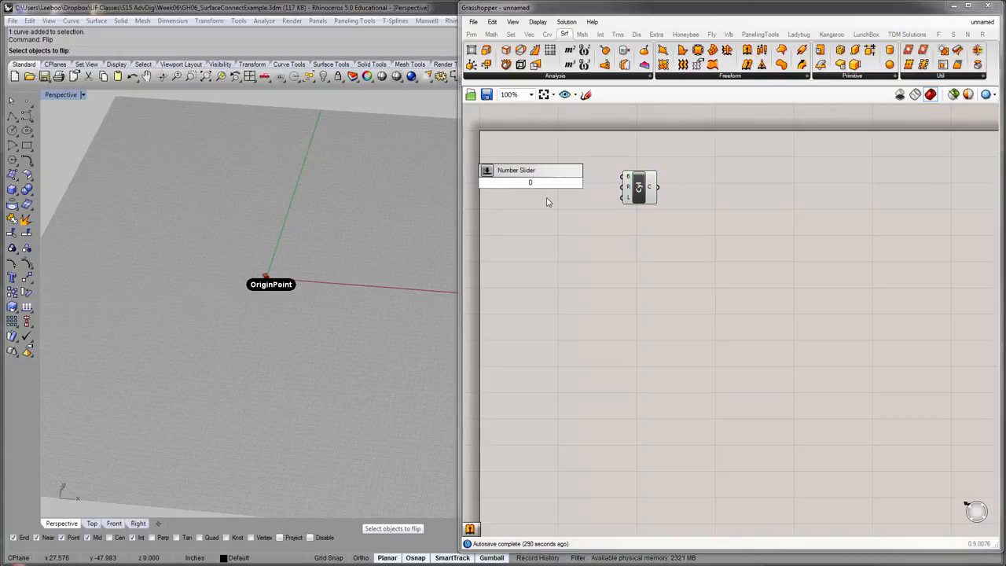
- Wire Radius and Length sliders into the cylinder, setting radius 15 and length 50
type("0<50")
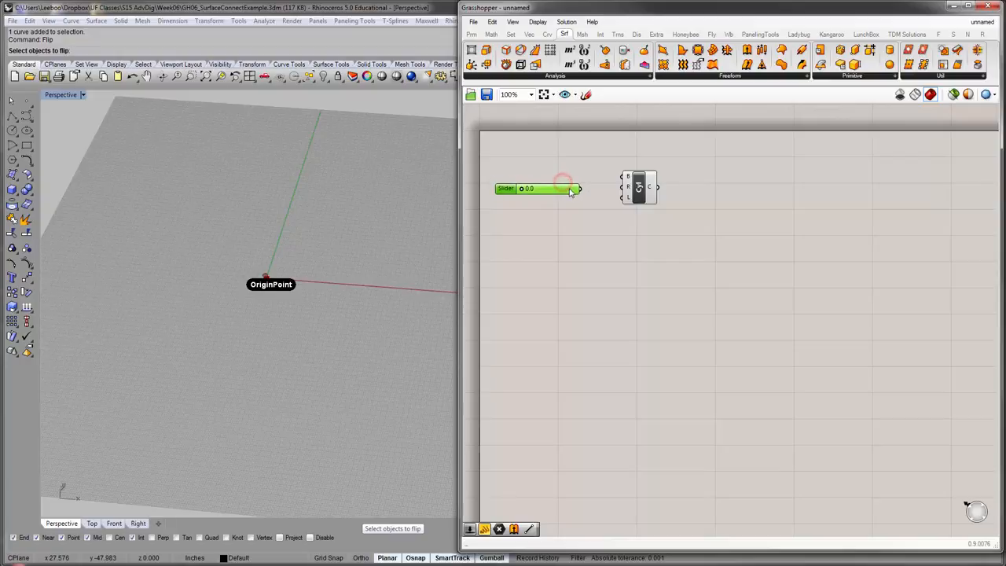
left_click_drag(564, 188, 576, 187)
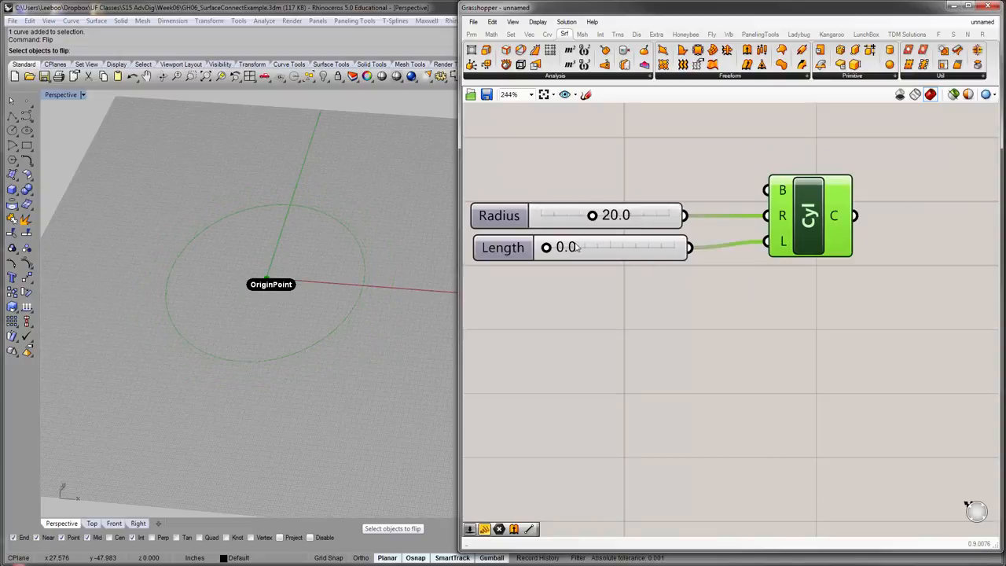
left_click_drag(546, 247, 674, 246)
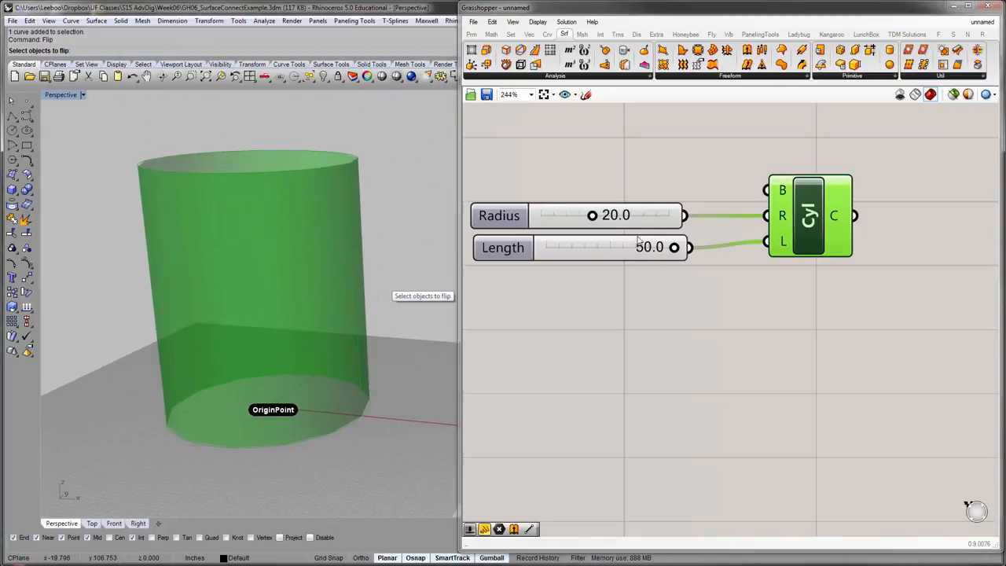
double_click(617, 215)
type("15")
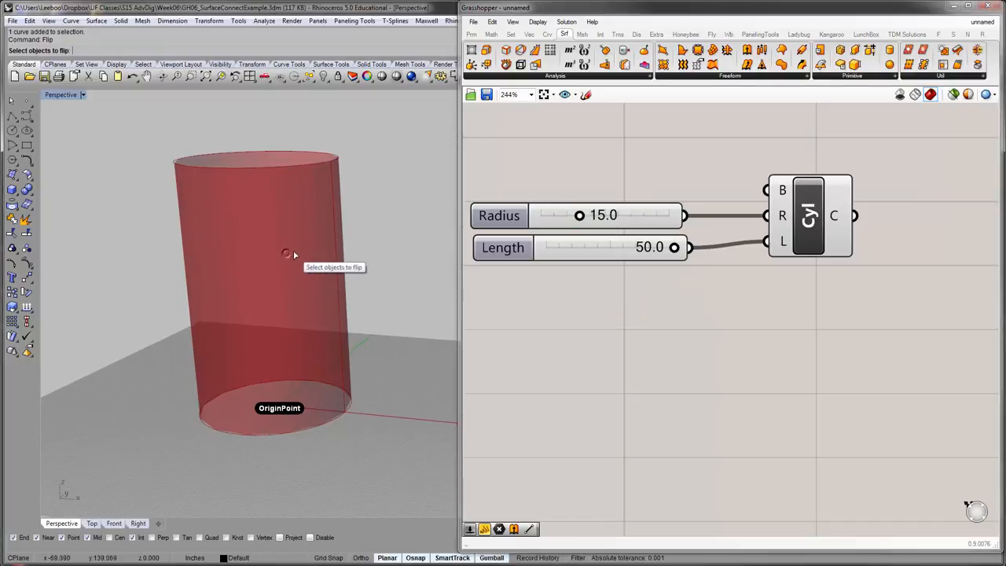
left_click(810, 216)
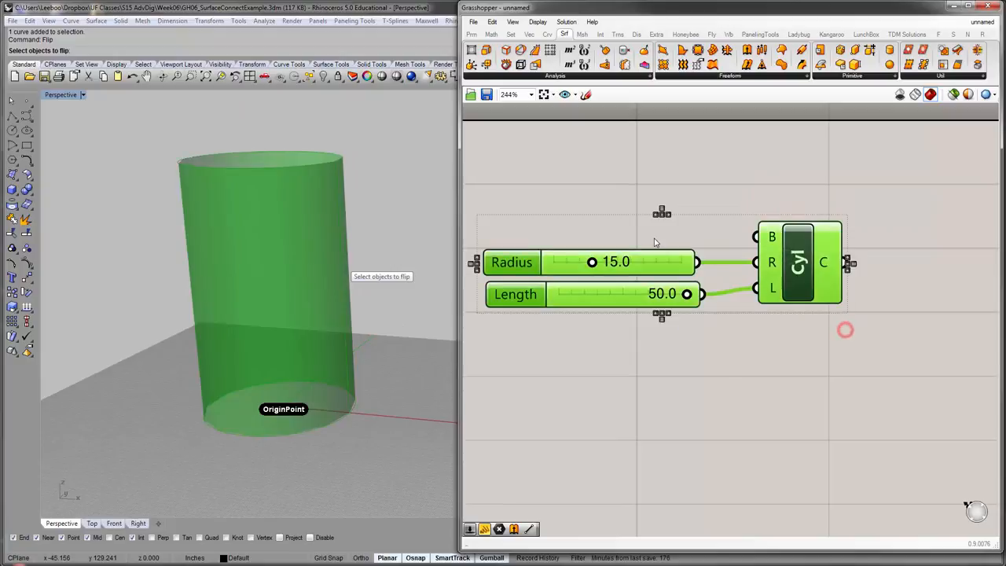
mouse_move(788, 195)
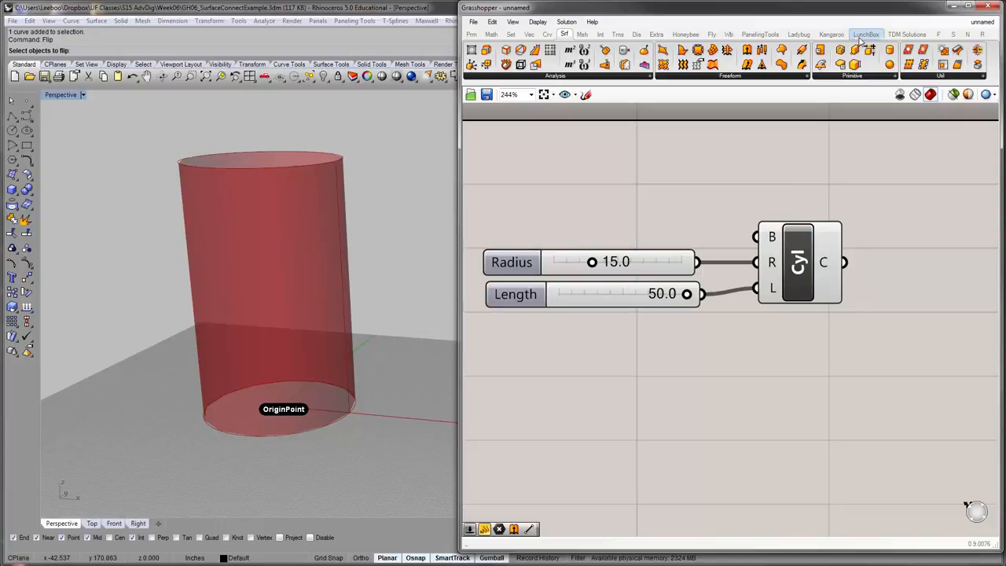
- Place LunchBox Diamond Panels and feed it the Cylinder surface output
left_click(866, 33)
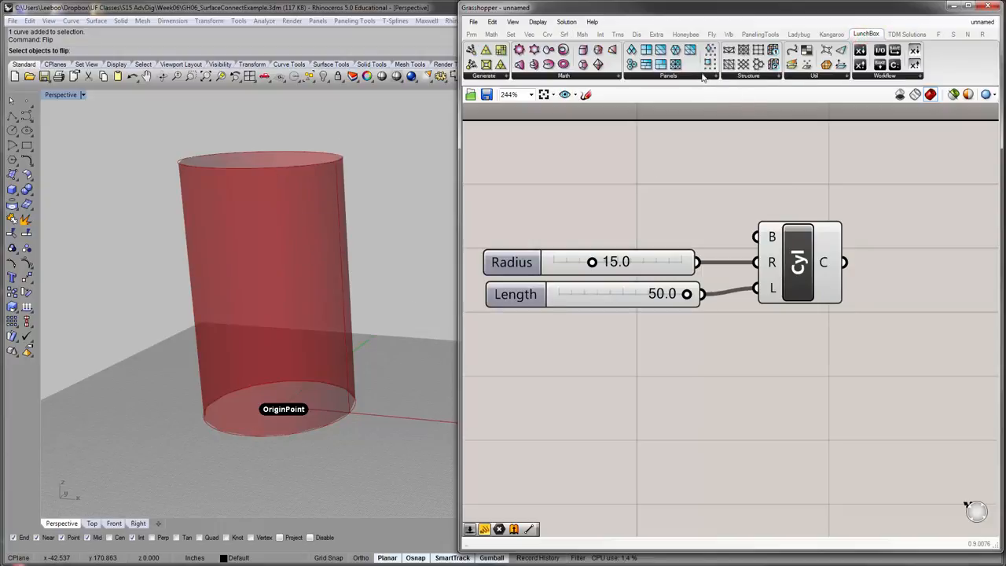
left_click(669, 76)
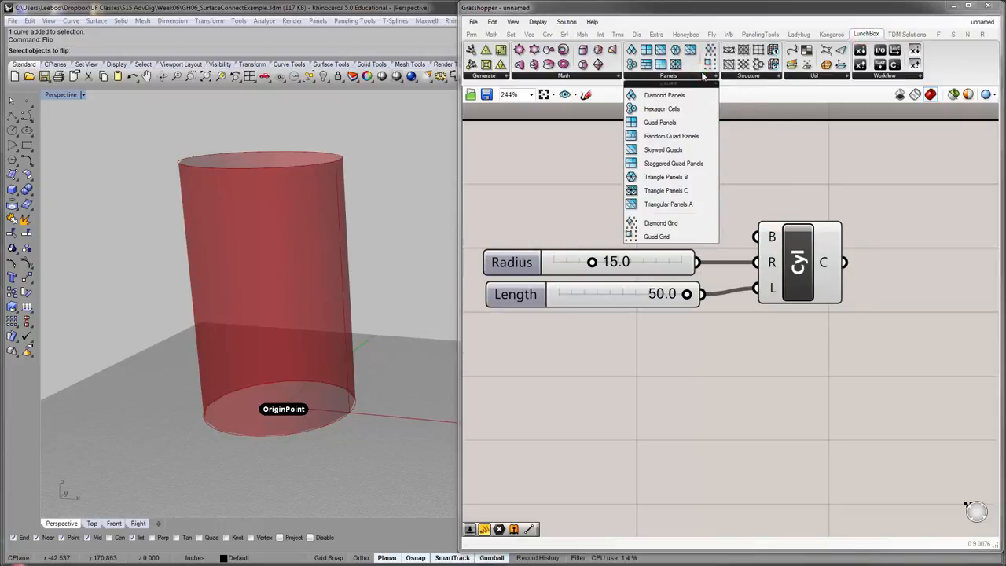
left_click(664, 95)
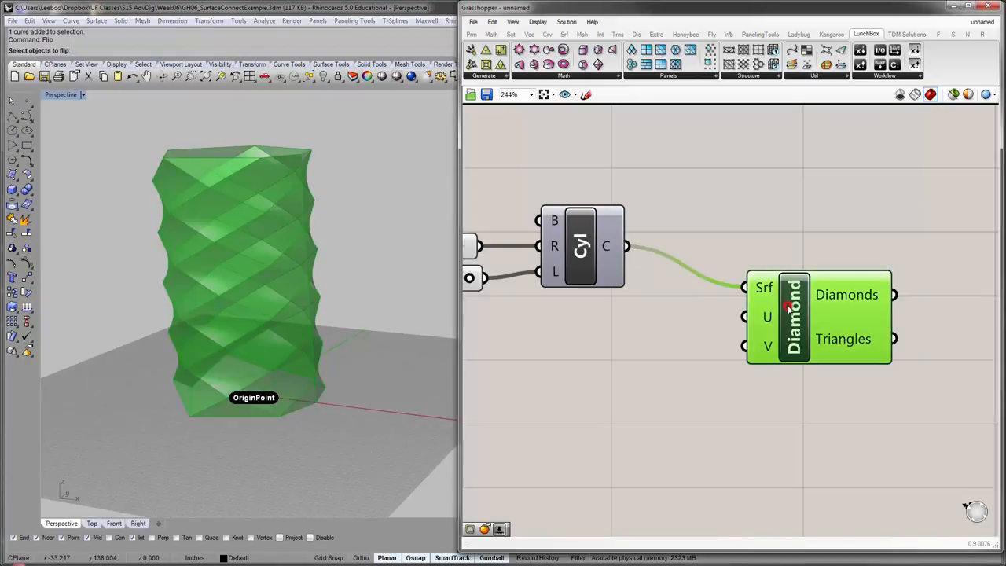
left_click_drag(818, 315, 768, 285)
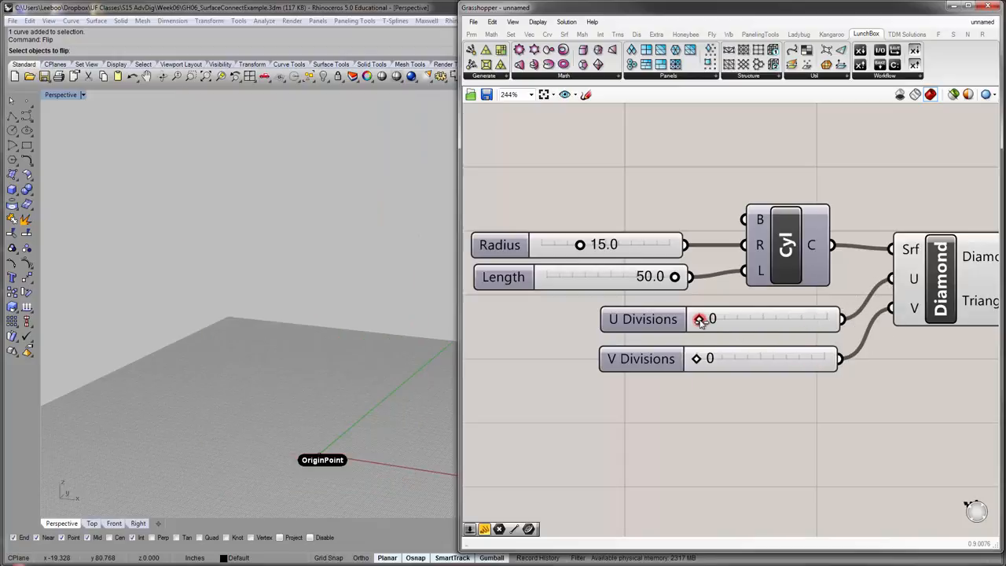
- Set the U Divisions slider to 16 and V Divisions to 10
left_click_drag(699, 318, 802, 318)
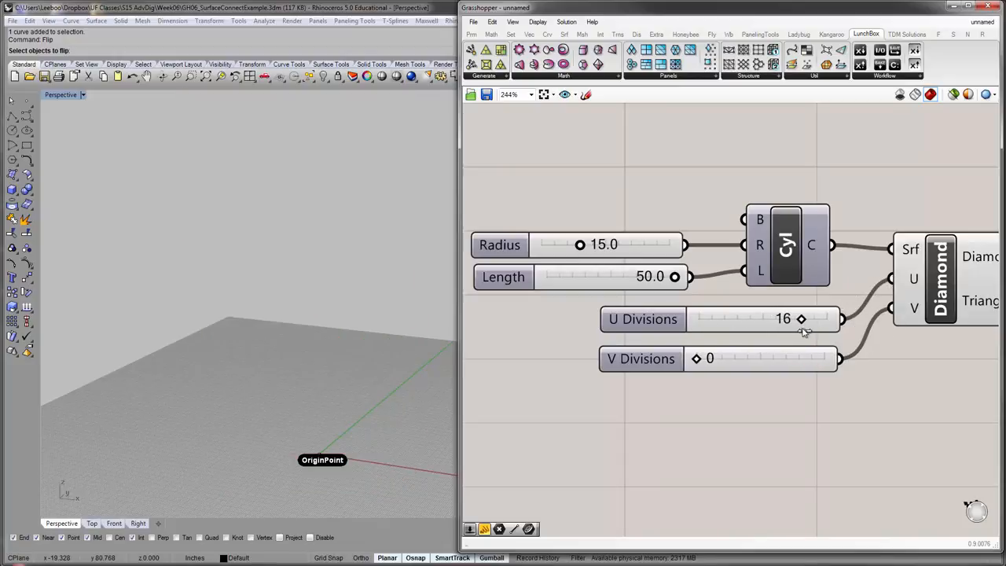
left_click_drag(695, 358, 743, 358)
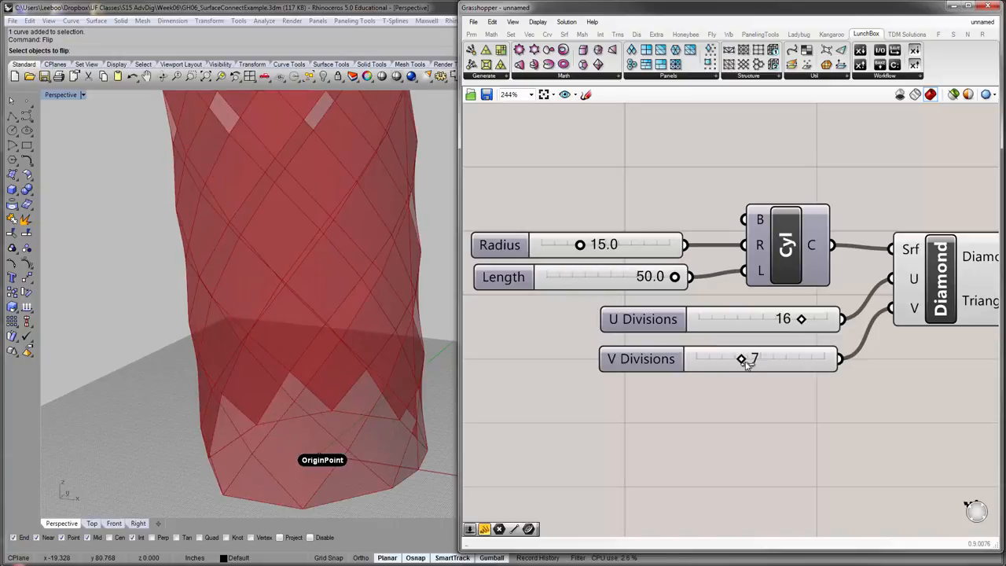
left_click_drag(741, 358, 759, 358)
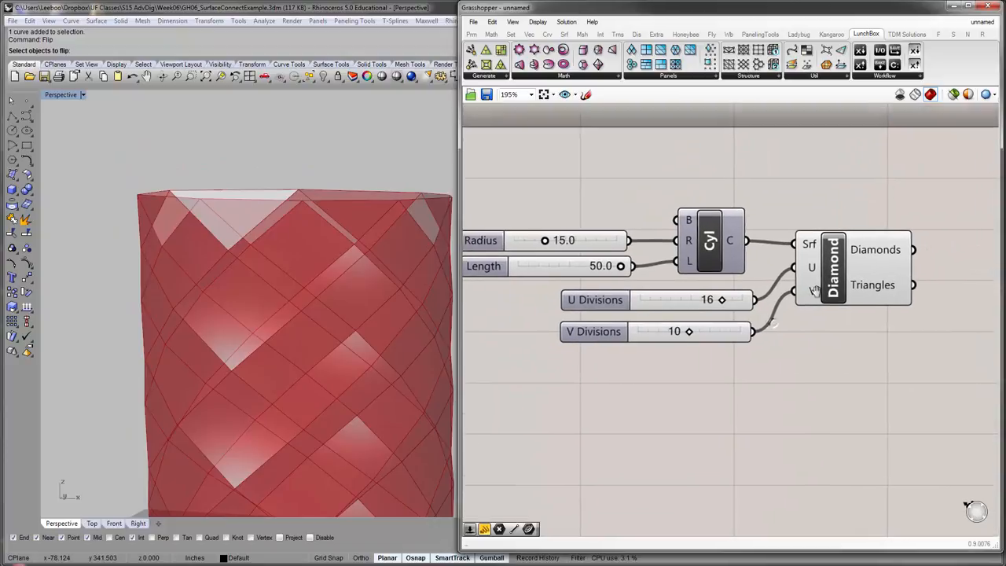
mouse_move(813, 291)
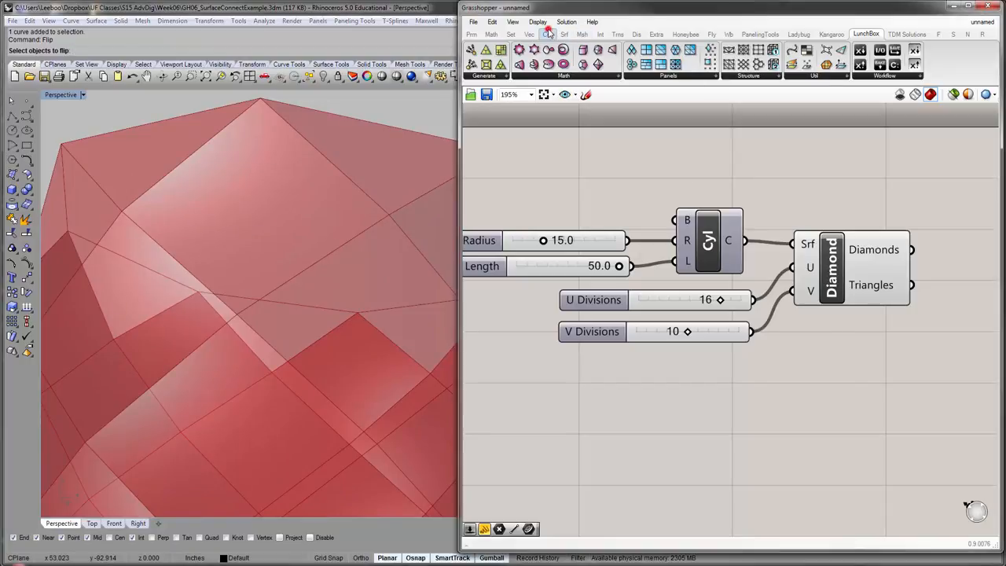
- Show the Curve primitive components to pick the Circle component
left_click(548, 34)
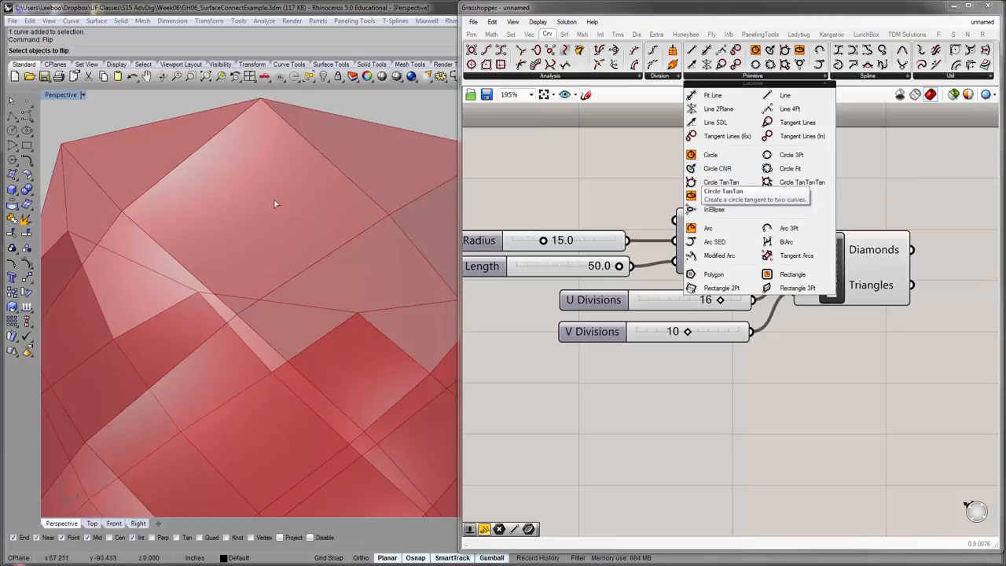
mouse_move(801, 181)
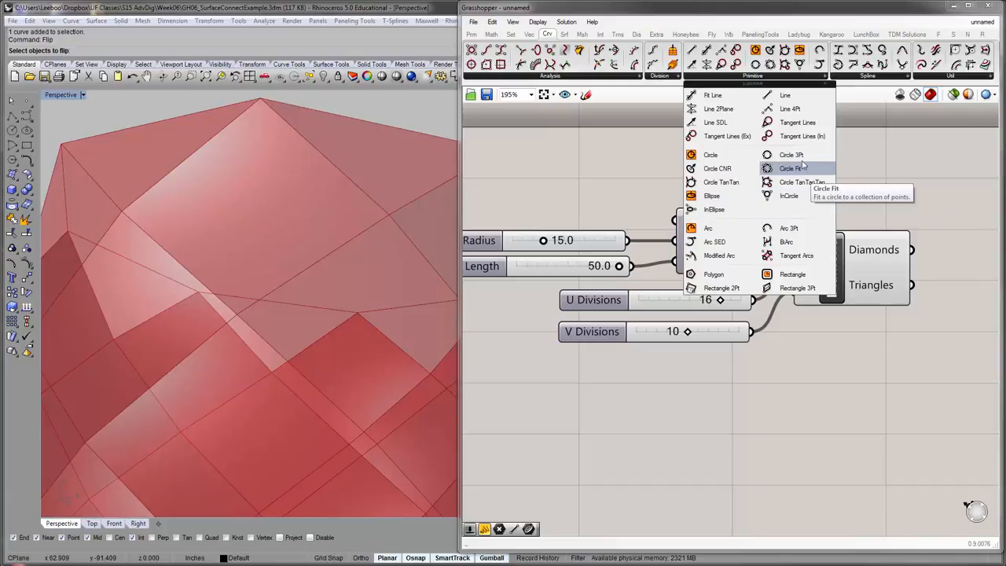
mouse_move(717, 168)
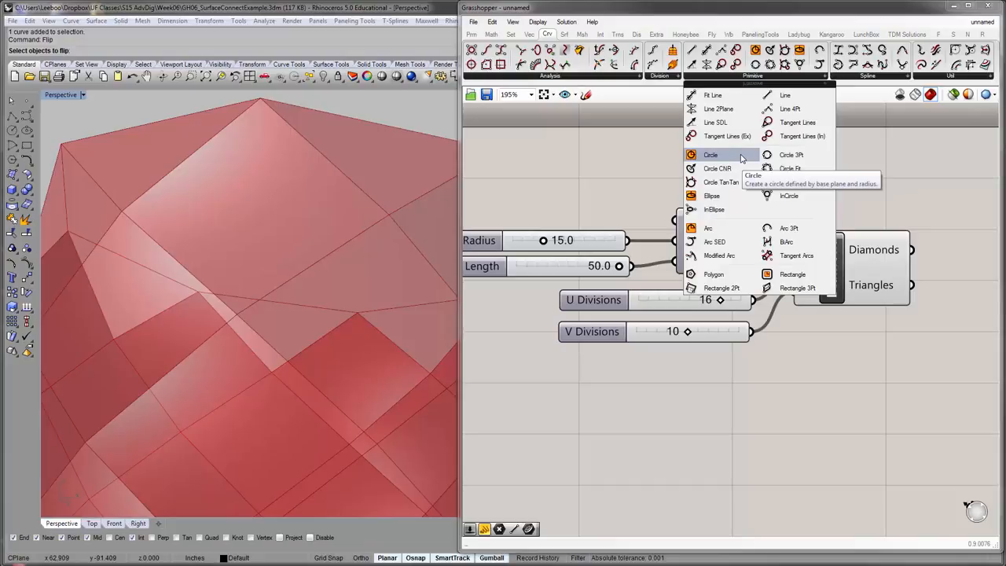
mouse_move(738, 160)
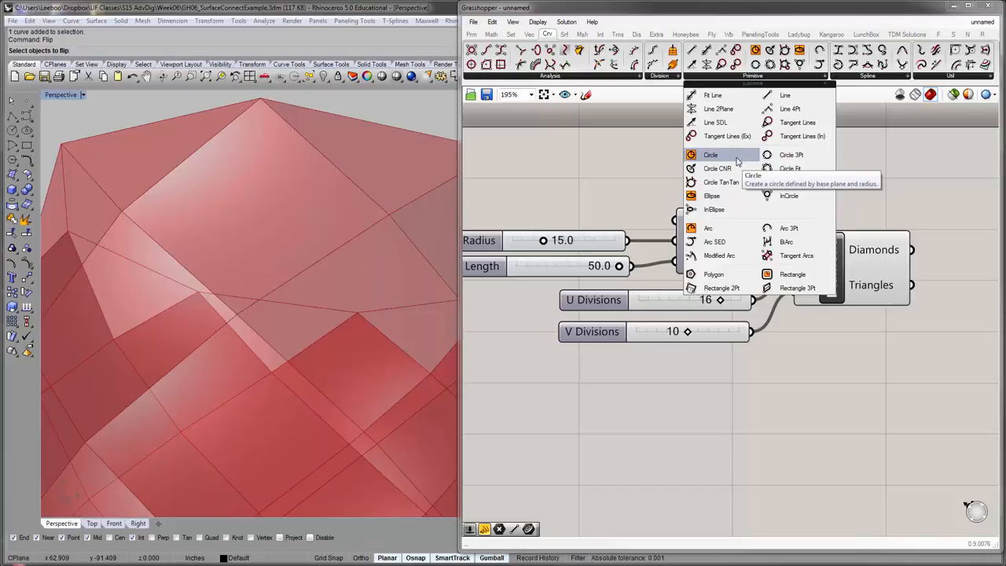
mouse_move(717, 168)
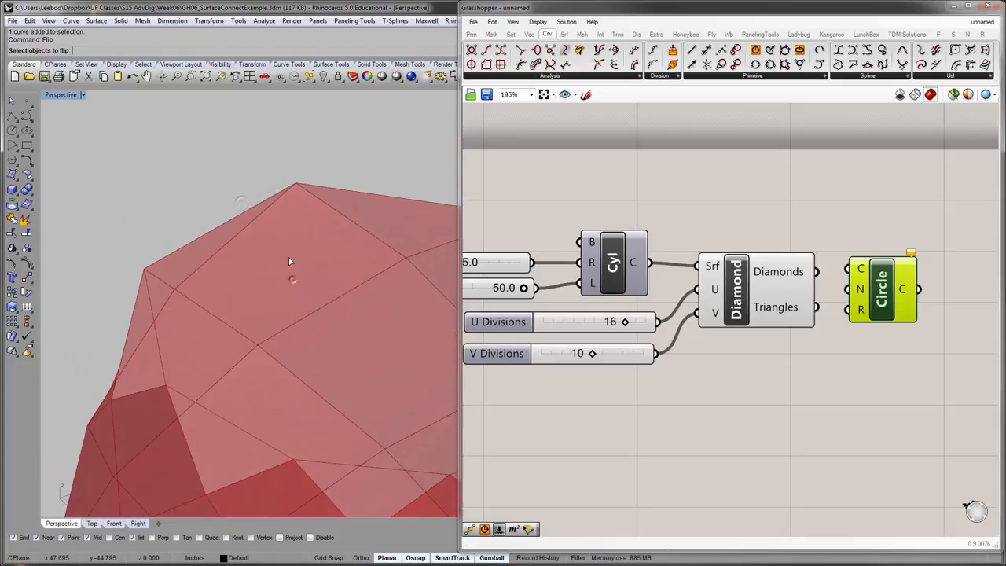
mouse_move(275, 264)
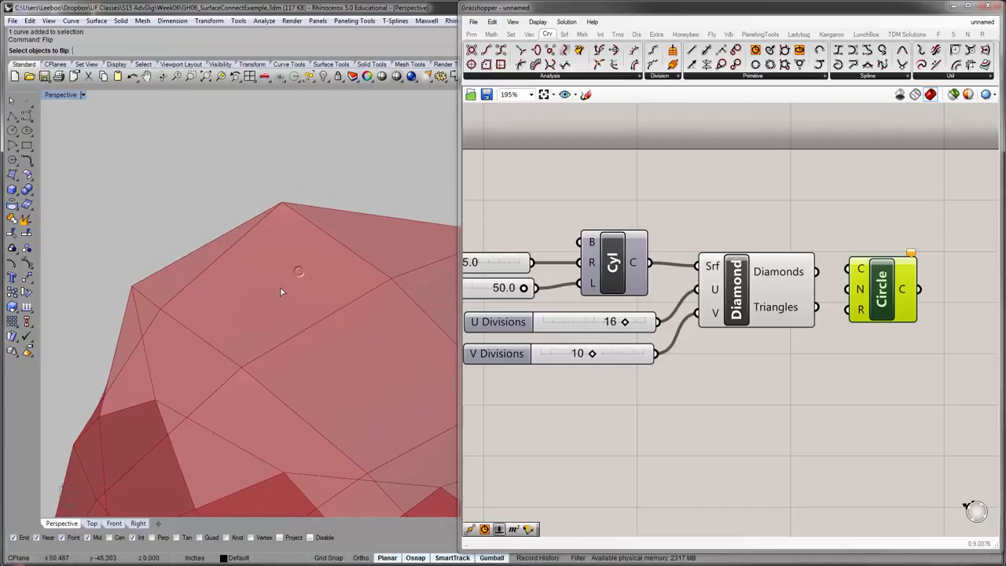
mouse_move(860, 289)
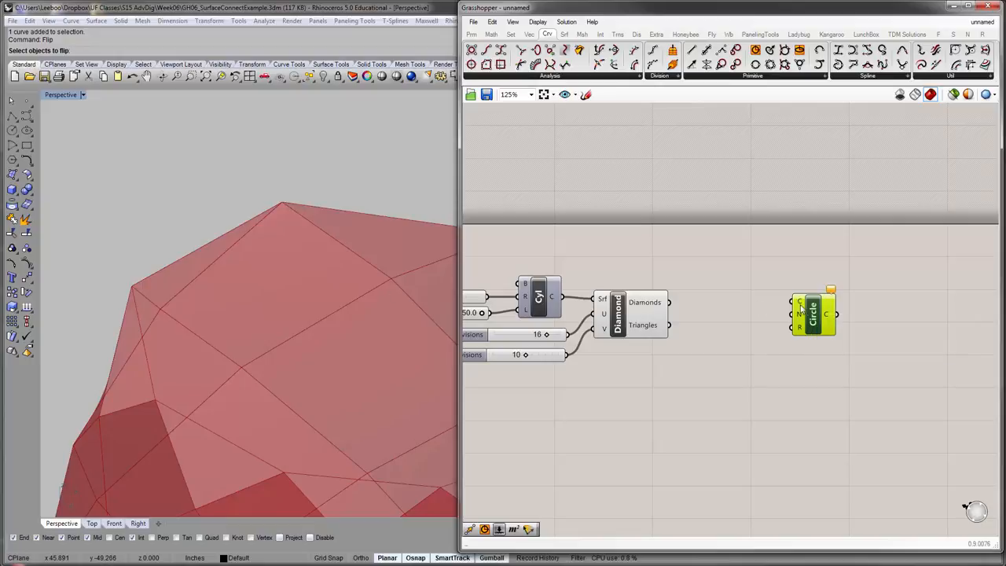
- Shift the Circle right and add an Area component fed by the Diamonds output
left_click_drag(814, 313, 880, 313)
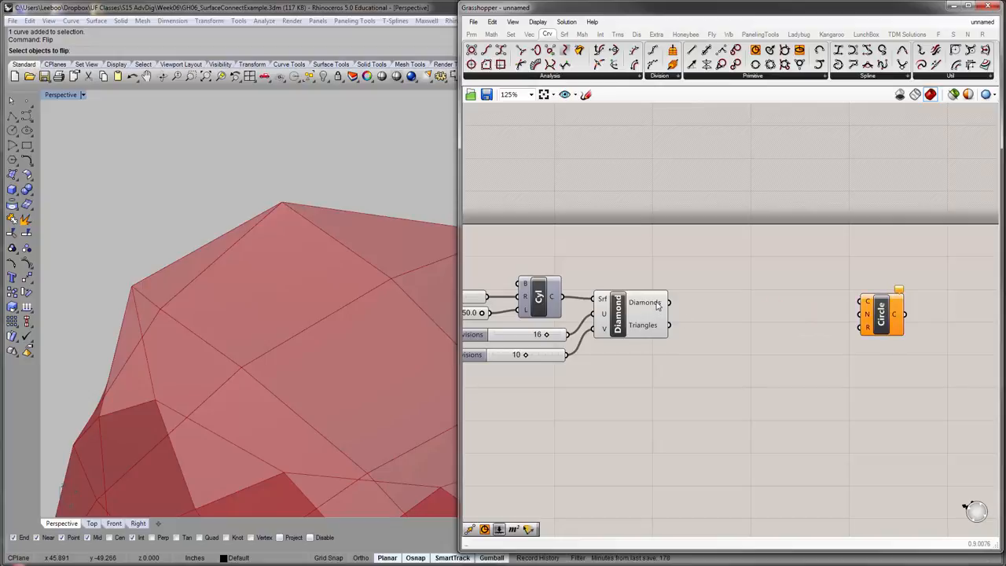
mouse_move(643, 324)
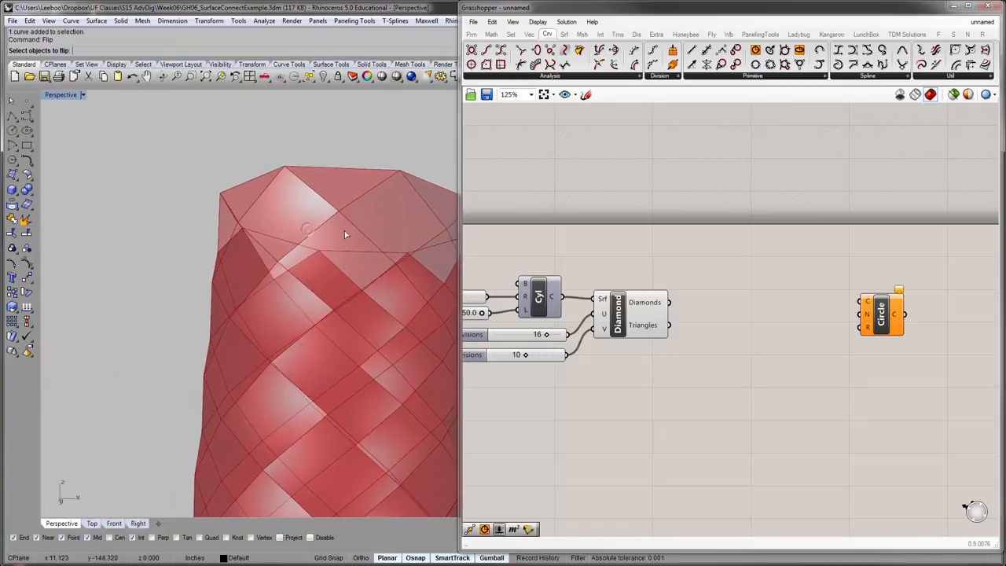
left_click_drag(344, 234, 327, 240)
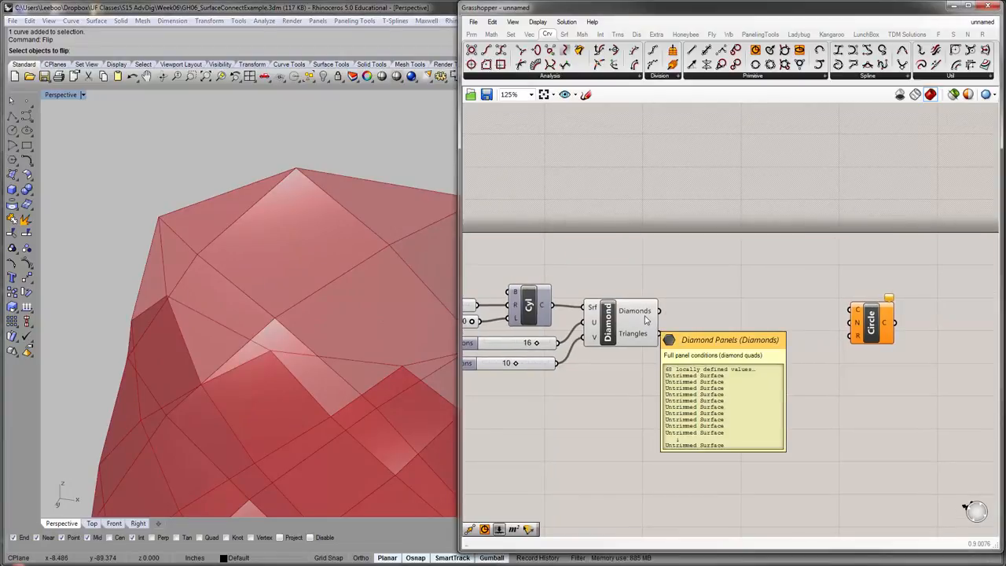
double_click(704, 275)
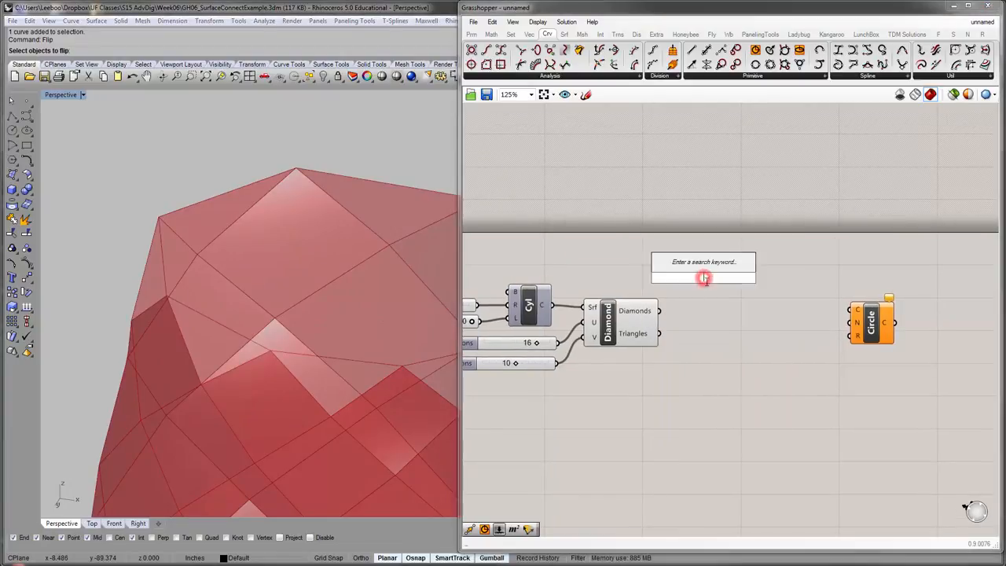
type("area")
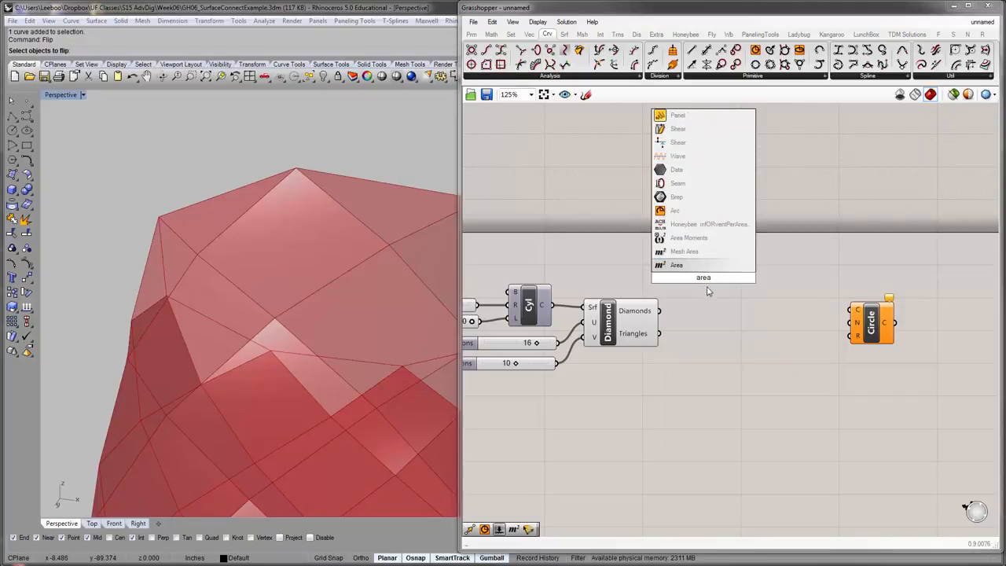
left_click(676, 265)
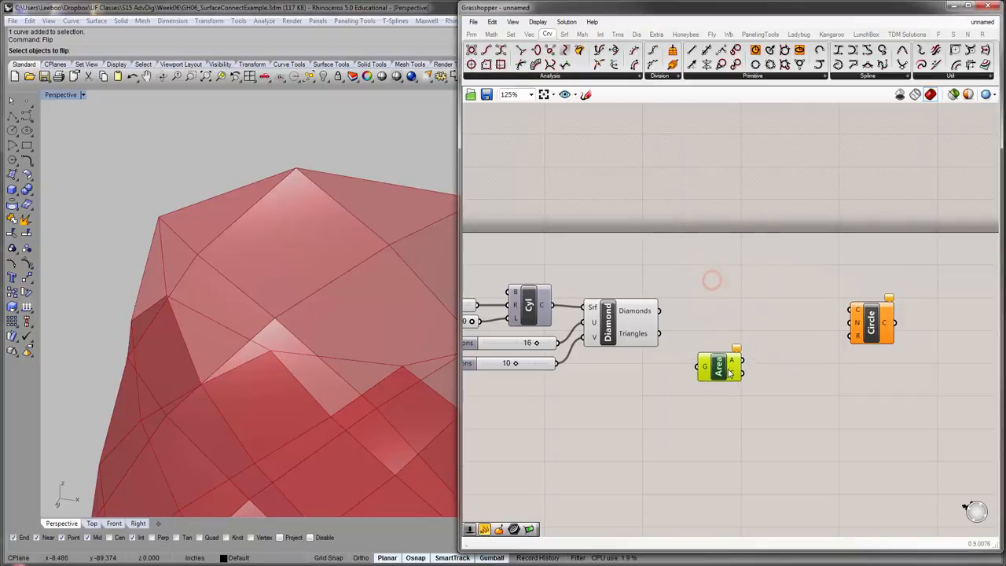
left_click_drag(659, 333, 703, 363)
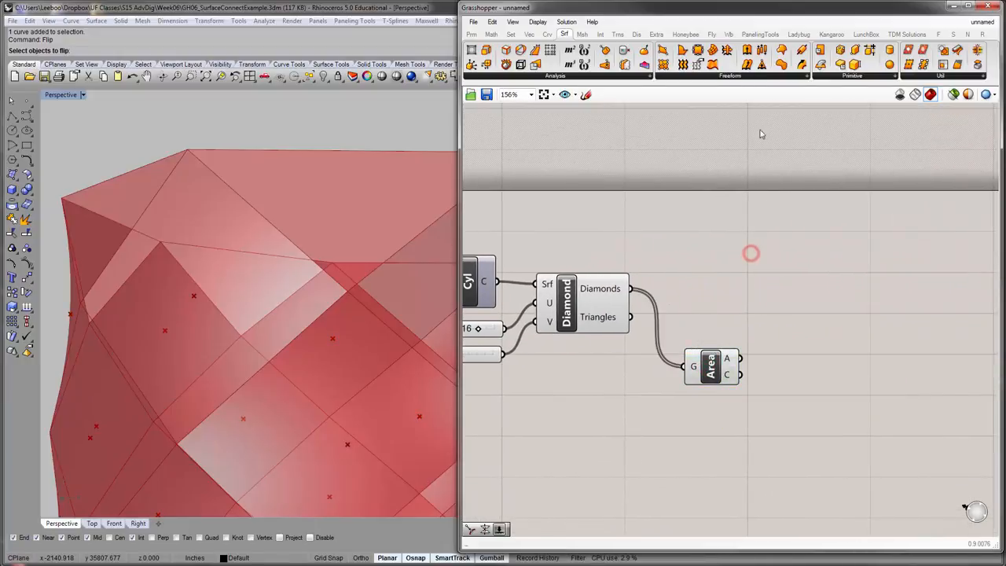
- Add a number slider set to 0.49 and move it higher on the canvas
left_click(547, 34)
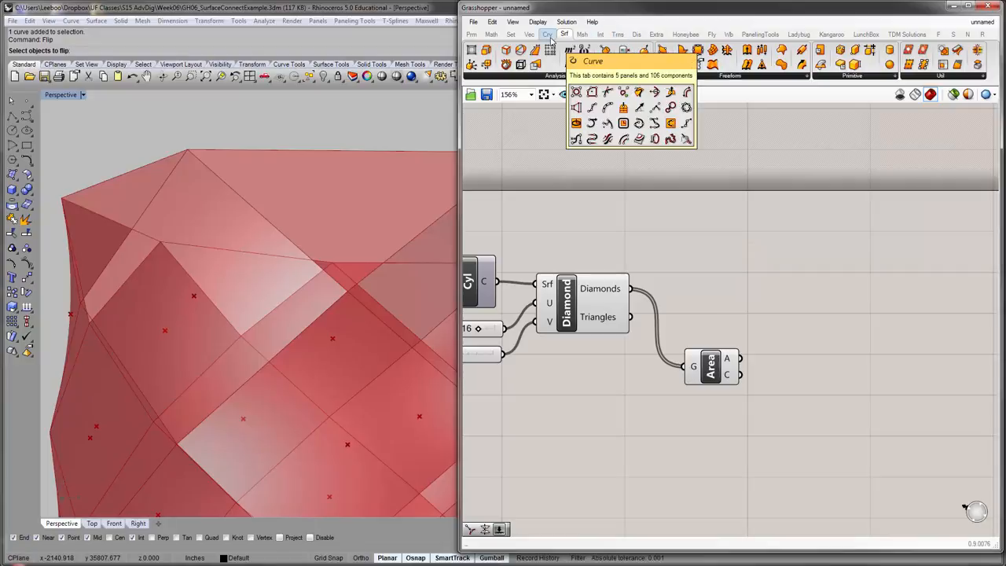
left_click(548, 33)
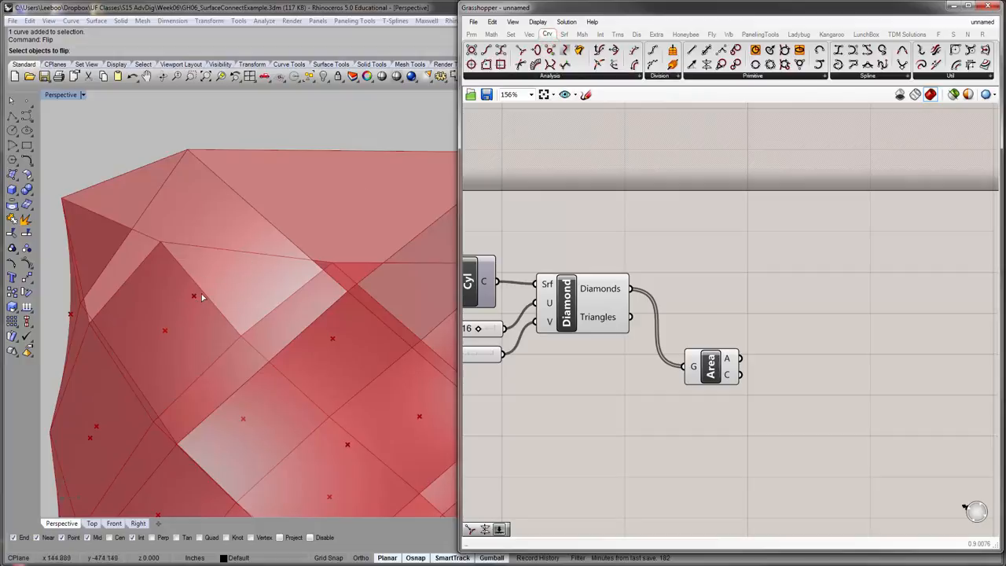
mouse_move(228, 288)
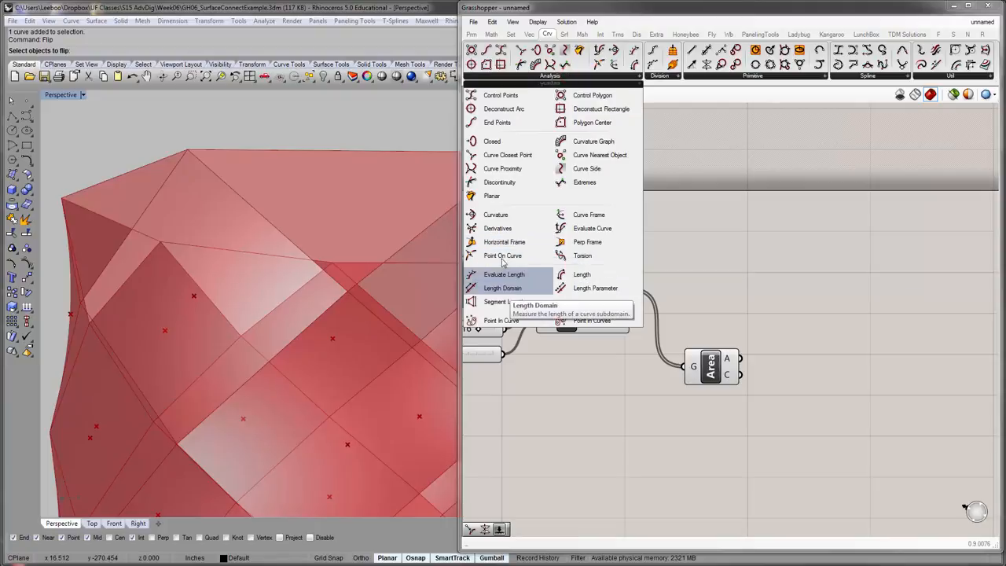
mouse_move(503, 255)
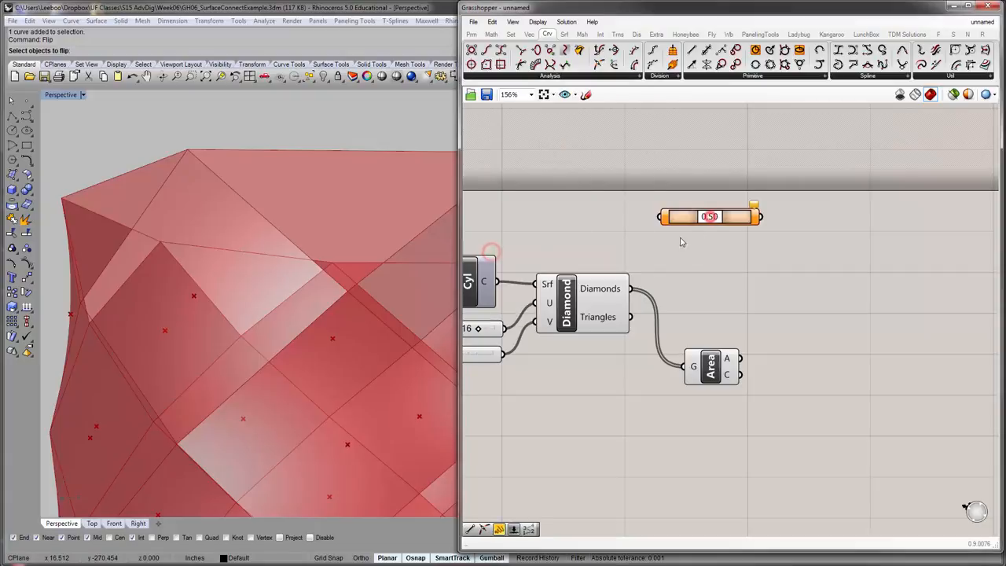
left_click_drag(710, 216, 707, 216)
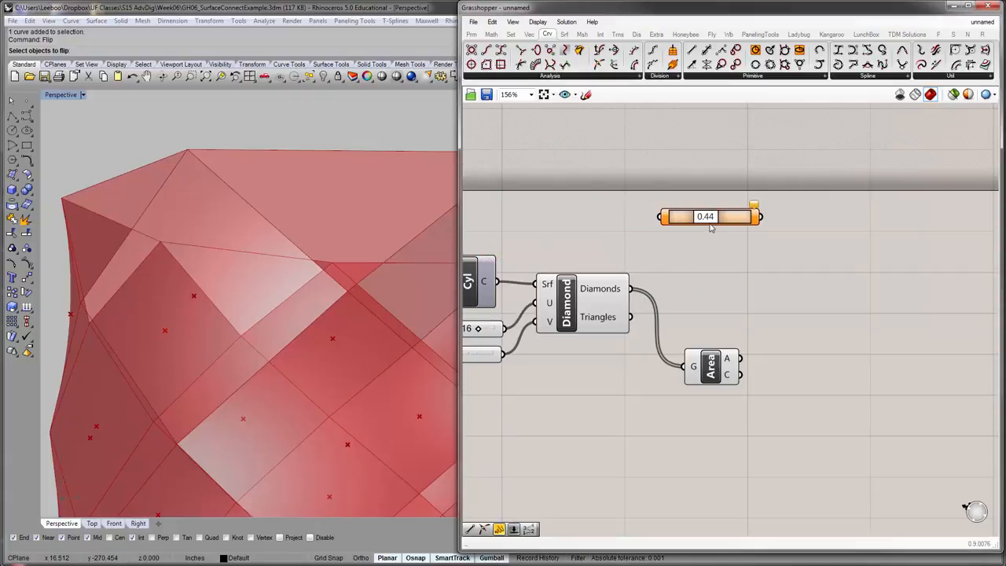
left_click_drag(708, 216, 684, 211)
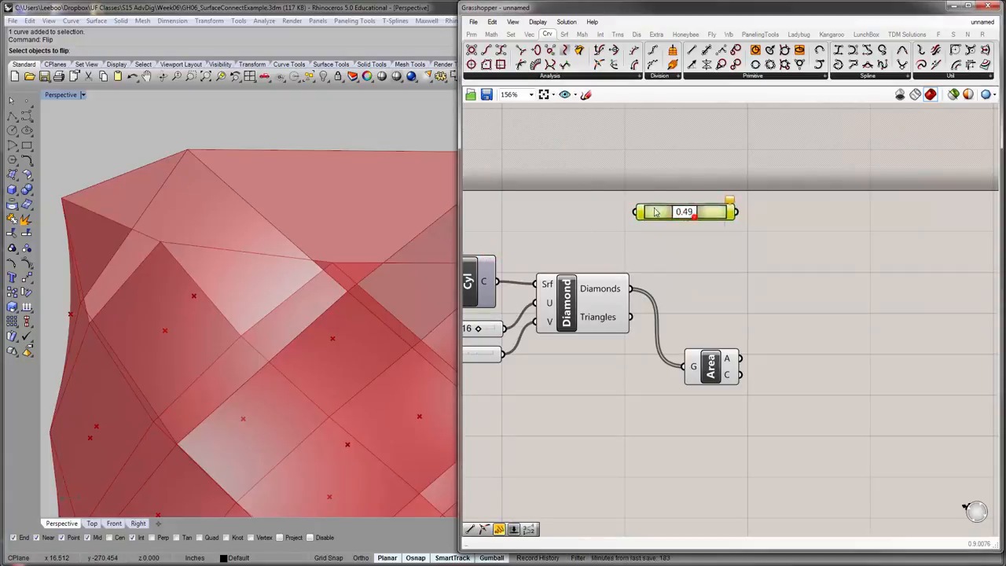
left_click_drag(684, 210, 644, 170)
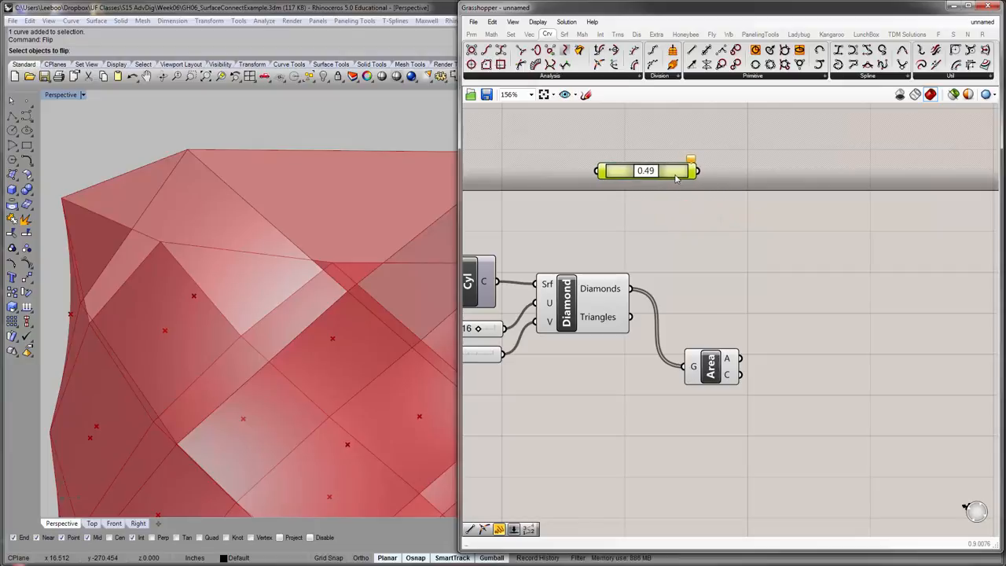
mouse_move(637, 164)
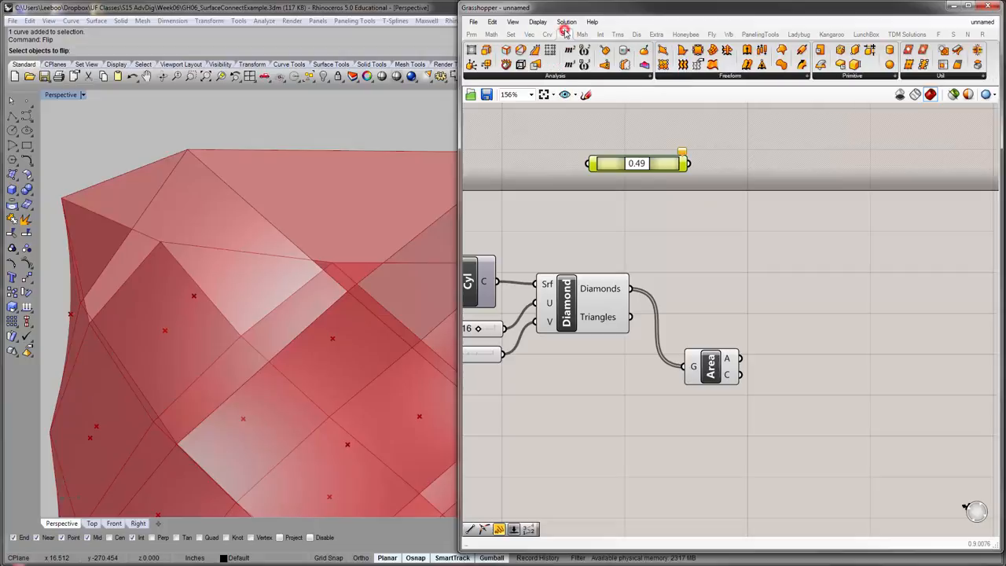
- Place Evaluate Surface from Surface > Analysis to the right of the diamond panelling
left_click(564, 34)
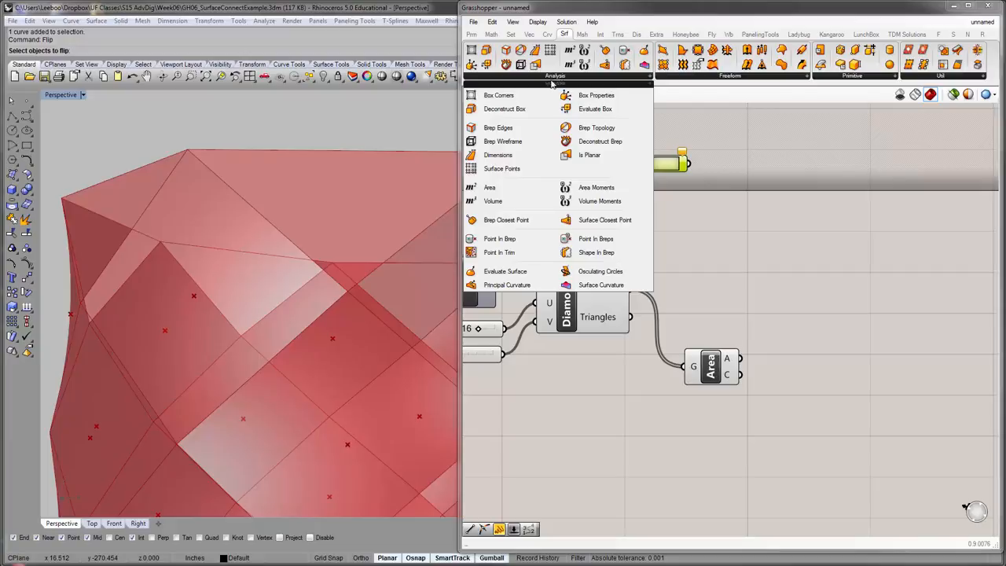
mouse_move(504, 271)
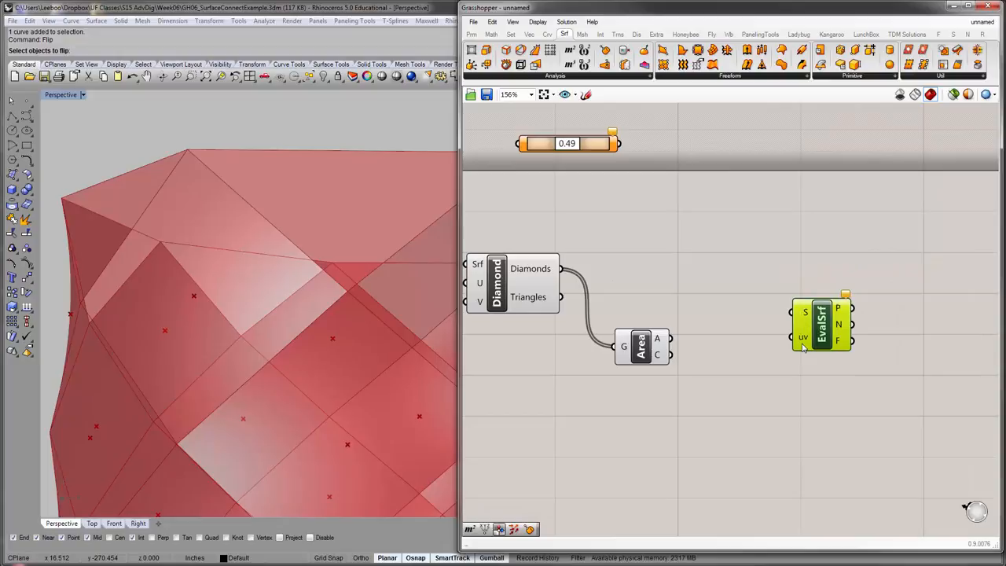
mouse_move(804, 337)
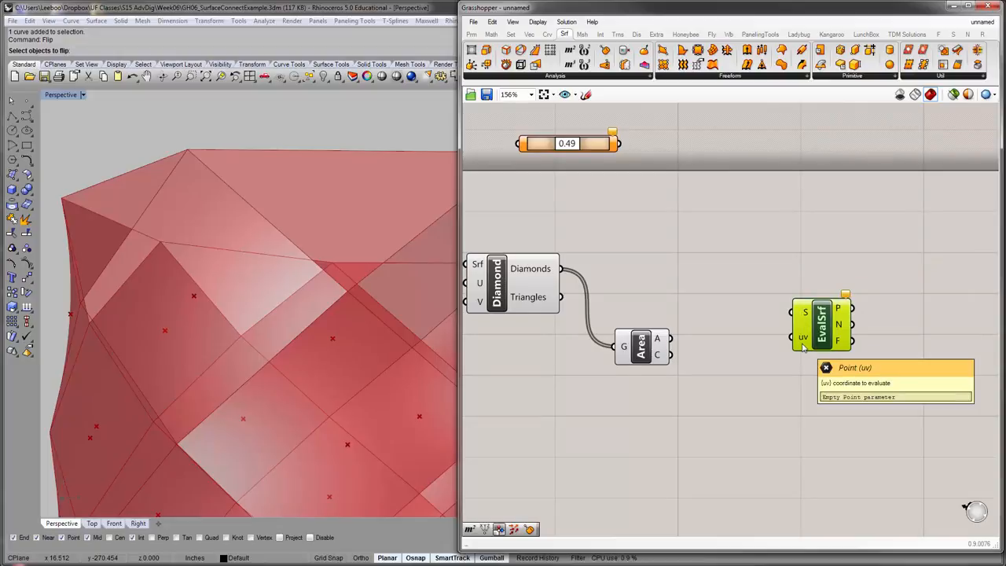
left_click_drag(821, 322, 865, 312)
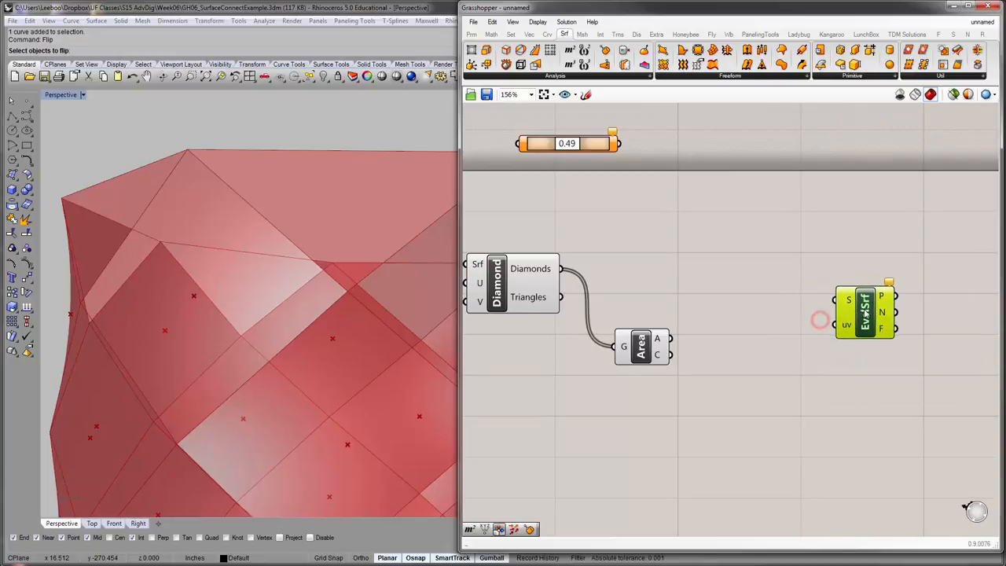
mouse_move(864, 314)
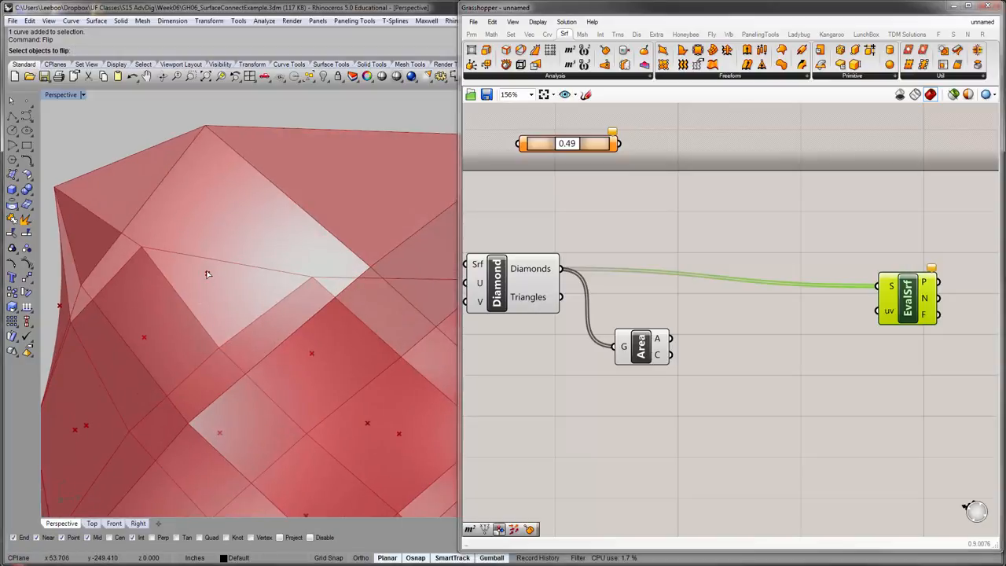
mouse_move(212, 274)
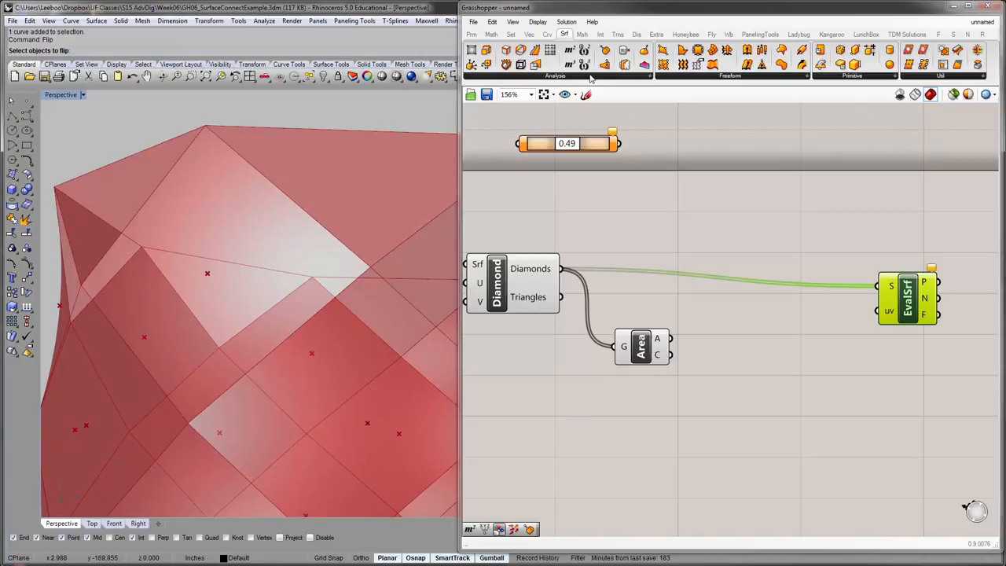
left_click(555, 76)
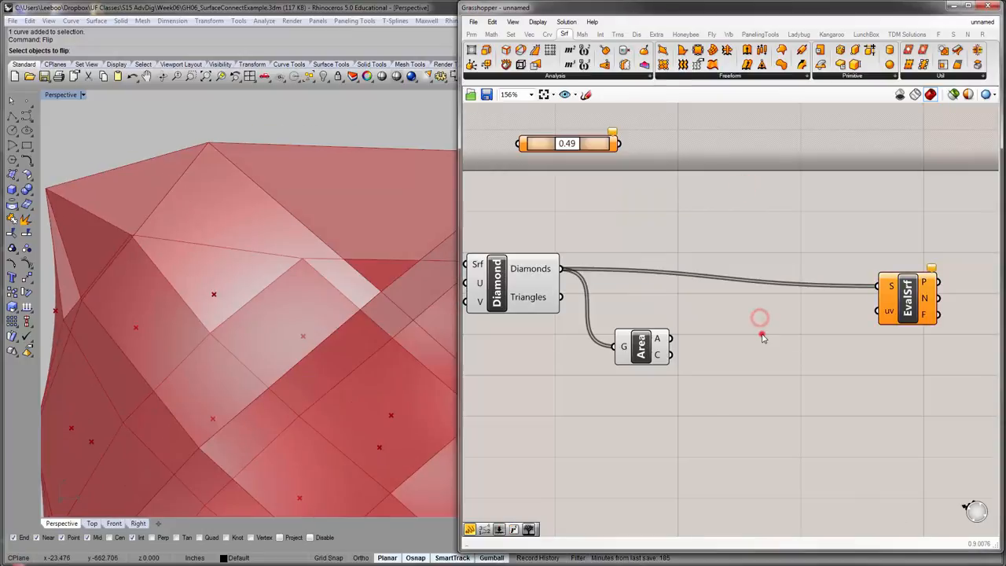
- Change the Evaluate Surface uv panel to 5,5 to test the evaluated points
double_click(760, 318)
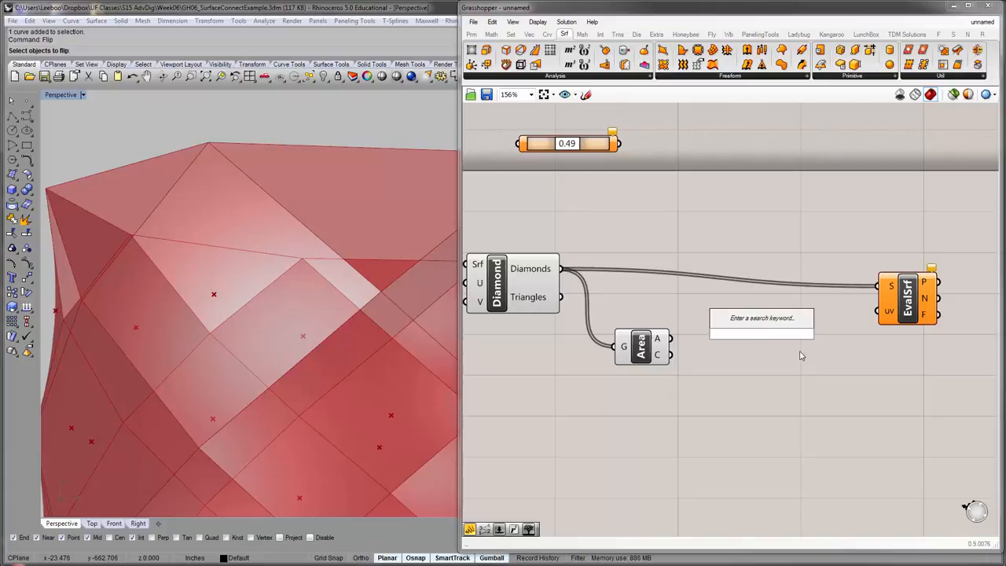
mouse_move(889, 312)
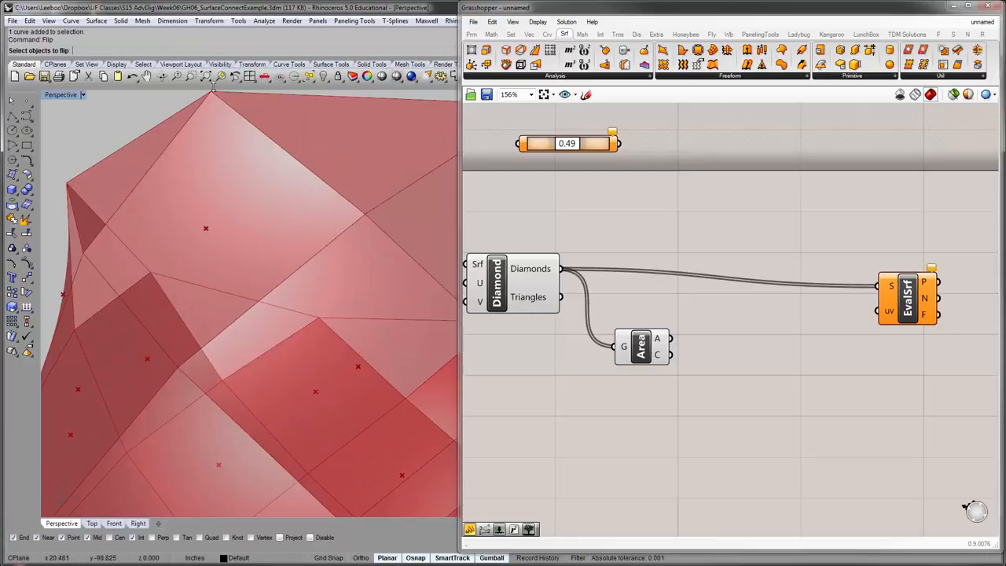
mouse_move(307, 141)
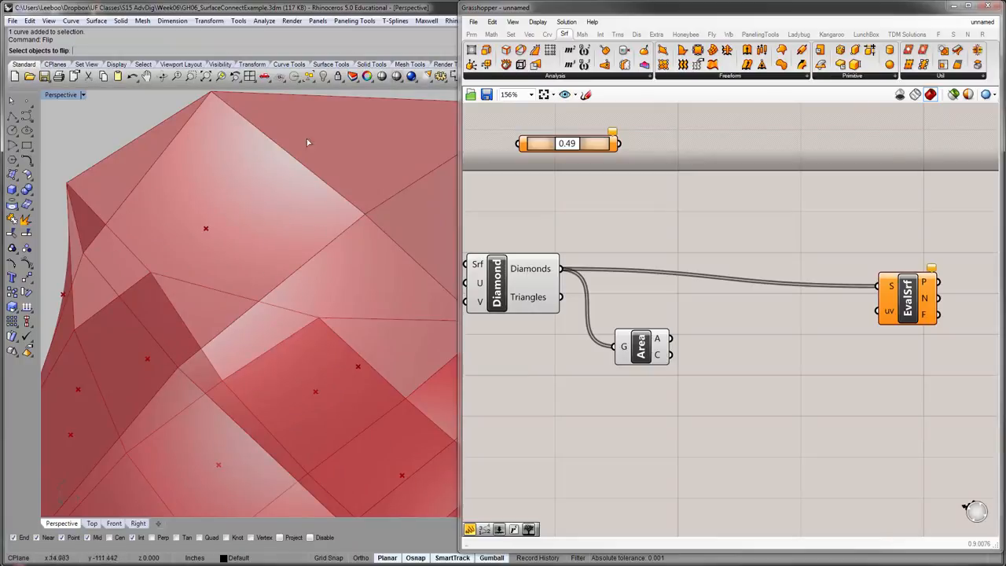
mouse_move(181, 367)
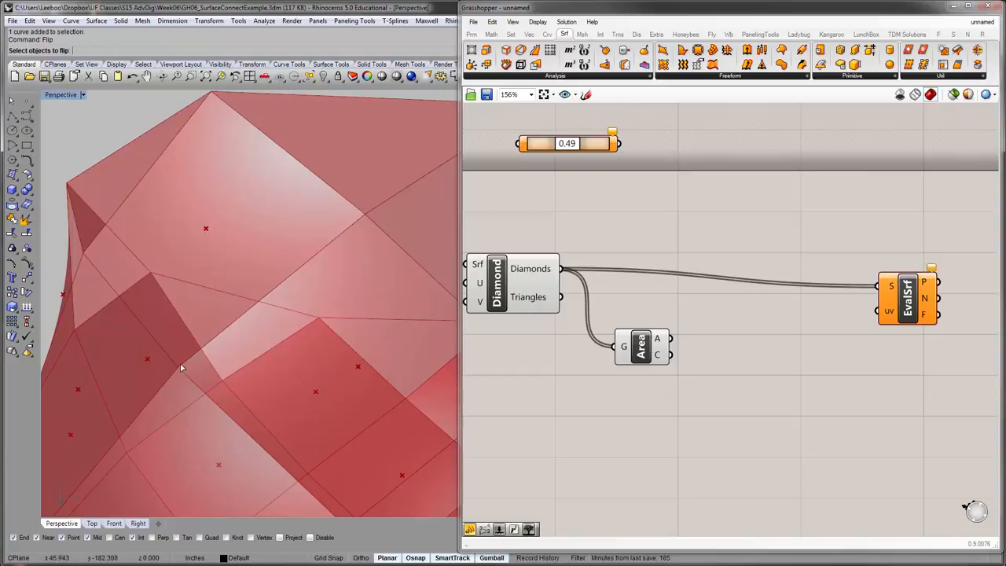
mouse_move(72, 241)
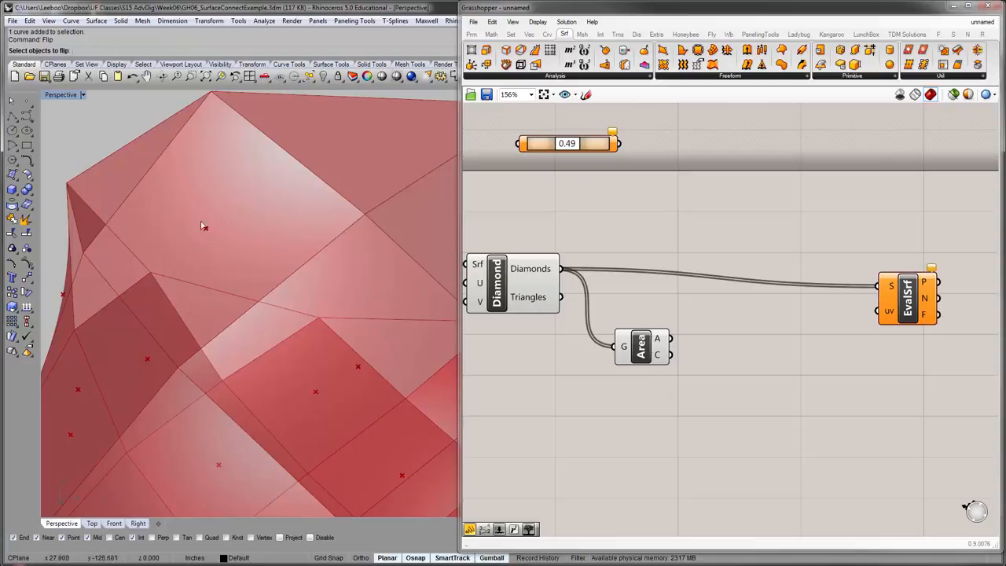
mouse_move(263, 292)
type("0.5,0.5")
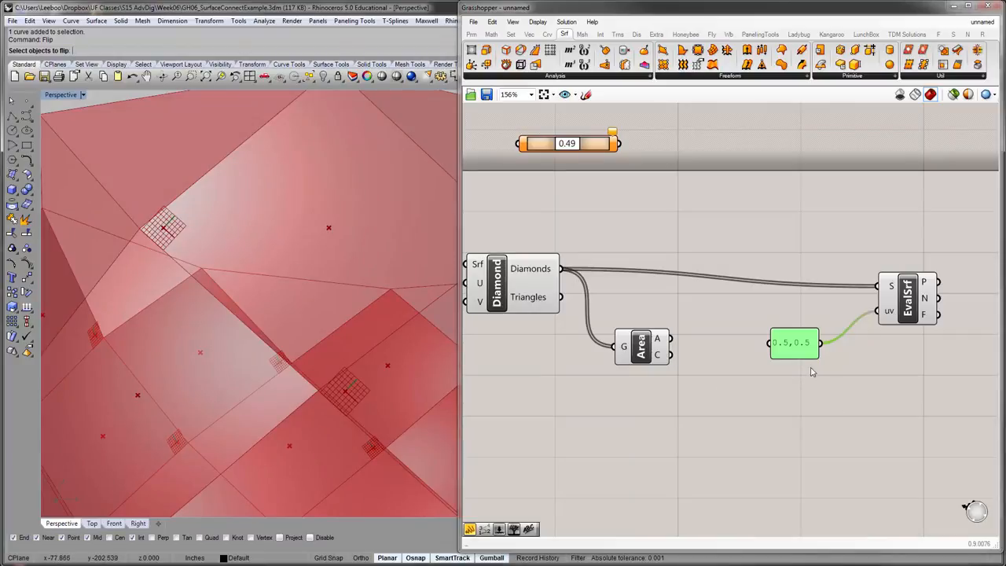
double_click(793, 343)
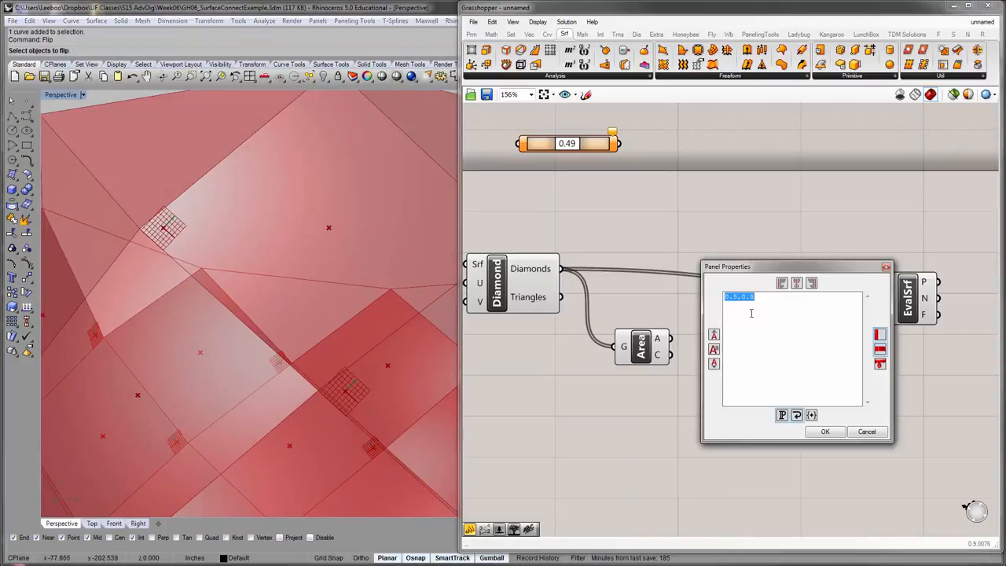
type("5,5")
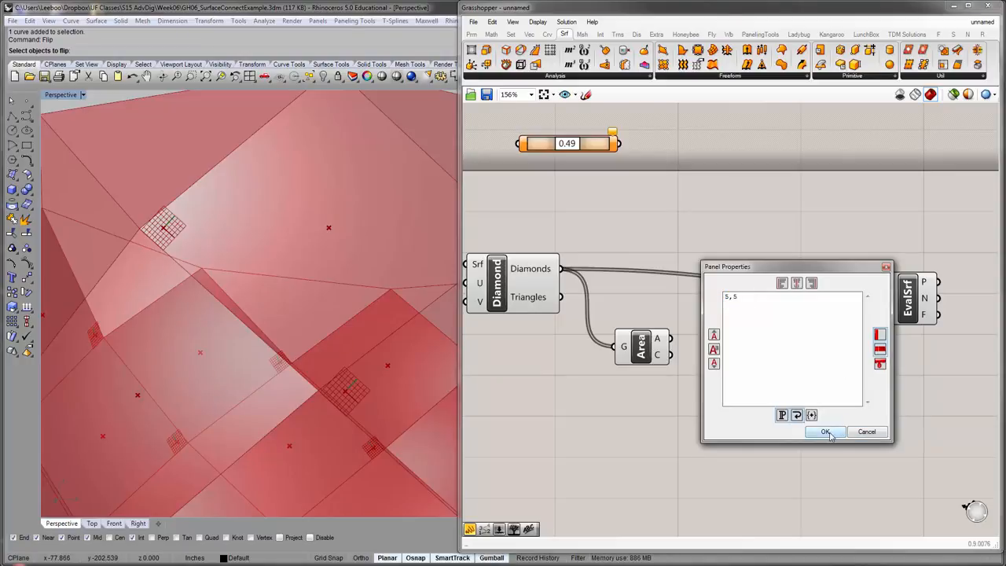
left_click(825, 432)
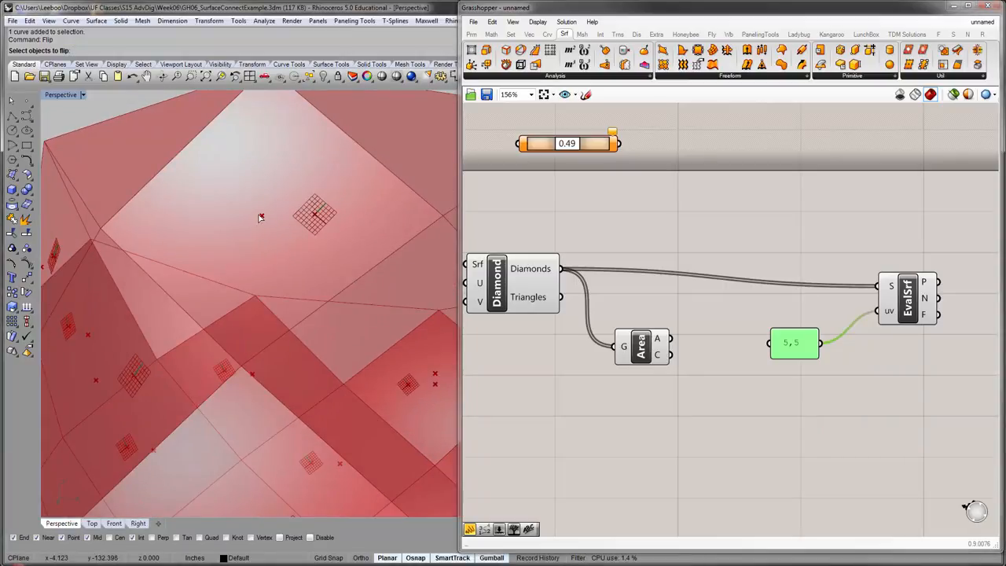
mouse_move(560, 287)
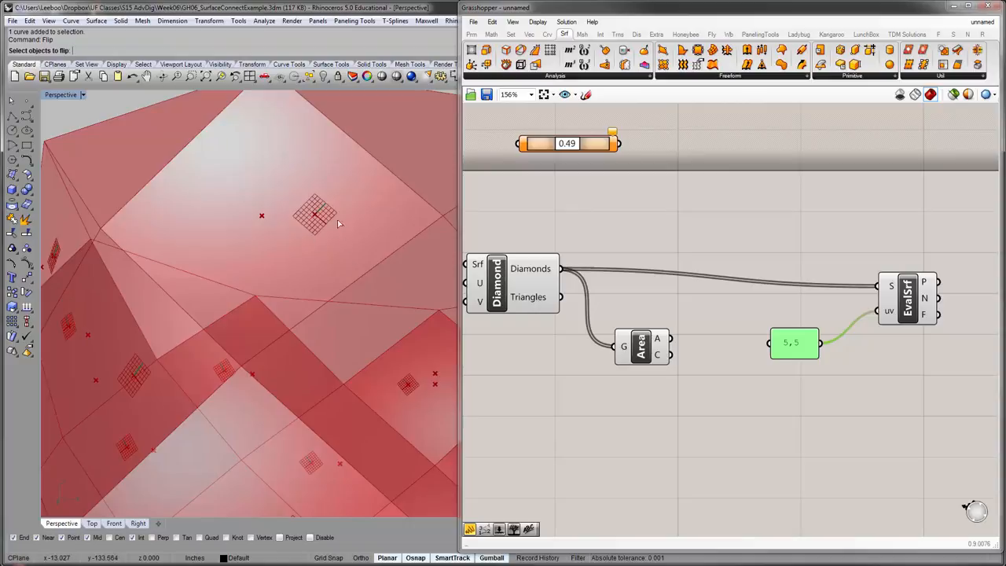
mouse_move(262, 220)
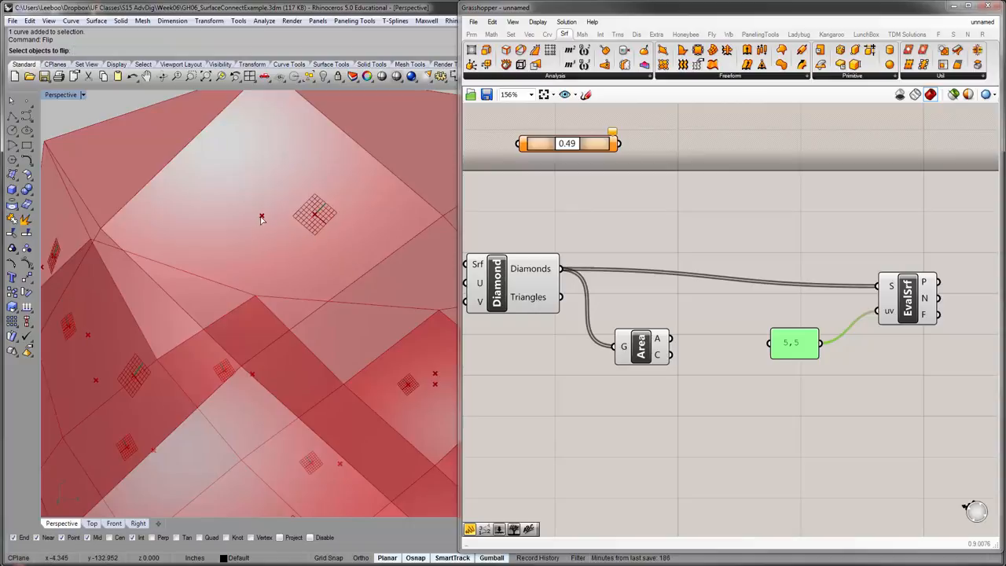
mouse_move(827, 413)
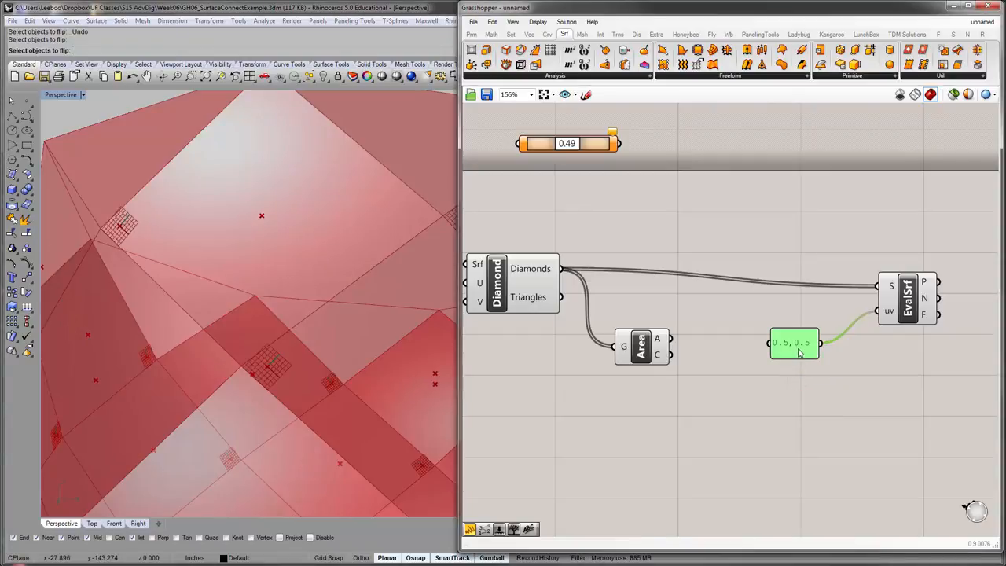
mouse_move(849, 312)
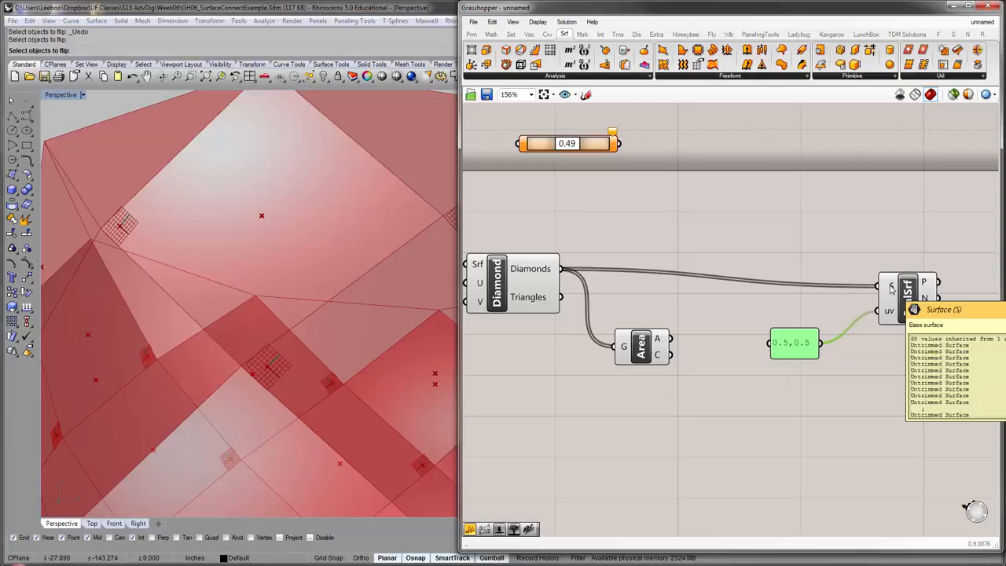
- Reparameterize the Evaluate Surface S input and reposition the uv panel and evaluator
right_click(908, 283)
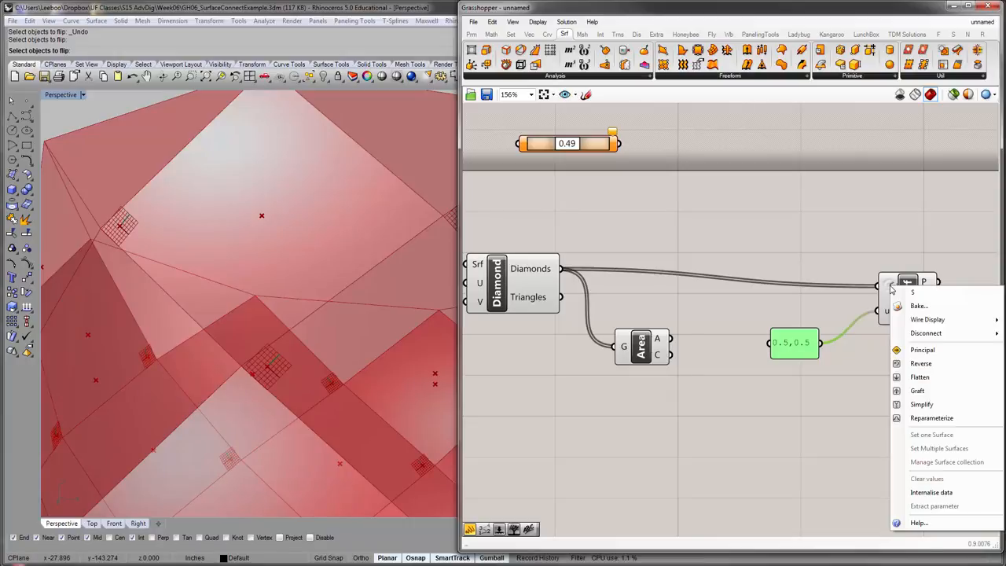
mouse_move(931, 417)
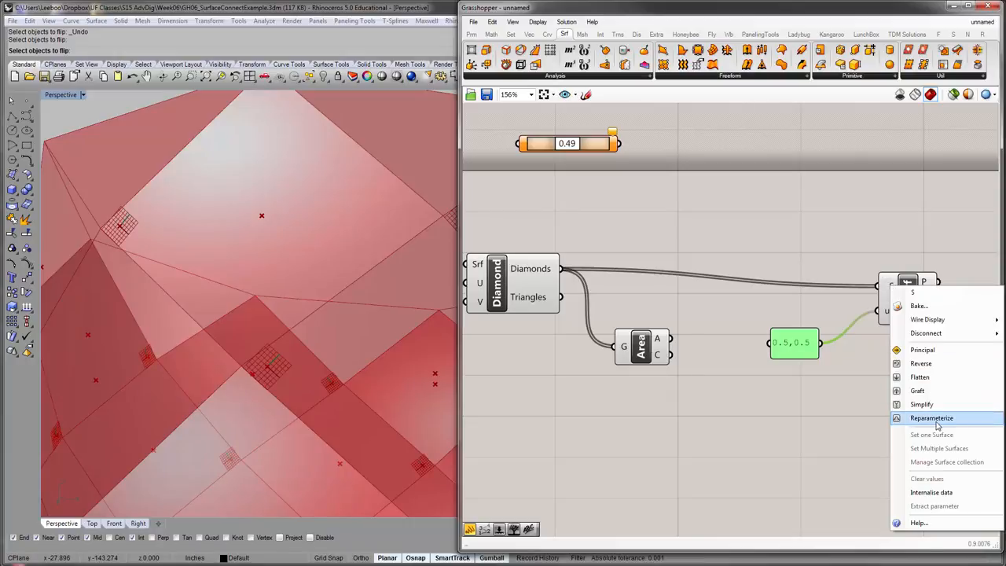
left_click(932, 417)
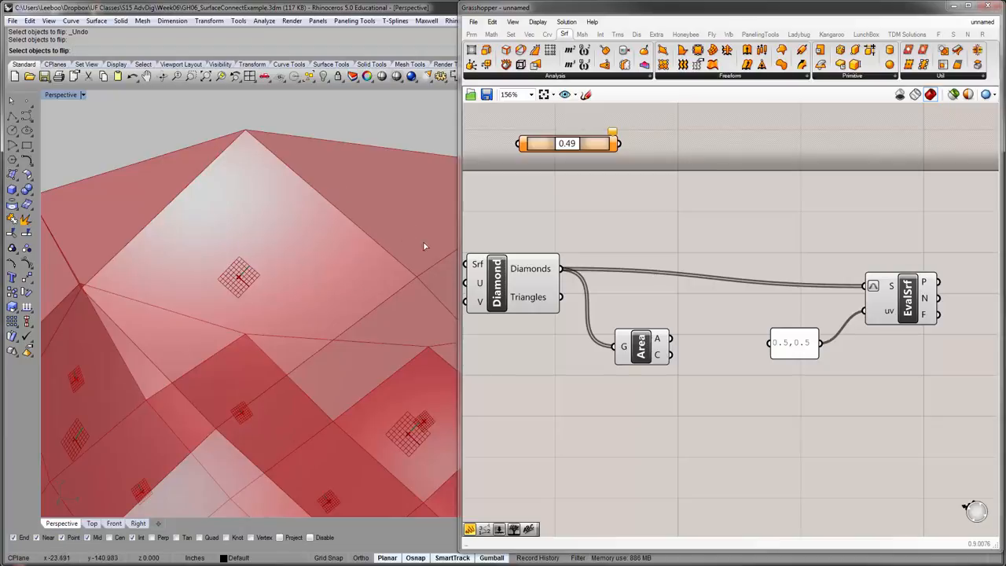
mouse_move(391, 273)
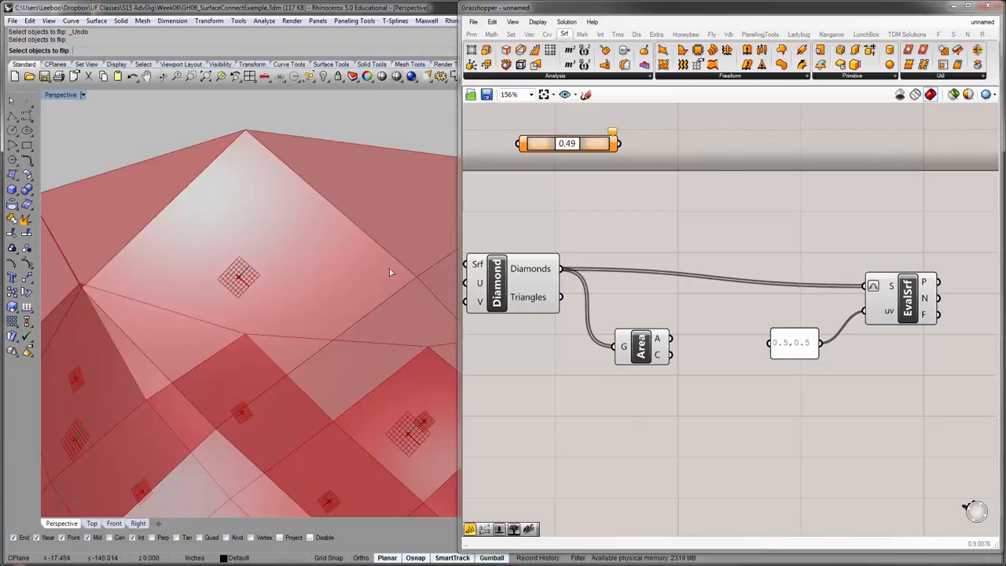
mouse_move(98, 266)
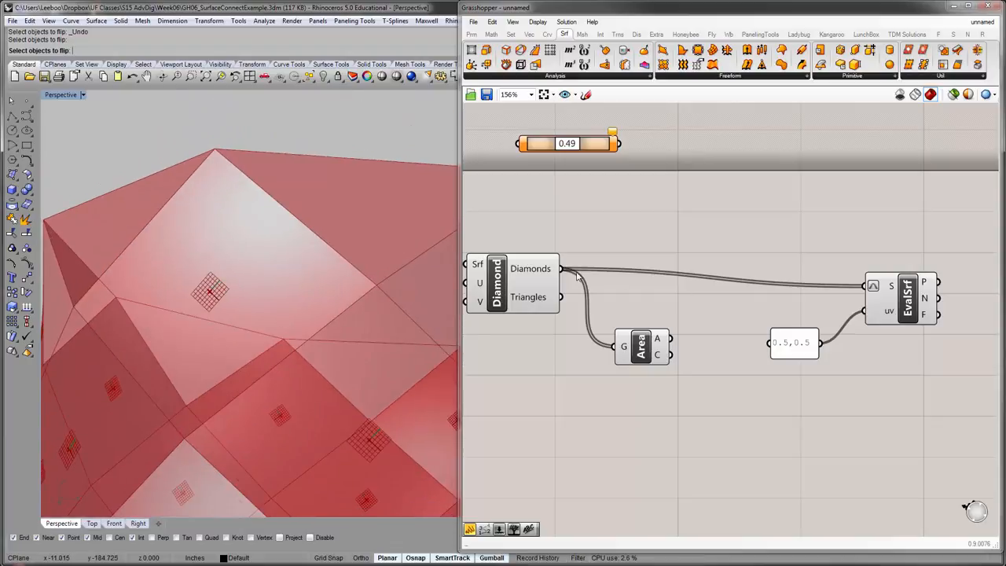
mouse_move(334, 276)
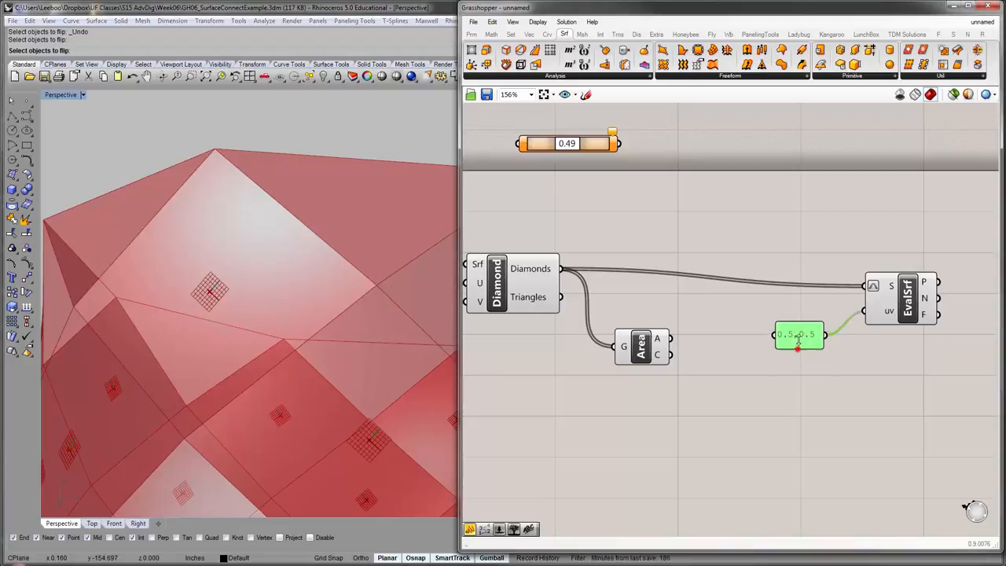
left_click_drag(799, 335, 823, 310)
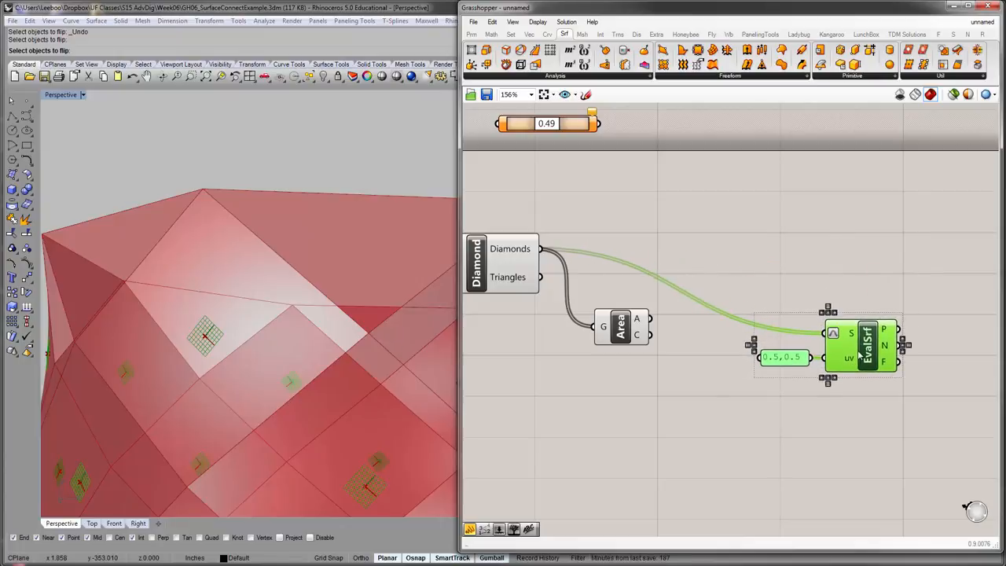
left_click_drag(864, 350, 877, 366)
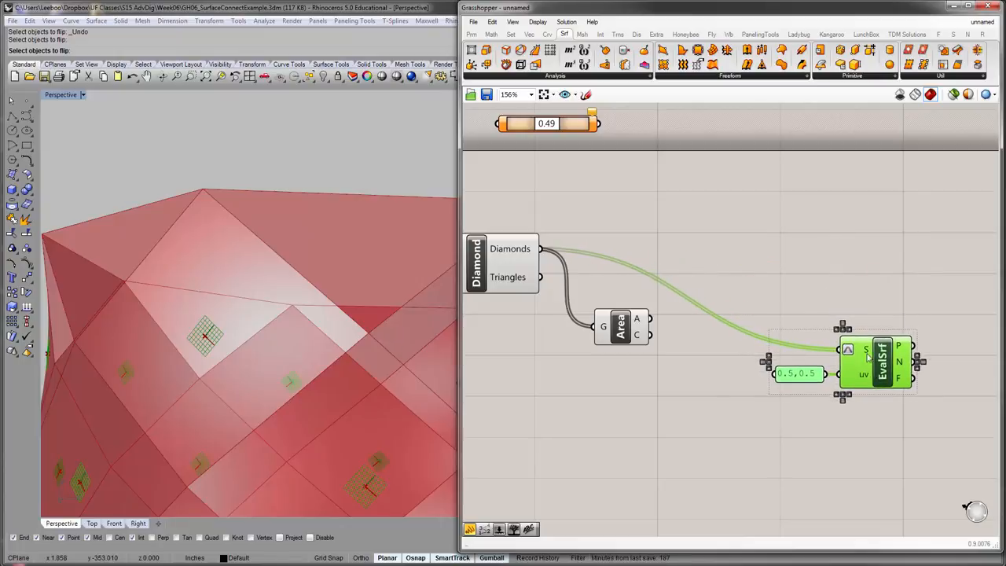
- Add a Surface Closest Point component taking Area centroids and the Diamonds
left_click(554, 75)
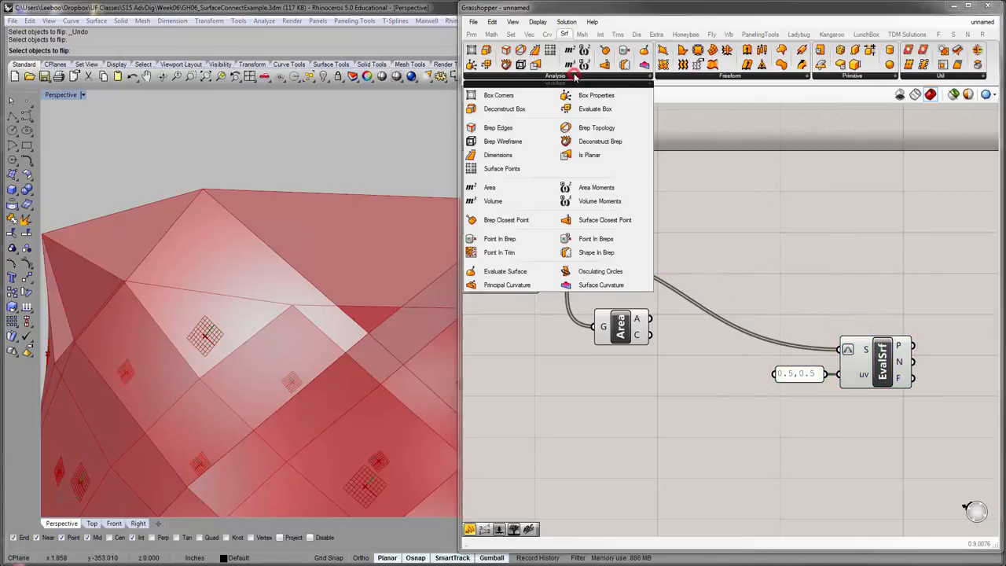
mouse_move(605, 219)
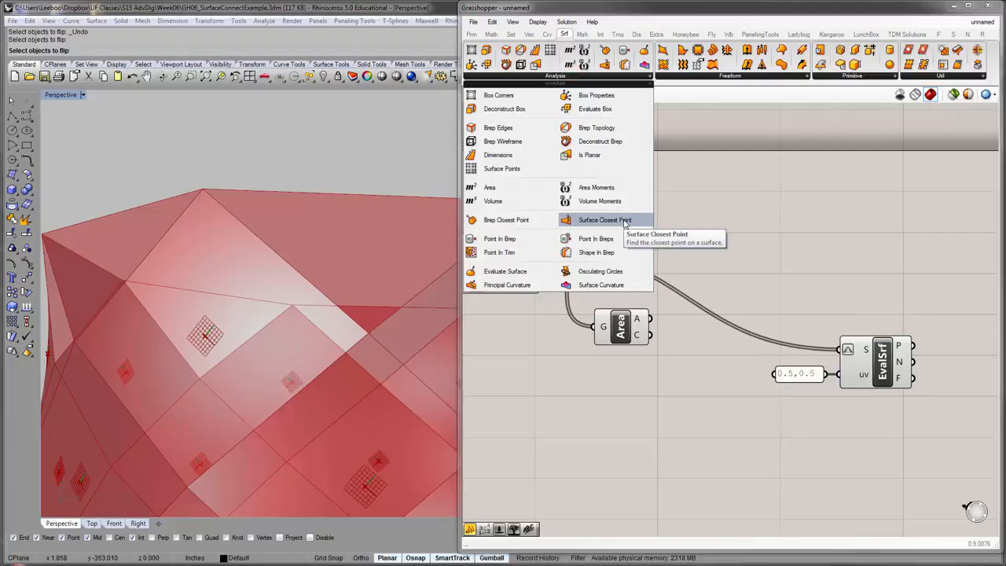
left_click(604, 219)
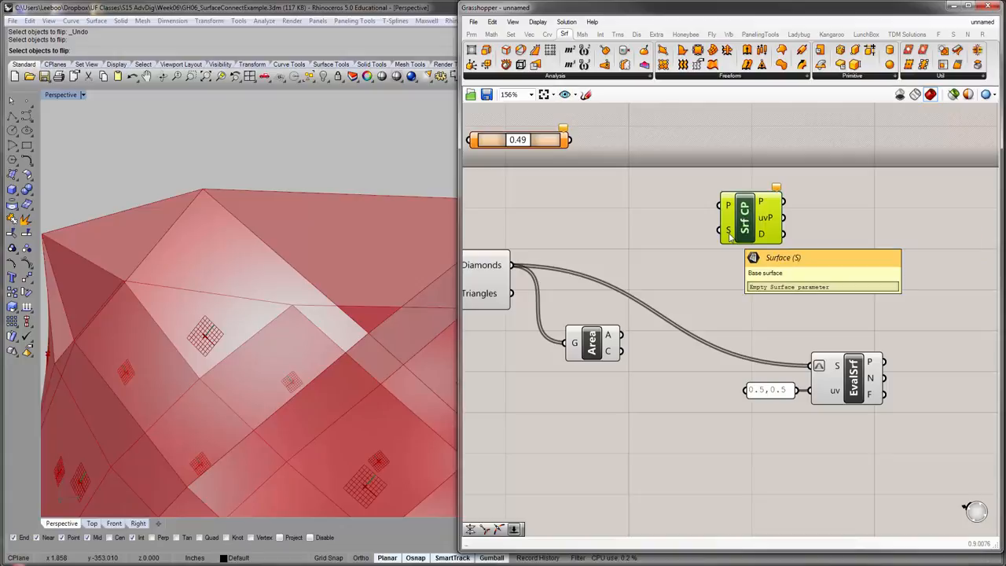
mouse_move(521, 272)
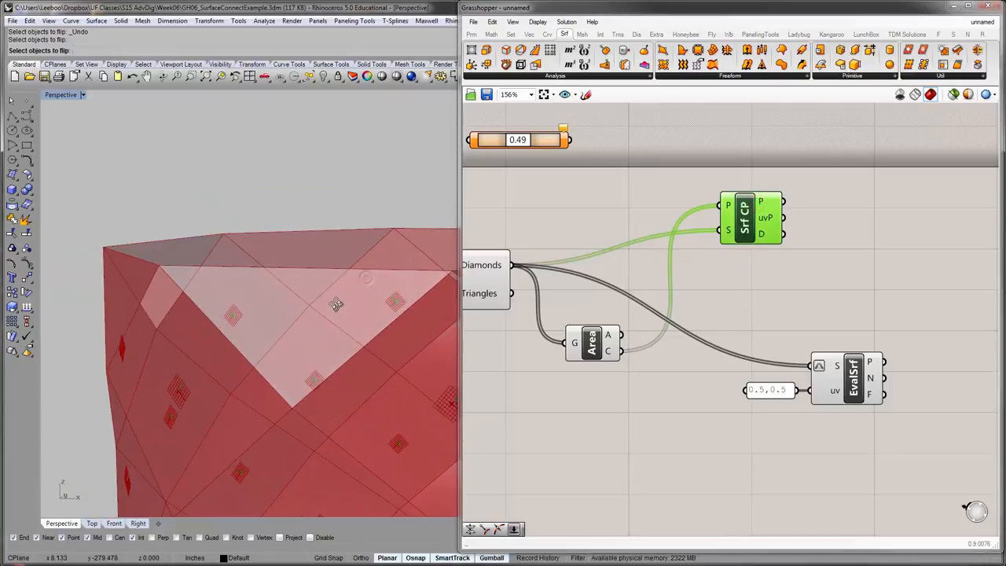
left_click(591, 343)
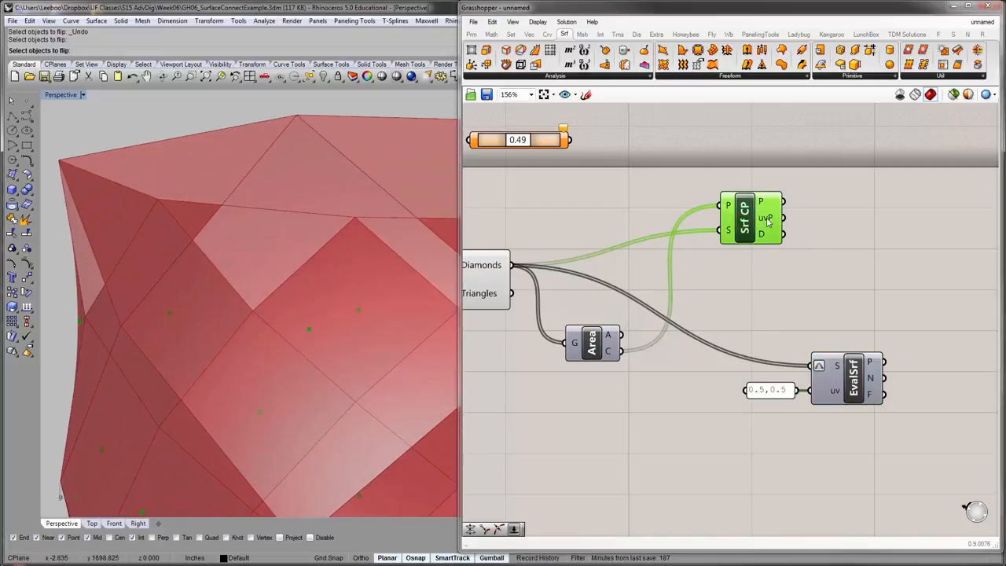
mouse_move(767, 218)
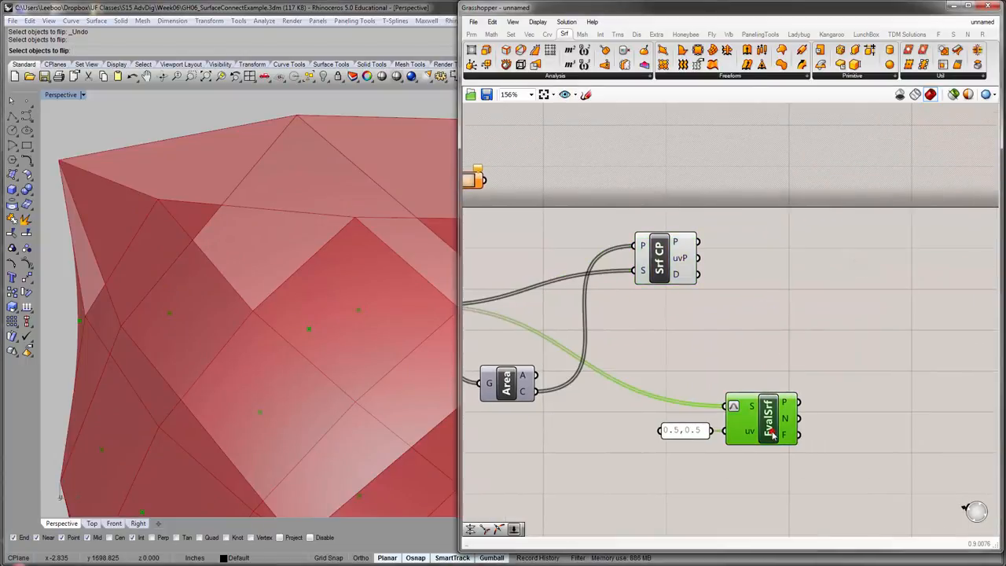
mouse_move(766, 420)
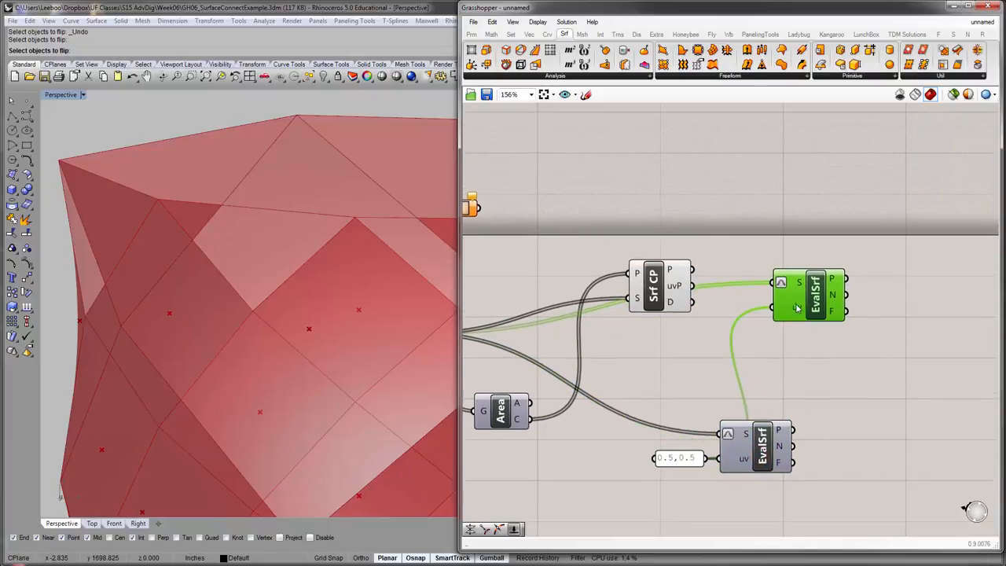
- Set up a second Evaluate Surface from uvP and move the original evaluator up
right_click(815, 279)
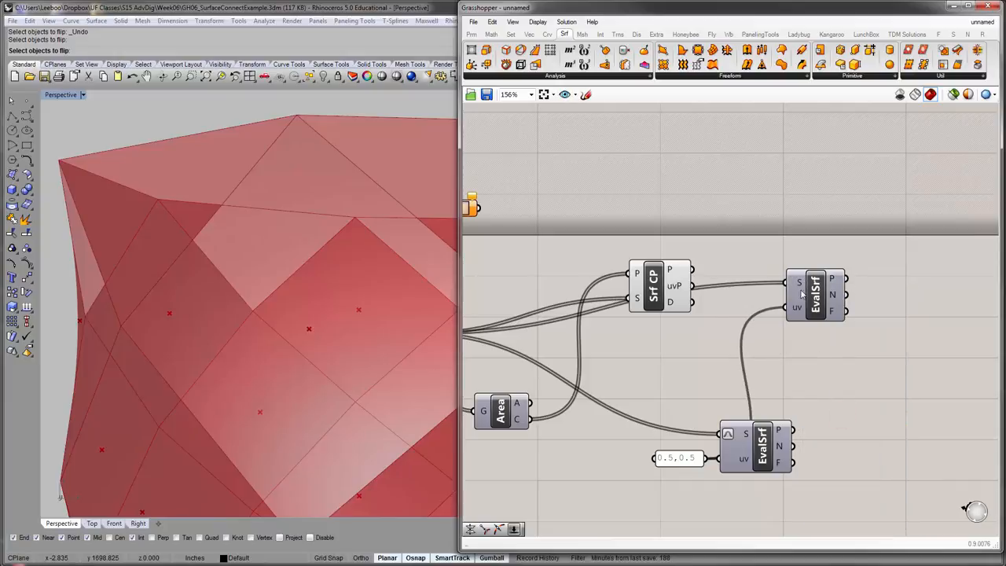
left_click(677, 459)
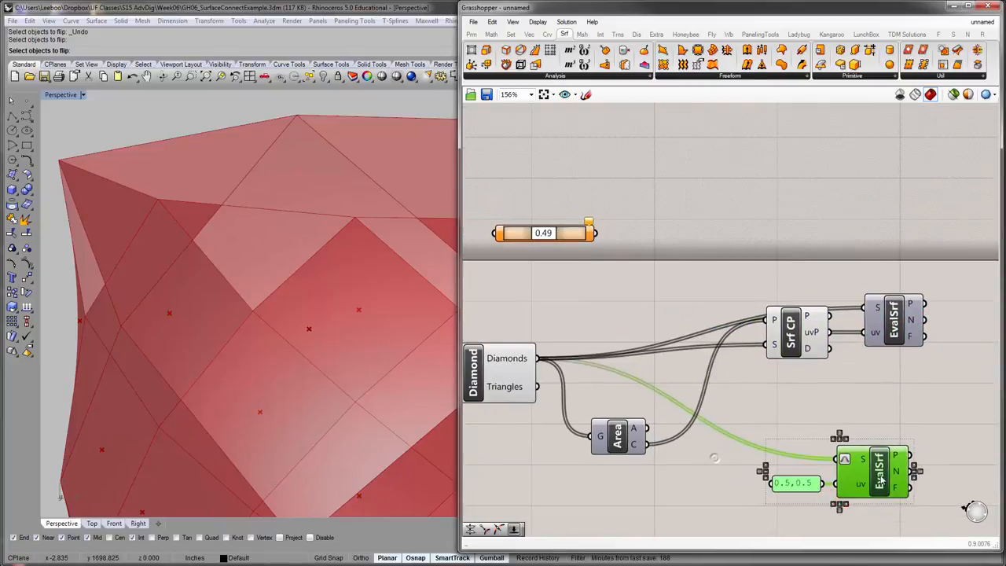
left_click_drag(880, 472, 881, 157)
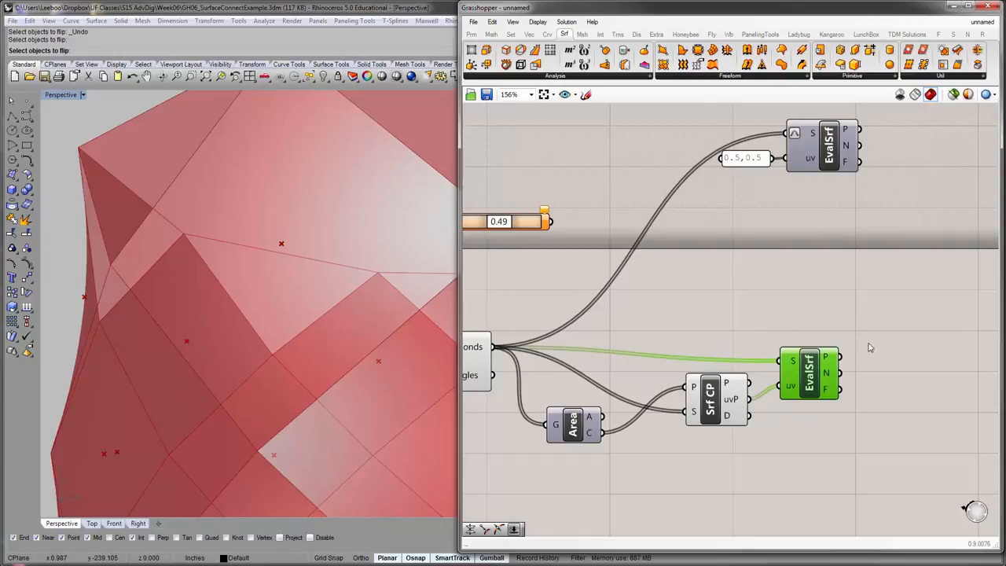
scroll("down", 3)
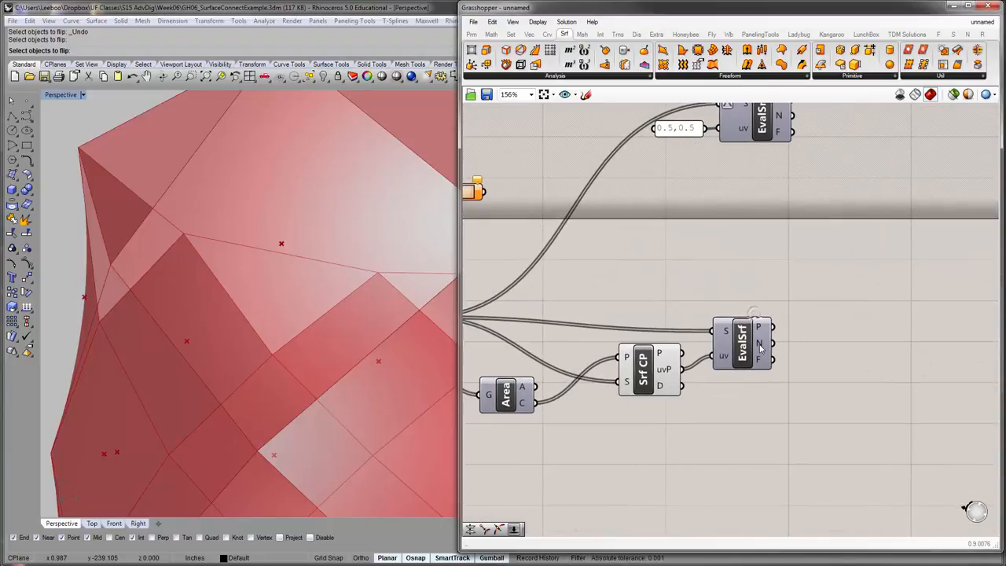
mouse_move(771, 344)
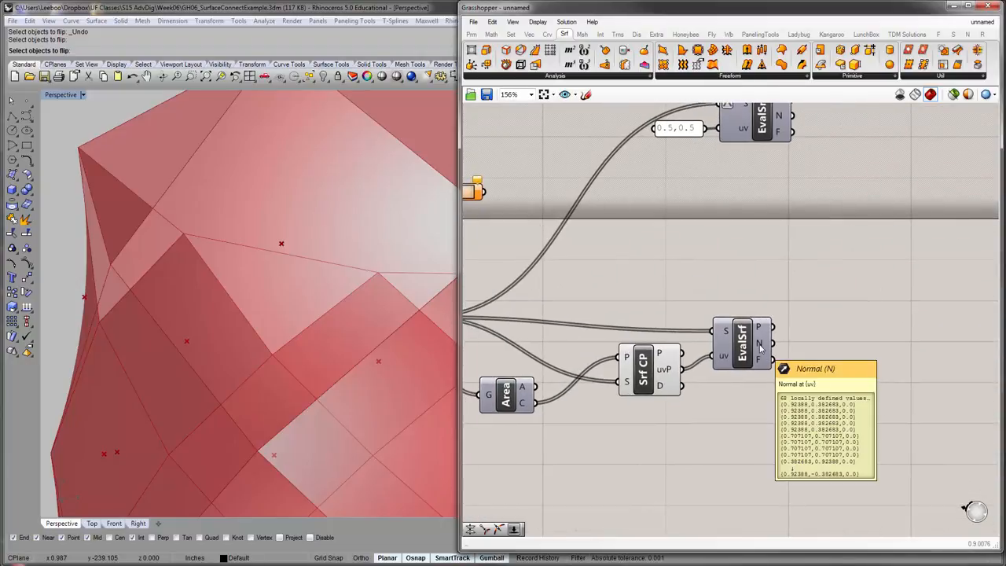
mouse_move(309, 262)
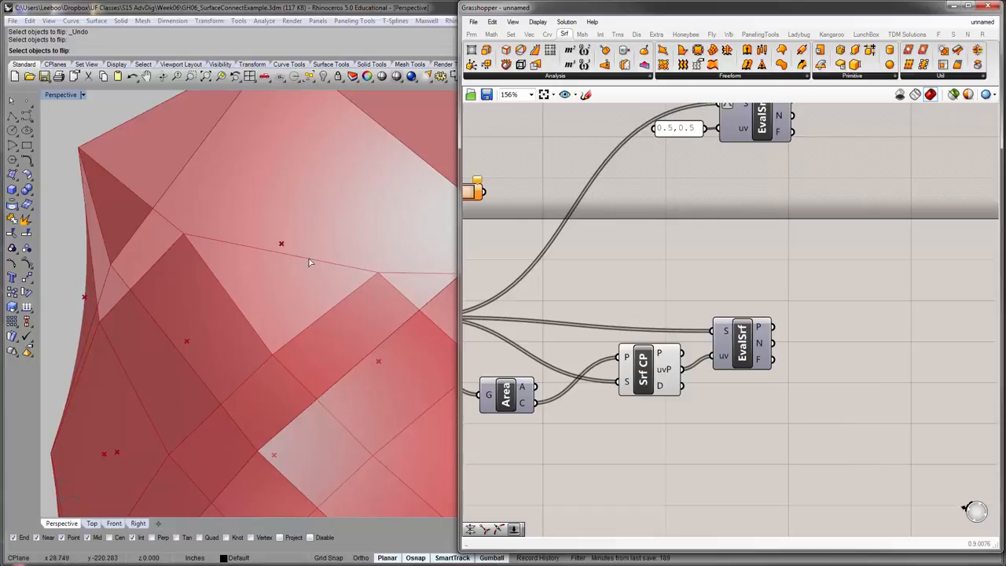
mouse_move(701, 32)
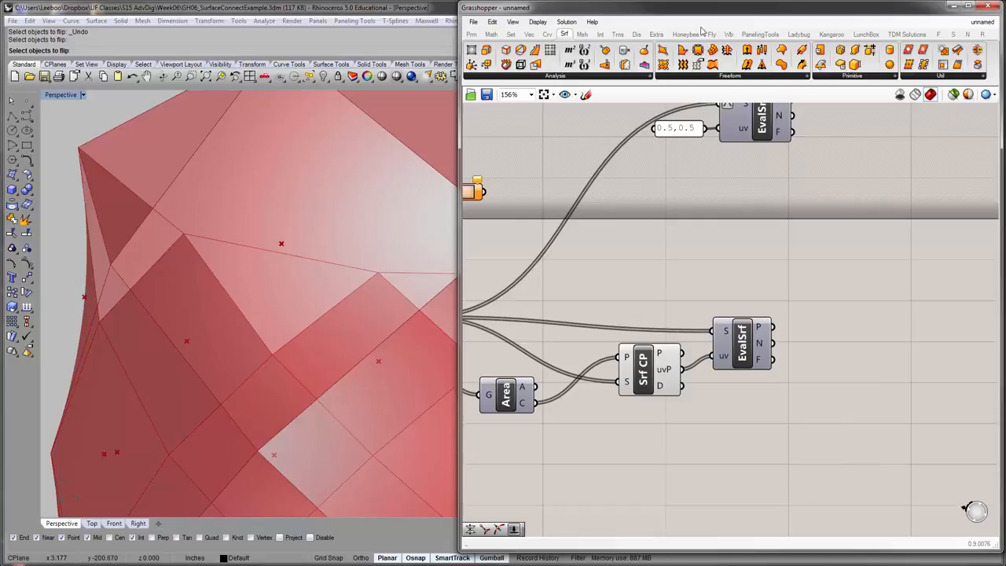
- Delete the Vector Display component previewing the panel normals
left_click(637, 34)
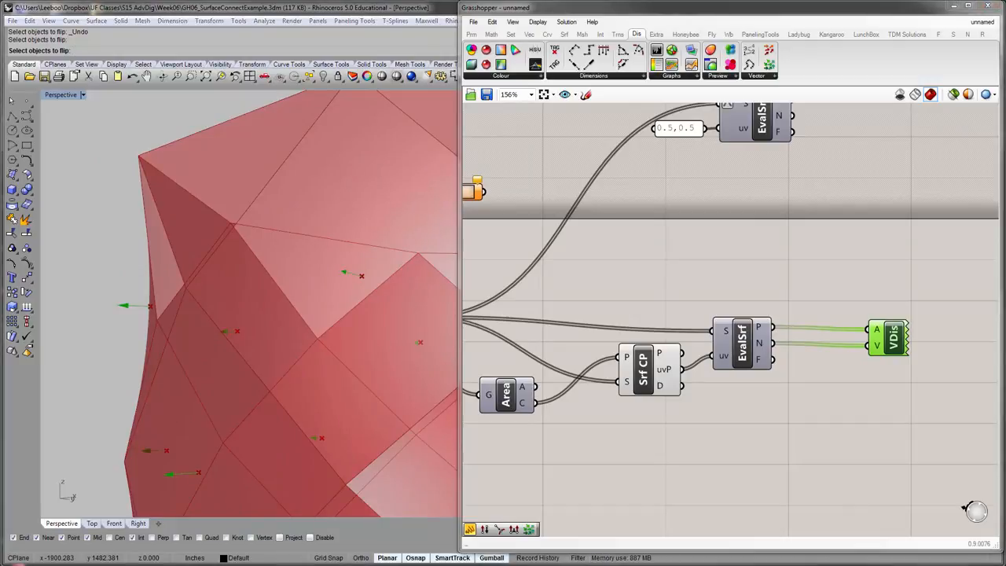
mouse_move(928, 371)
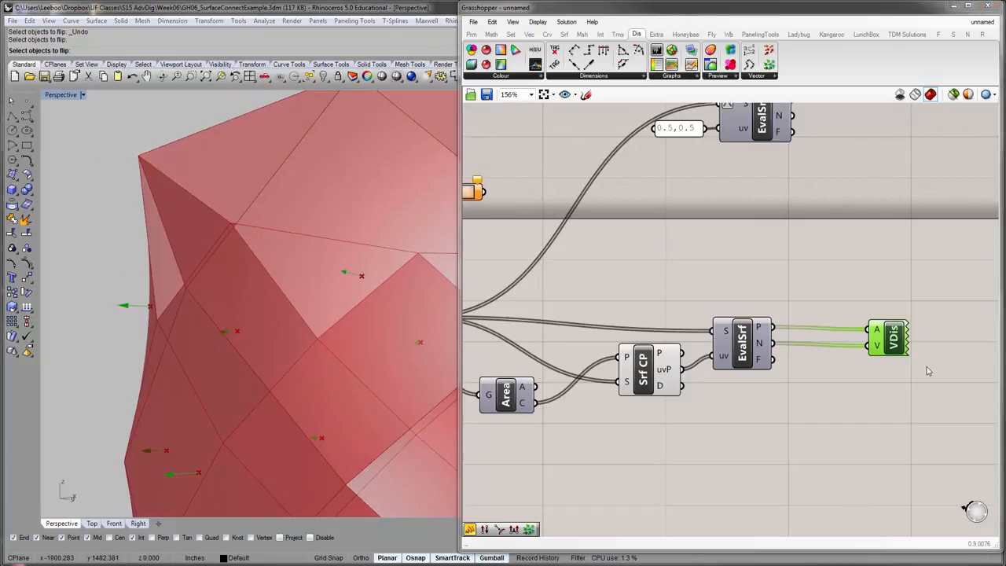
left_click_drag(888, 338, 861, 290)
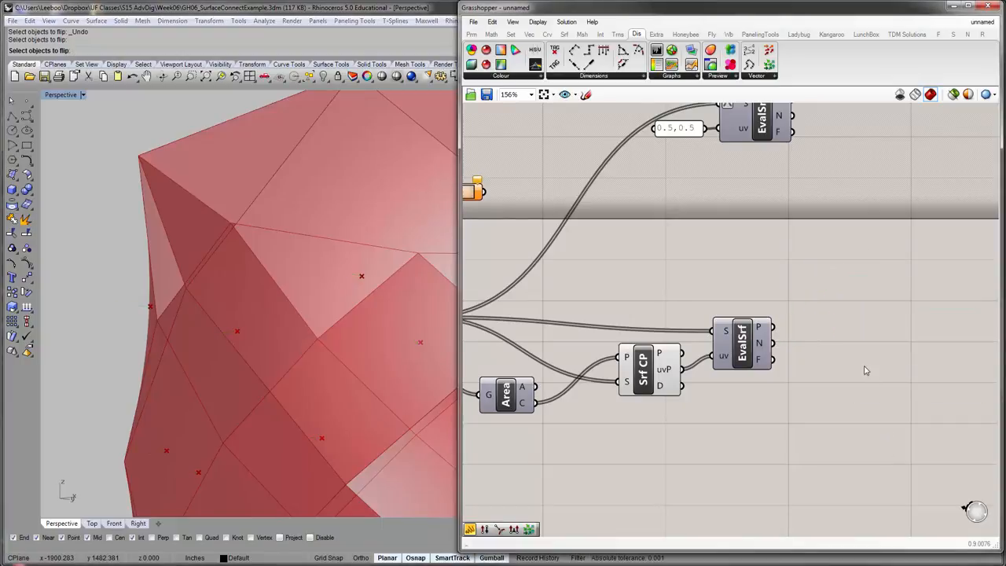
left_click(548, 33)
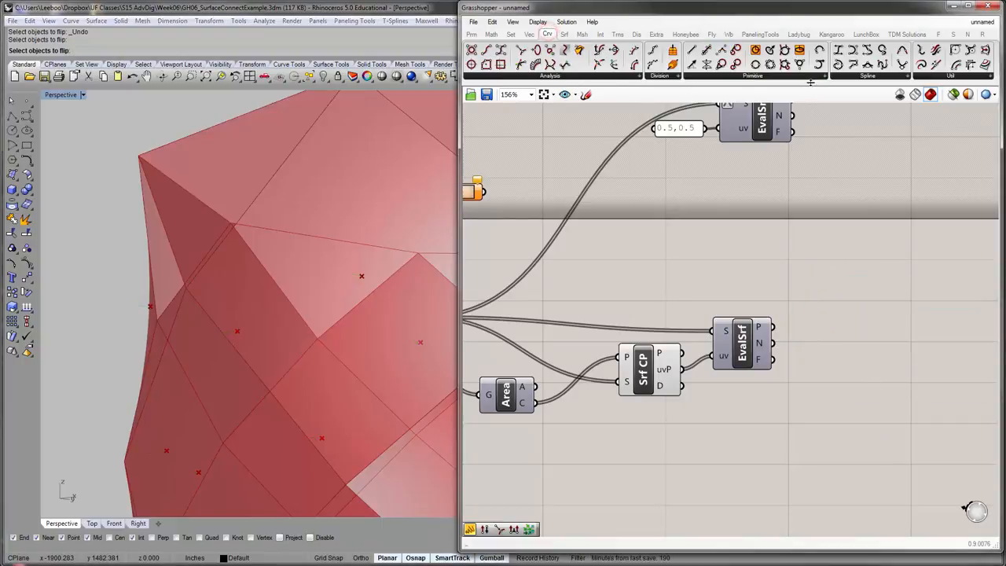
- Draw circles at panel centres along EvalSrf normals, with a Radius slider set to 3.0
left_click(761, 77)
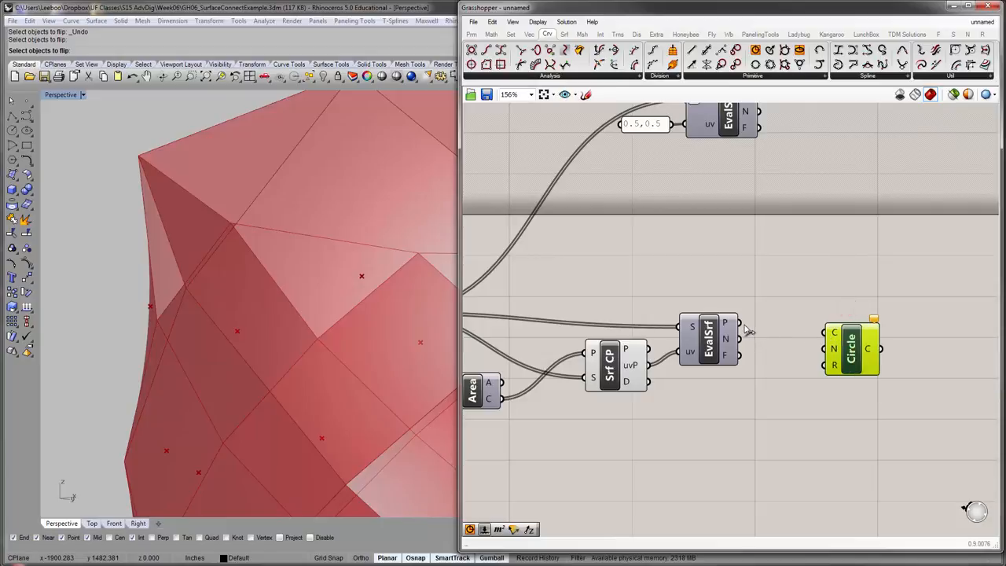
left_click_drag(737, 322, 832, 338)
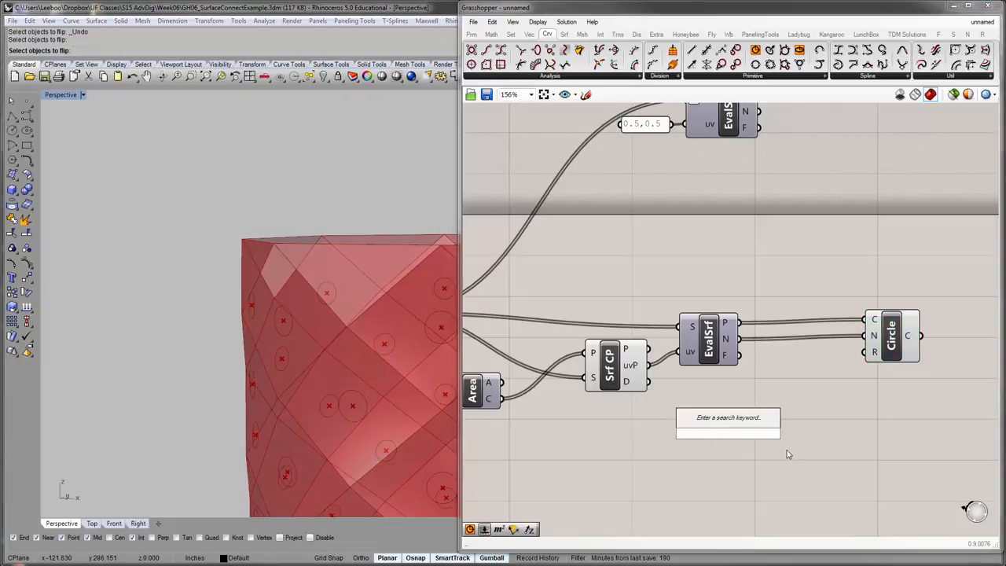
type("Number Slider")
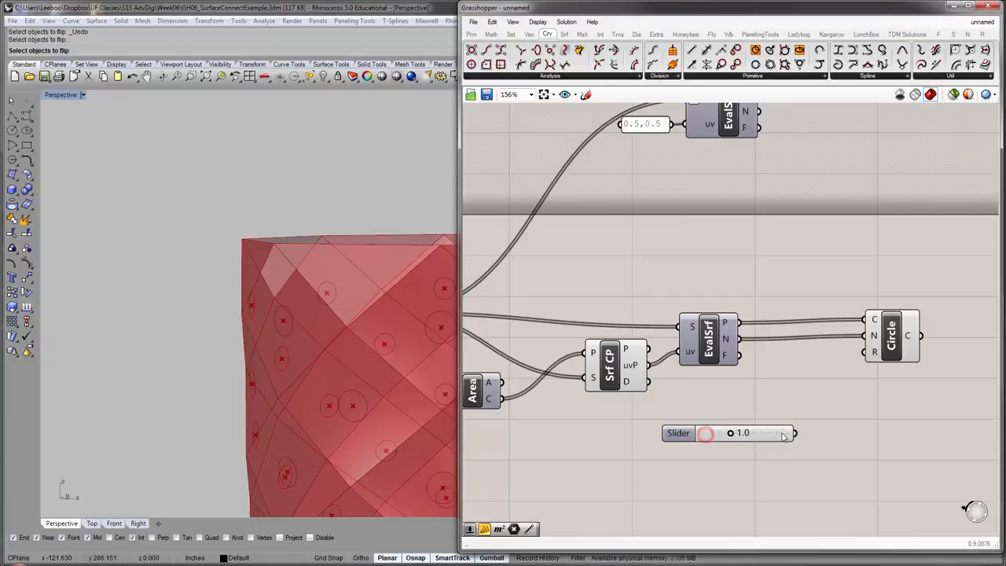
left_click_drag(794, 433, 837, 365)
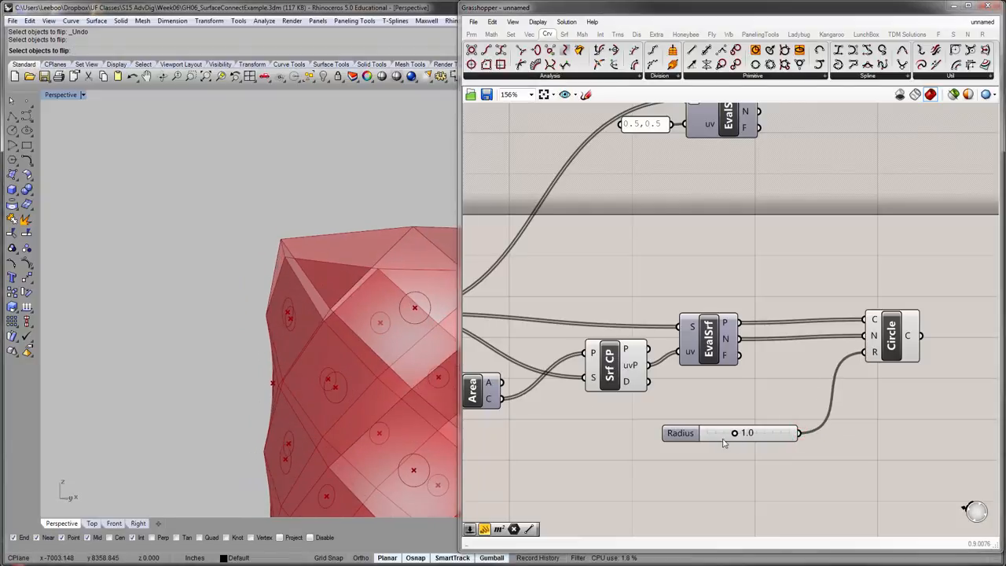
left_click_drag(734, 432, 751, 433)
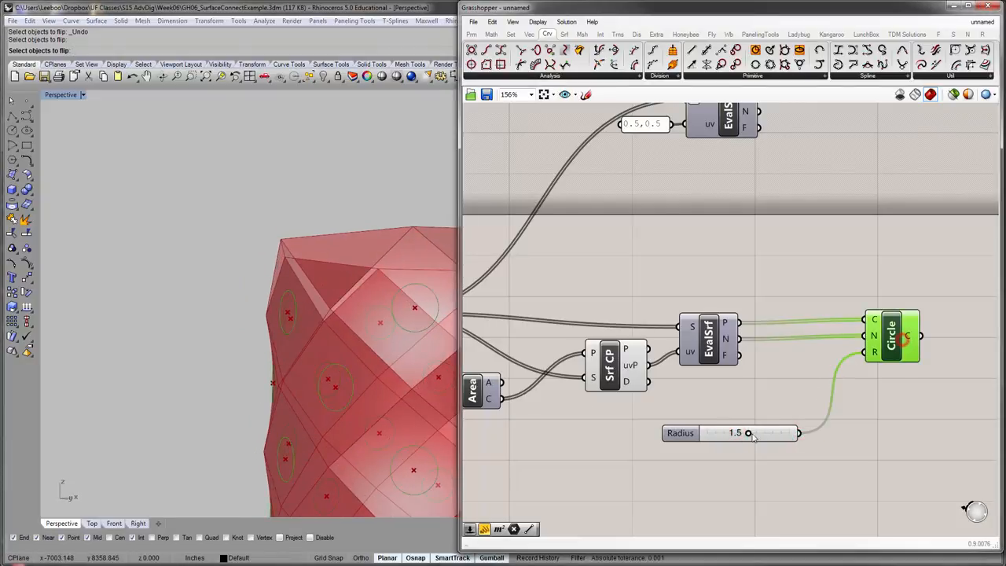
left_click_drag(748, 433, 743, 433)
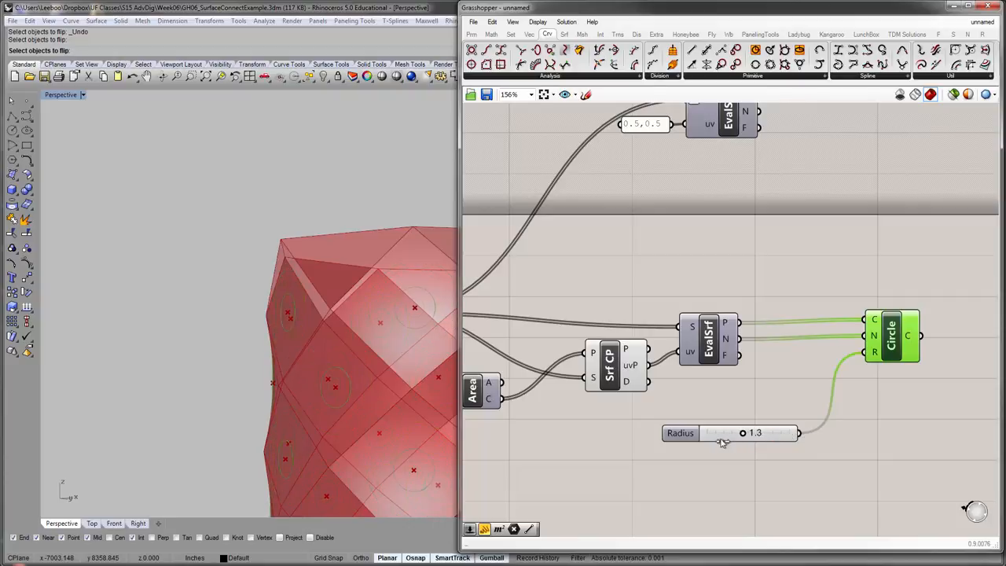
left_click_drag(743, 433, 789, 432)
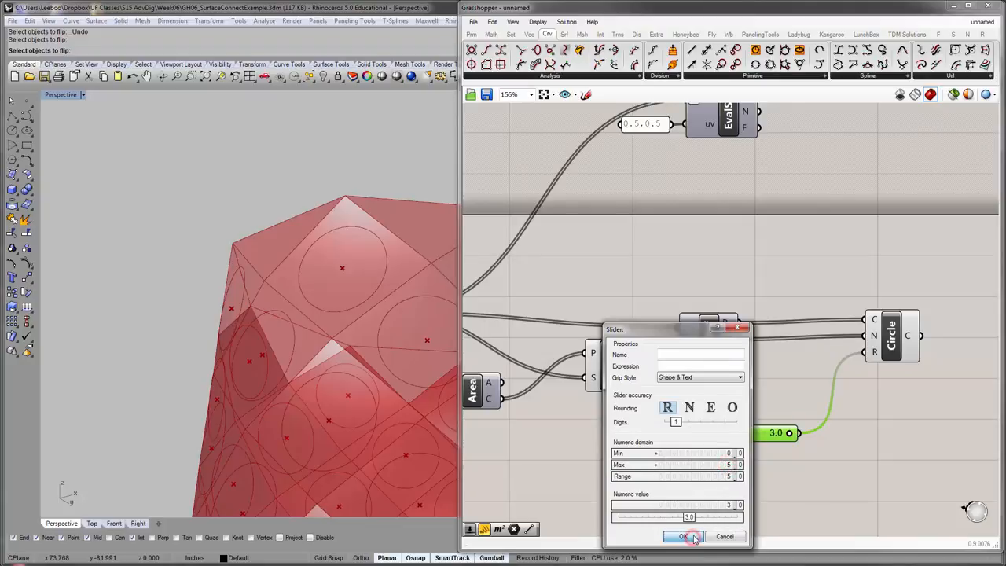
left_click(682, 536)
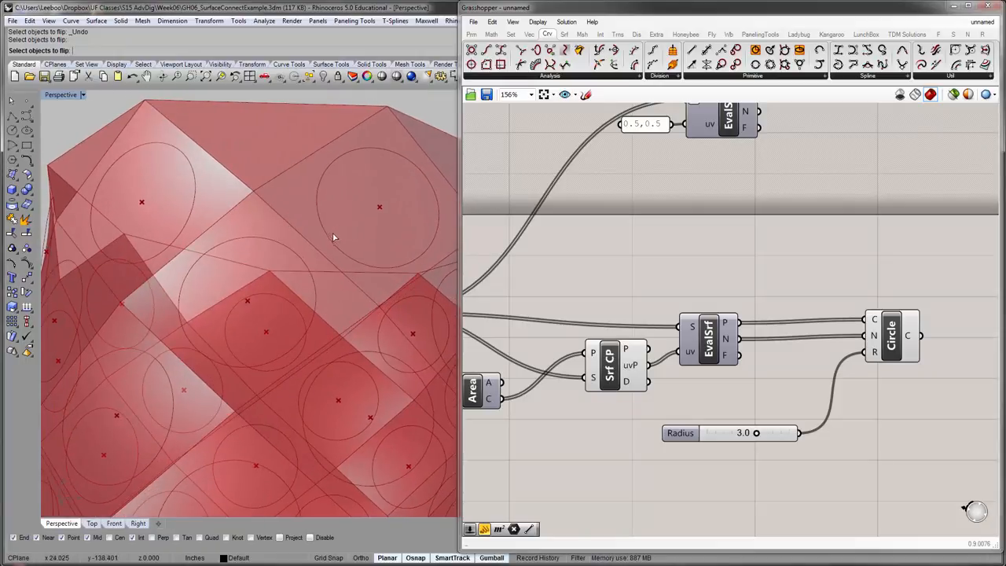
mouse_move(725, 339)
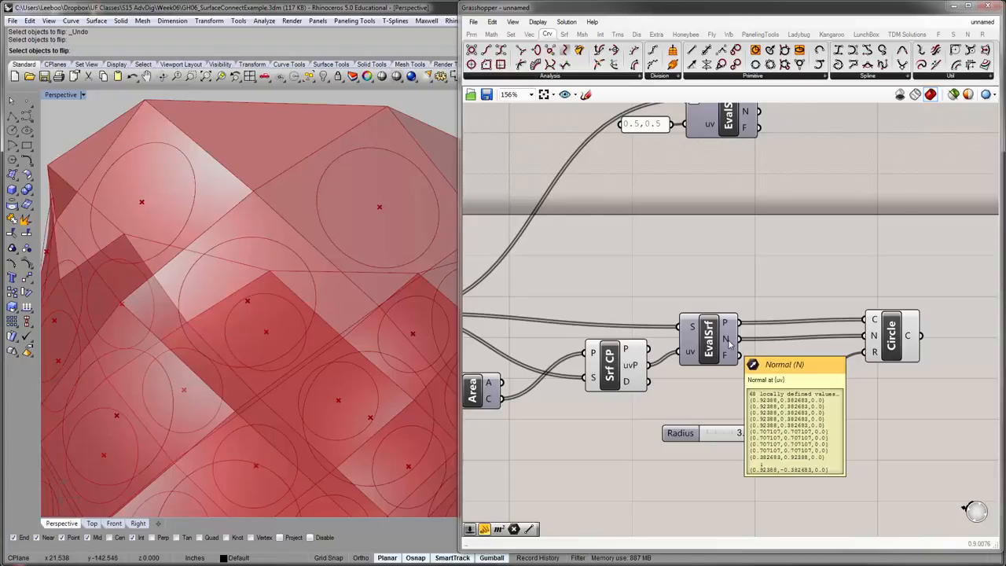
left_click(887, 336)
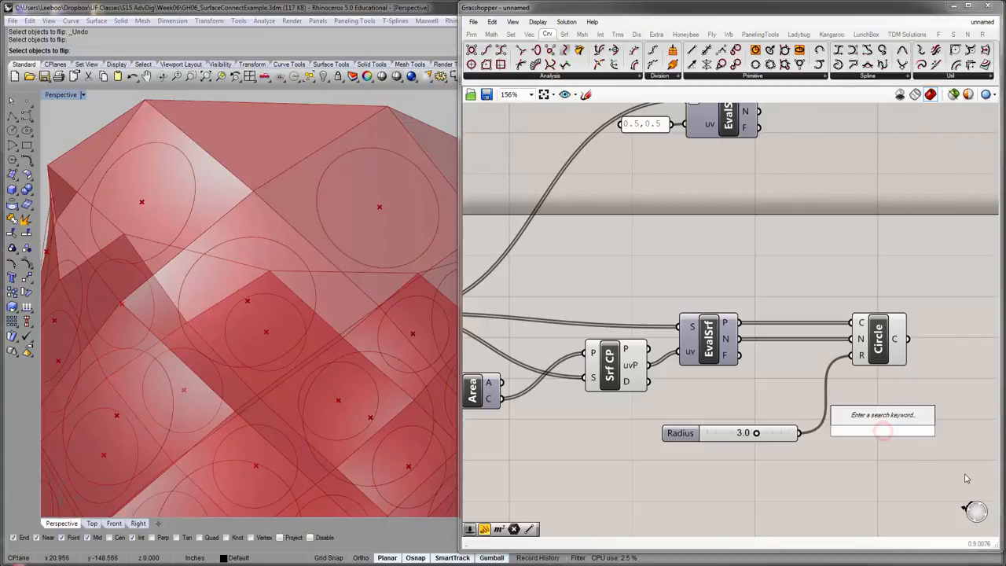
- Move the circles along panel normals multiplied by a new slider set to 3.6
type("move")
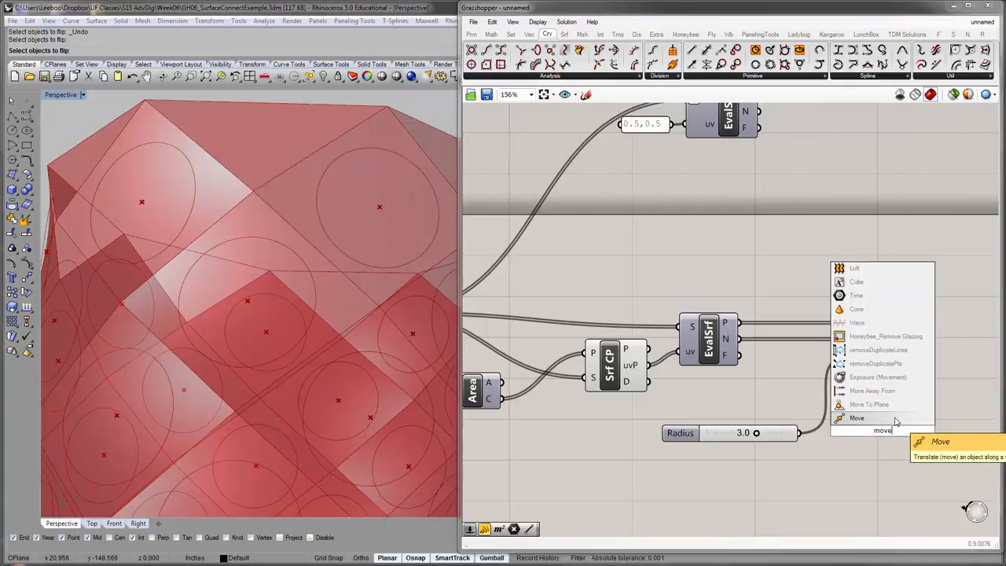
left_click(856, 417)
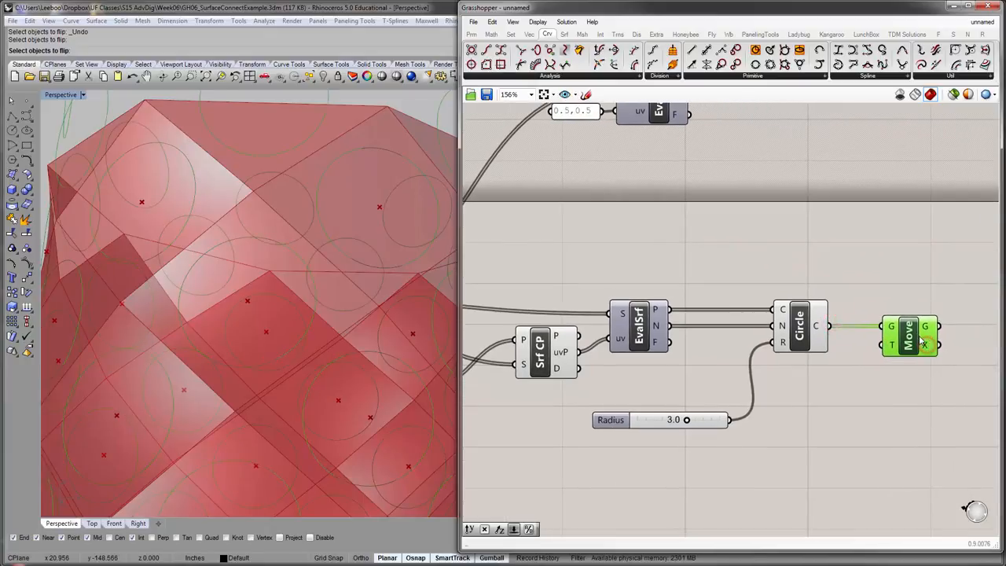
mouse_move(892, 344)
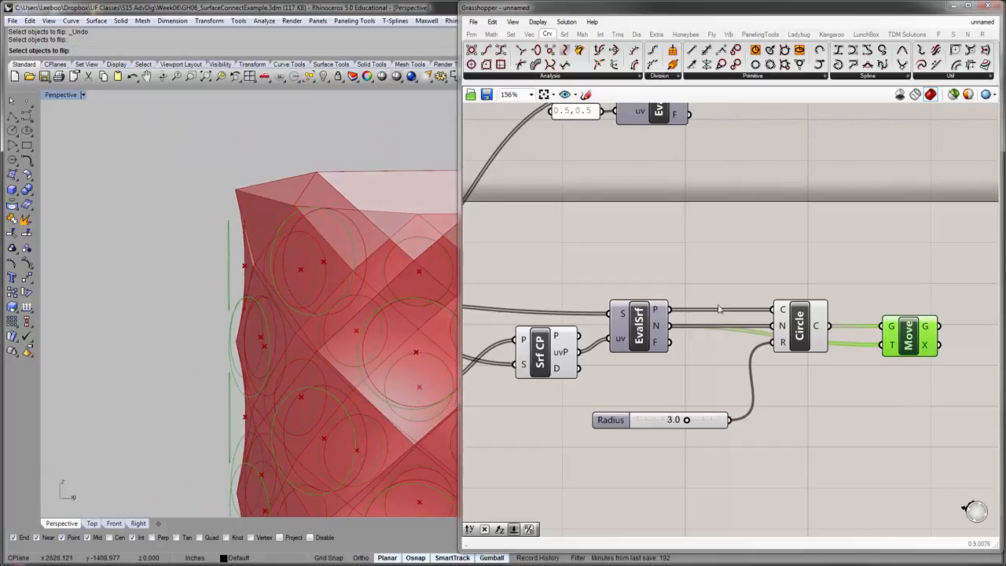
left_click_drag(797, 325, 797, 294)
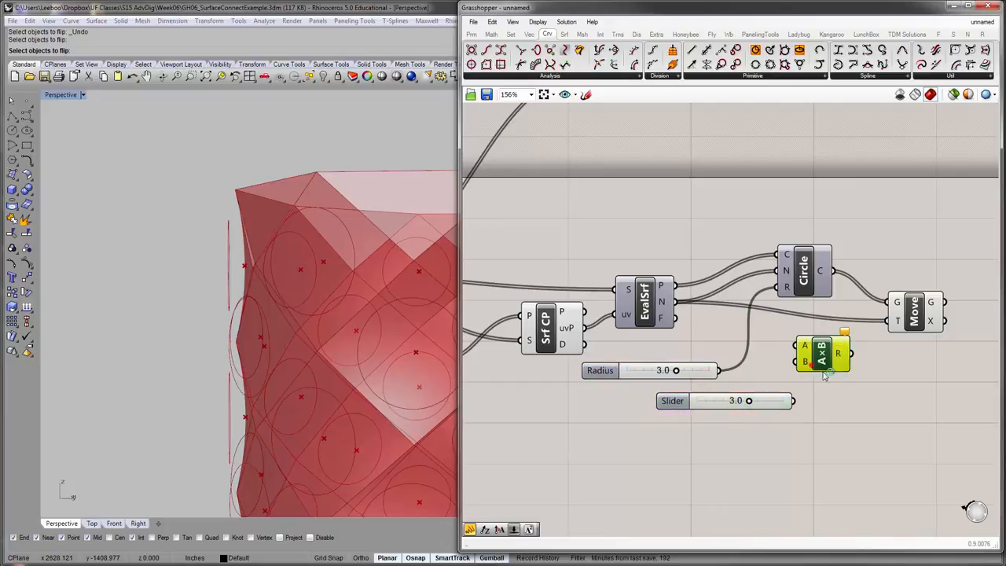
left_click_drag(821, 352, 845, 371)
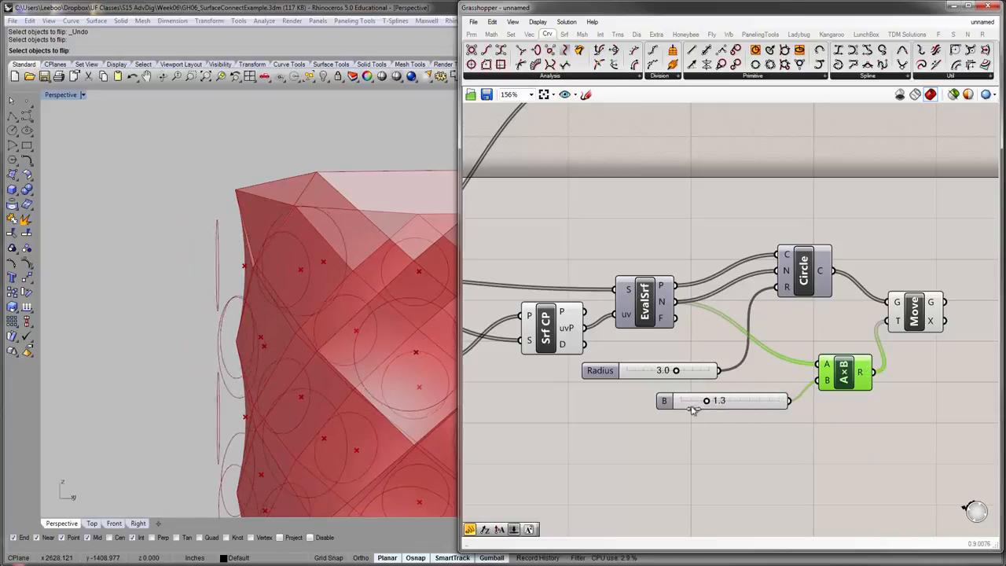
left_click_drag(706, 401, 747, 401)
type("loft")
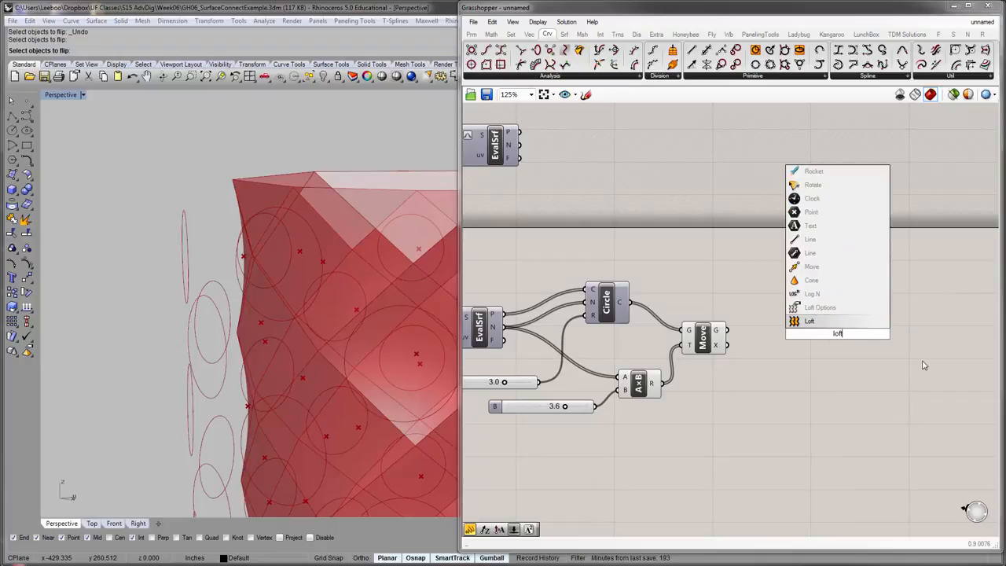
- Place an unwired Loft component beside the Move component
left_click(810, 321)
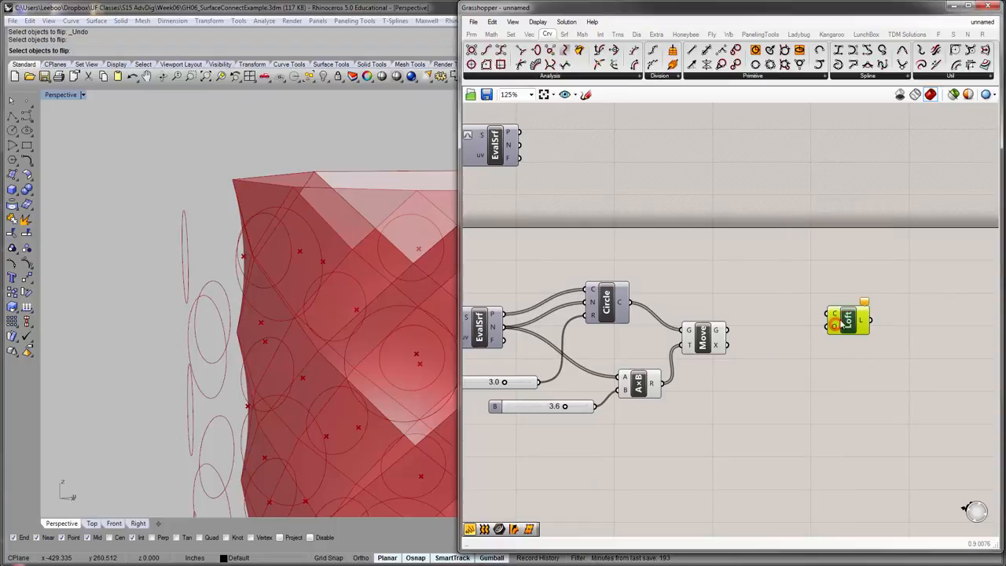
mouse_move(834, 321)
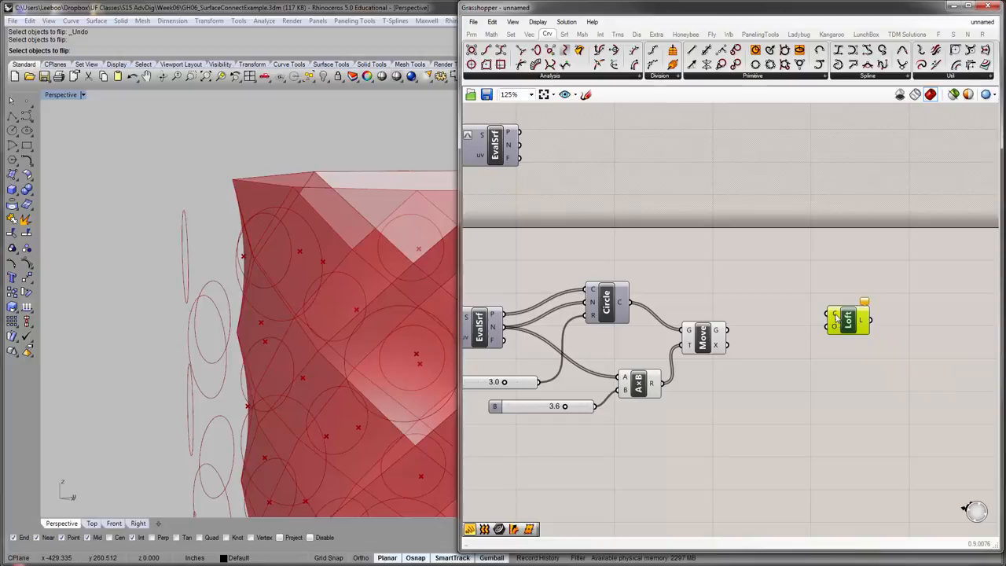
mouse_move(834, 319)
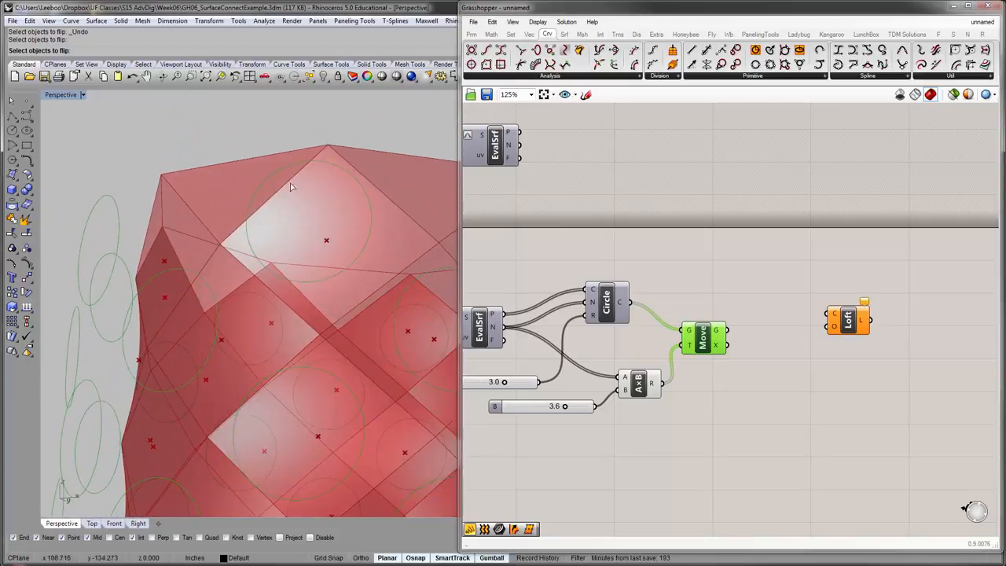
mouse_move(336, 163)
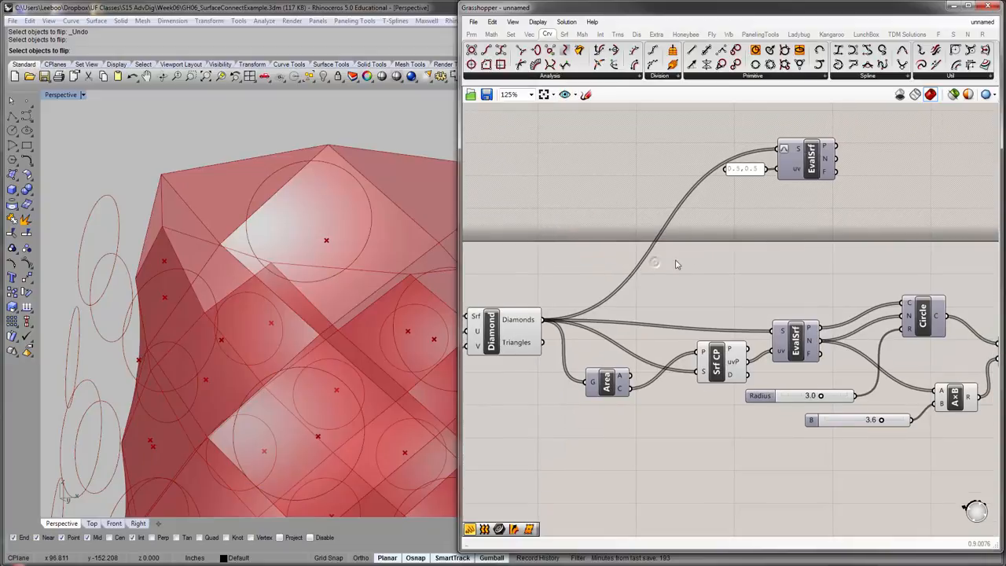
- Deconstruct the diamond panels with DeBrep and add a curve Join component
type("dec")
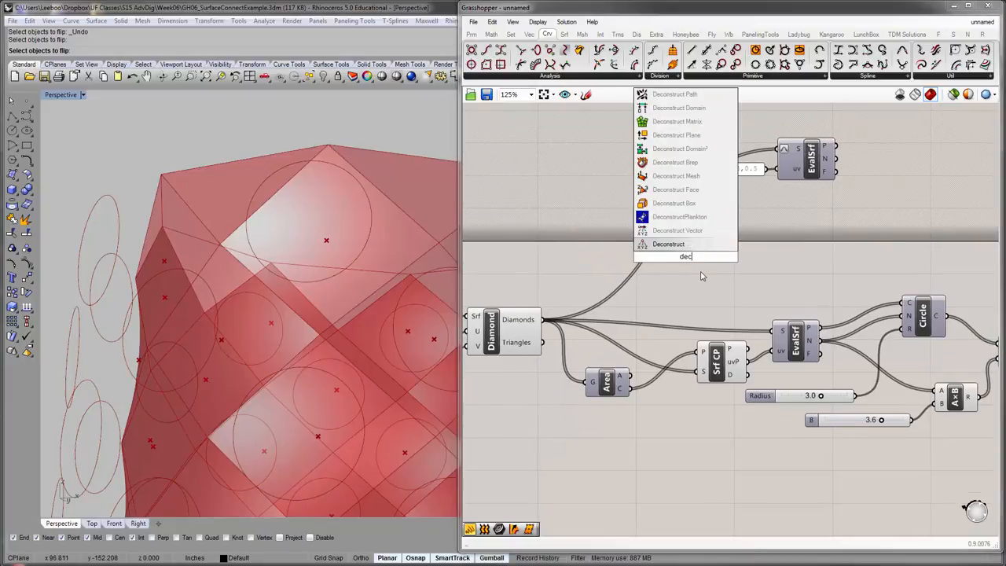
left_click(685, 256)
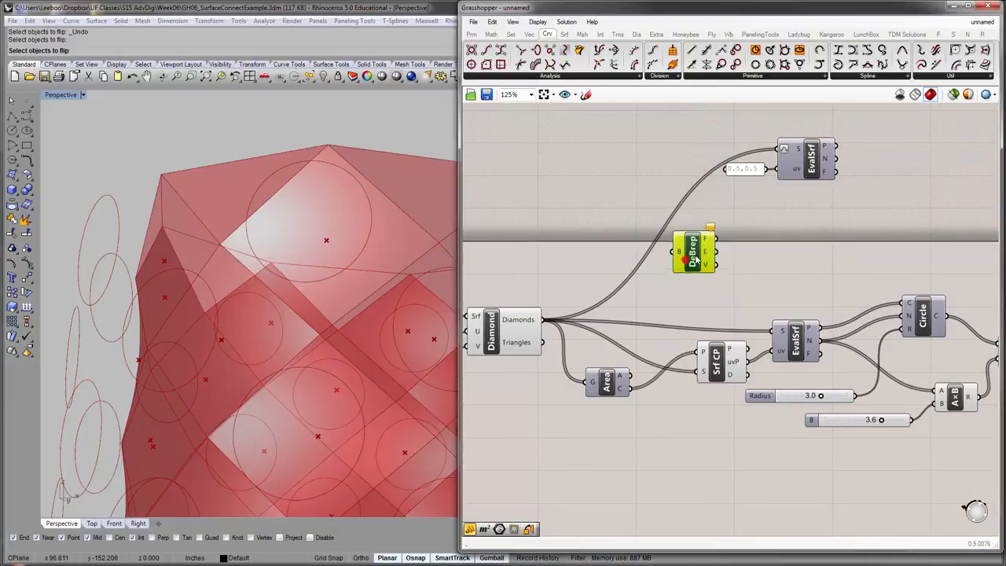
left_click_drag(694, 250, 694, 267)
type("joi")
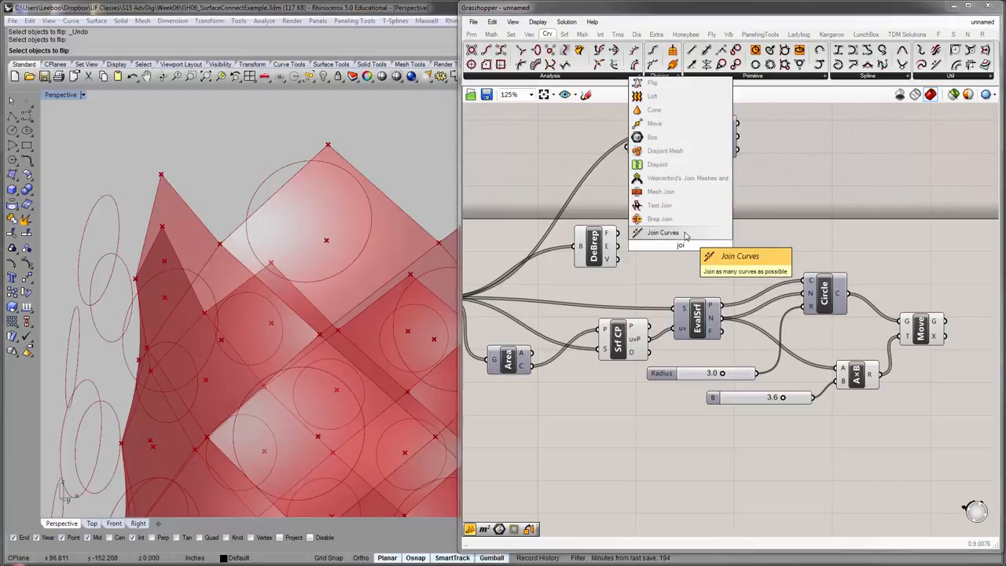
left_click(663, 231)
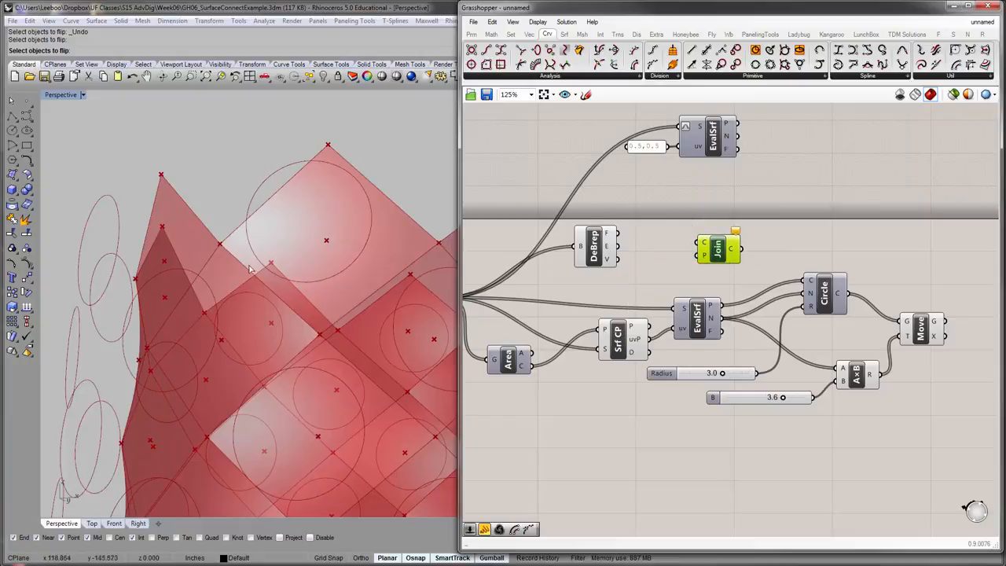
mouse_move(623, 253)
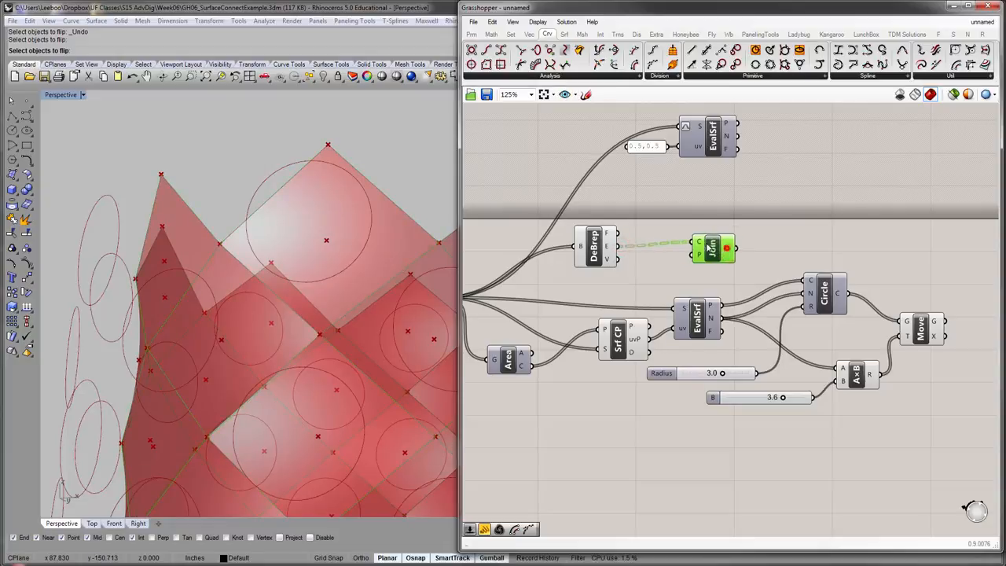
mouse_move(707, 243)
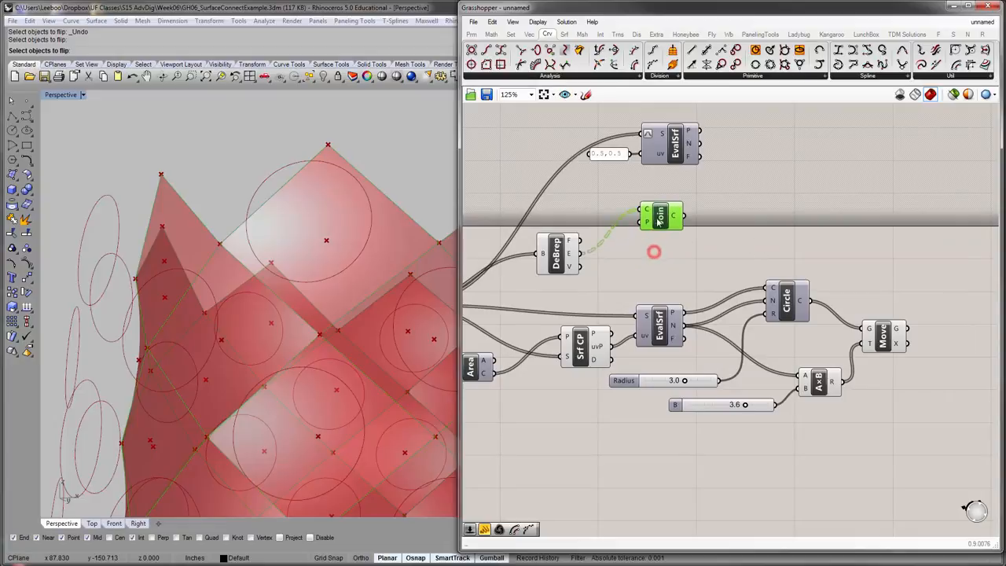
mouse_move(572, 273)
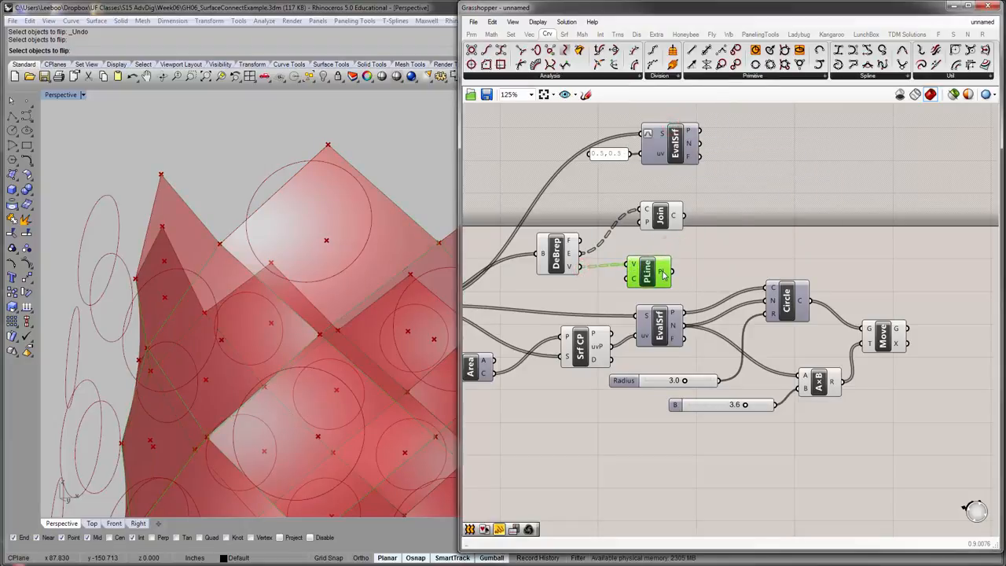
mouse_move(634, 280)
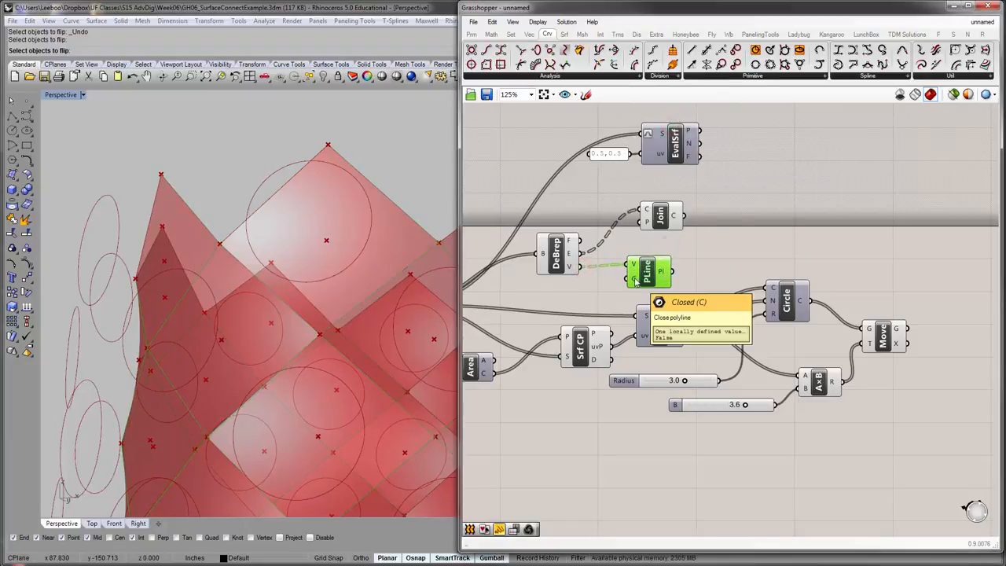
- Feed panel vertices into PLine with its Closed input set True, then add Loft
right_click(634, 281)
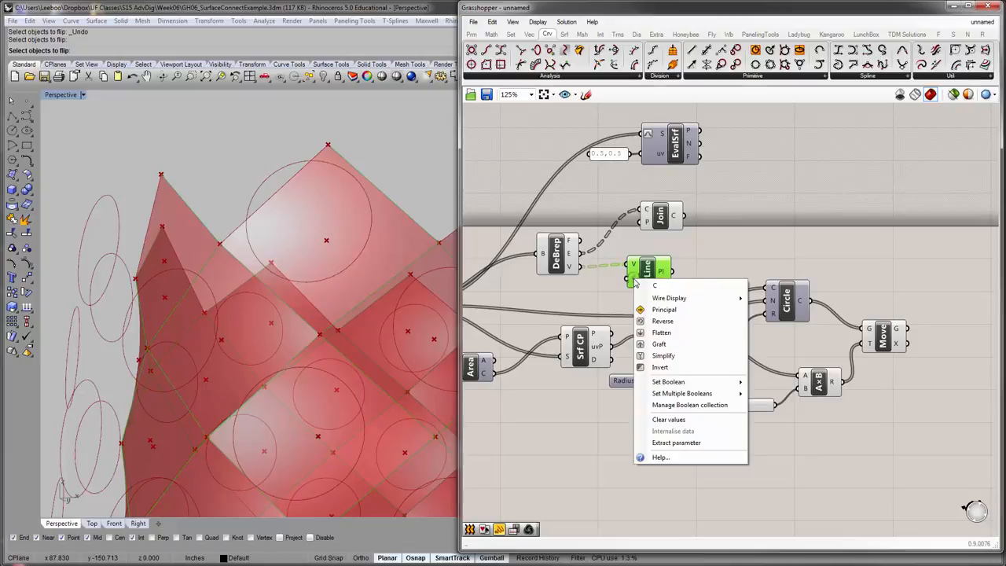
left_click(668, 381)
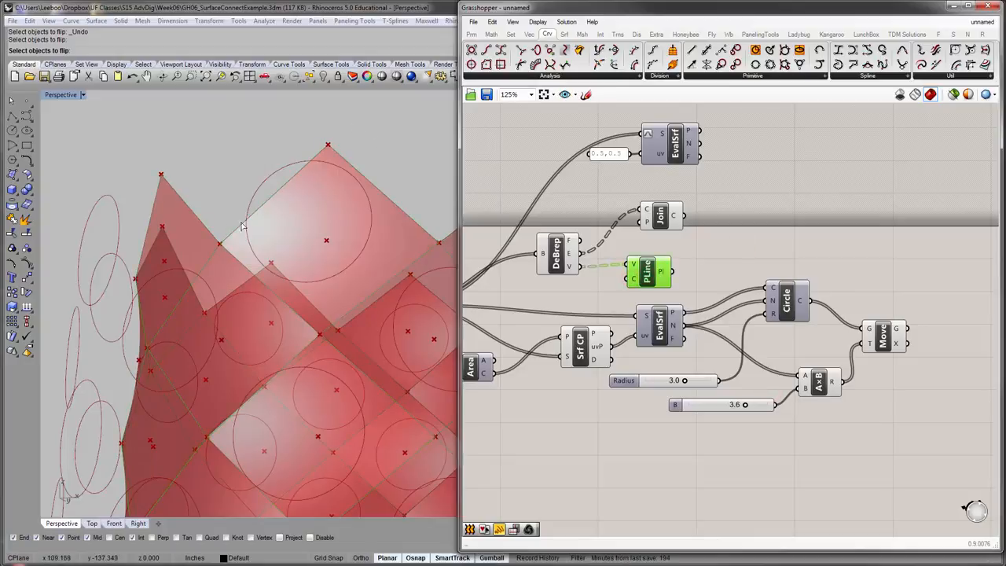
mouse_move(334, 146)
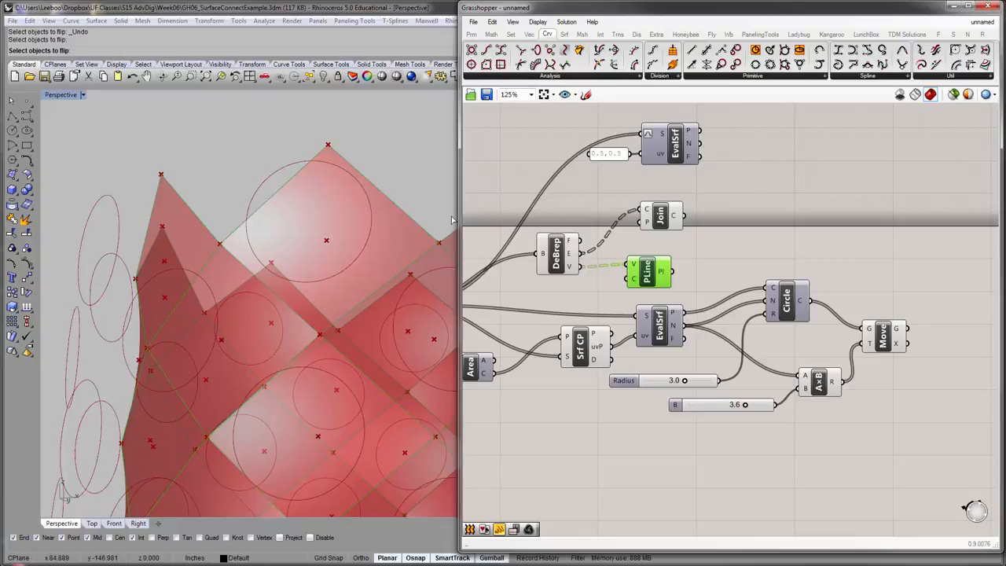
mouse_move(684, 294)
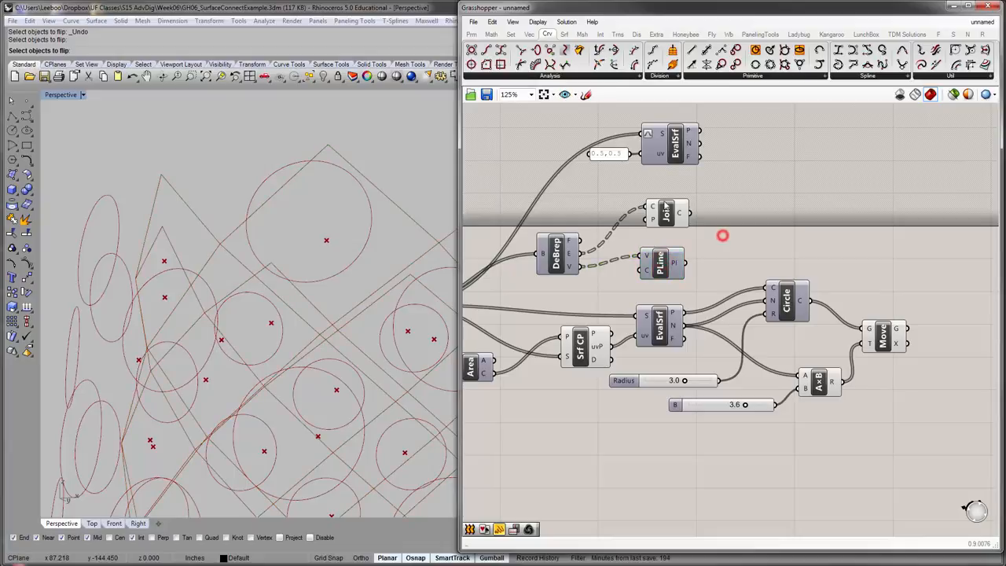
left_click(665, 213)
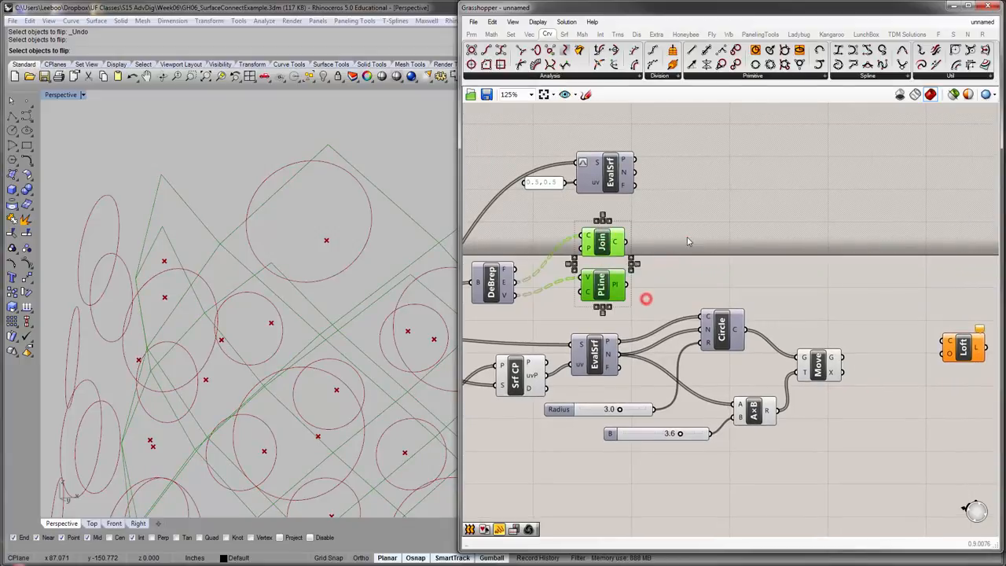
scroll("down", 3)
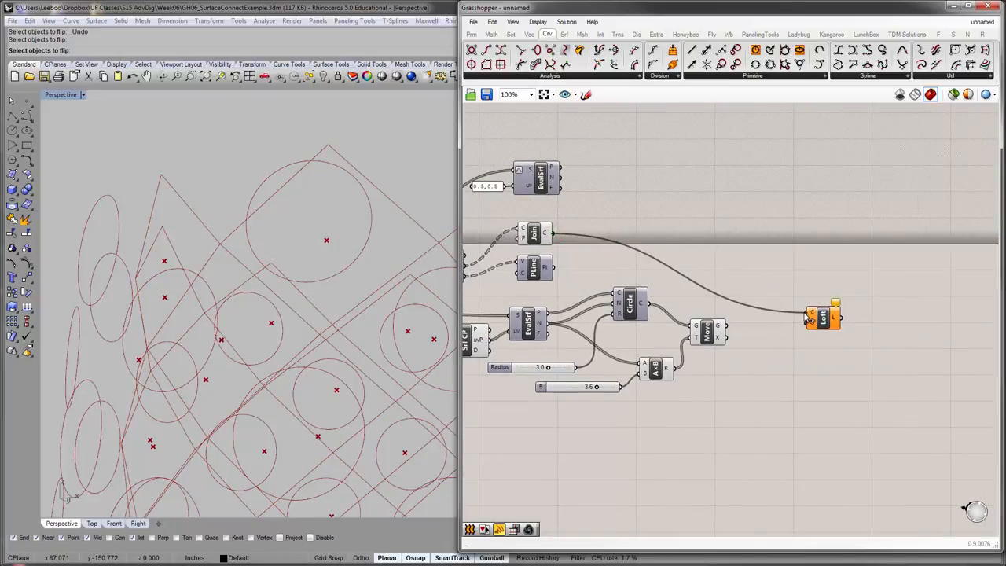
- Wire the joined panel curves into the Loft's curve input
left_click_drag(823, 318, 833, 275)
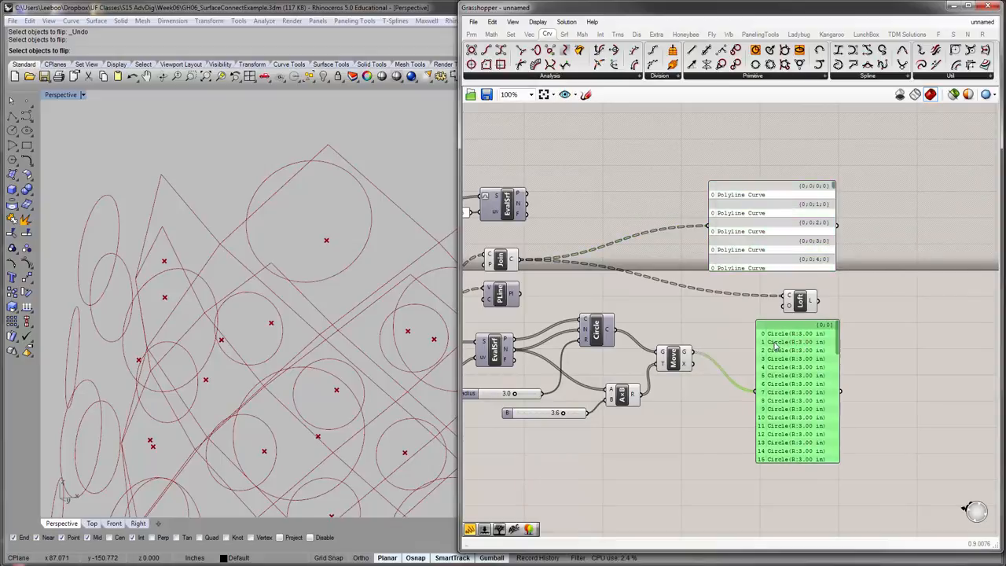
mouse_move(776, 400)
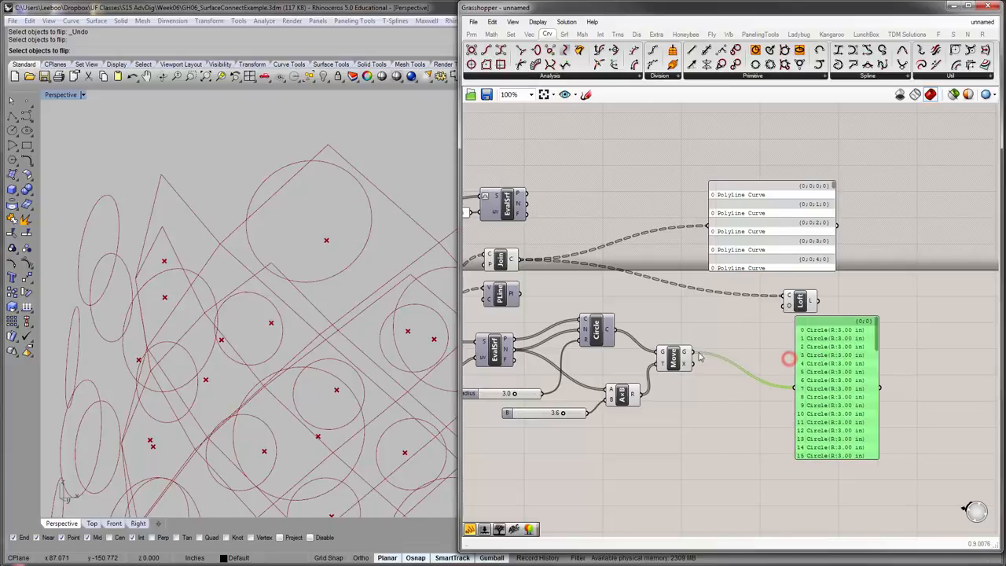
mouse_move(741, 346)
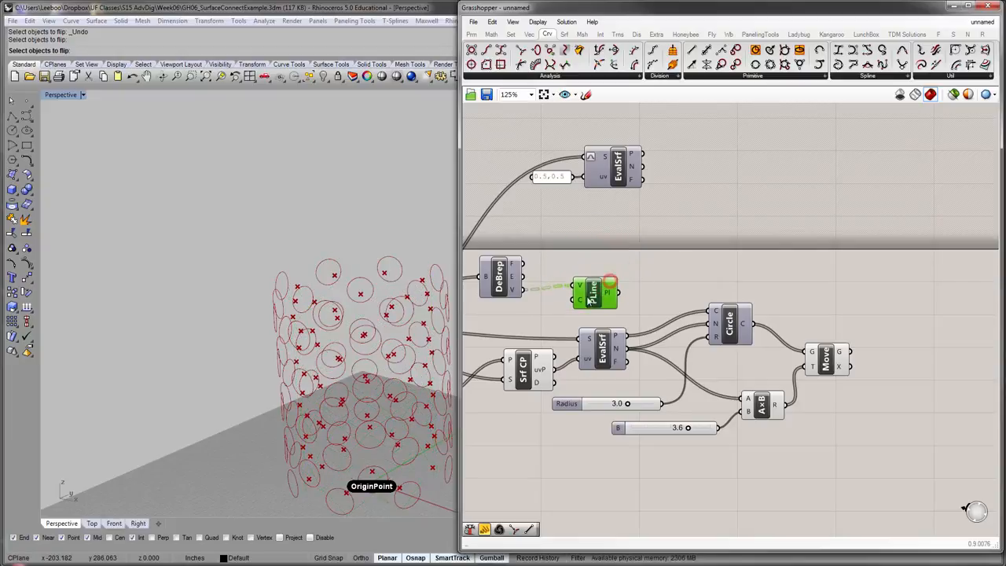
- Shift the PLine component slightly left on the canvas
left_click_drag(597, 292, 566, 296)
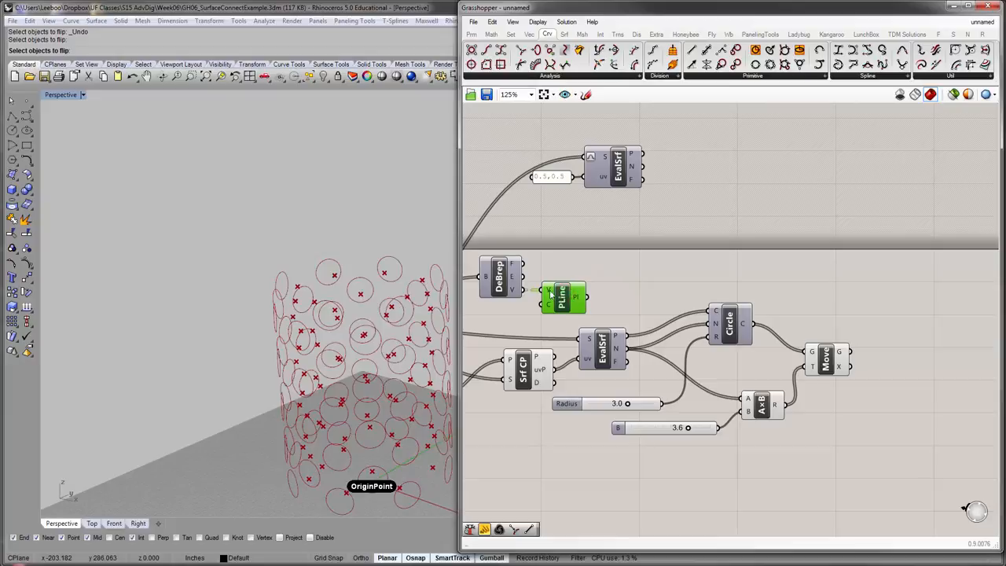
mouse_move(589, 278)
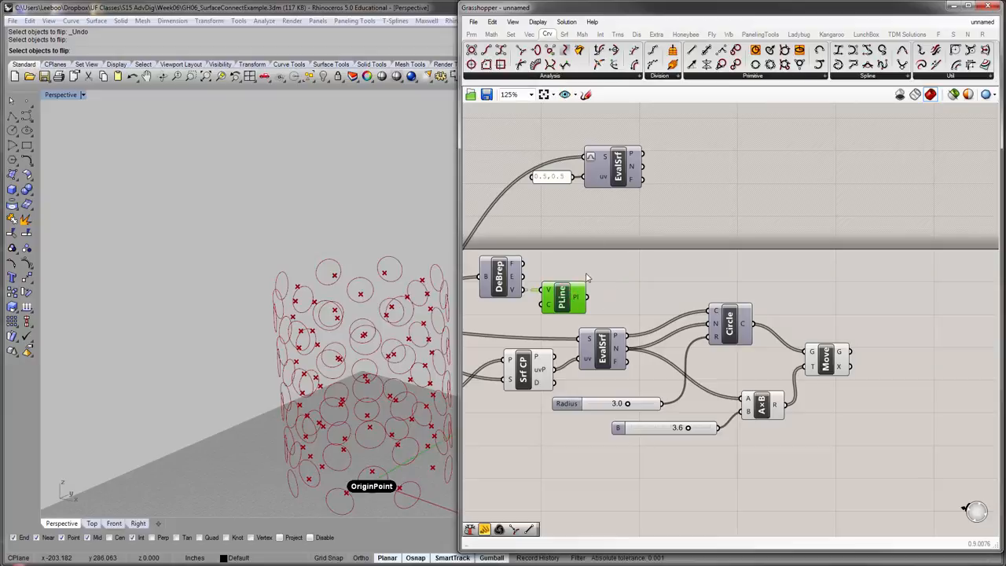
mouse_move(590, 303)
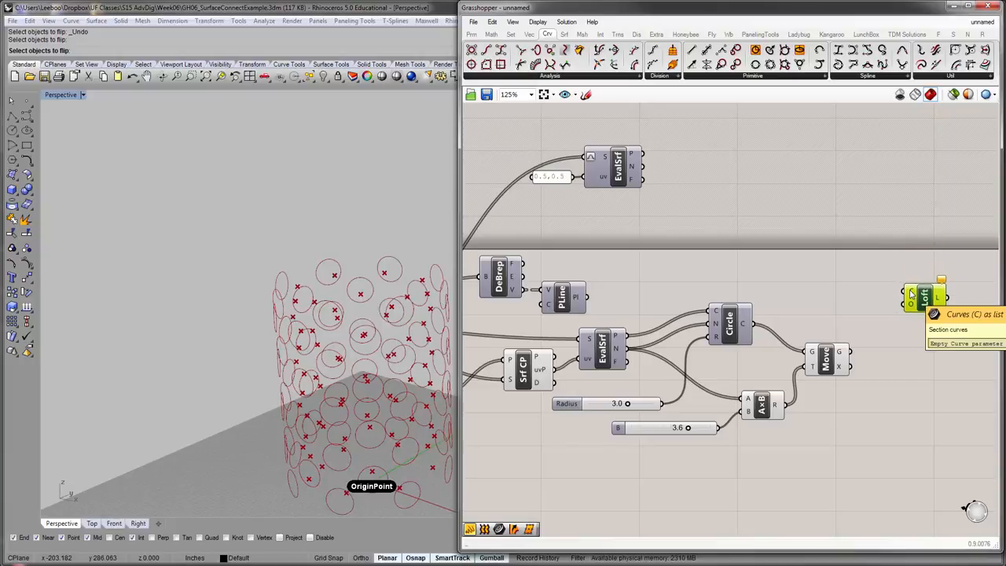
mouse_move(934, 305)
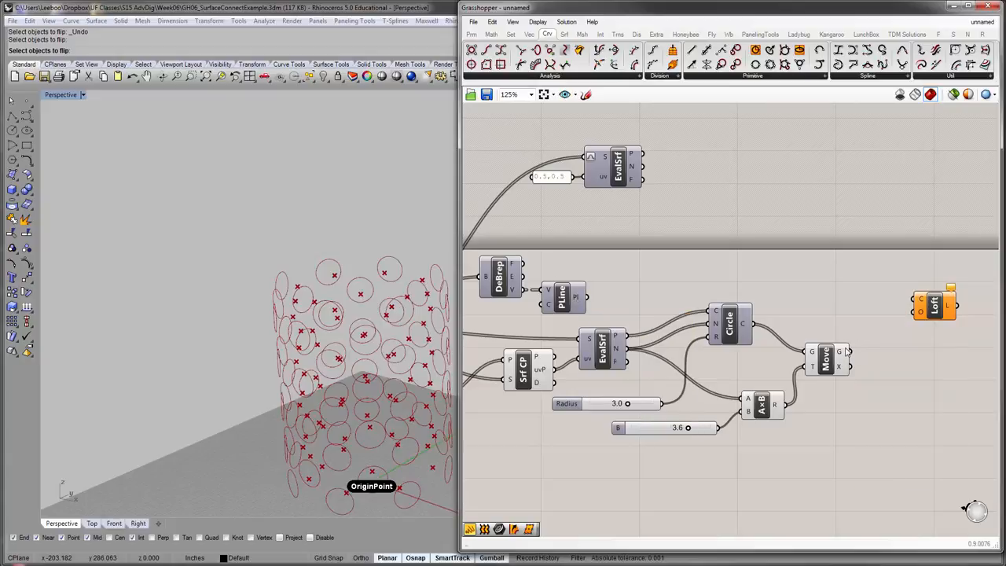
mouse_move(593, 308)
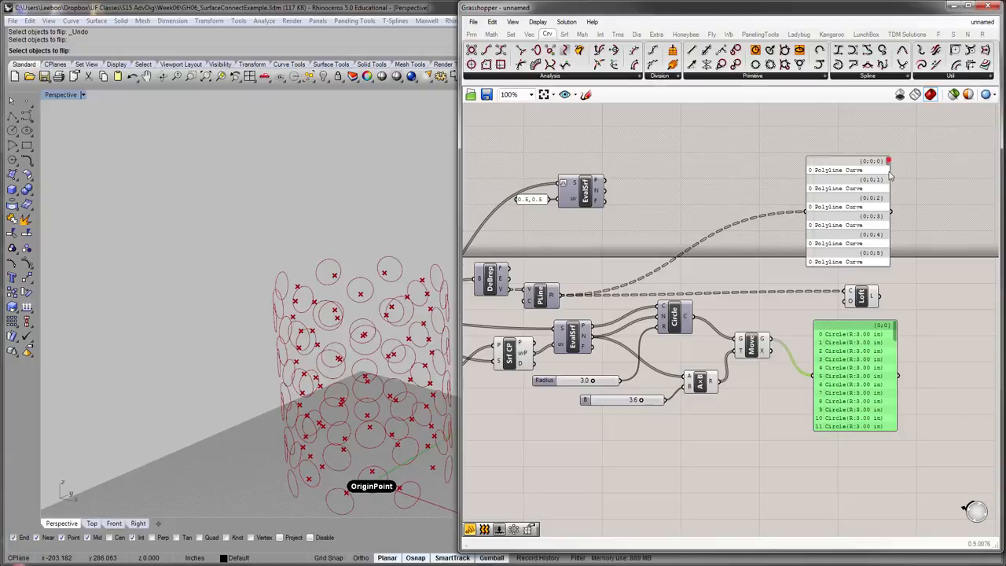
mouse_move(859, 317)
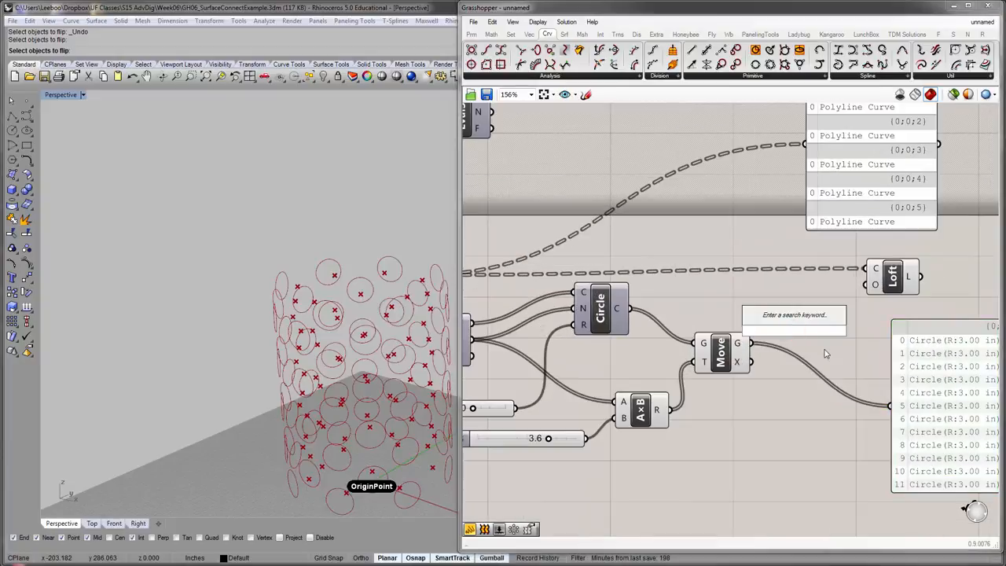
- Graft the moved circles into Loft with the polylines and orbit to view funnel openings
type("grad")
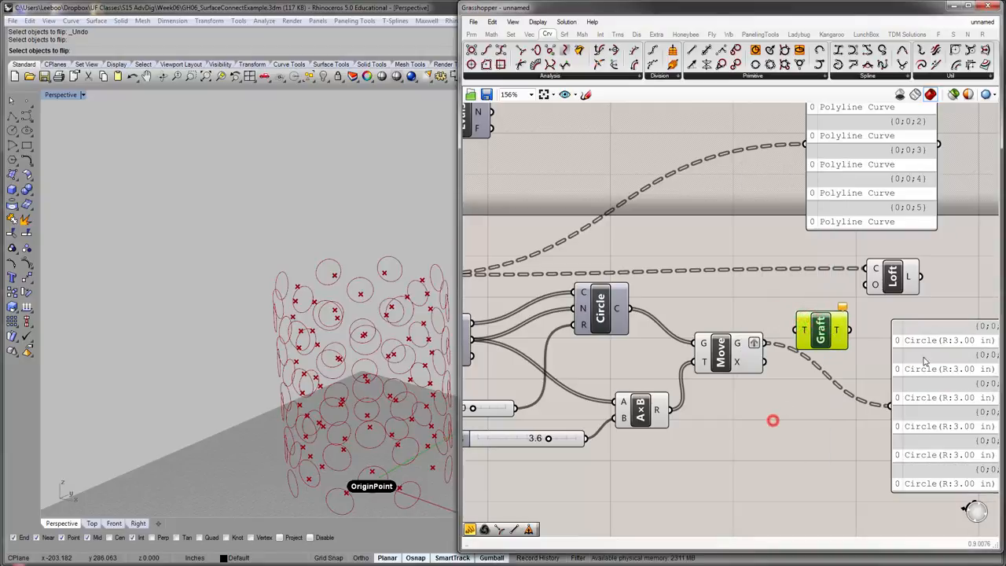
right_click(737, 342)
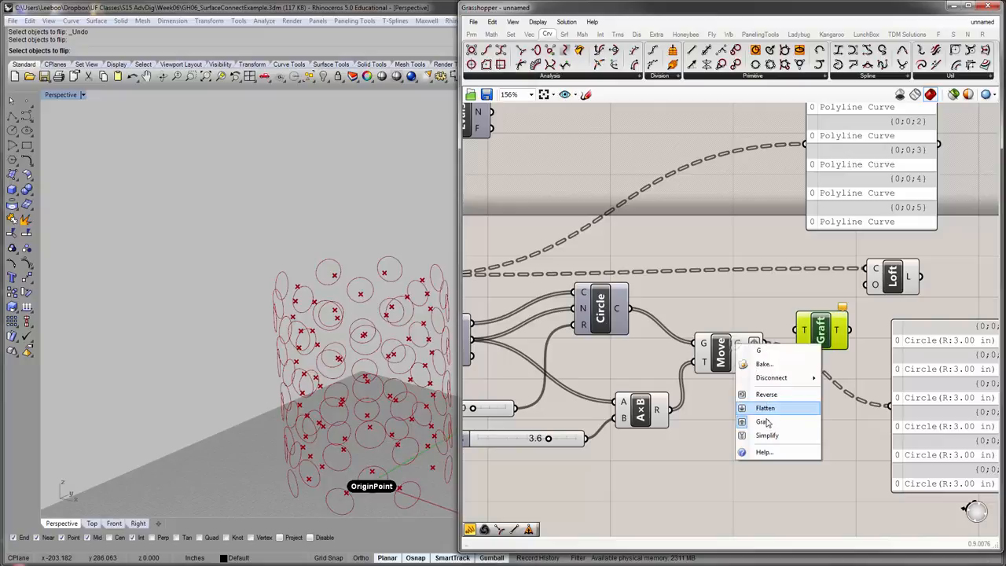
left_click(763, 422)
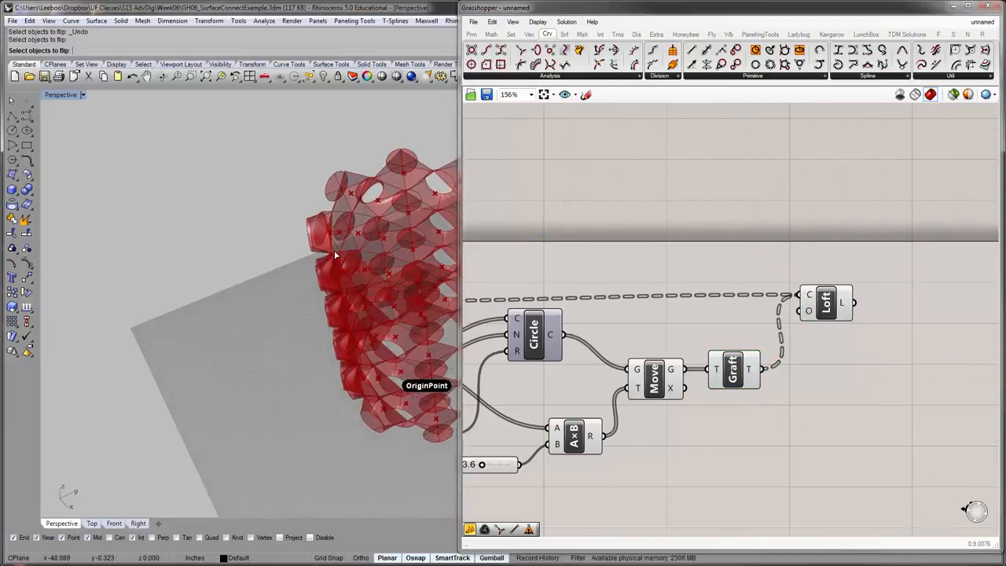
left_click_drag(334, 255, 307, 329)
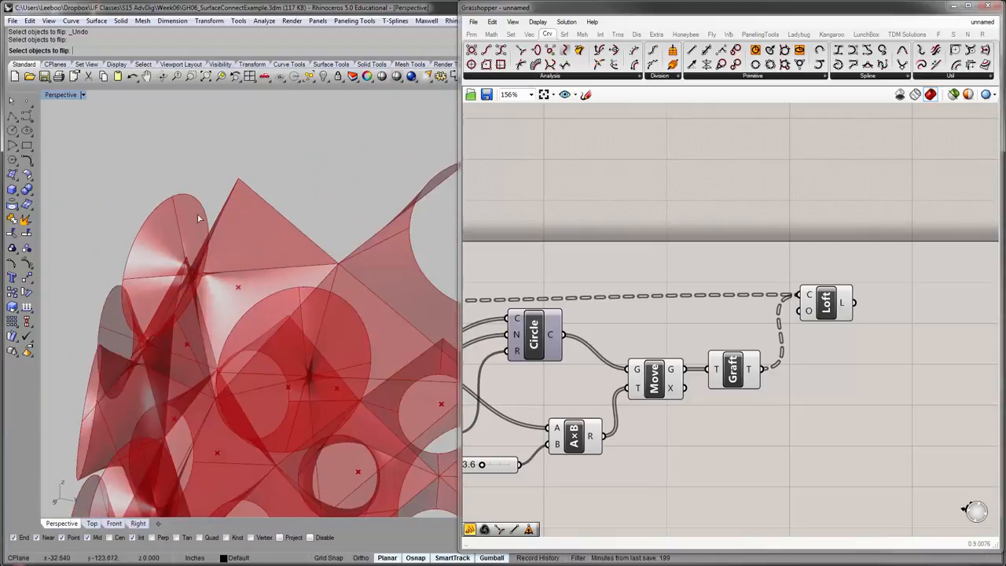
mouse_move(199, 244)
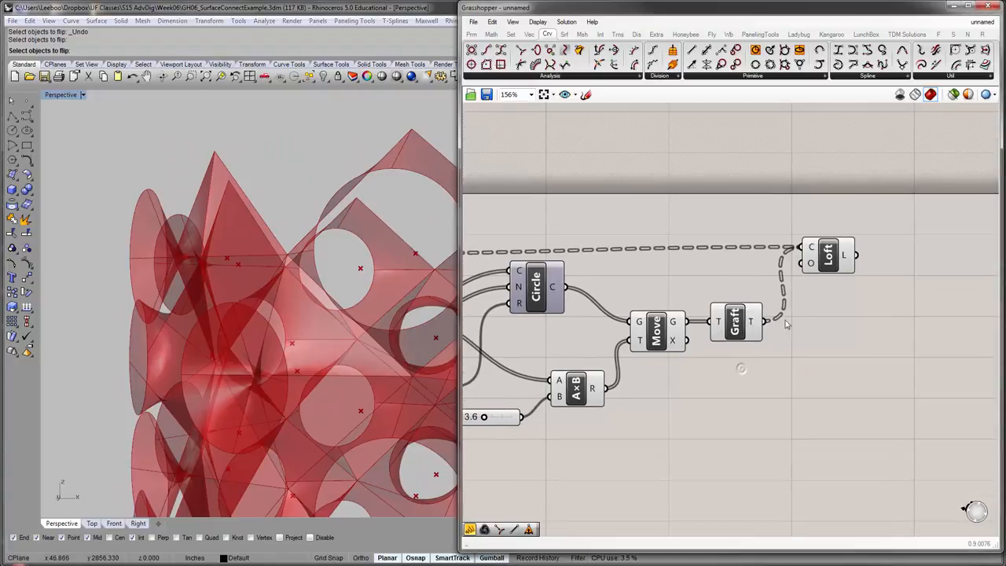
mouse_move(812, 265)
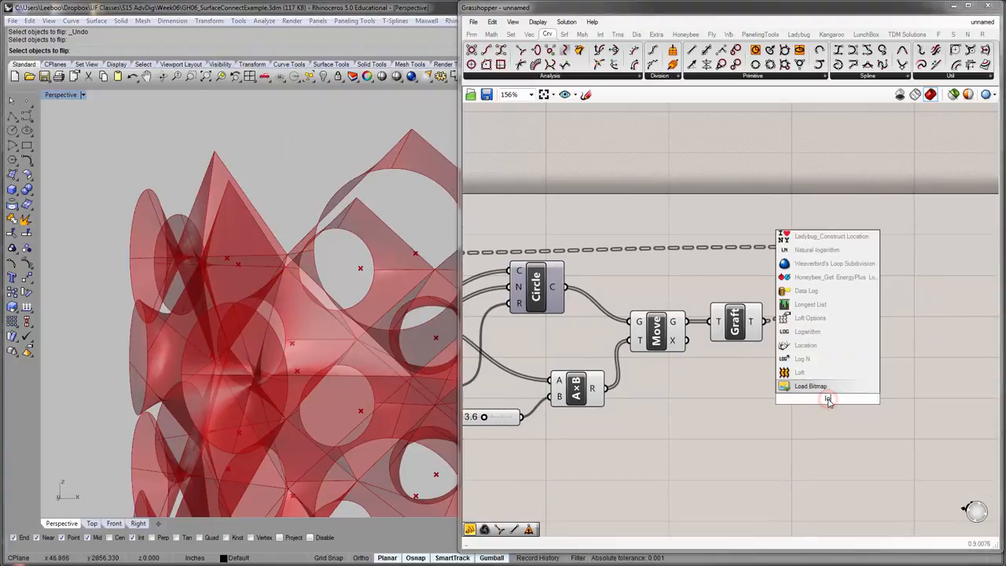
- Add Loft Options with adjust seams True and a Boolean Toggle wired in, set to False
type("loft")
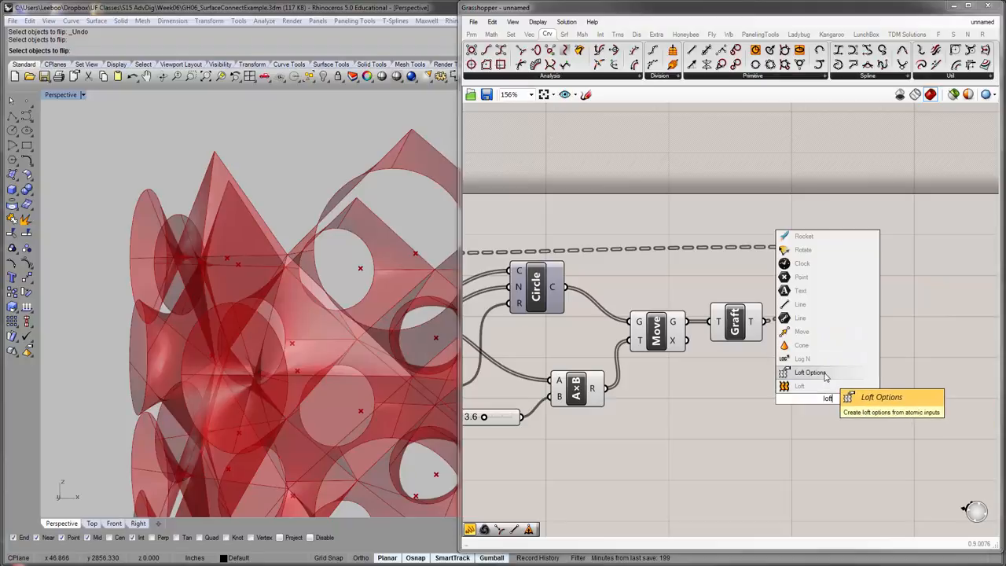
left_click(809, 371)
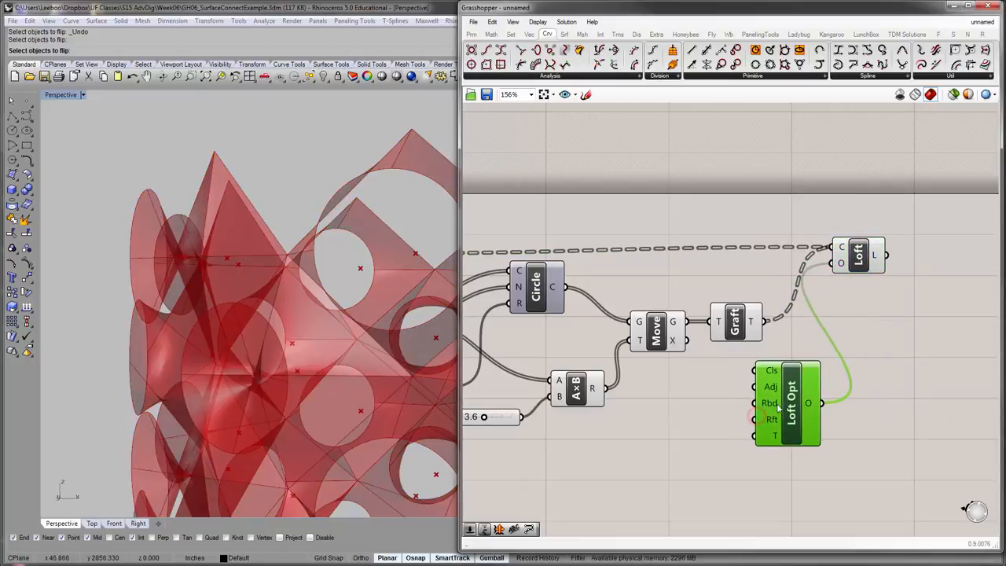
mouse_move(770, 386)
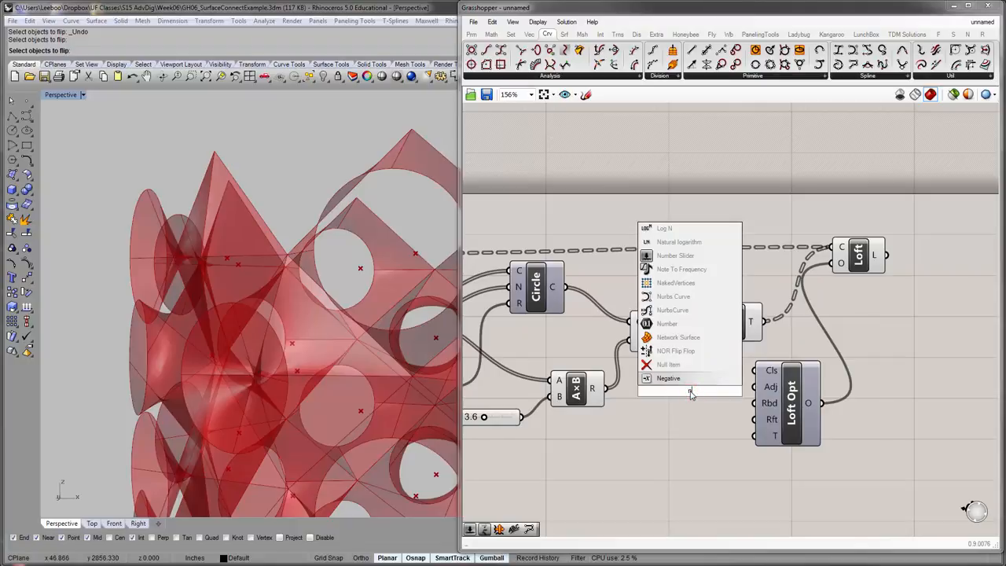
type("bbox")
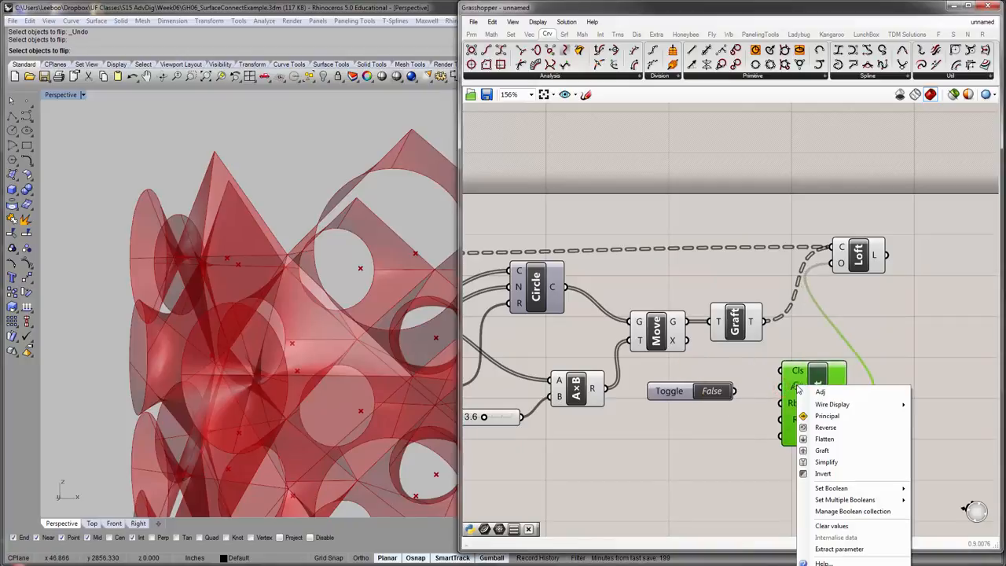
mouse_move(831, 488)
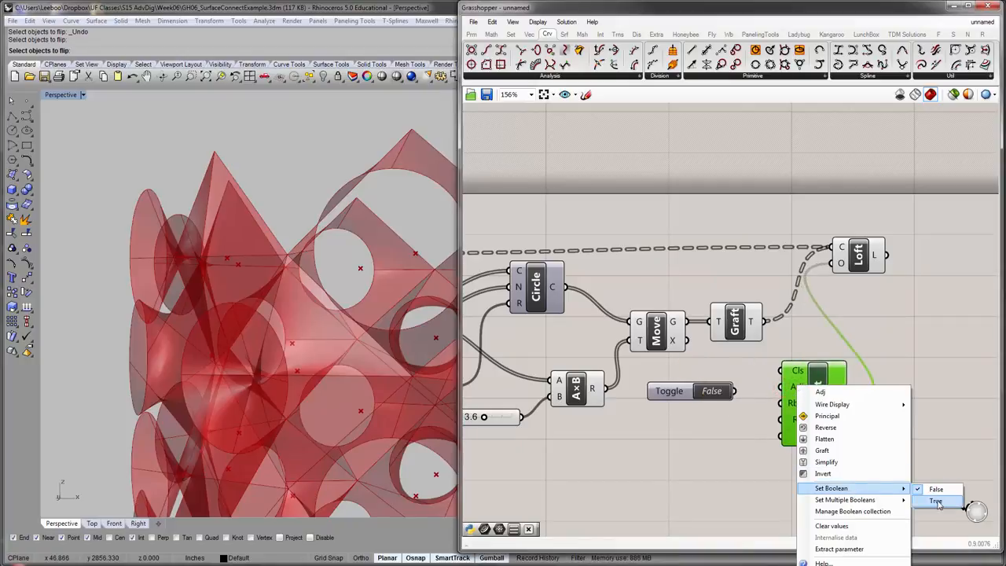
left_click(936, 500)
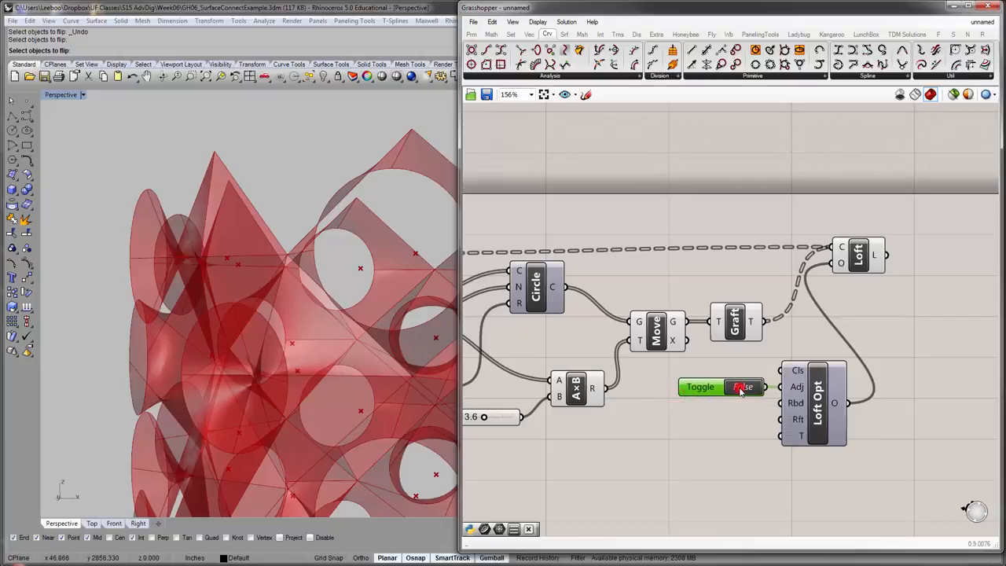
left_click(743, 386)
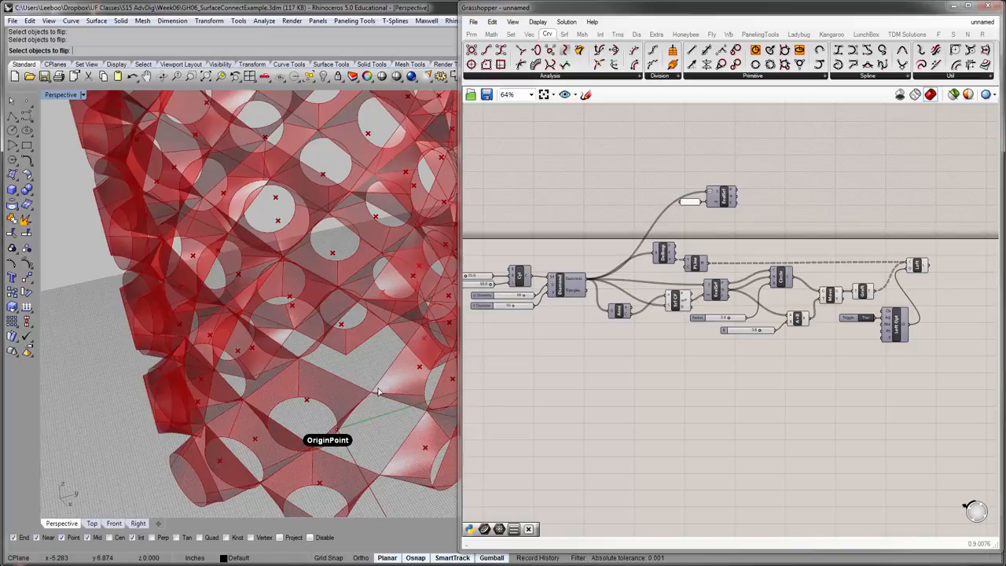
mouse_move(430, 423)
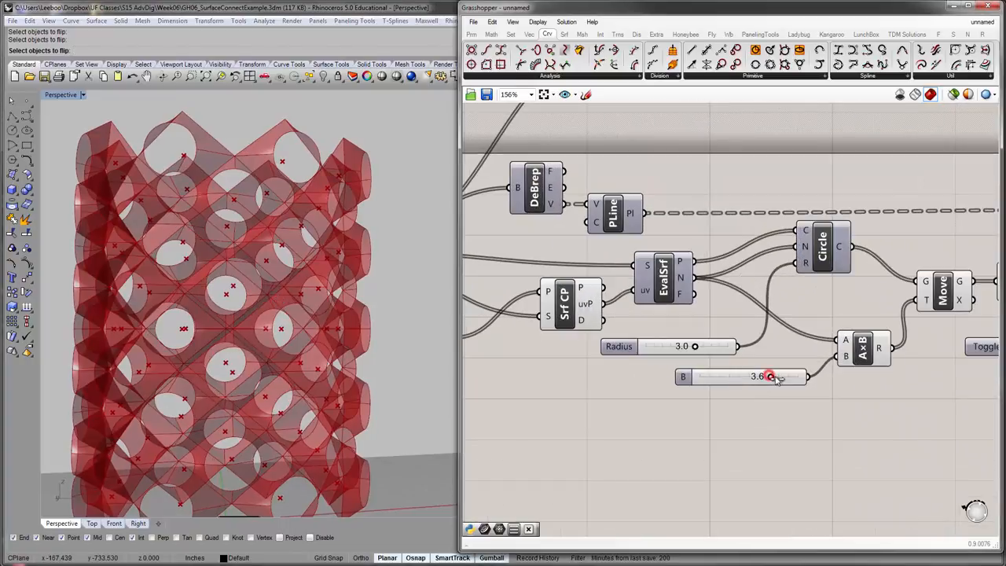
- Set the normal multiplier slider to 3.8 and the Radius slider to 2.6
left_click_drag(770, 376, 797, 376)
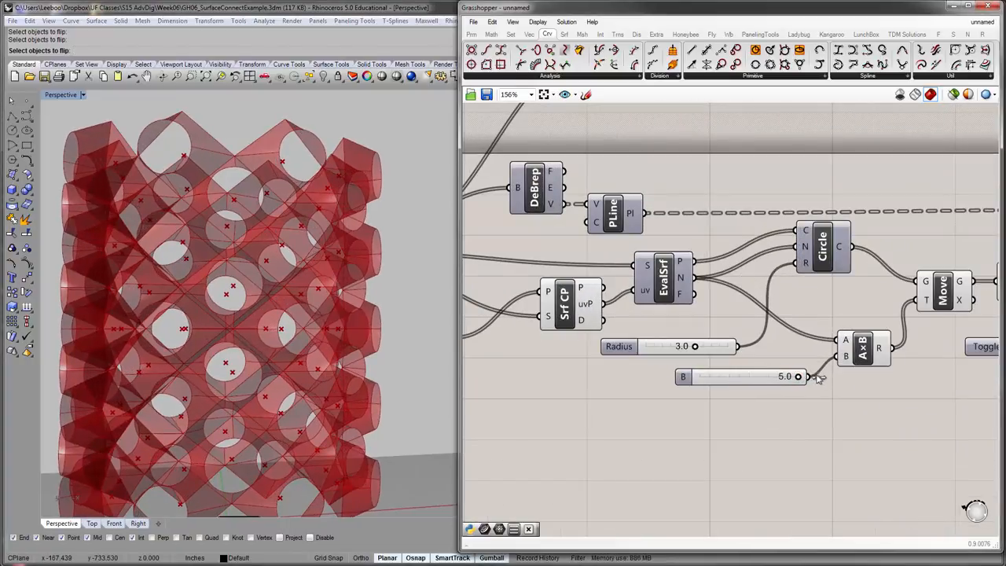
left_click_drag(798, 375, 774, 376)
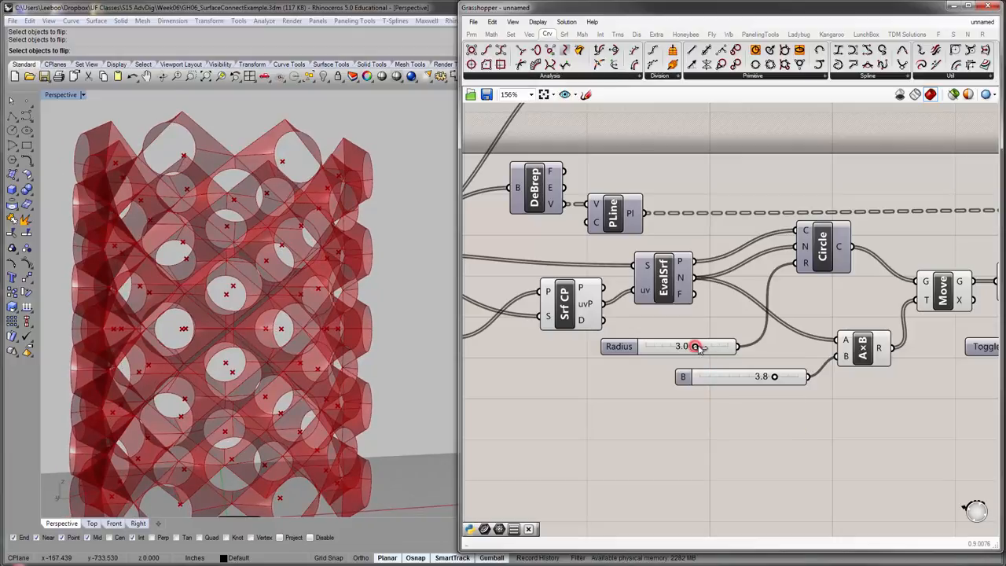
left_click_drag(694, 346, 727, 345)
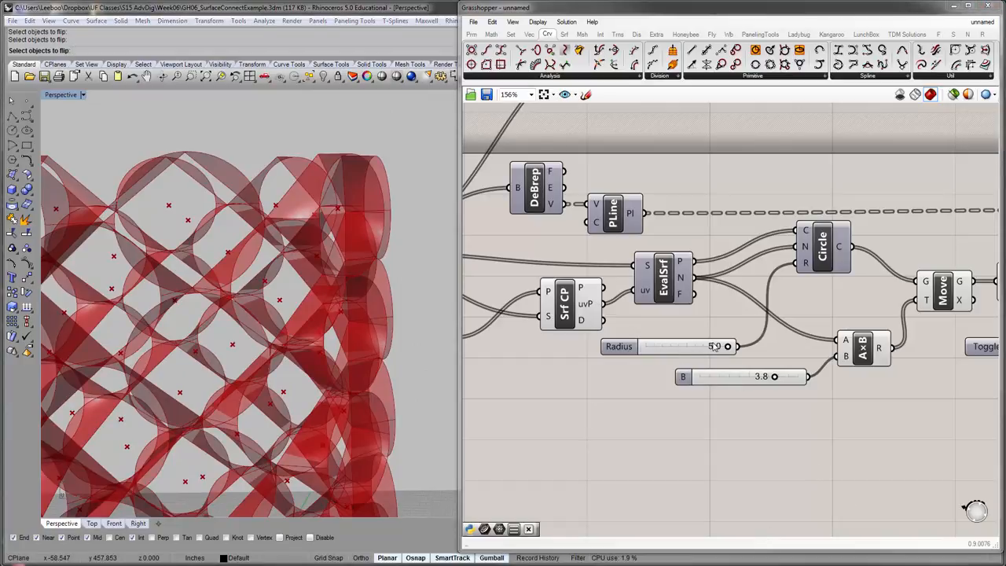
mouse_move(805, 263)
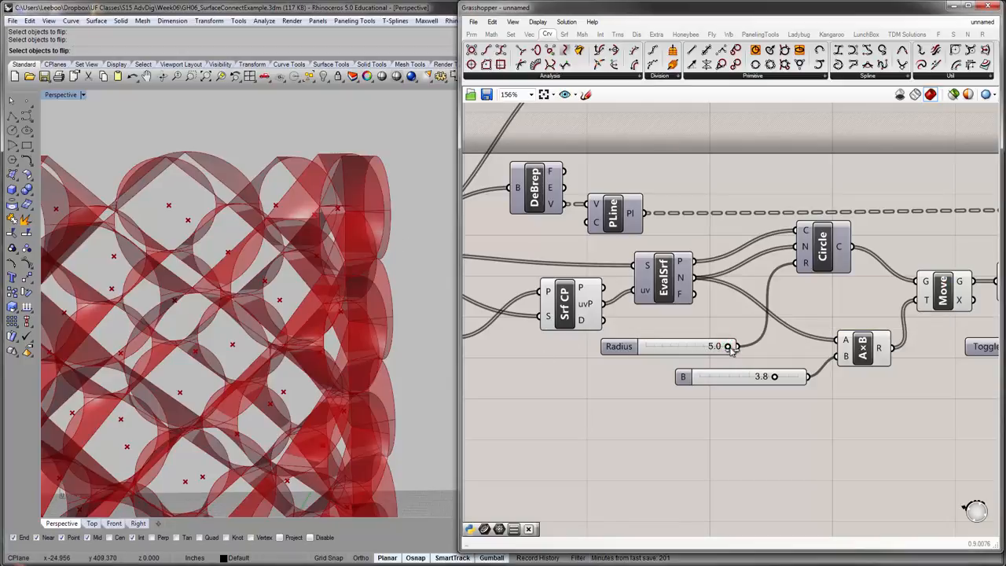
left_click_drag(727, 346, 689, 346)
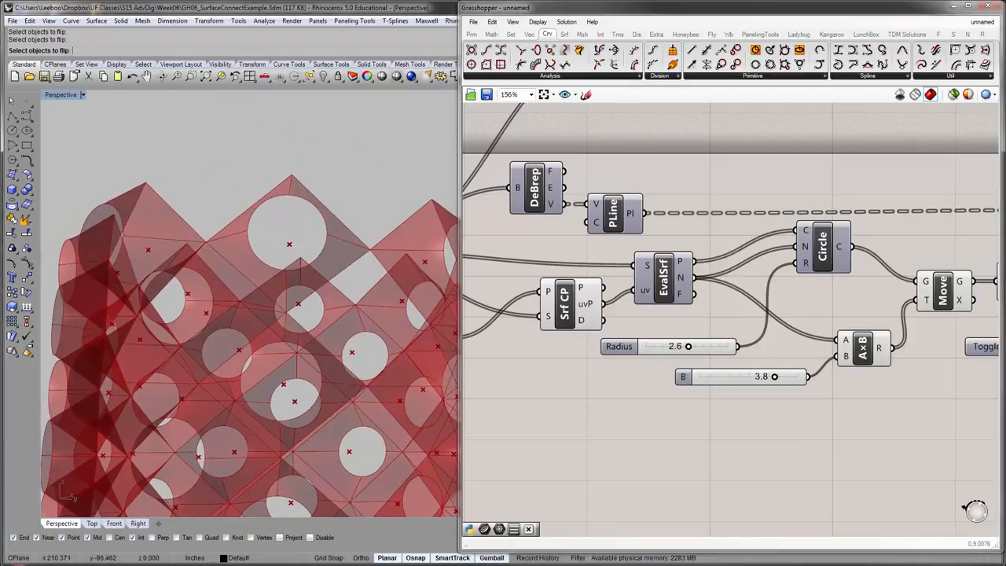
right_click(585, 403)
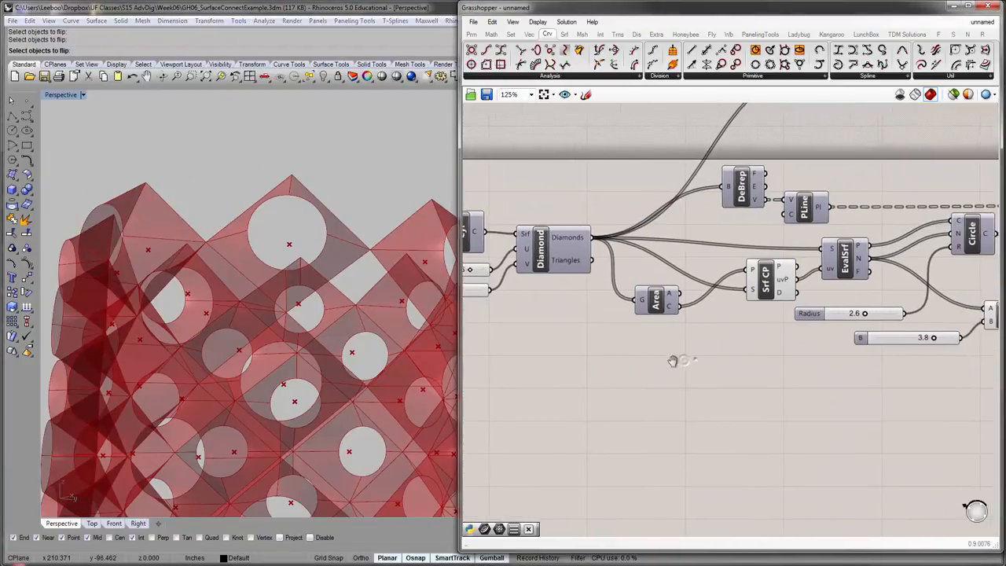
left_click_drag(672, 362, 644, 329)
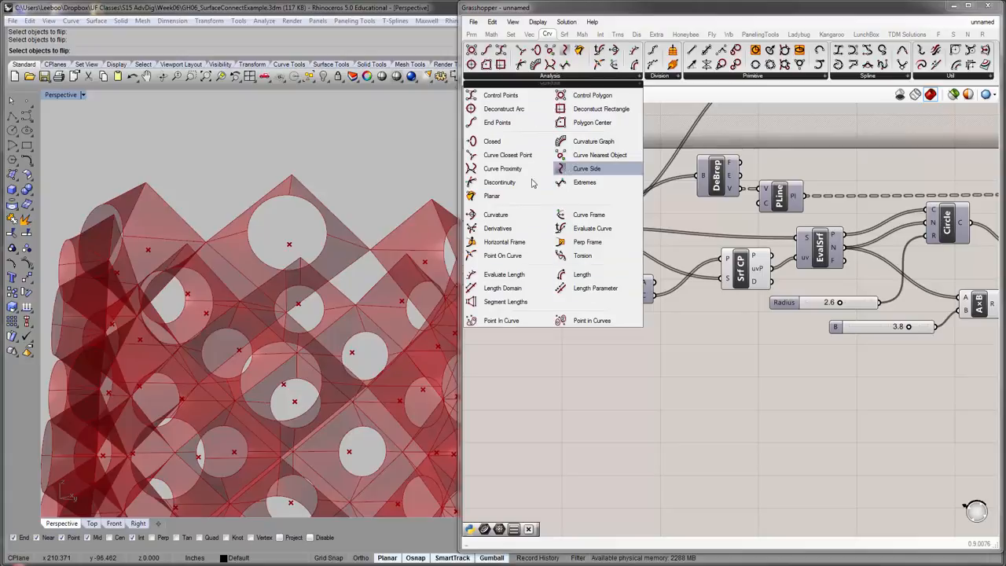
mouse_move(589, 214)
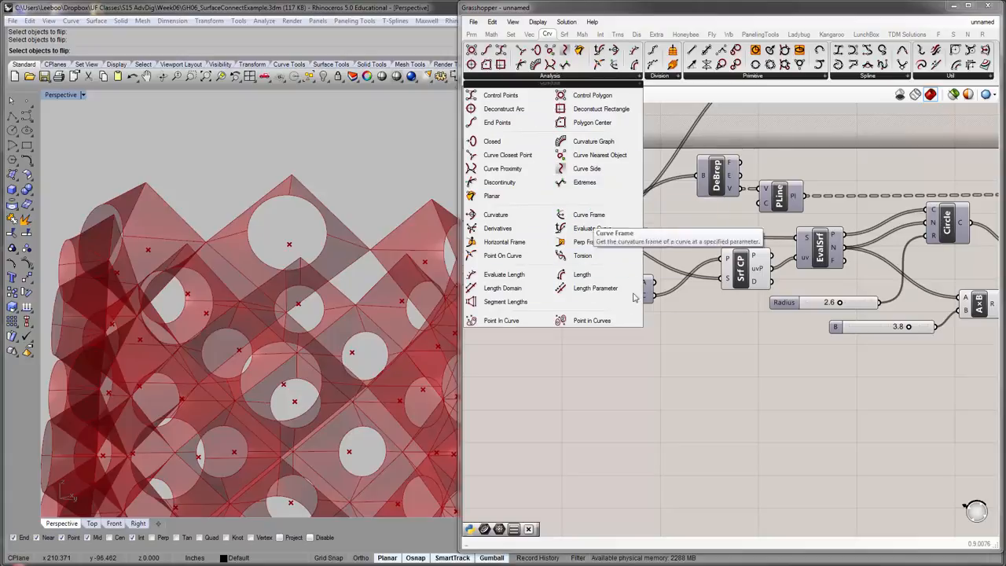
mouse_move(595, 287)
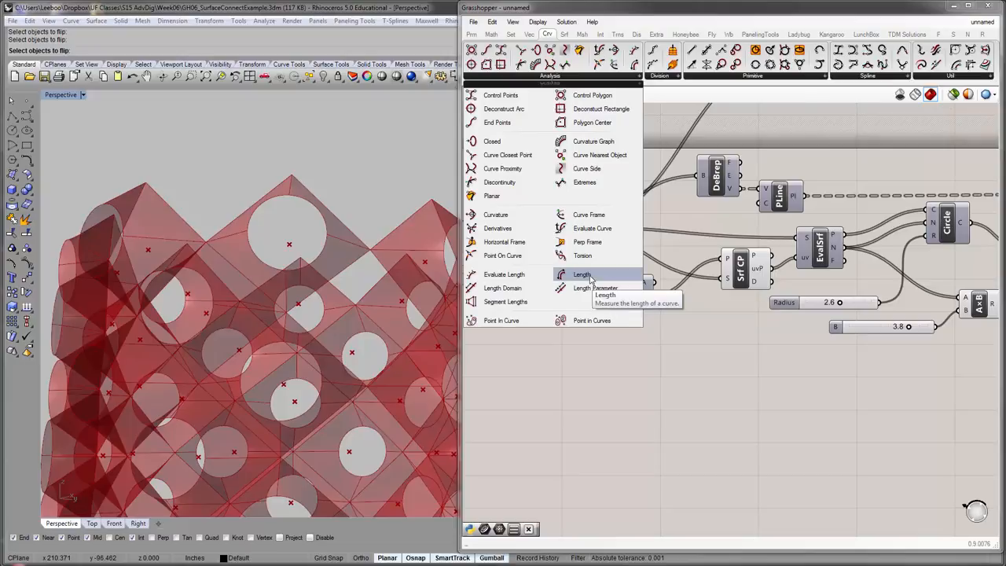
mouse_move(507, 155)
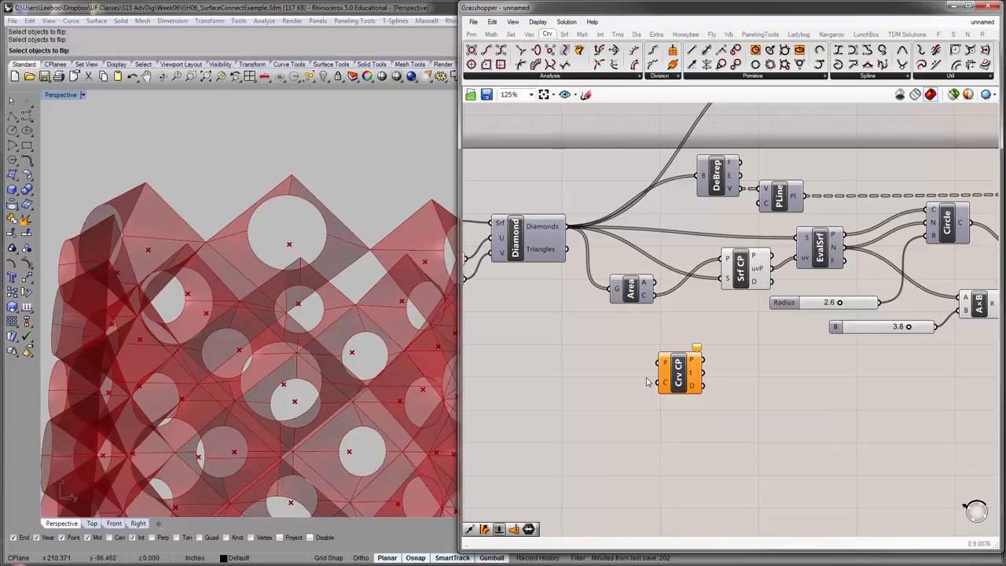
- Place a Curve Closest Point (Crv CP) component below Area
left_click(631, 288)
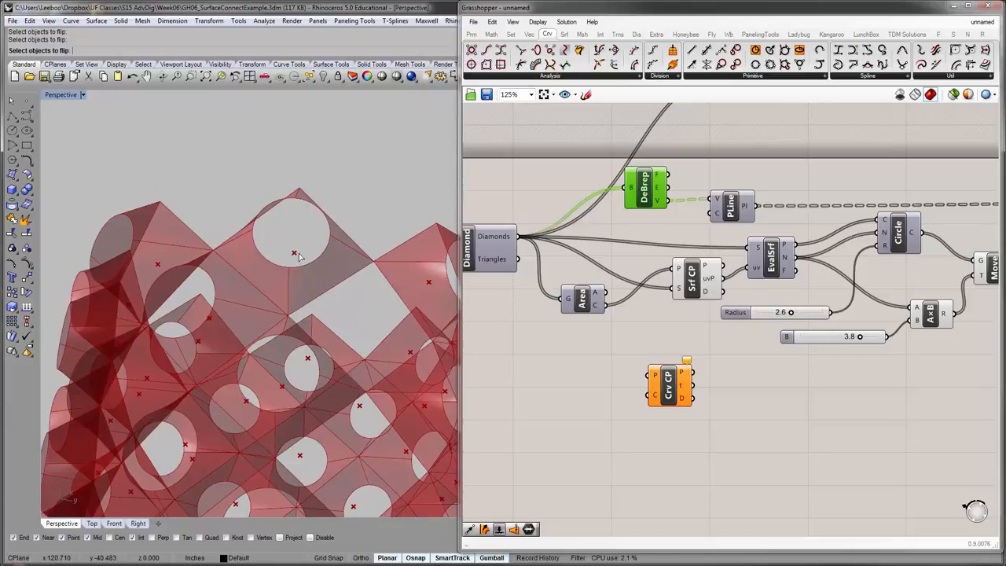
mouse_move(239, 278)
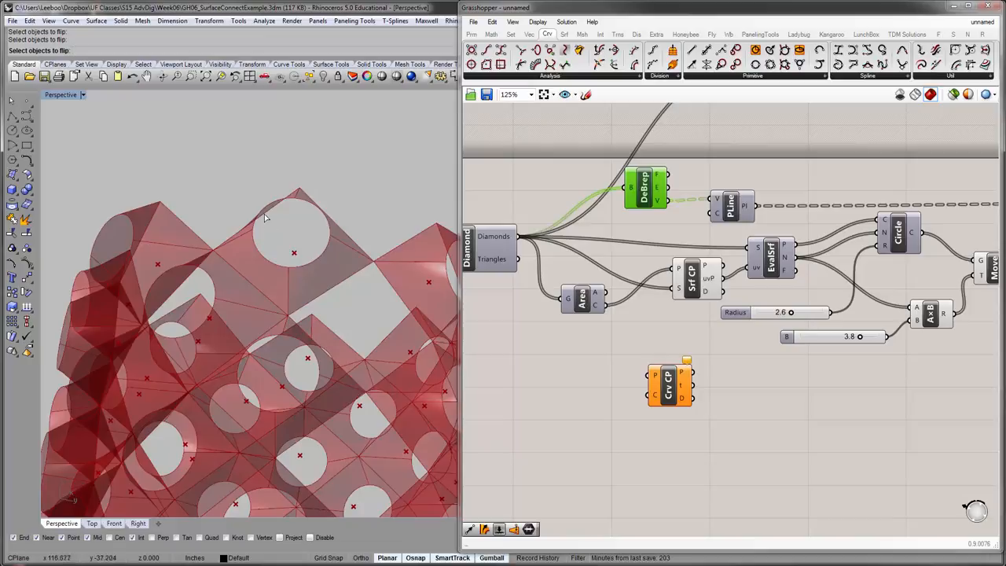
mouse_move(314, 236)
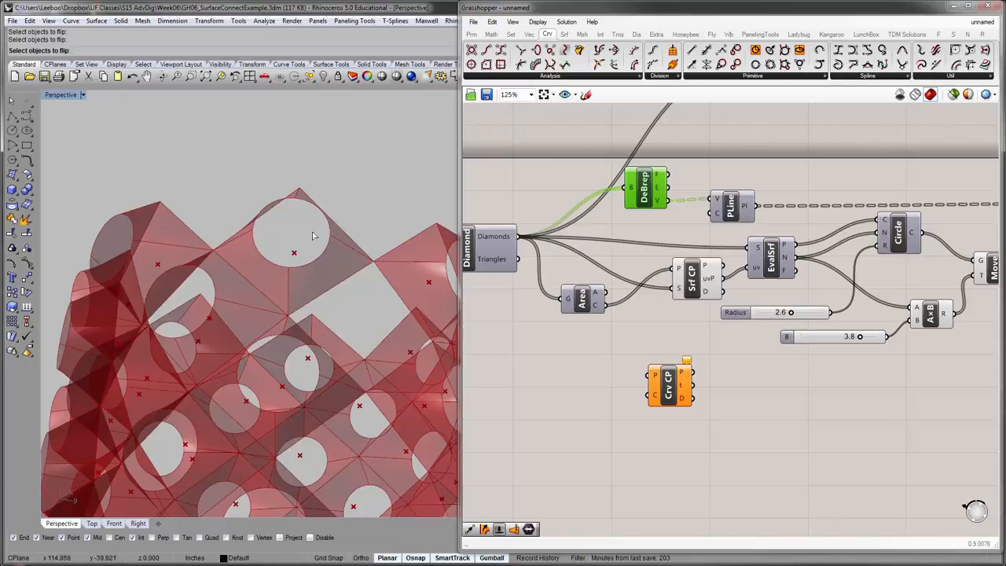
mouse_move(241, 261)
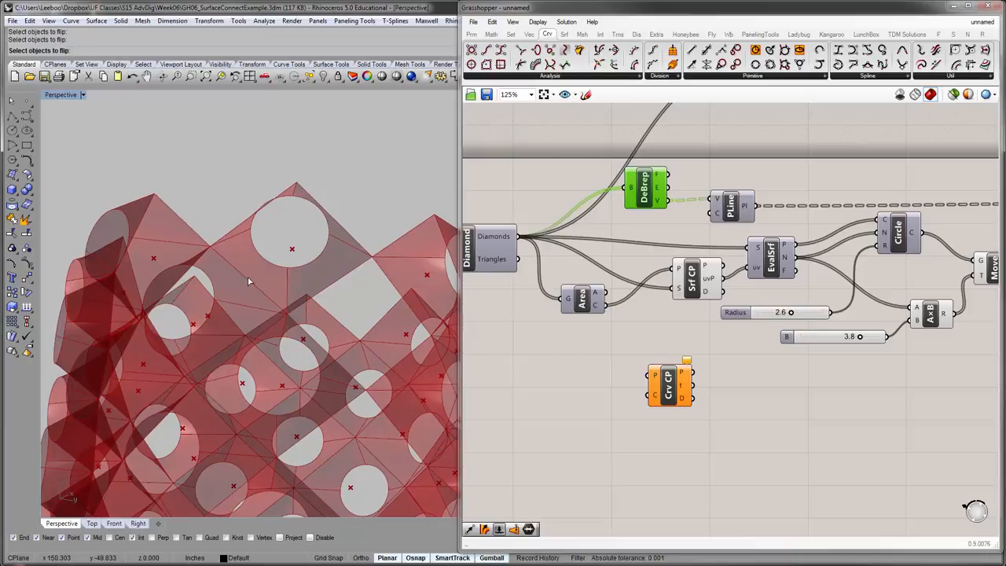
mouse_move(244, 286)
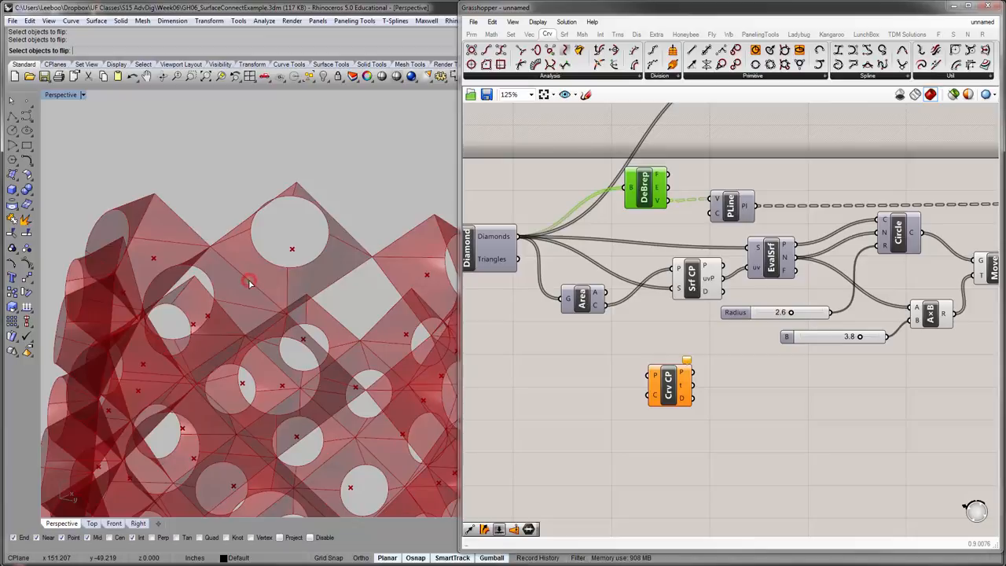
mouse_move(330, 220)
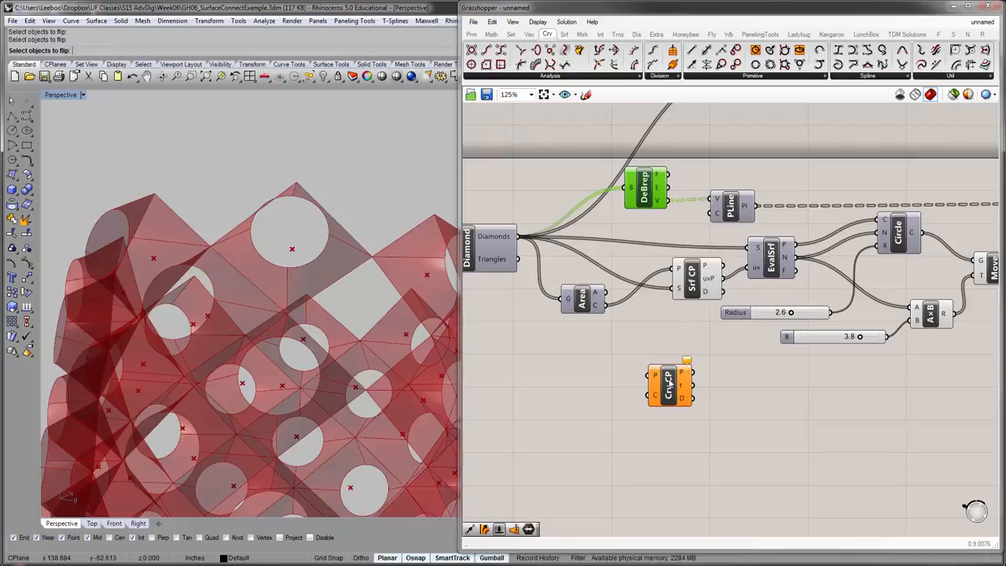
- Search 'list' to add List Item components picking from the diamond vertex list
left_click(668, 380)
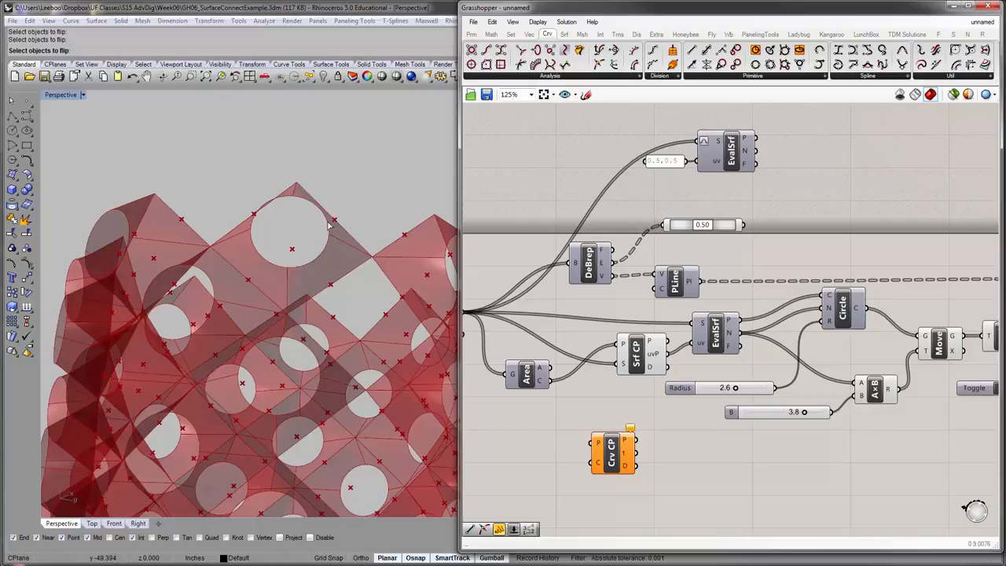
mouse_move(353, 209)
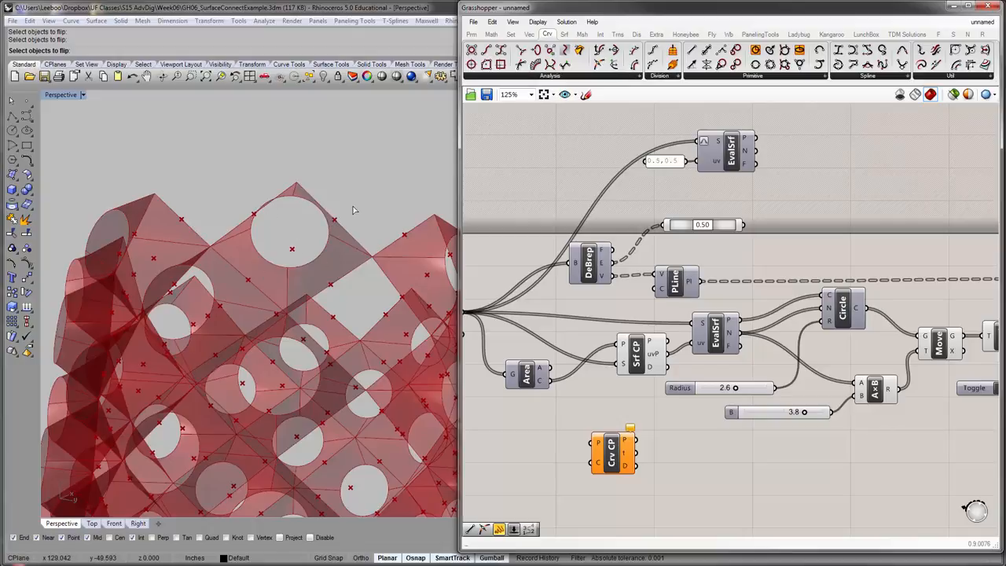
mouse_move(353, 210)
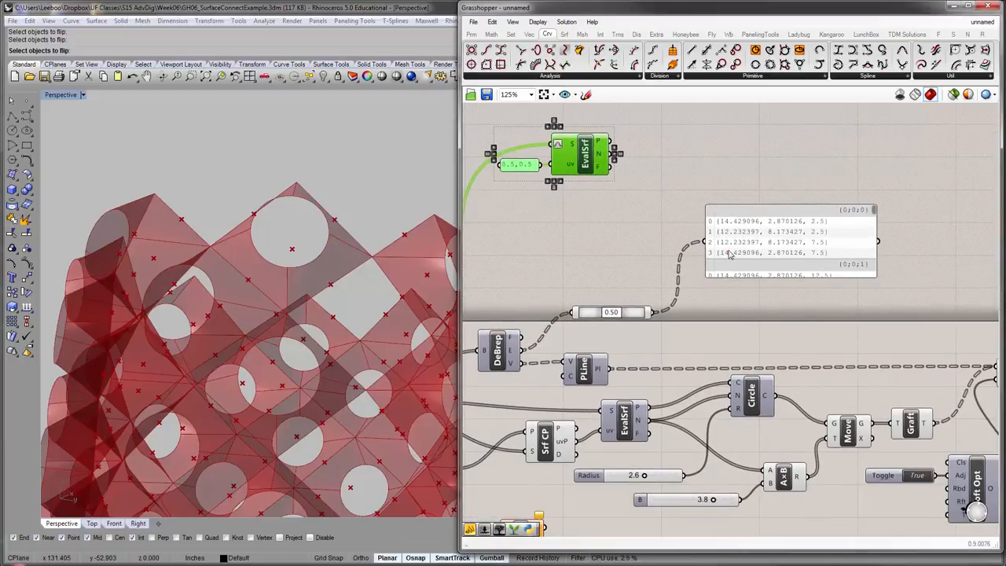
double_click(732, 234)
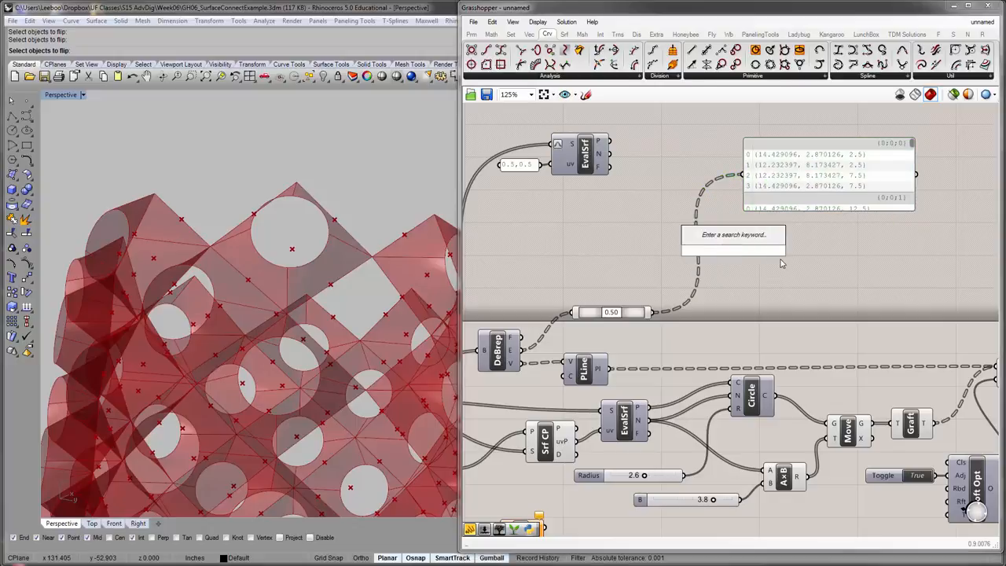
type("list")
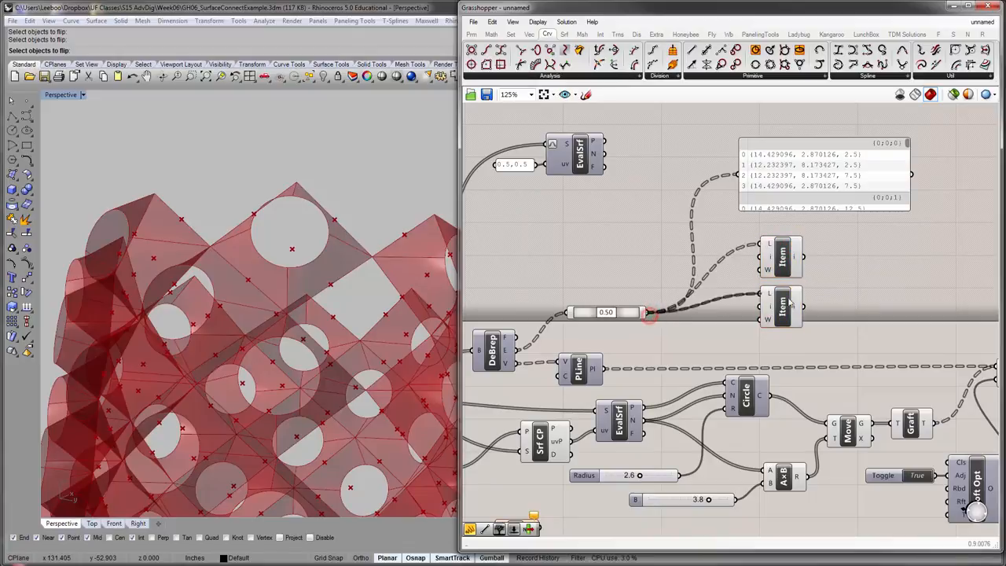
- Add a Line between the two picked vertices and a Distance component measuring them
right_click(782, 255)
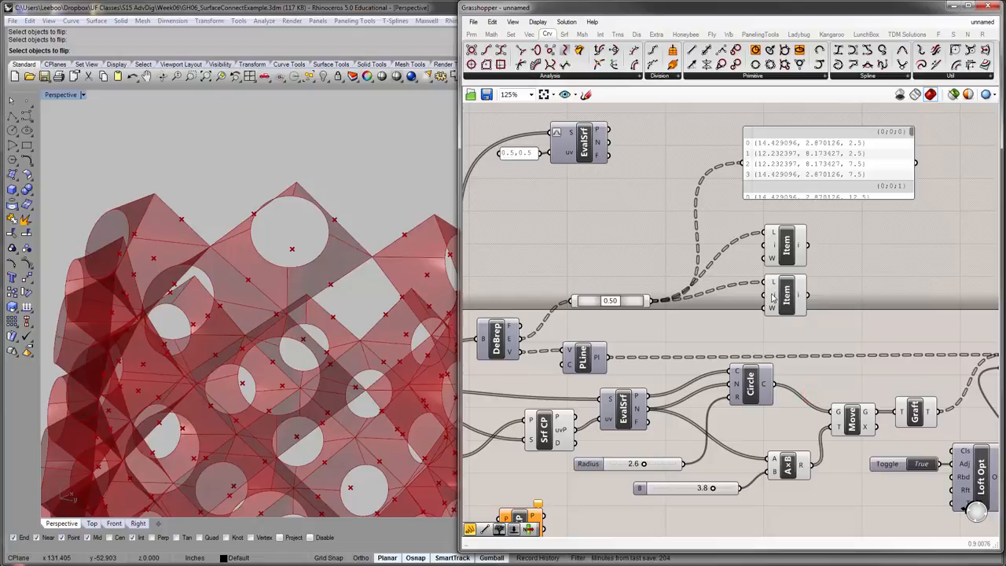
right_click(785, 295)
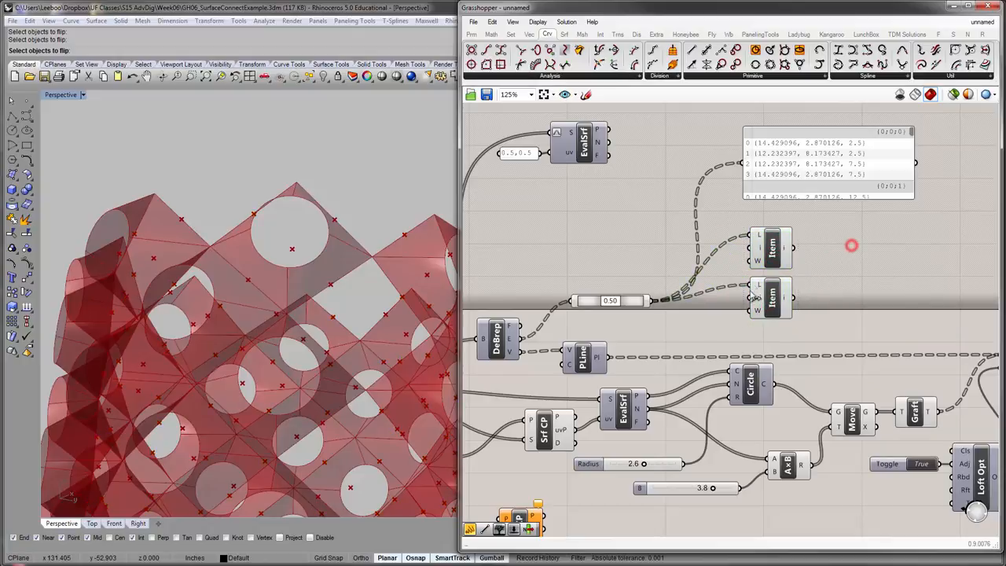
right_click(774, 301)
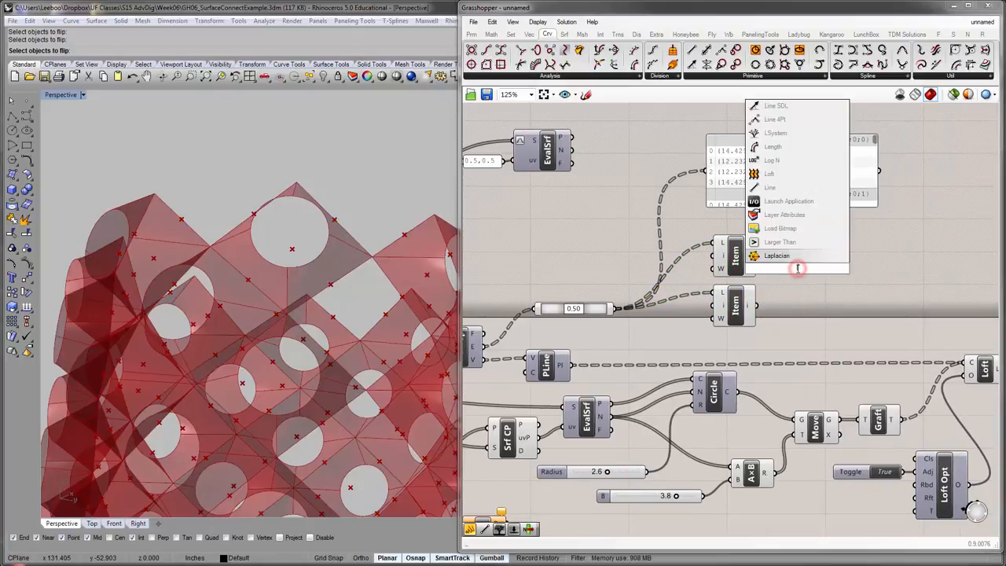
left_click(770, 187)
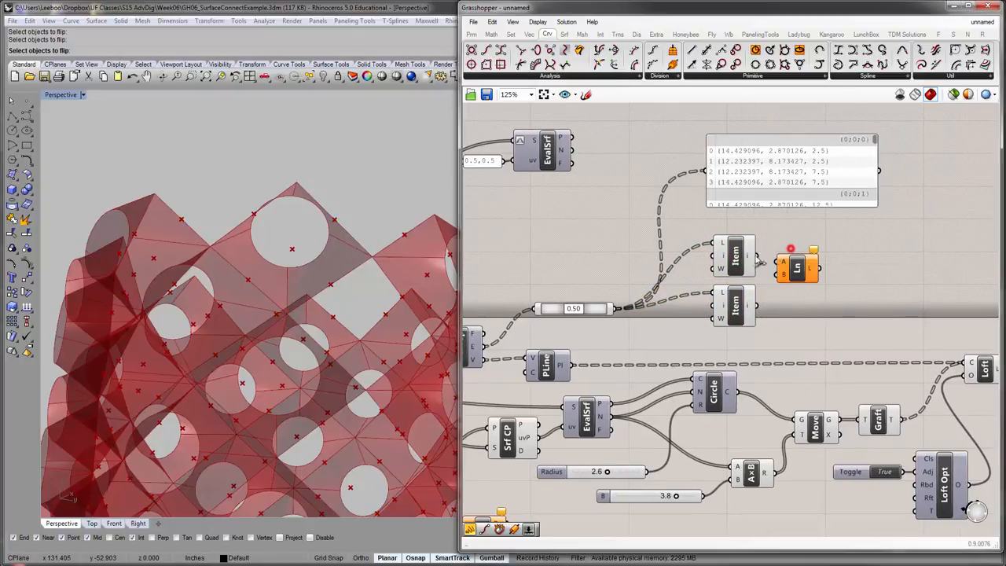
left_click(797, 267)
type("dis")
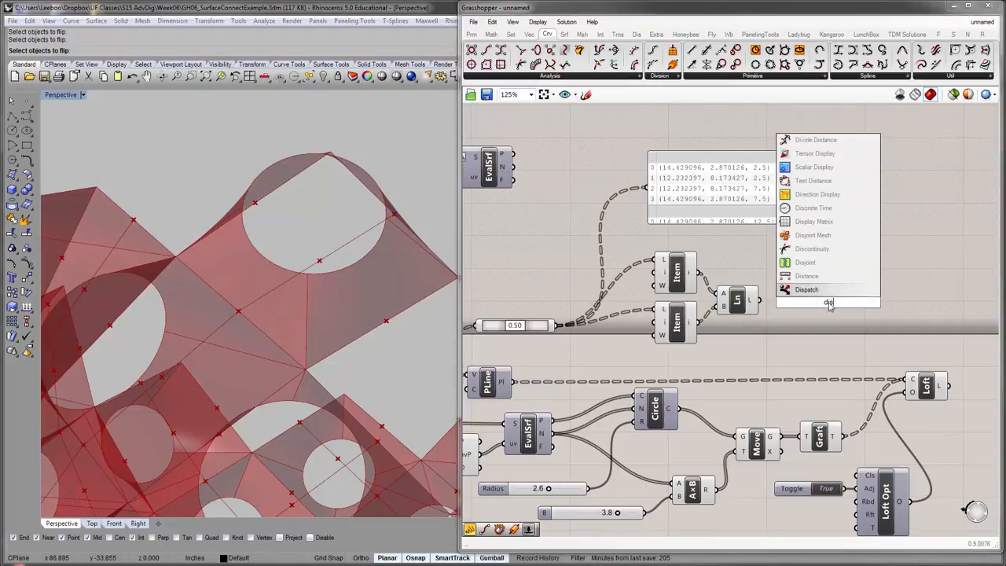
left_click(806, 290)
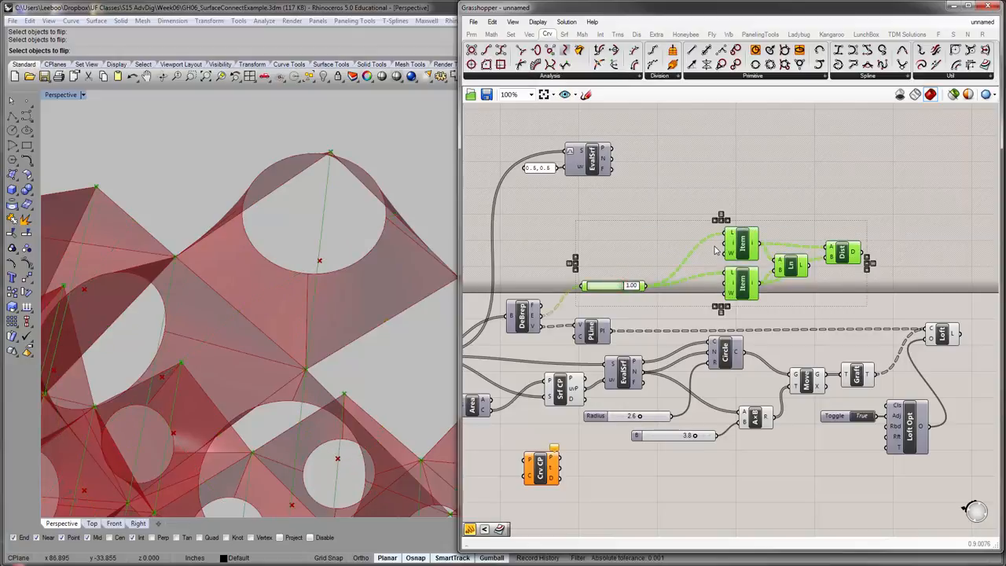
- Pan the canvas to bring the Curve Closest Point component back into view
left_click_drag(629, 285, 601, 285)
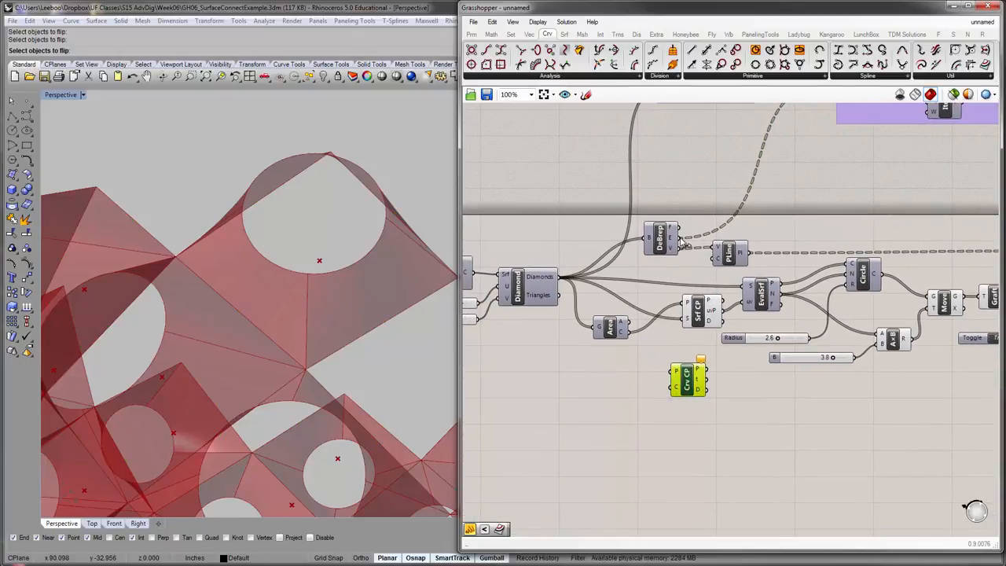
mouse_move(678, 384)
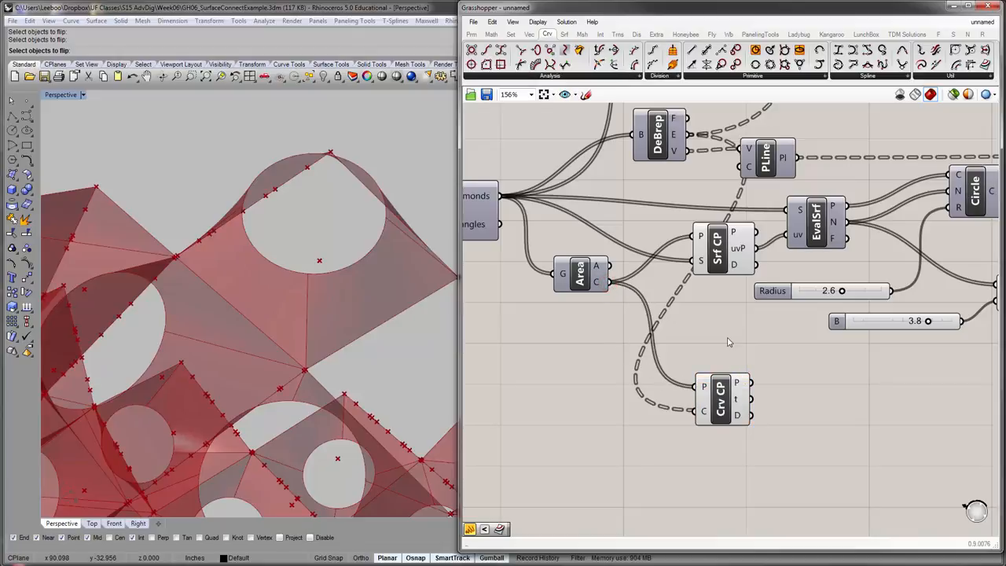
- Graft the Curve Closest Point input points so each panel centroid finds its edge distance
left_click(721, 399)
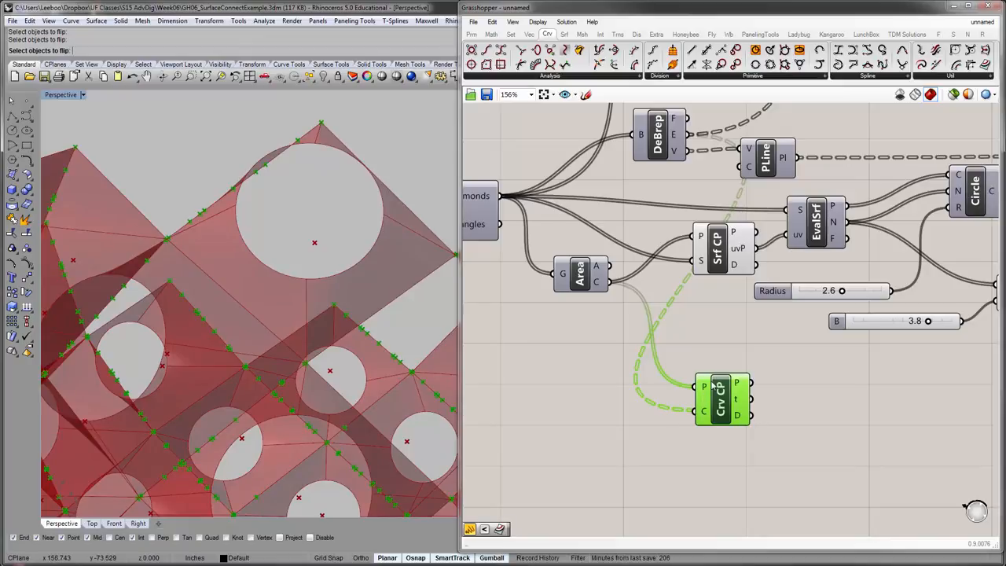
right_click(721, 399)
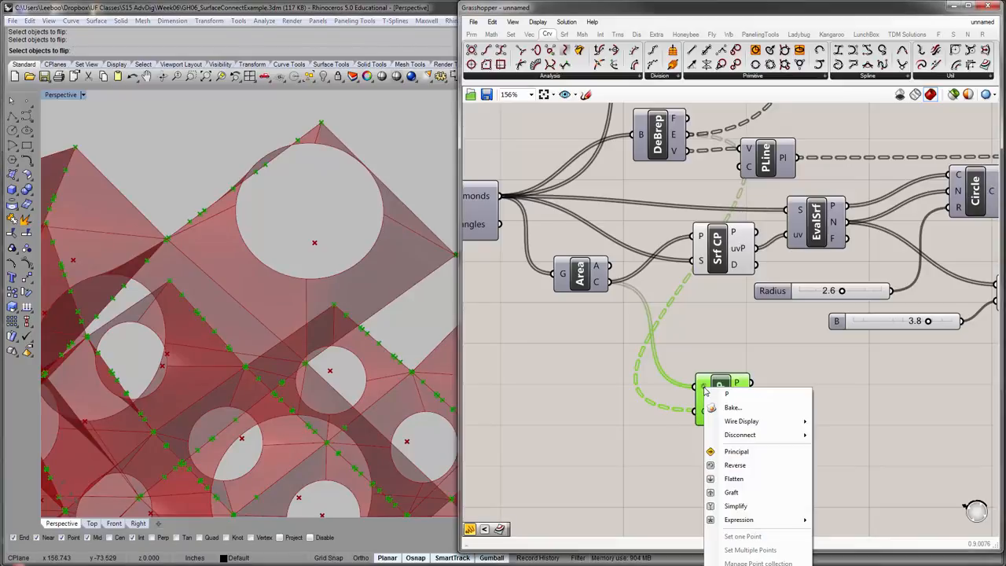
left_click(731, 492)
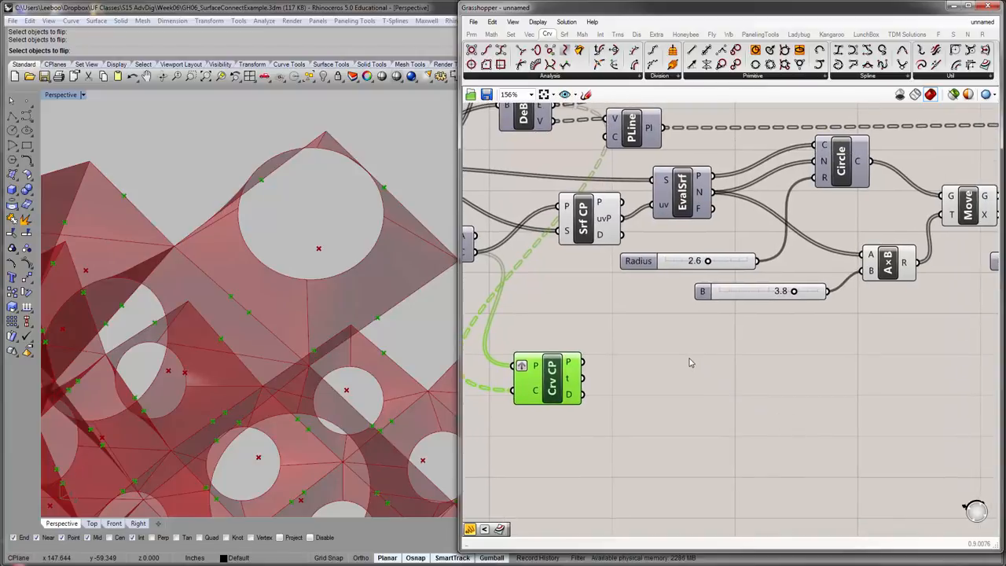
mouse_move(690, 359)
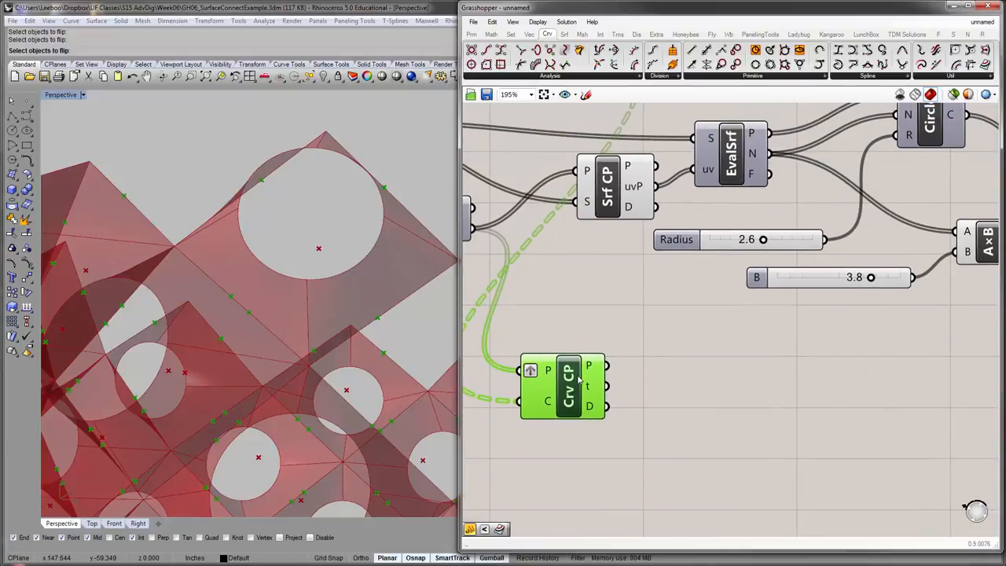
mouse_move(613, 371)
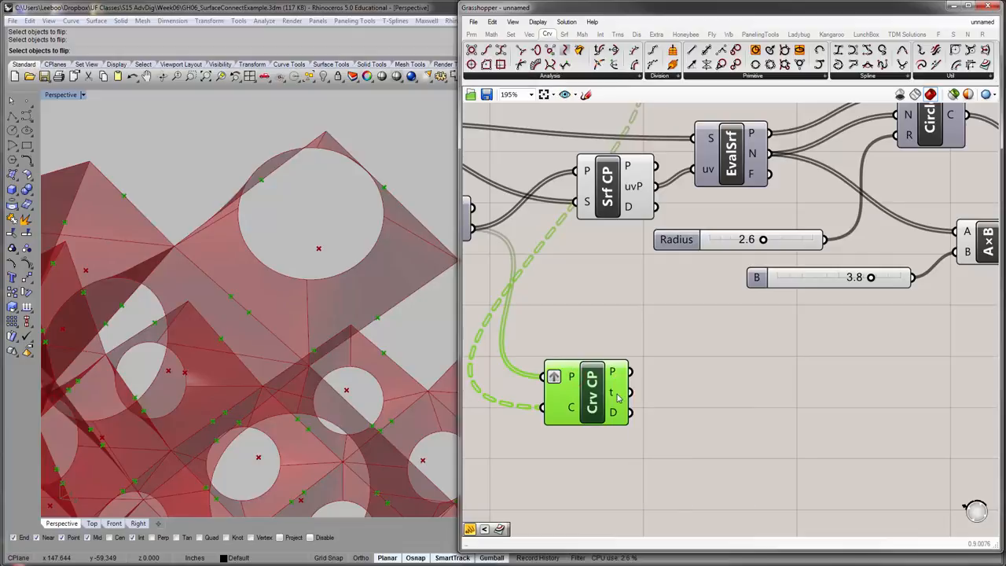
mouse_move(620, 414)
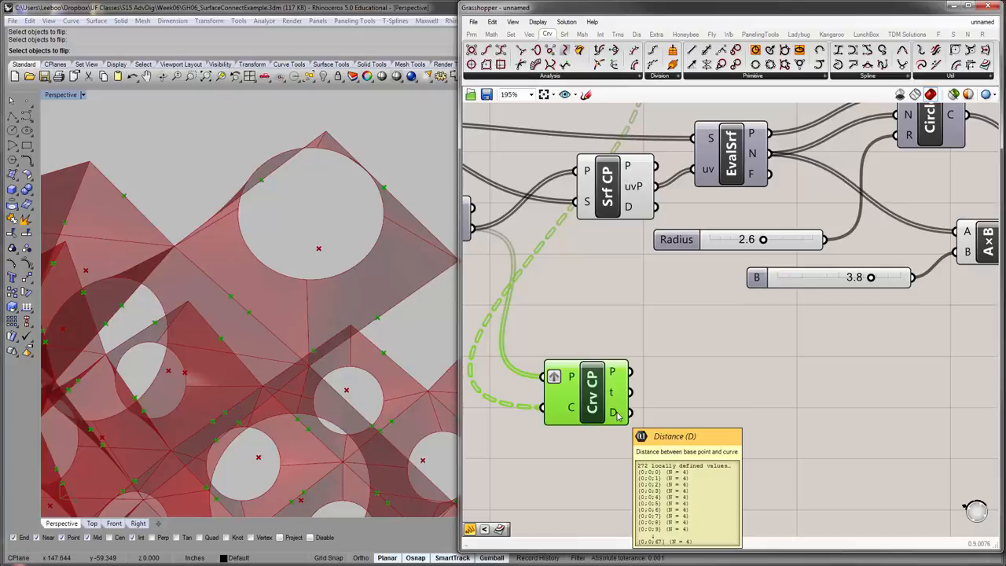
mouse_move(318, 251)
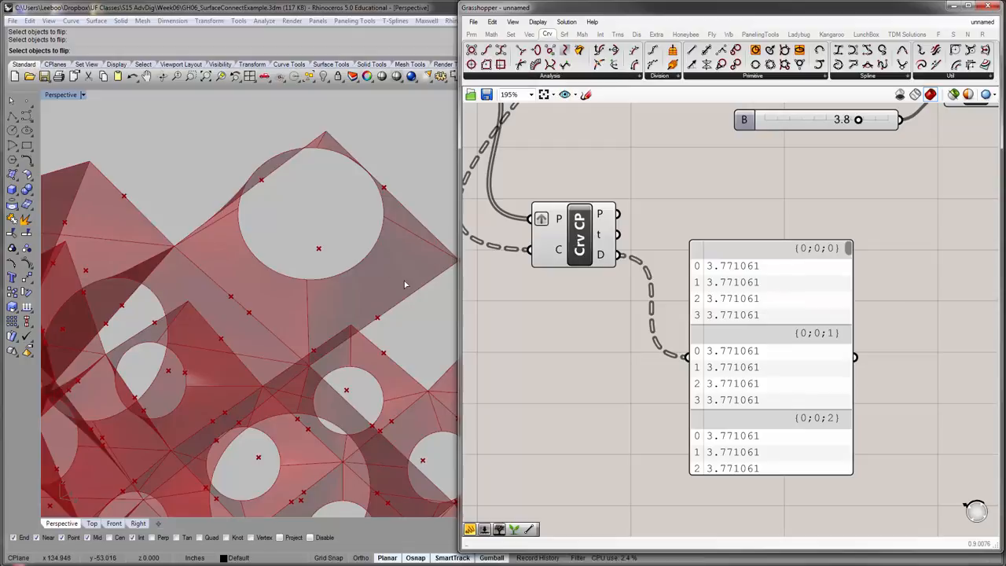
mouse_move(306, 187)
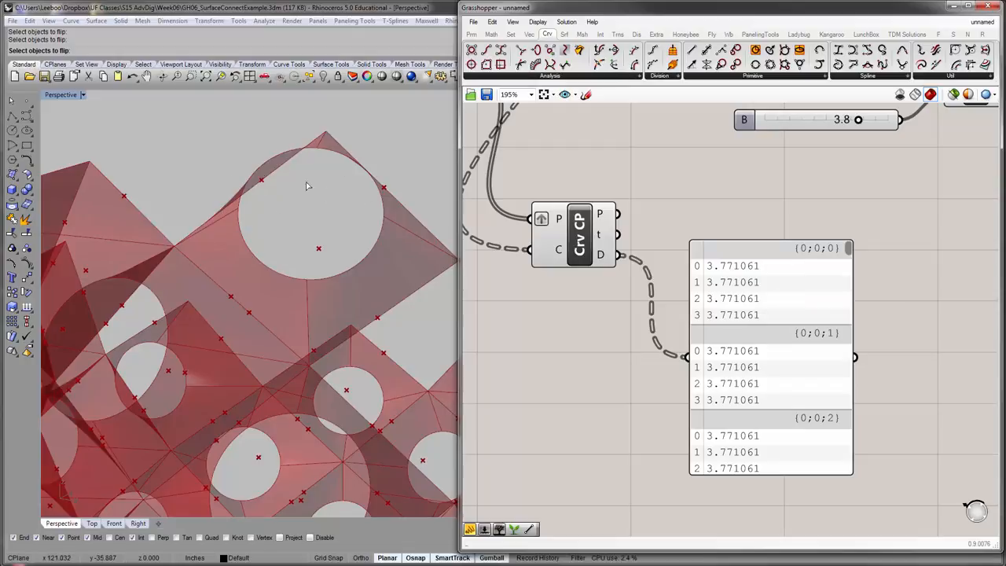
mouse_move(322, 296)
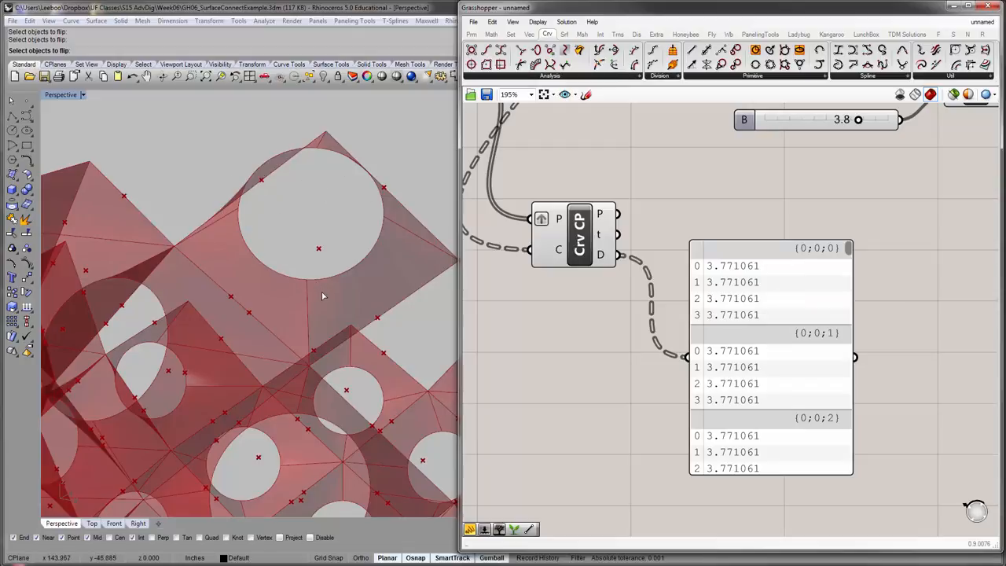
scroll("down", 3)
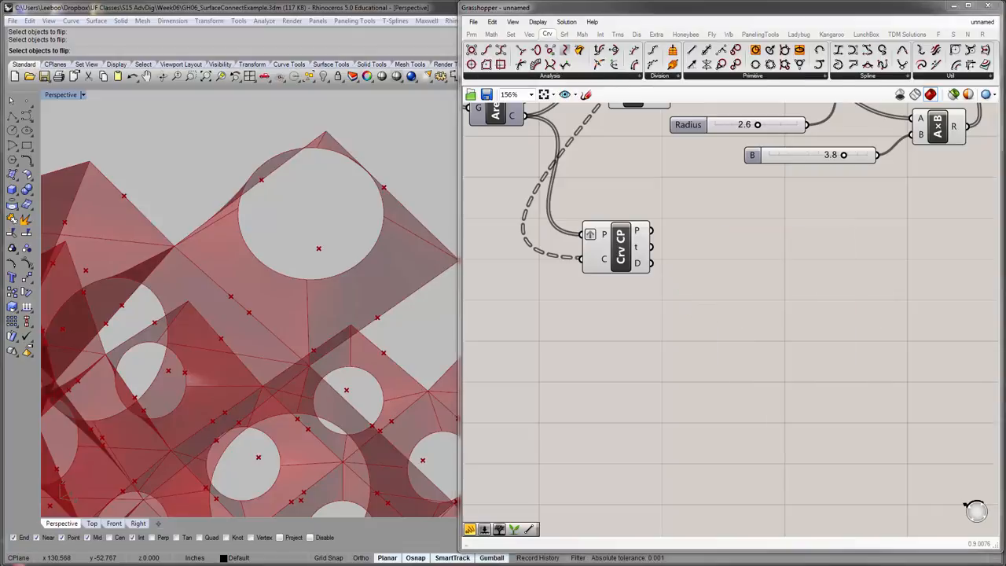
- Test Bounds with a sample 2, 5, 4, 11 panel, then feed it the closest-point distances
left_click(490, 34)
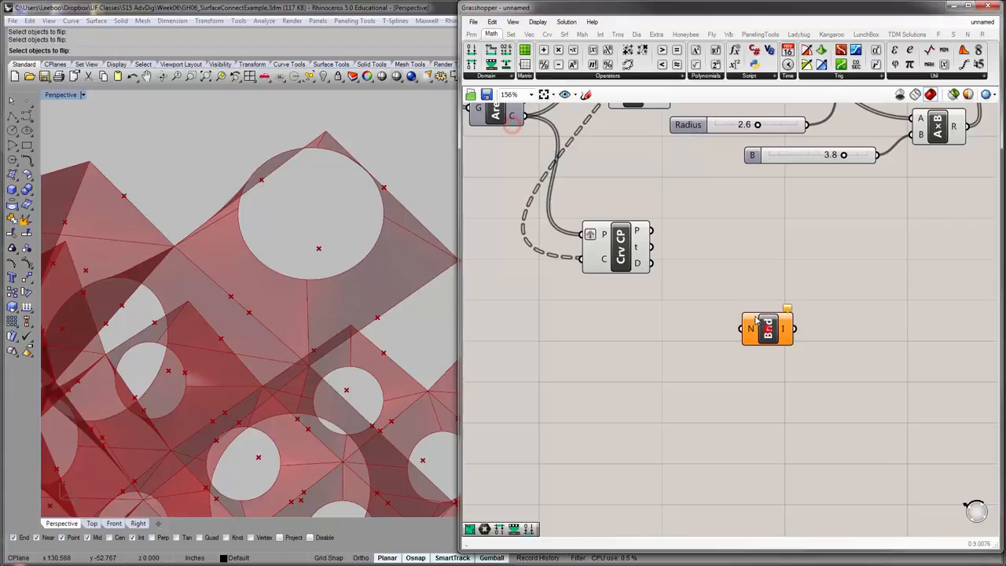
double_click(584, 299)
type("//0")
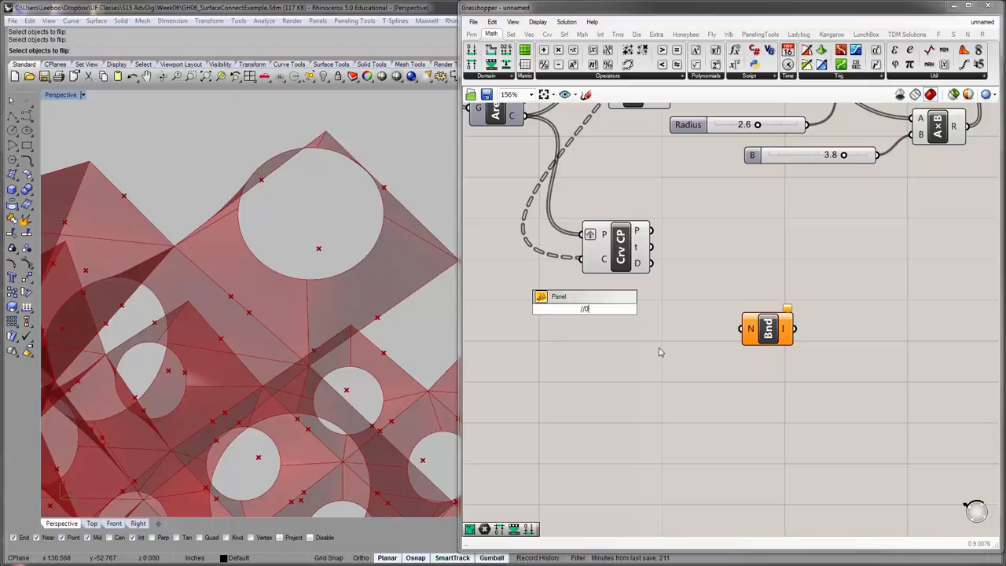
left_click(584, 308)
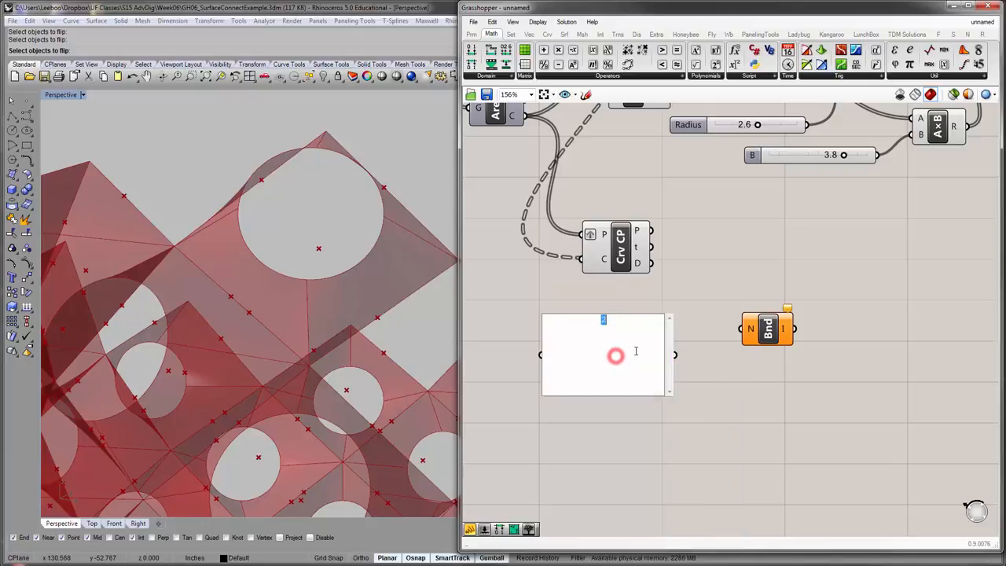
type("5")
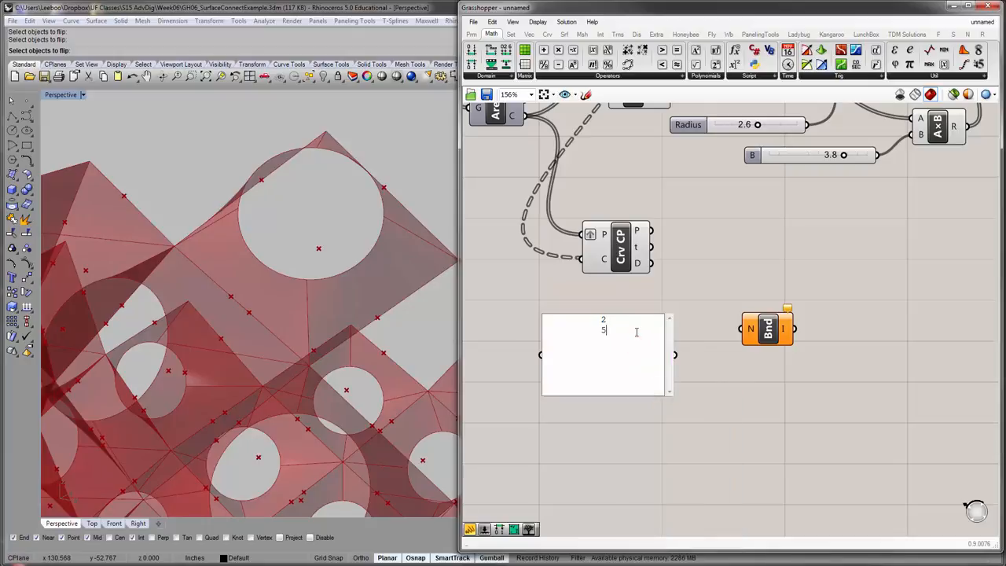
type("4")
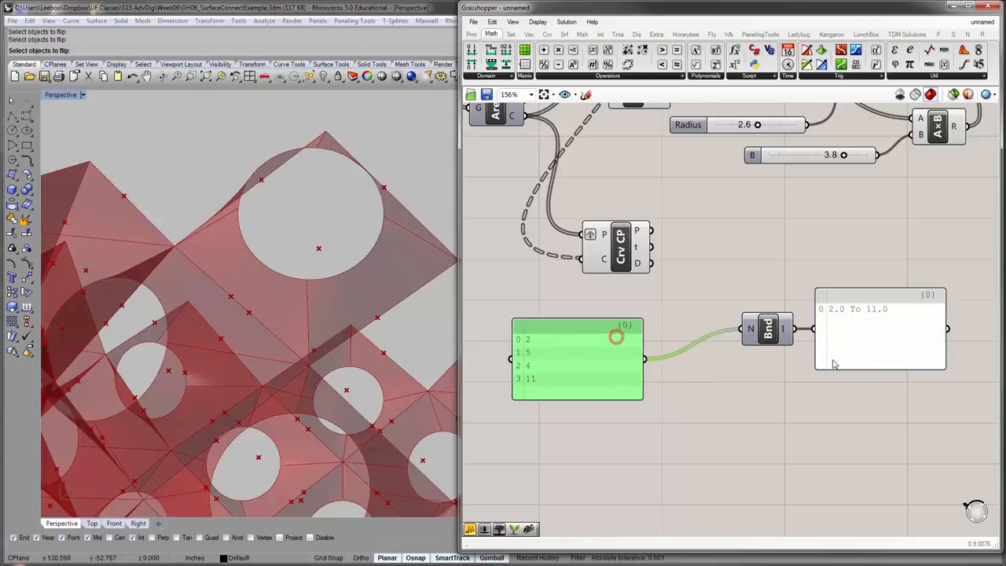
left_click_drag(766, 329, 735, 293)
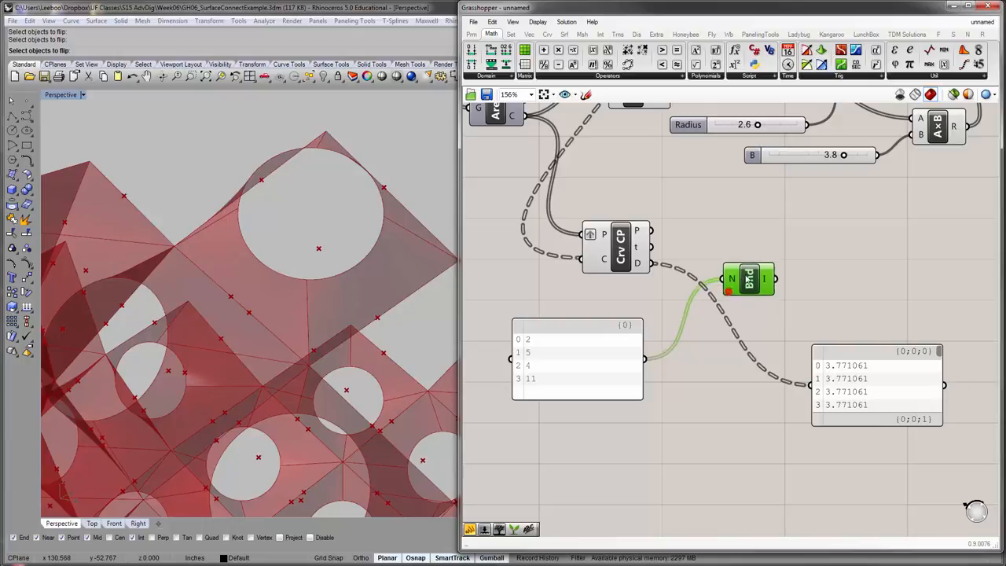
left_click_drag(749, 279, 752, 274)
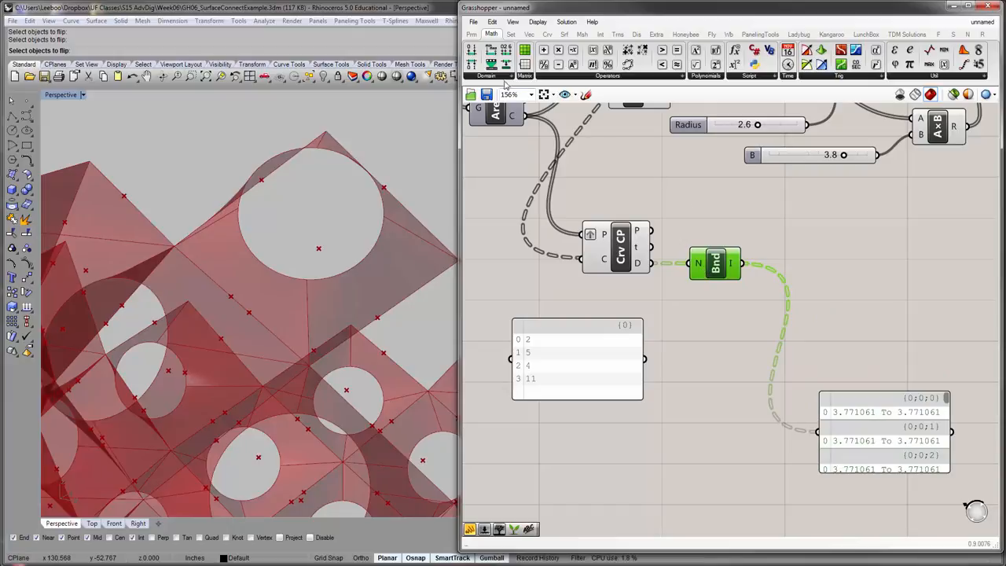
- Add Deconstruct Domain, test it on the sample domain, then wire in the distance Bounds
left_click(487, 76)
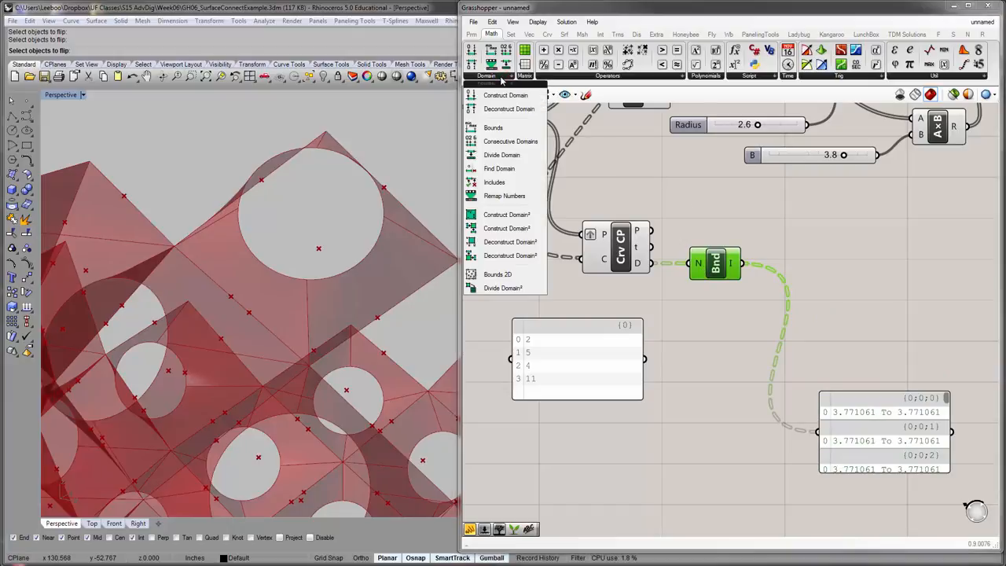
mouse_move(508, 108)
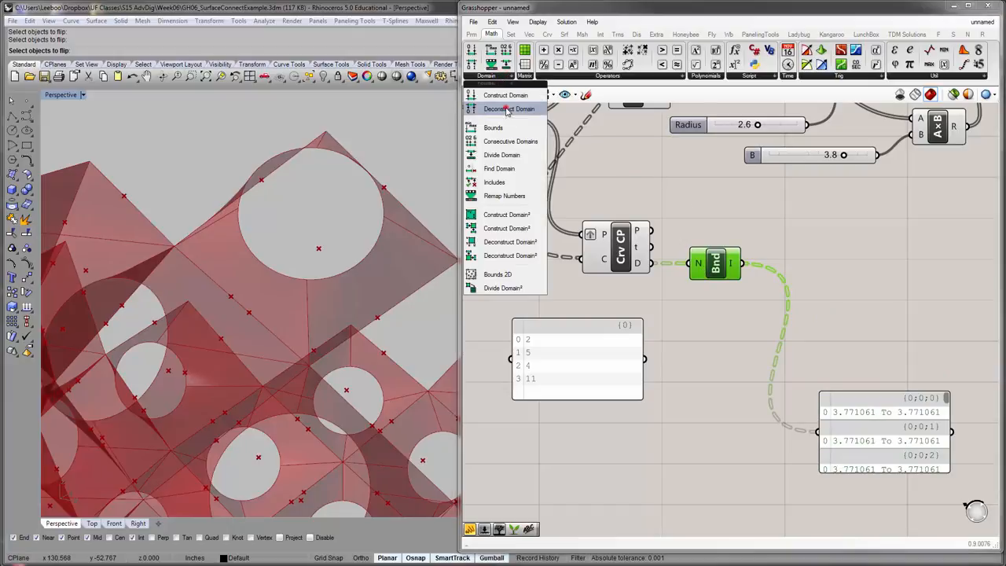
left_click(510, 108)
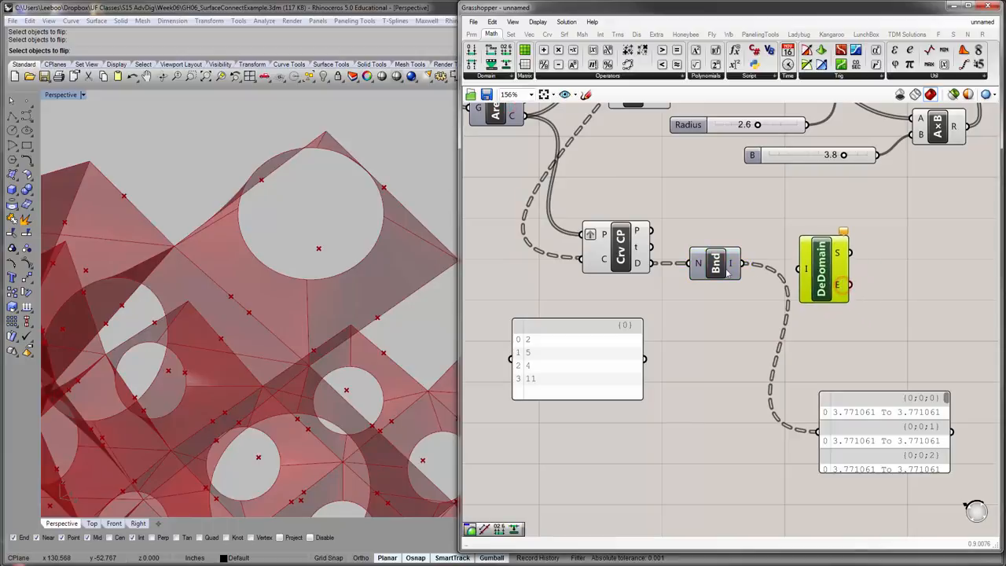
mouse_move(809, 271)
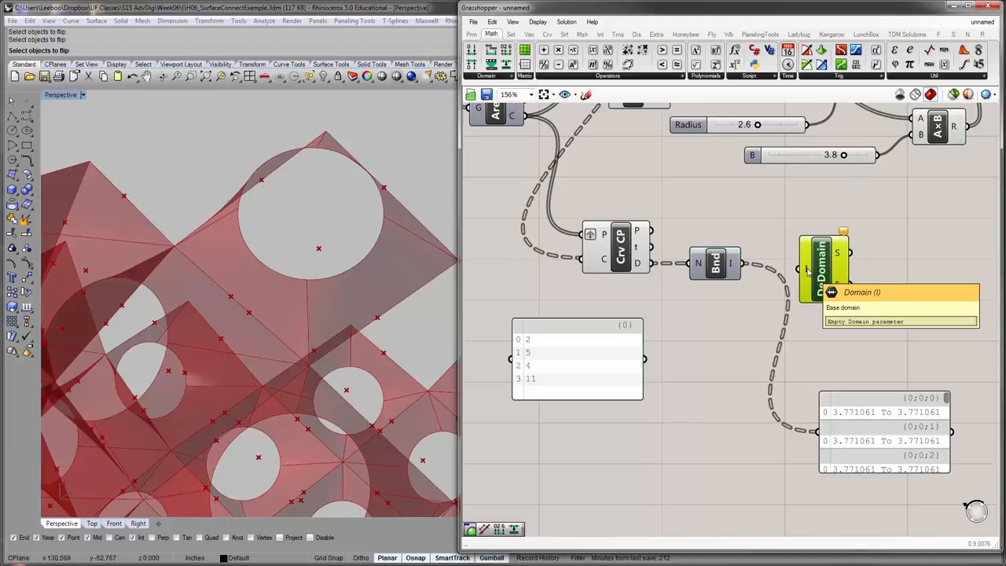
left_click_drag(822, 267, 843, 334)
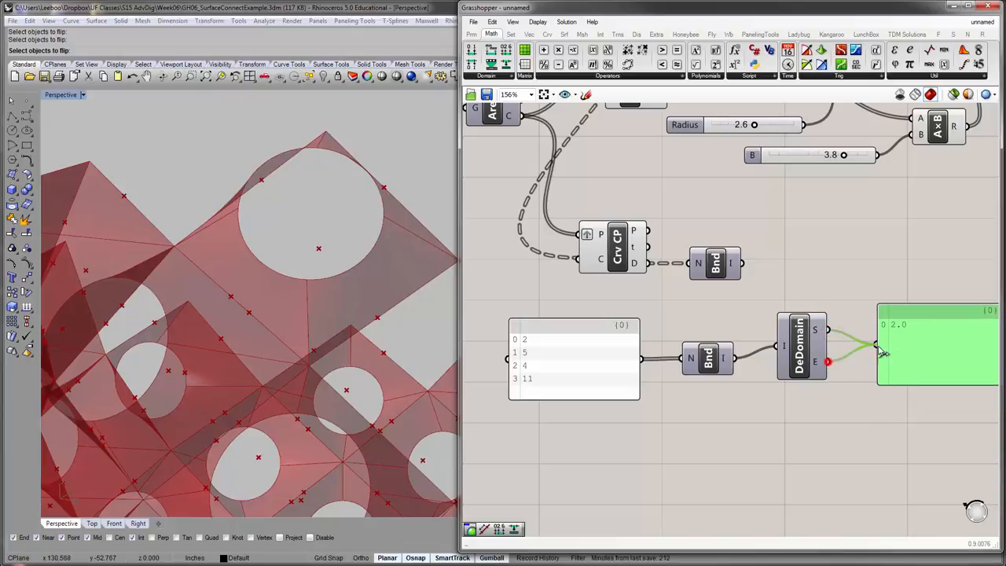
mouse_move(817, 330)
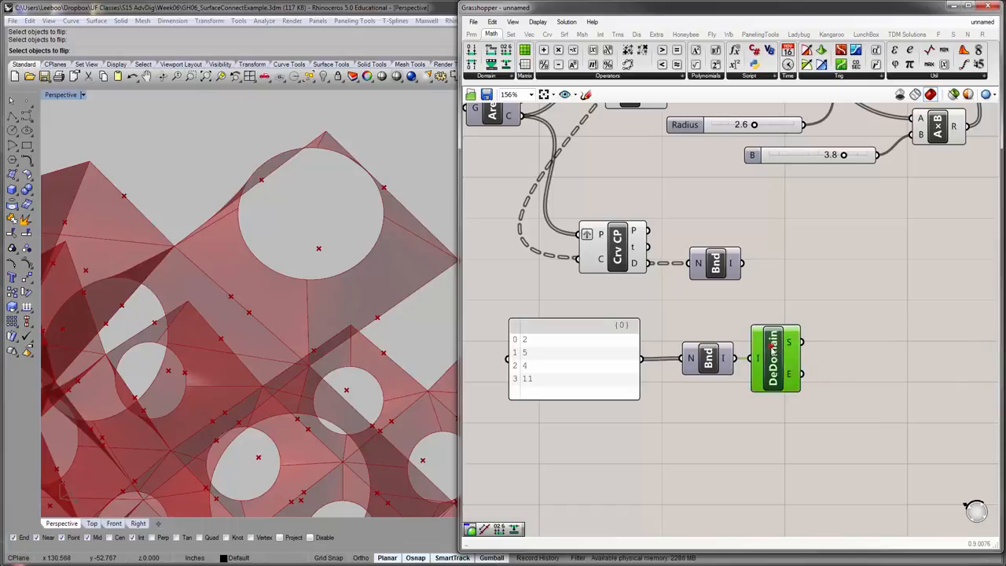
left_click_drag(774, 358, 803, 251)
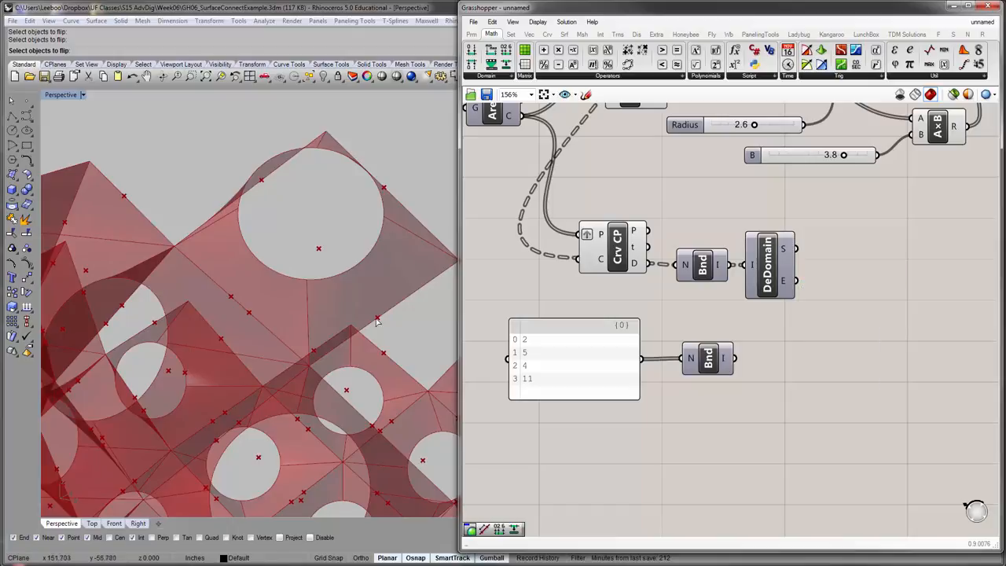
mouse_move(384, 199)
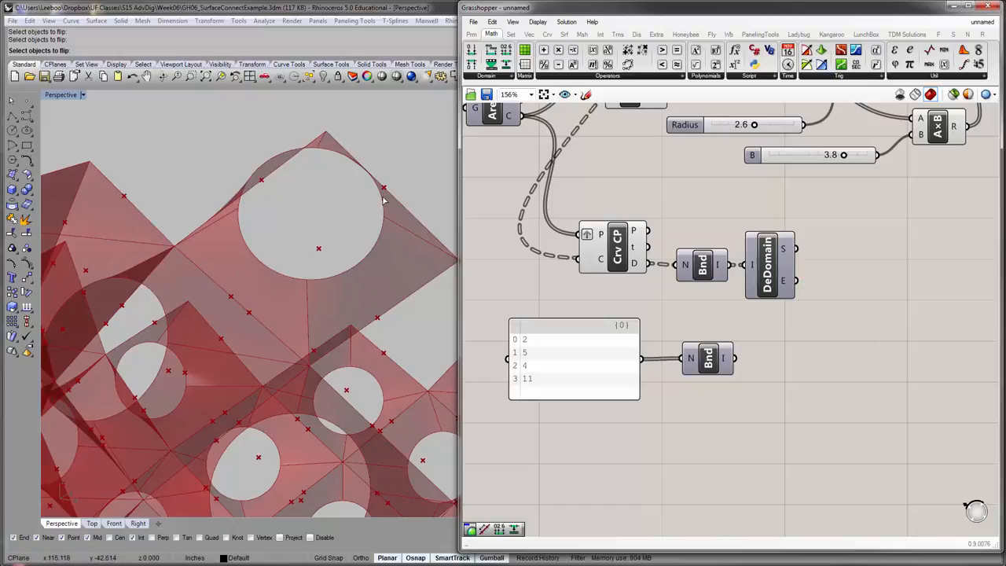
mouse_move(313, 264)
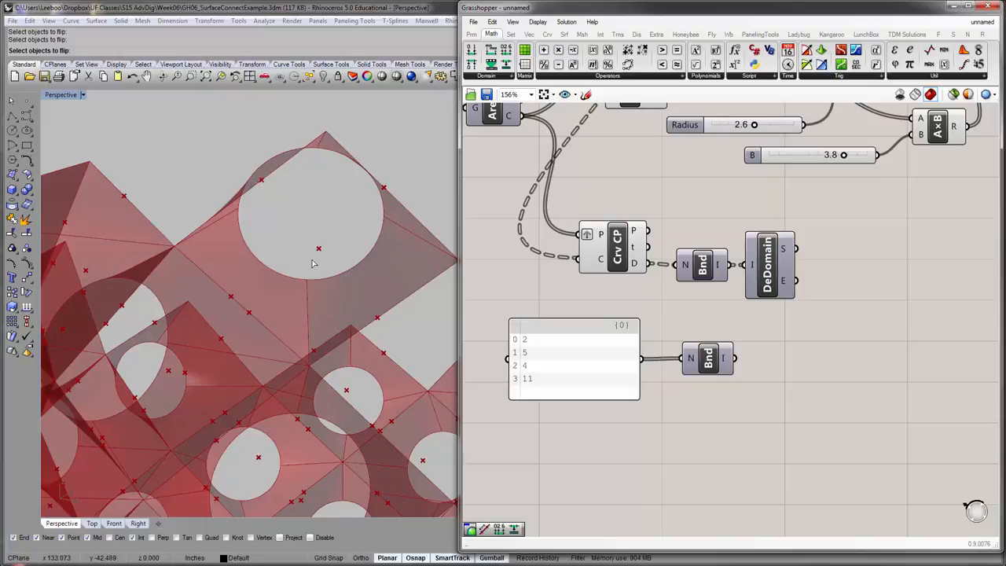
mouse_move(381, 265)
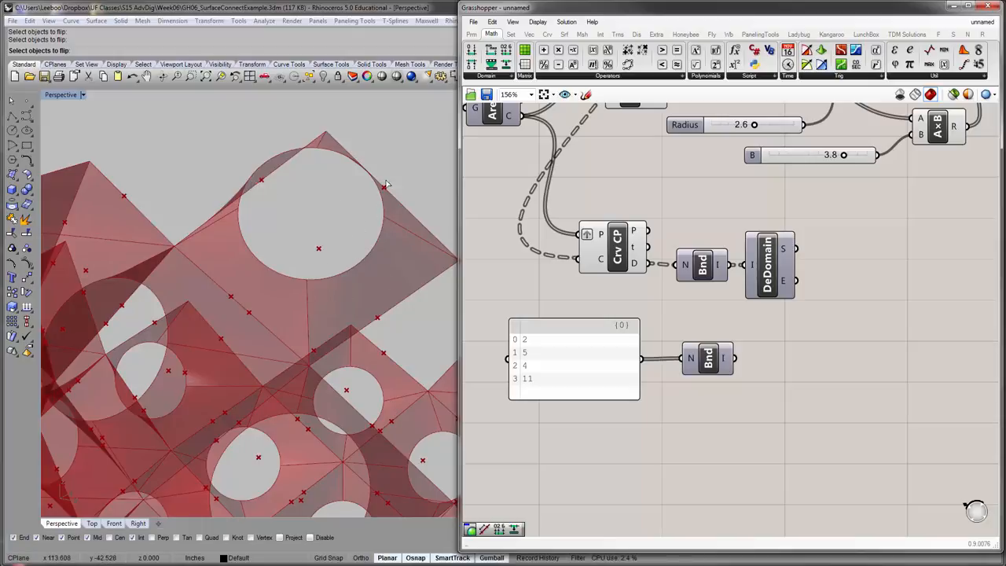
left_click_drag(524, 351, 728, 420)
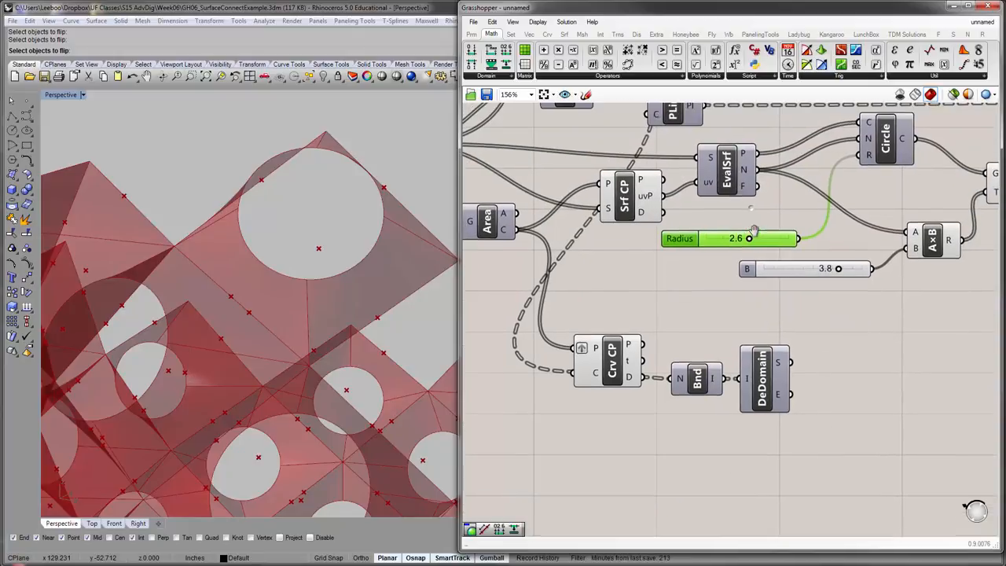
mouse_move(887, 140)
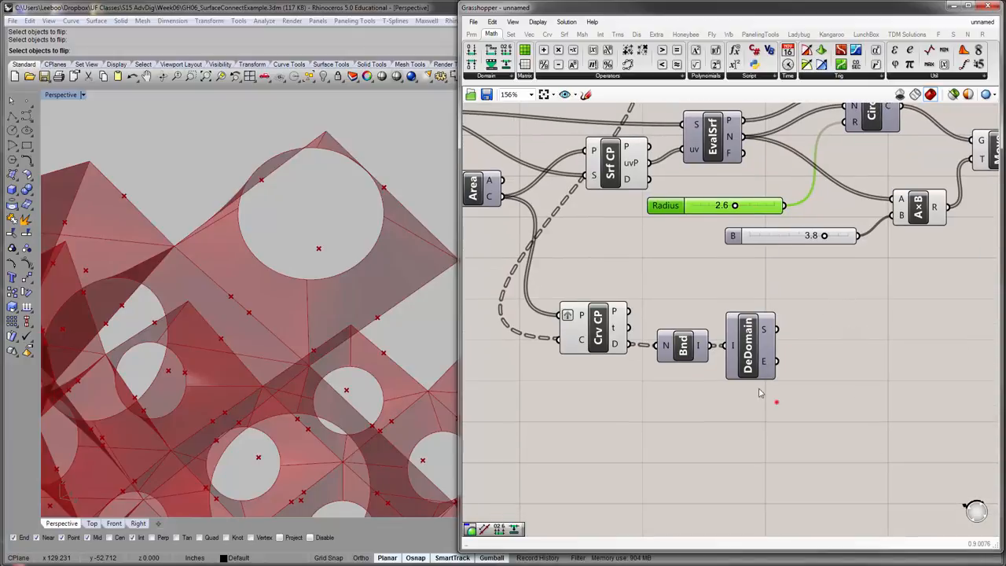
mouse_move(763, 329)
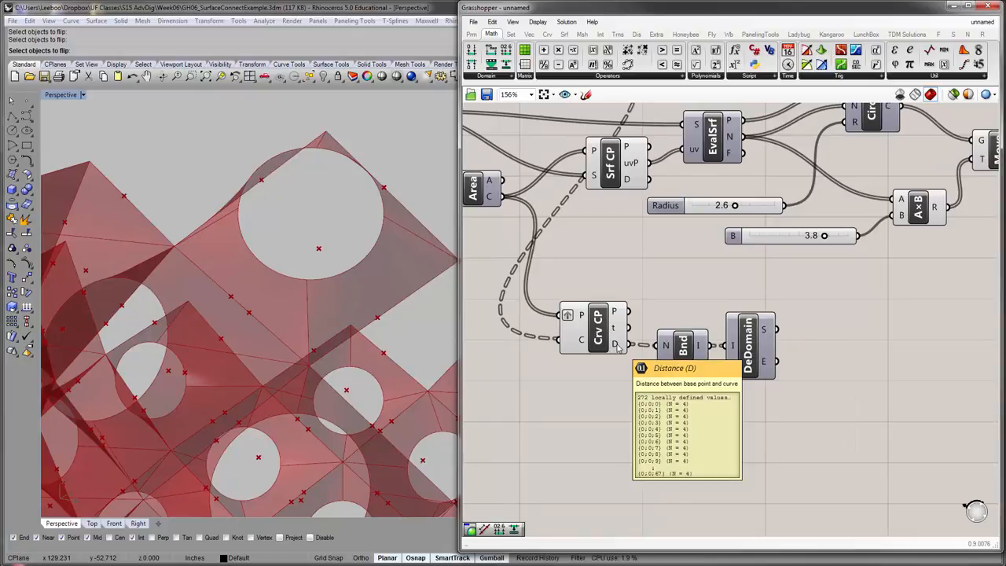
mouse_move(554, 334)
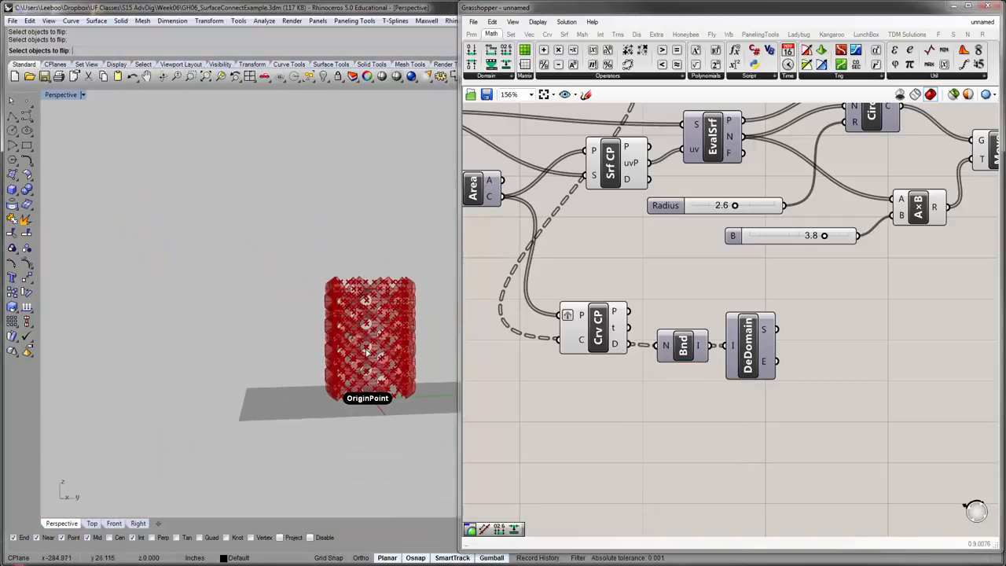
scroll("down", 3)
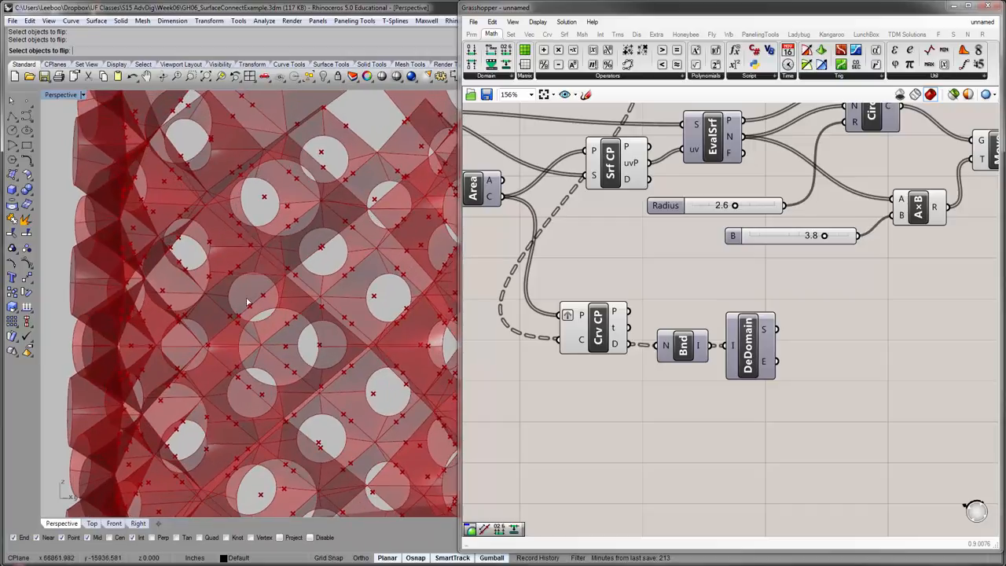
mouse_move(263, 359)
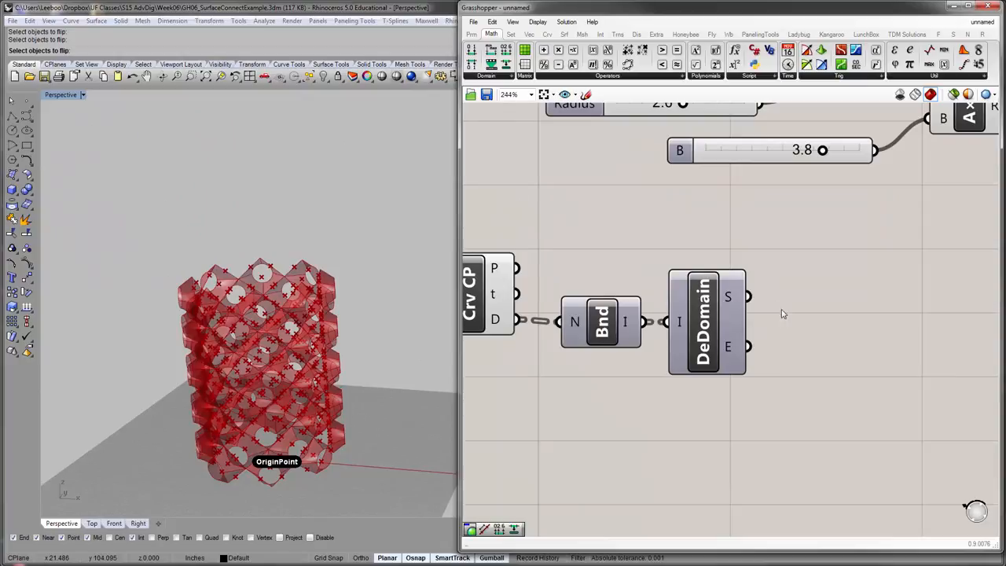
mouse_move(804, 333)
type("min")
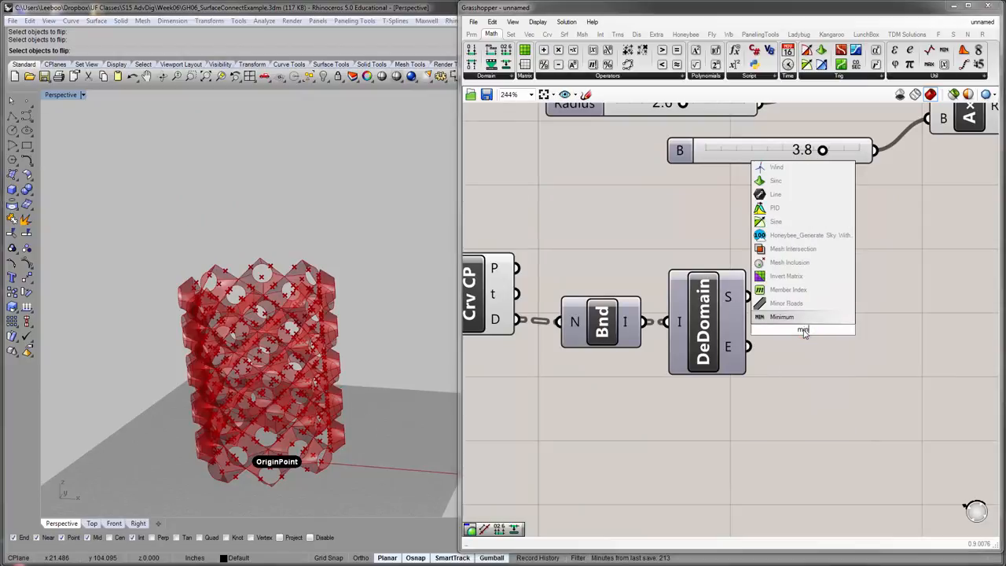
mouse_move(805, 321)
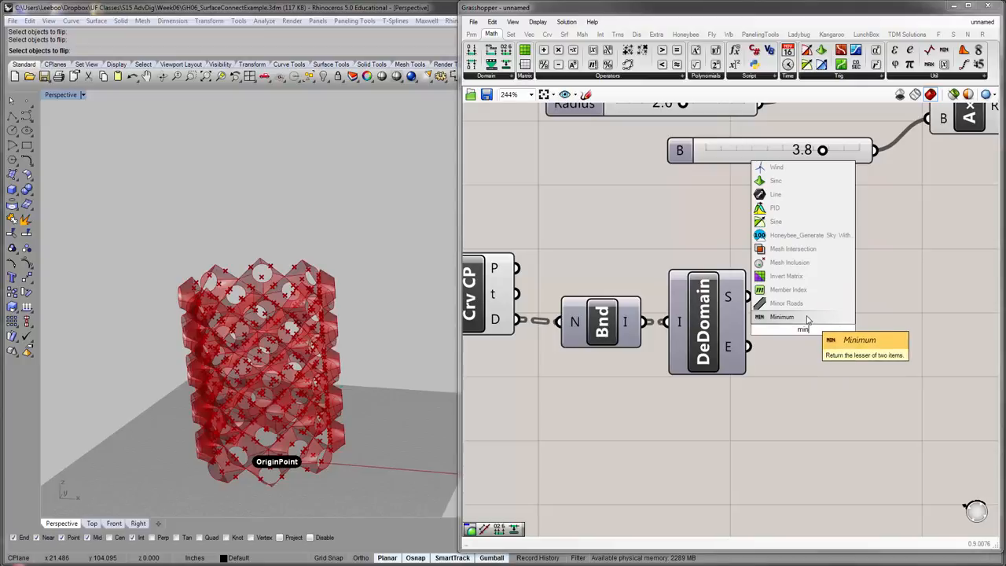
- Add a Minimum component comparing the domain start against a 2.6 slider
left_click(781, 317)
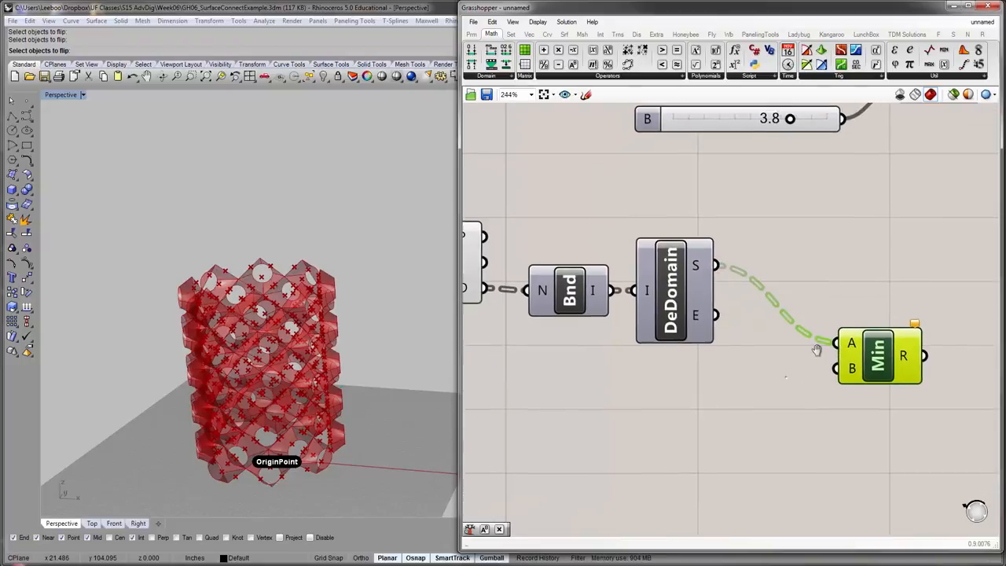
left_click_drag(816, 350, 717, 403)
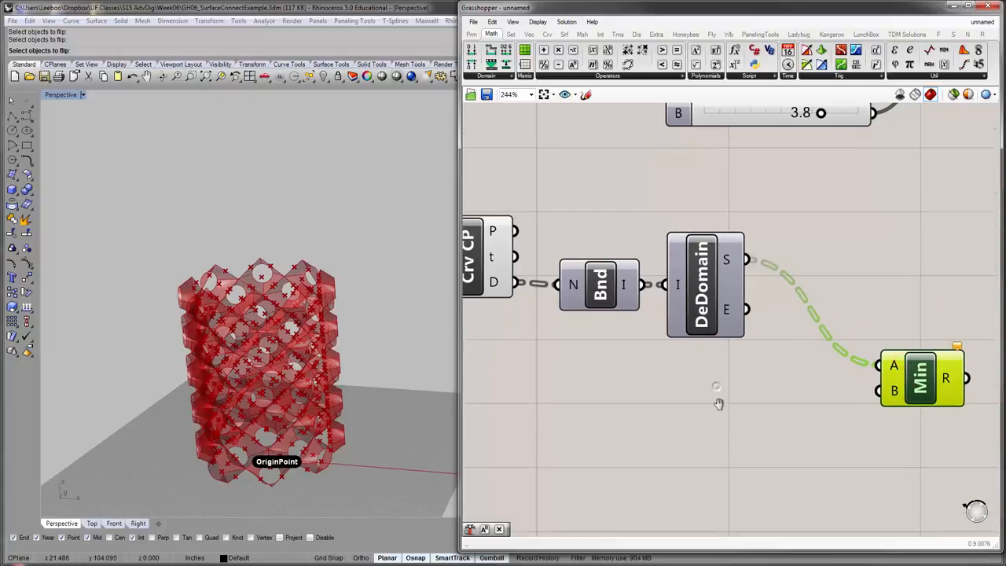
scroll("down", 3)
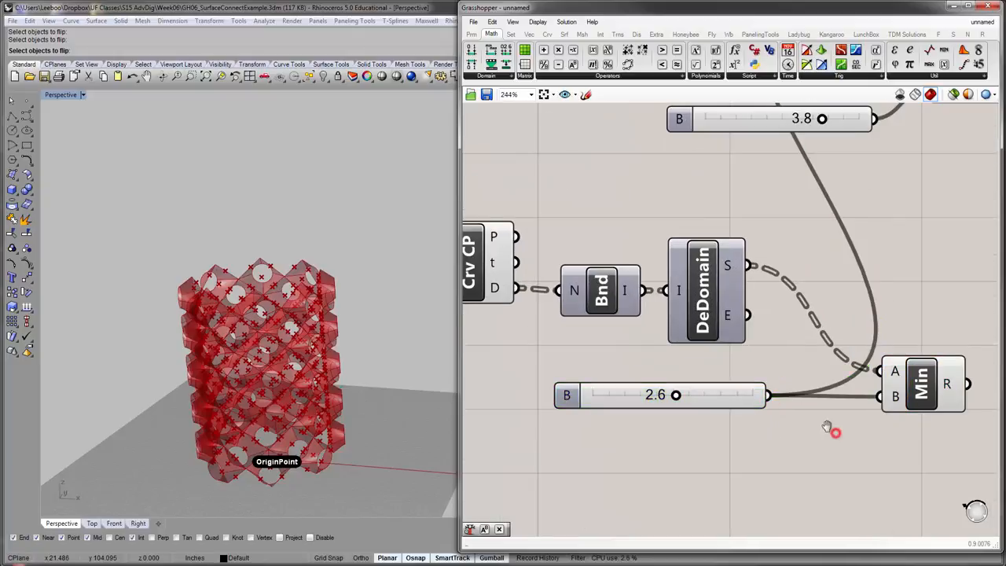
scroll("down", 3)
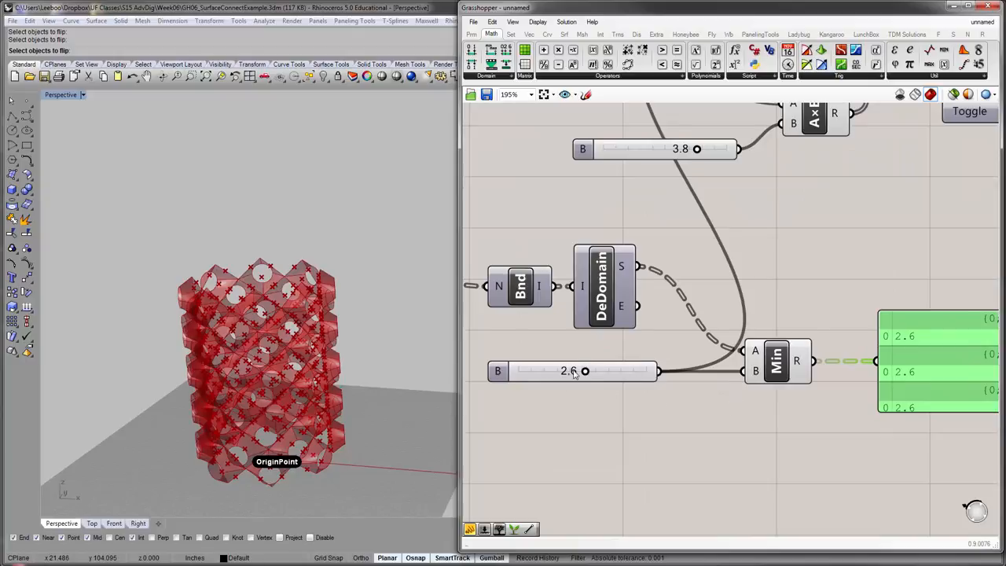
- Drag the Minimum cap slider up to 5.0 so the 3.771061 distance passes through
left_click_drag(585, 371, 606, 380)
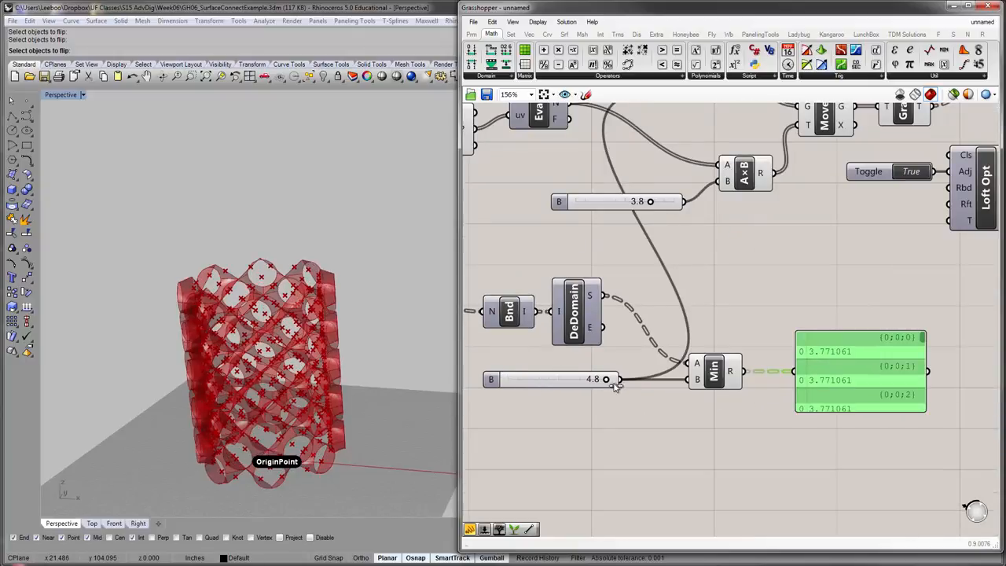
left_click_drag(605, 379, 610, 378)
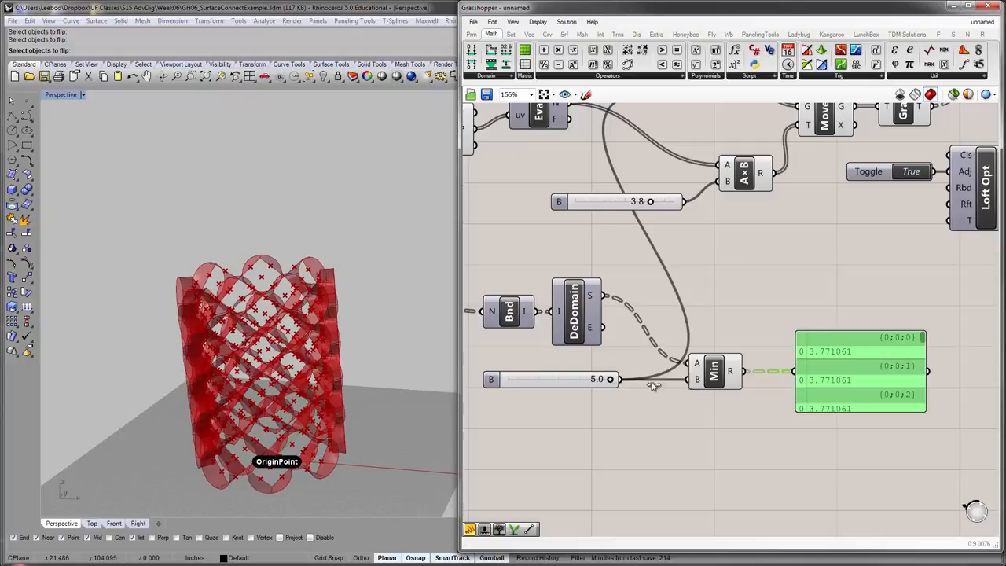
mouse_move(829, 354)
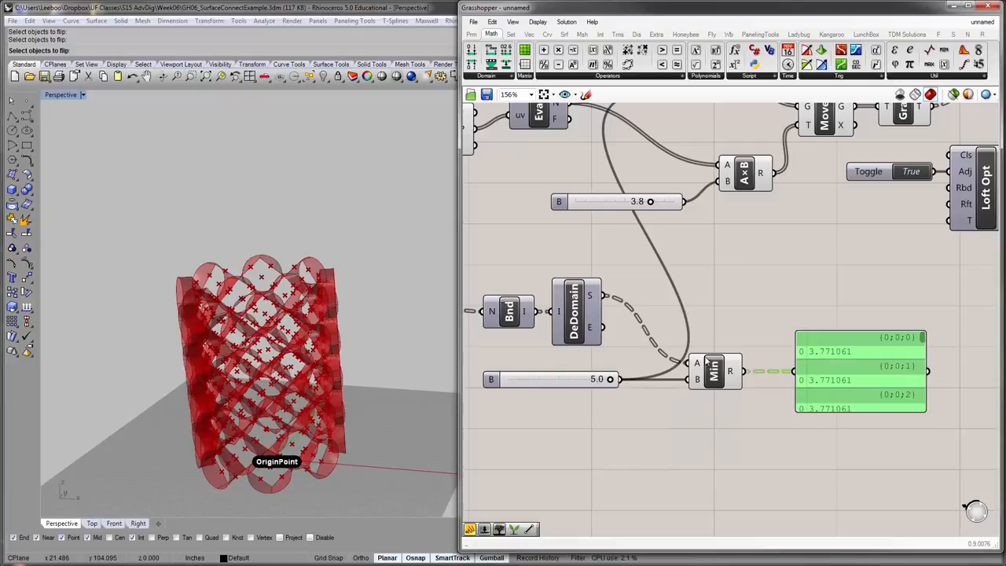
mouse_move(591, 295)
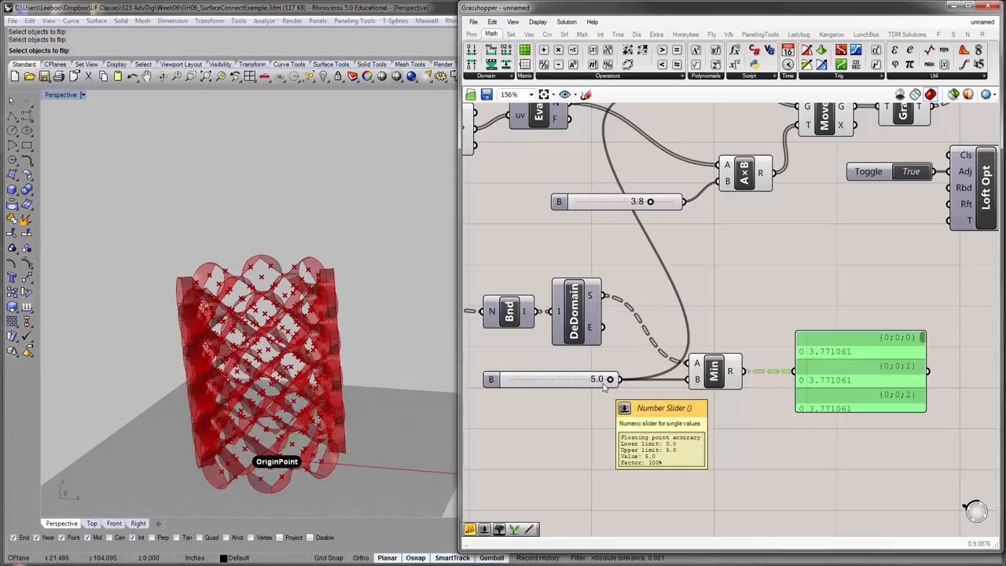
mouse_move(833, 356)
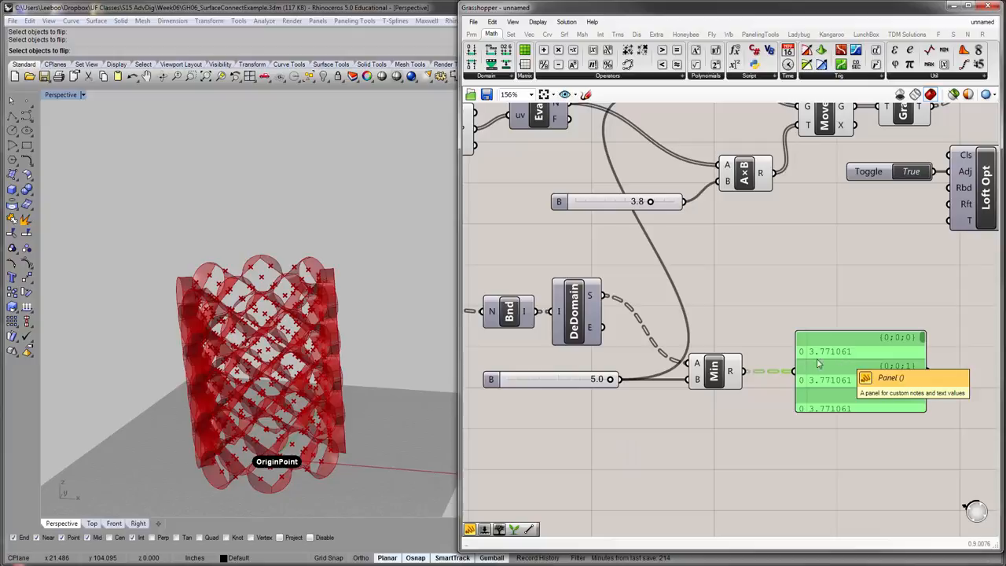
scroll("down", 3)
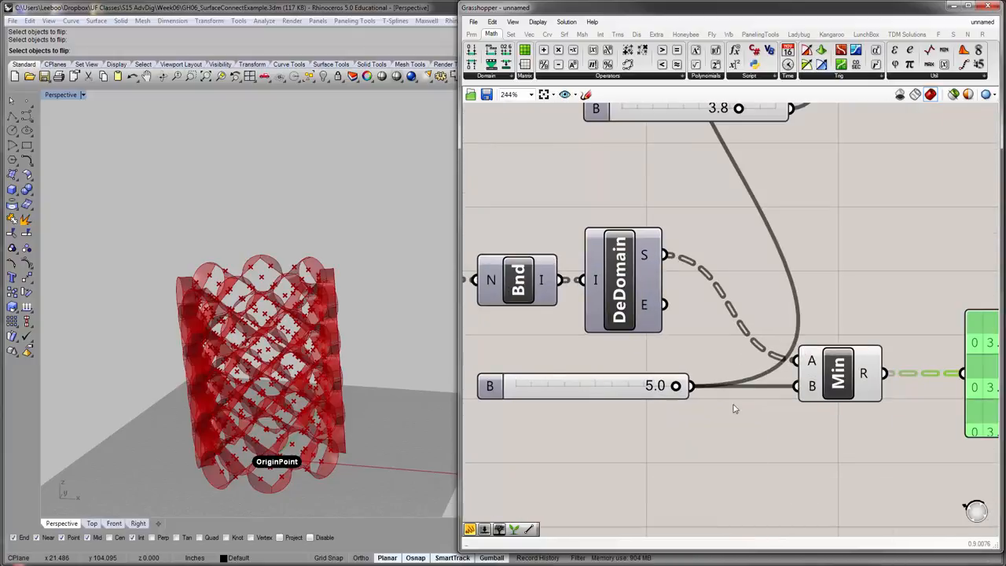
mouse_move(812, 362)
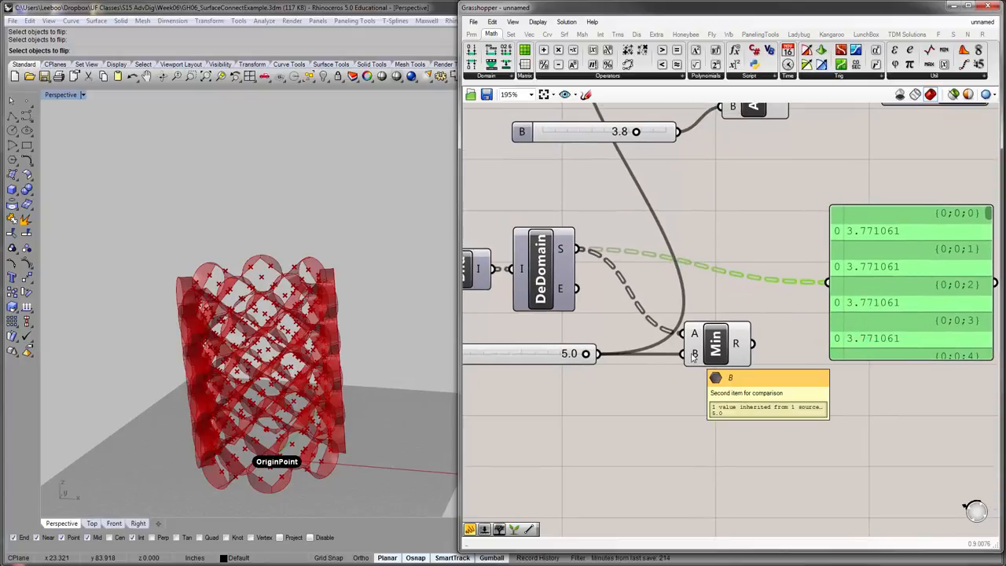
mouse_move(694, 354)
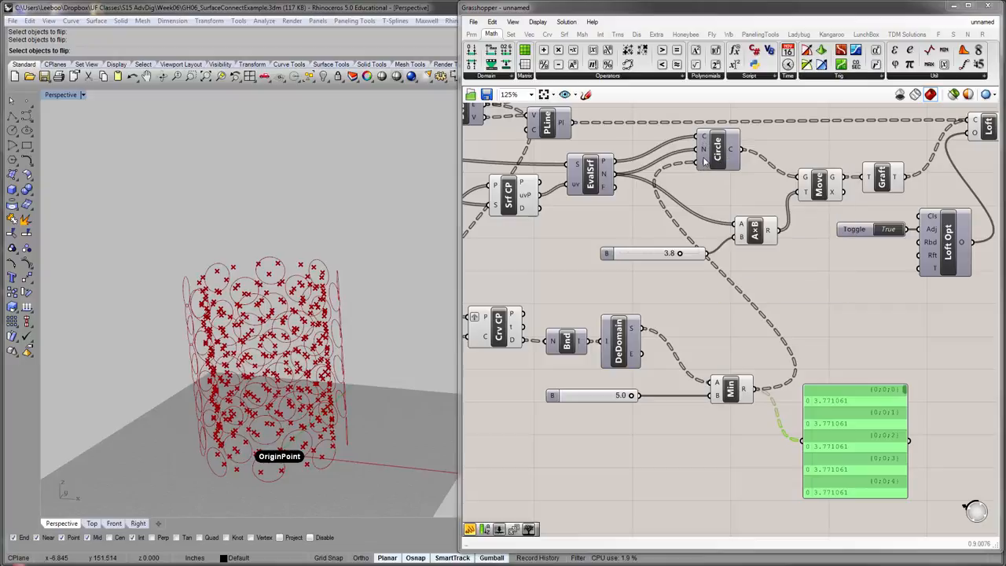
mouse_move(820, 459)
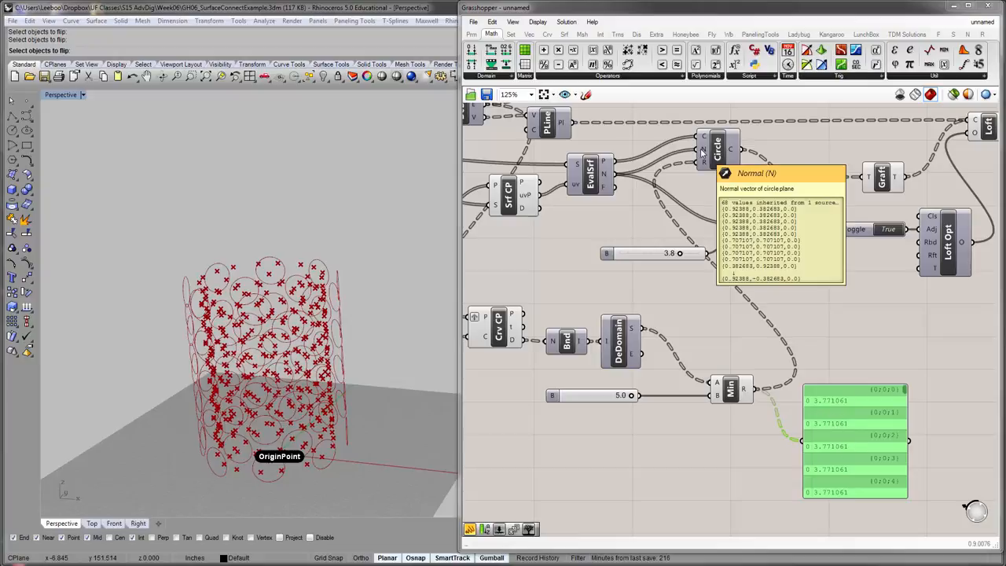
mouse_move(704, 163)
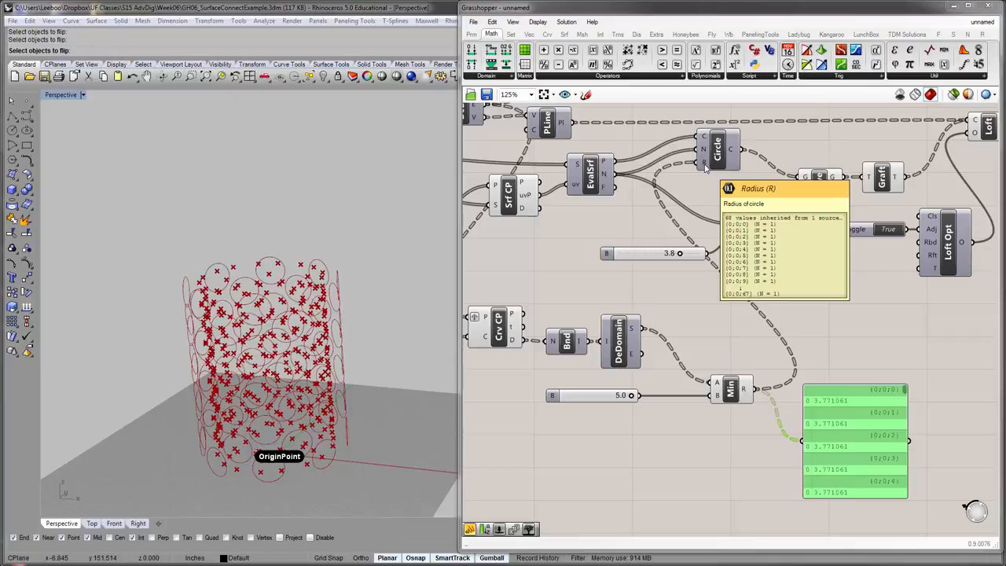
- Graft the Circle component's R input so each circle gets its own radius
right_click(703, 164)
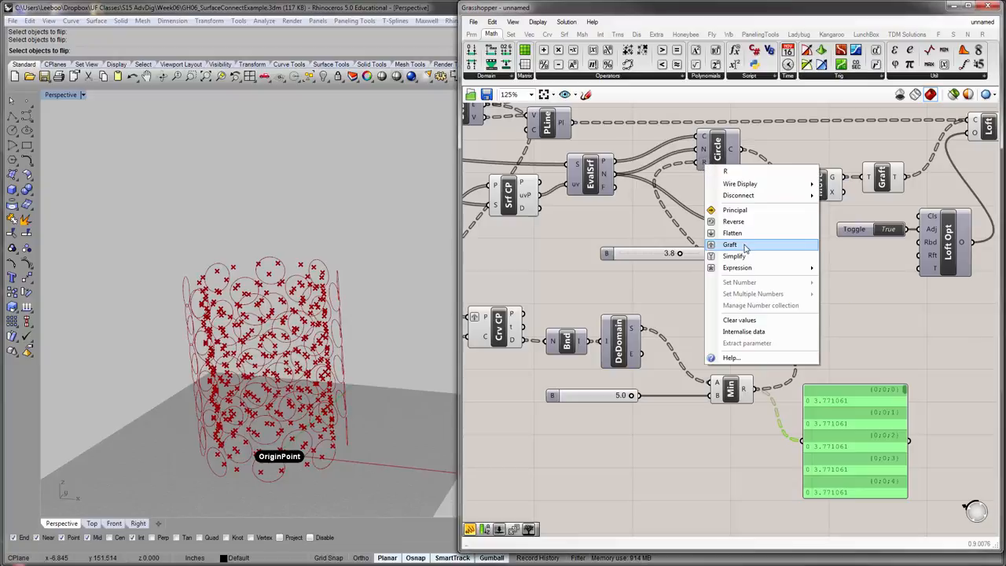
left_click(730, 245)
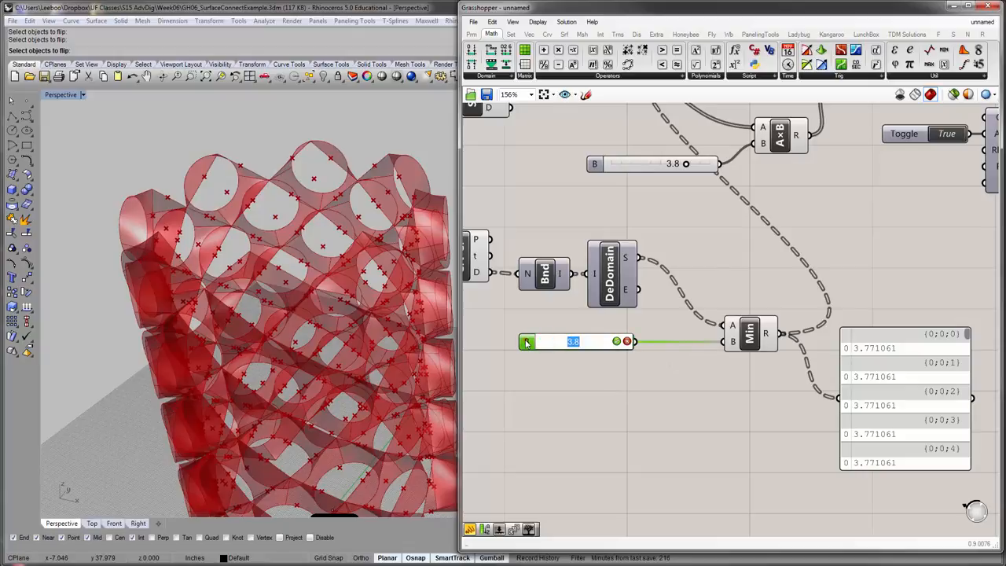
- Set the cap slider to two decimals and lower it to 2.49 after trying 3.13 and 3.48
double_click(574, 342)
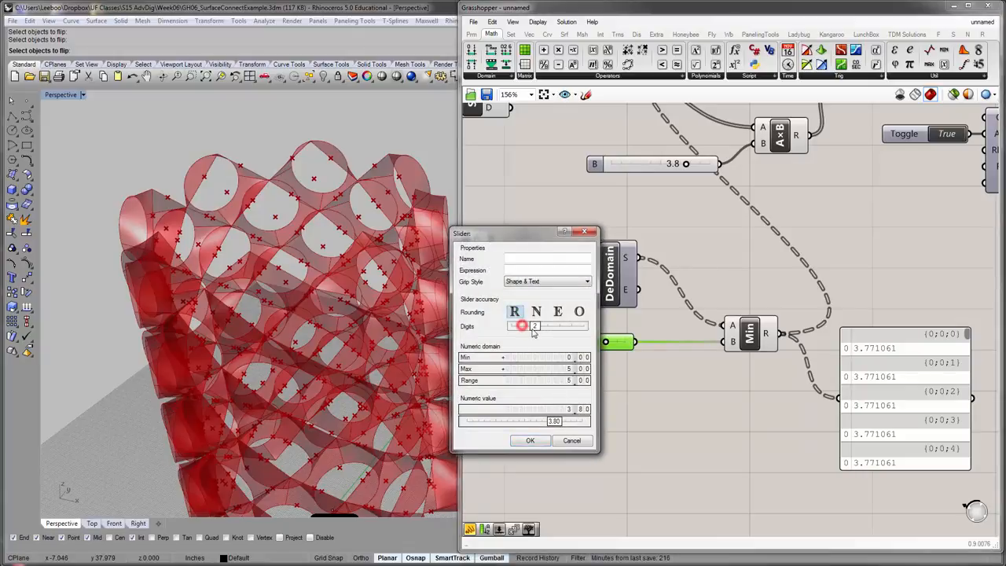
left_click(529, 440)
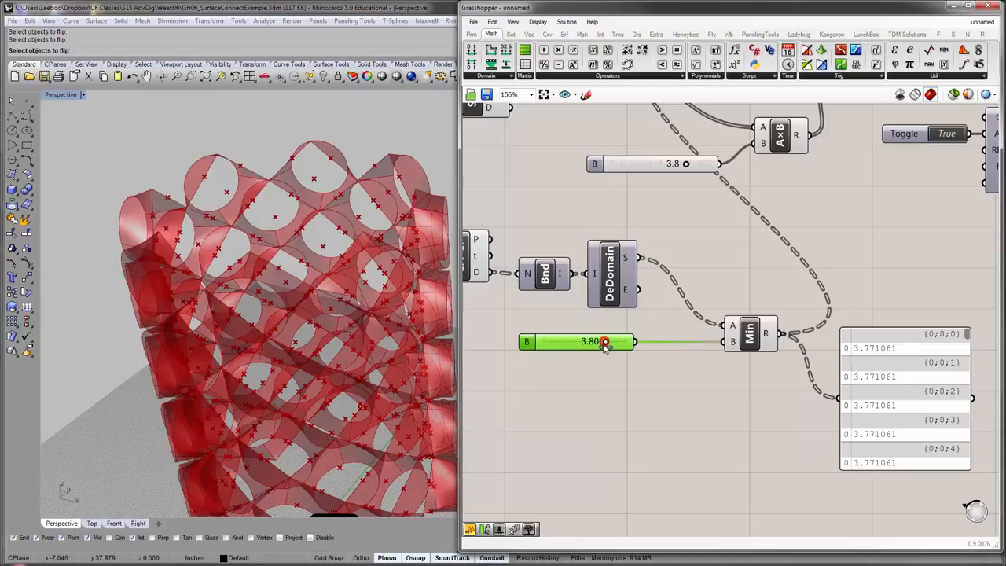
left_click_drag(605, 341, 594, 341)
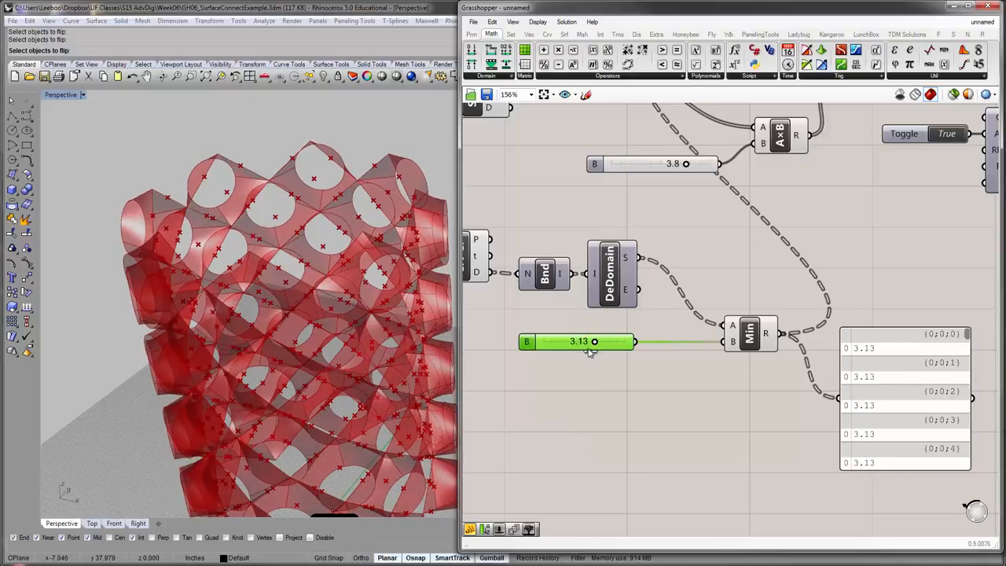
left_click_drag(595, 341, 600, 341)
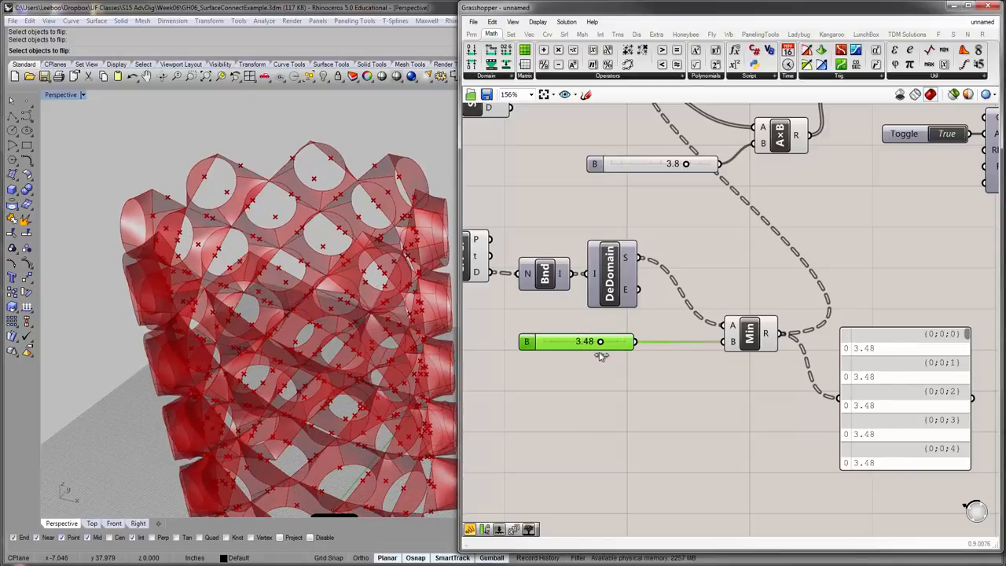
left_click_drag(601, 341, 595, 341)
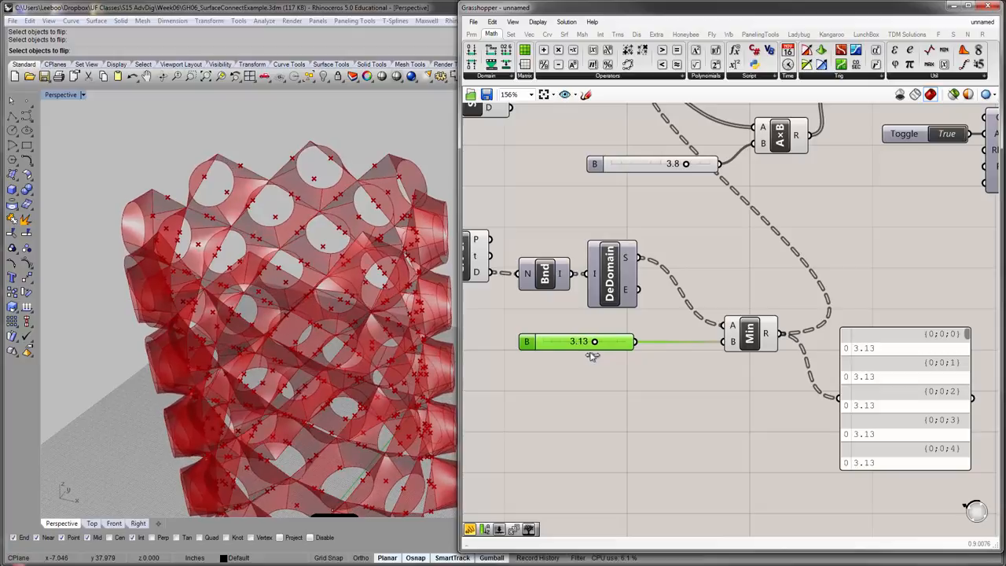
left_click_drag(594, 341, 584, 341)
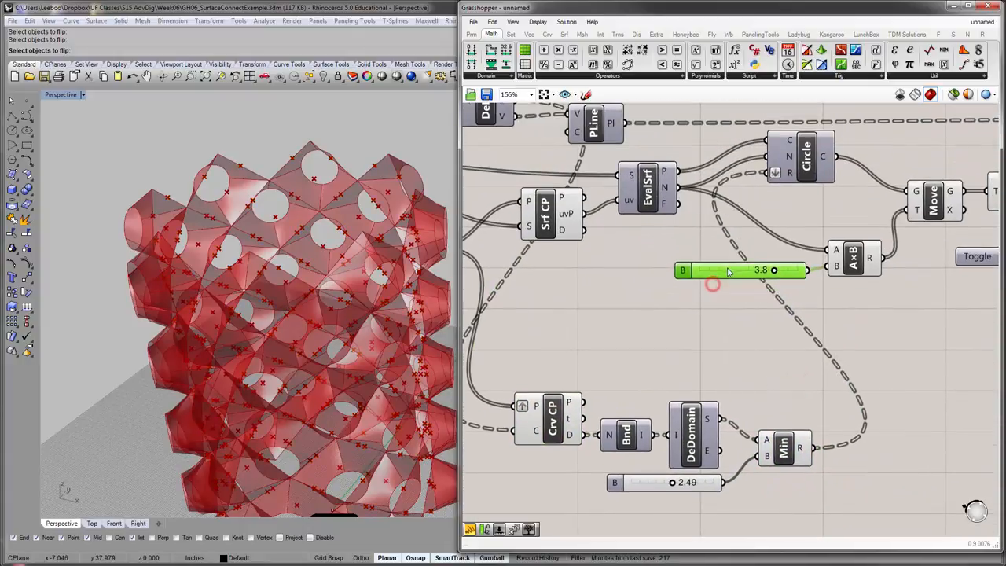
scroll("down", 3)
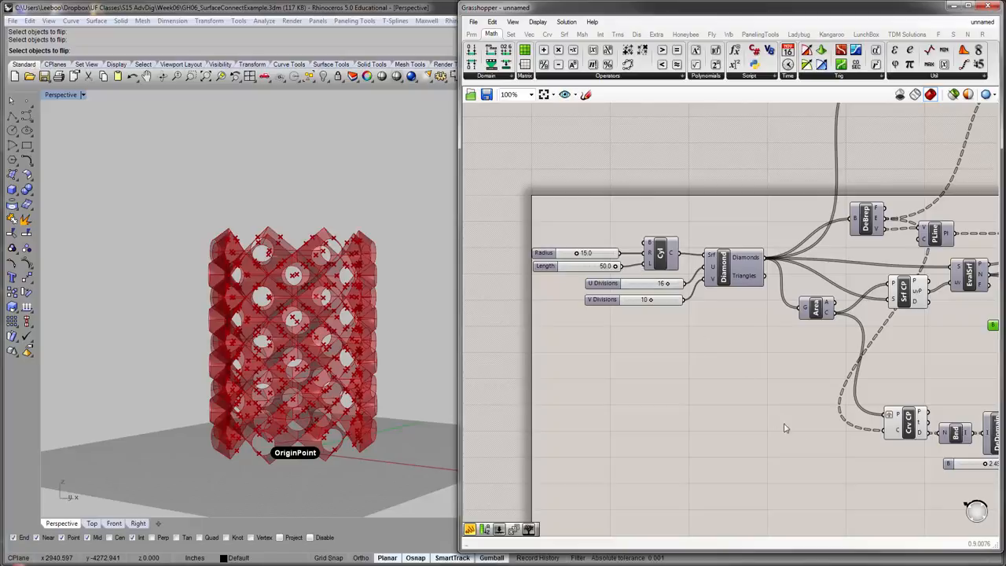
mouse_move(730, 417)
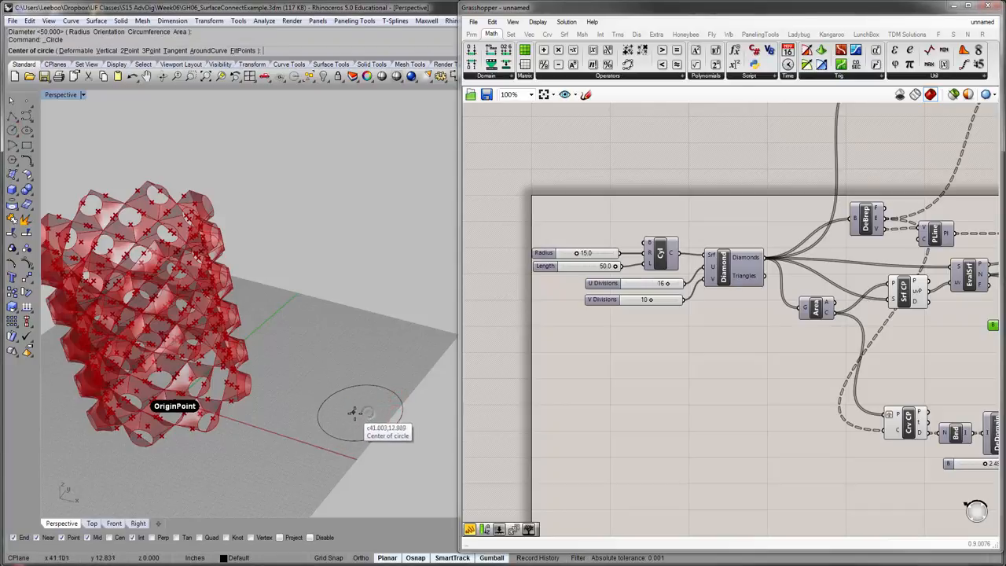
mouse_move(359, 412)
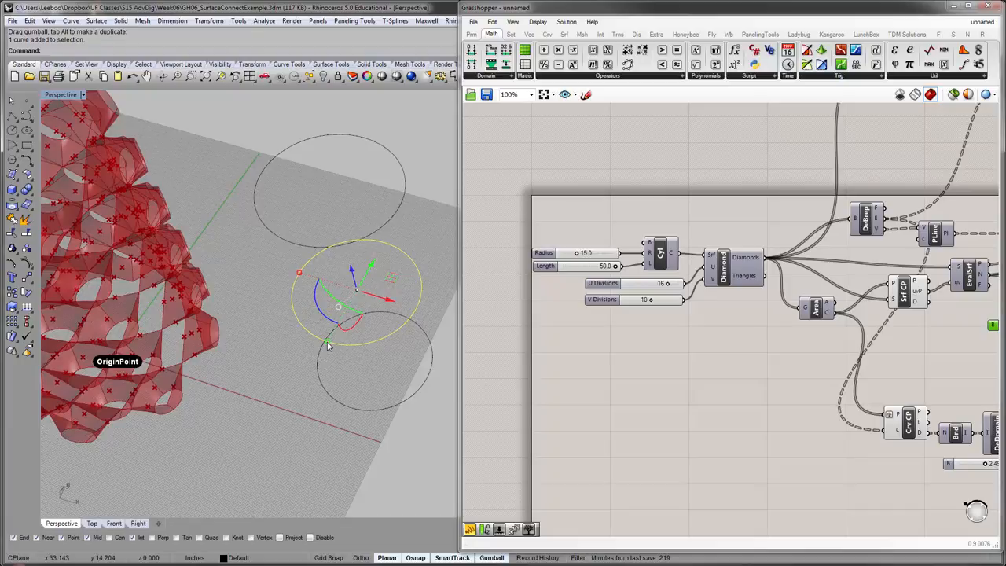
- Undo the last circle operation while building the vase profile circles
key("ctrl+z")
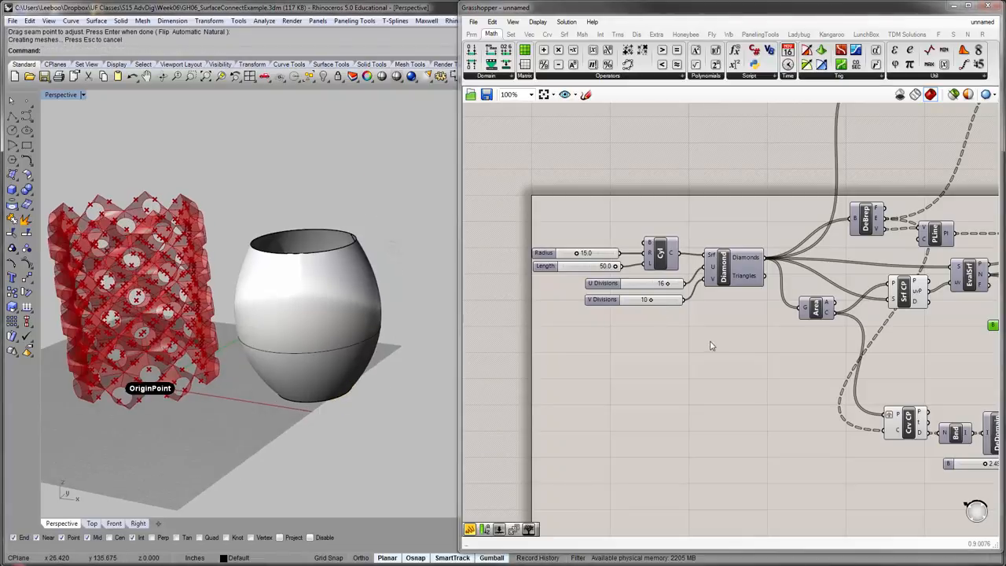
- Set the vase as the Srf parameter's single surface feeding Diamond Srf, then orbit to view panels
left_click(710, 322)
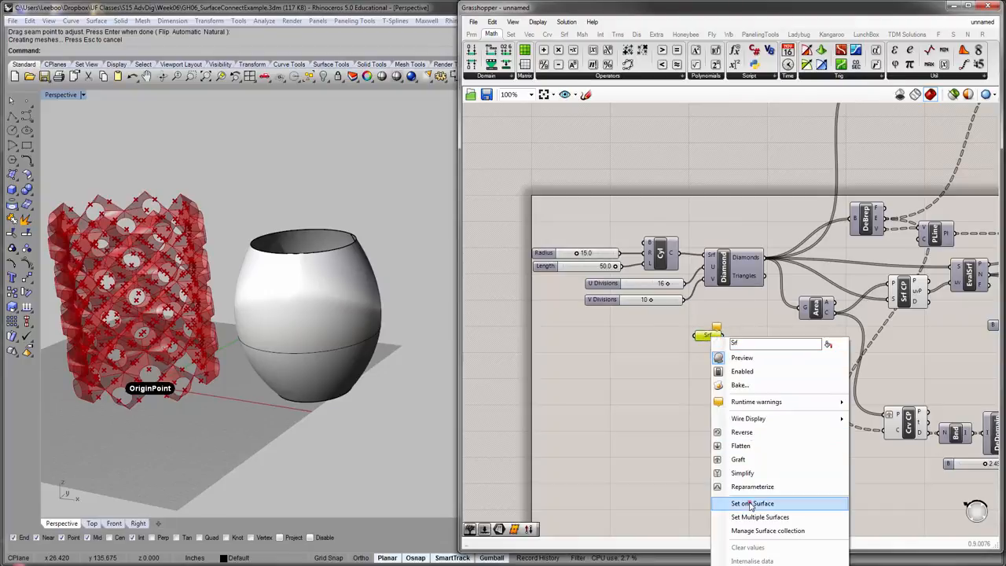
left_click(752, 503)
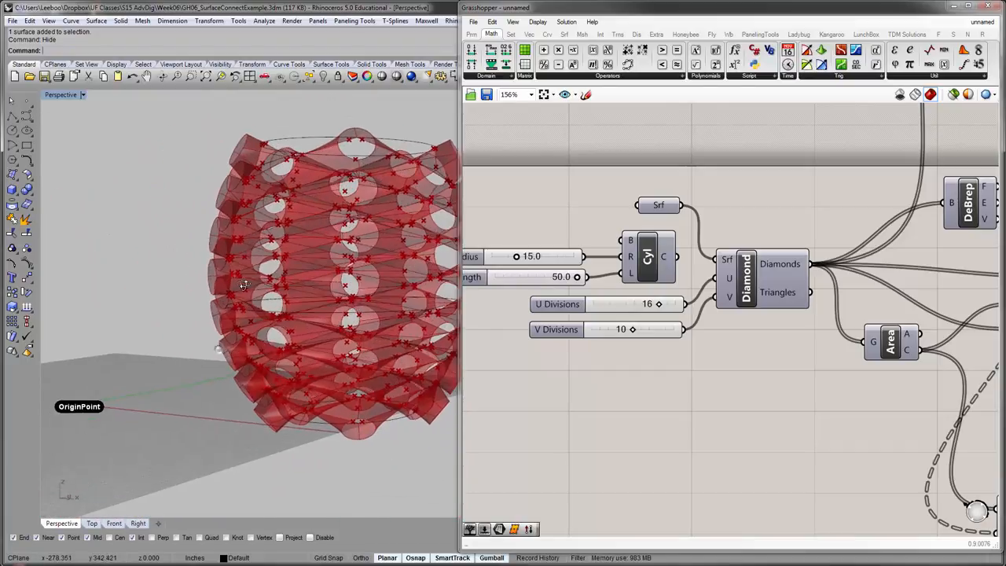
left_click_drag(244, 283, 314, 314)
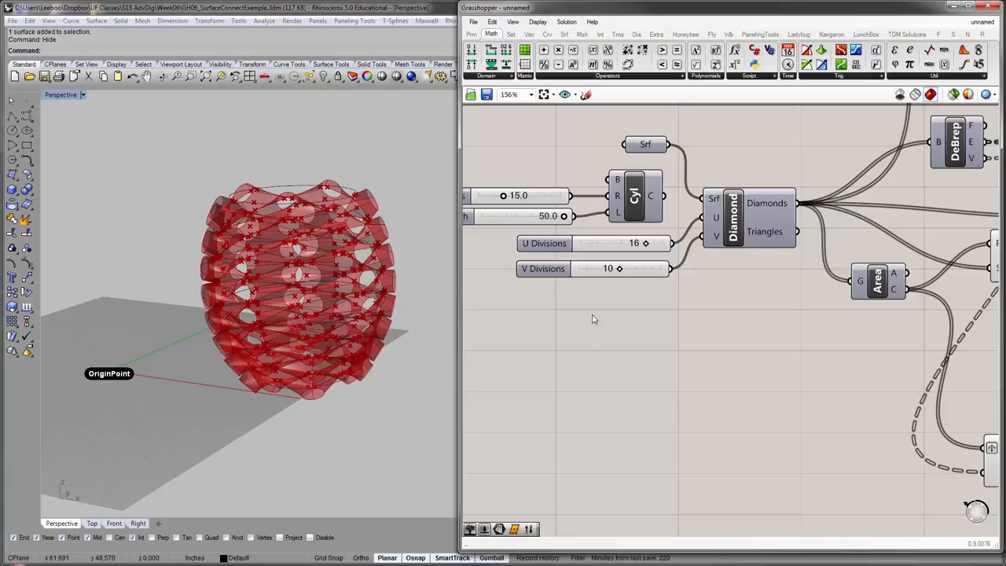
mouse_move(297, 193)
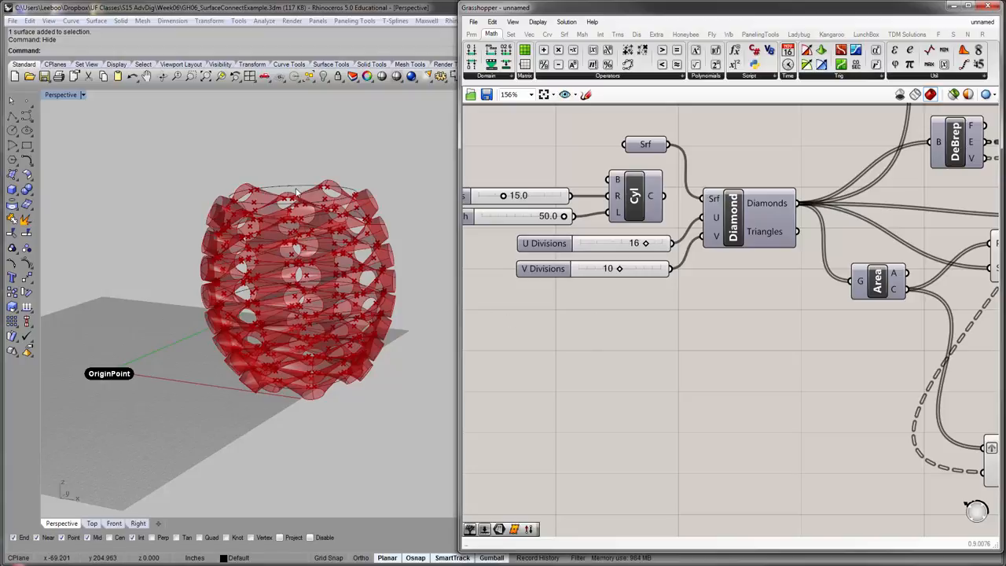
scroll("down", 3)
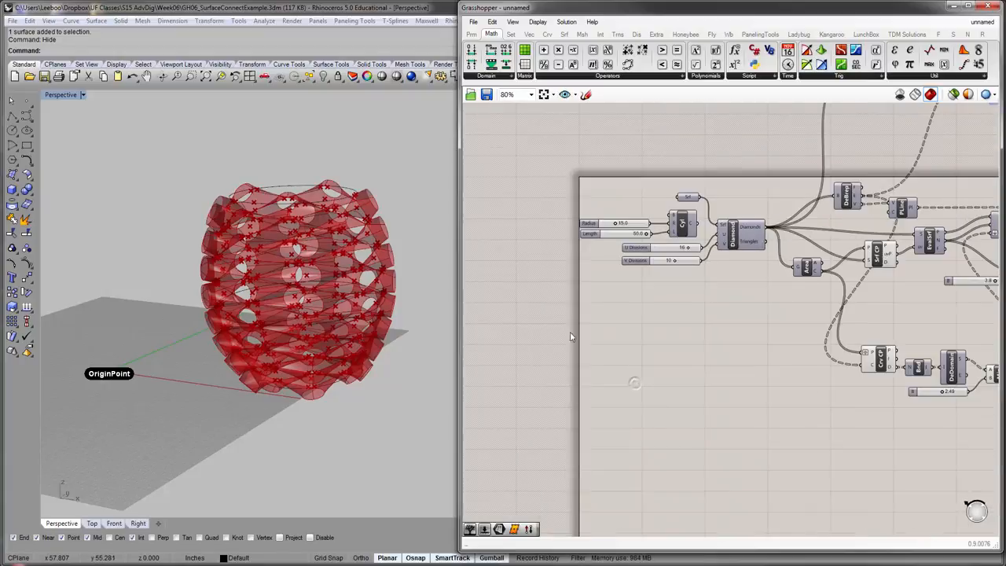